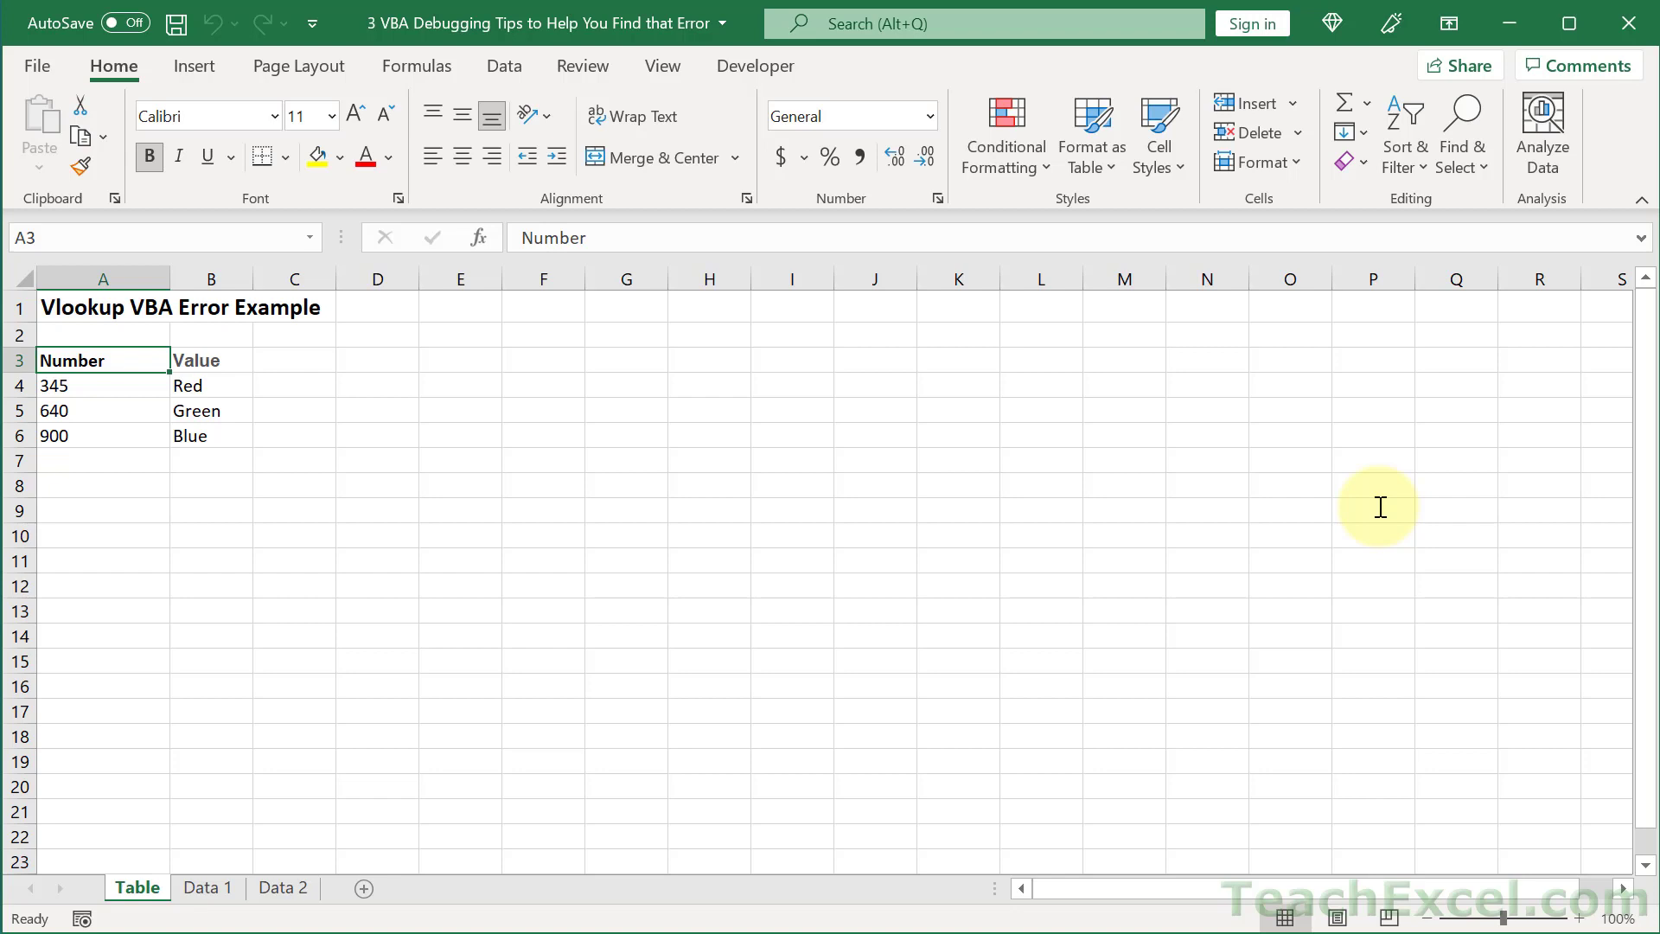
{"action": "mouse_move", "coordinate": [365, 562]}
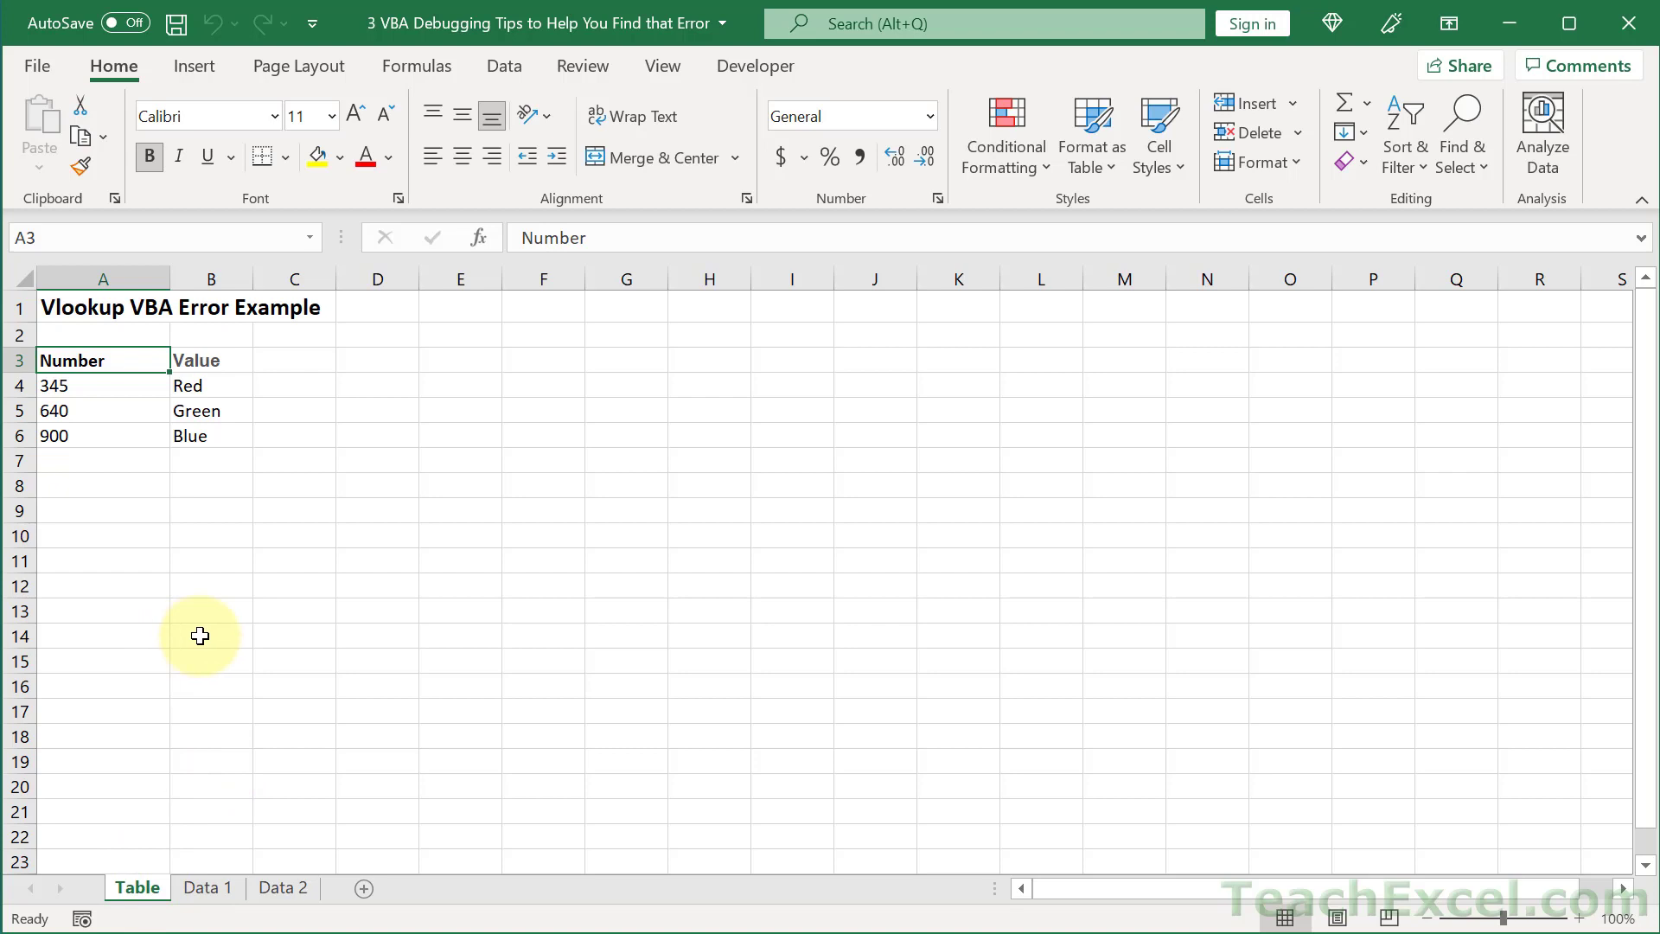
{"action": "mouse_move", "coordinate": [209, 564]}
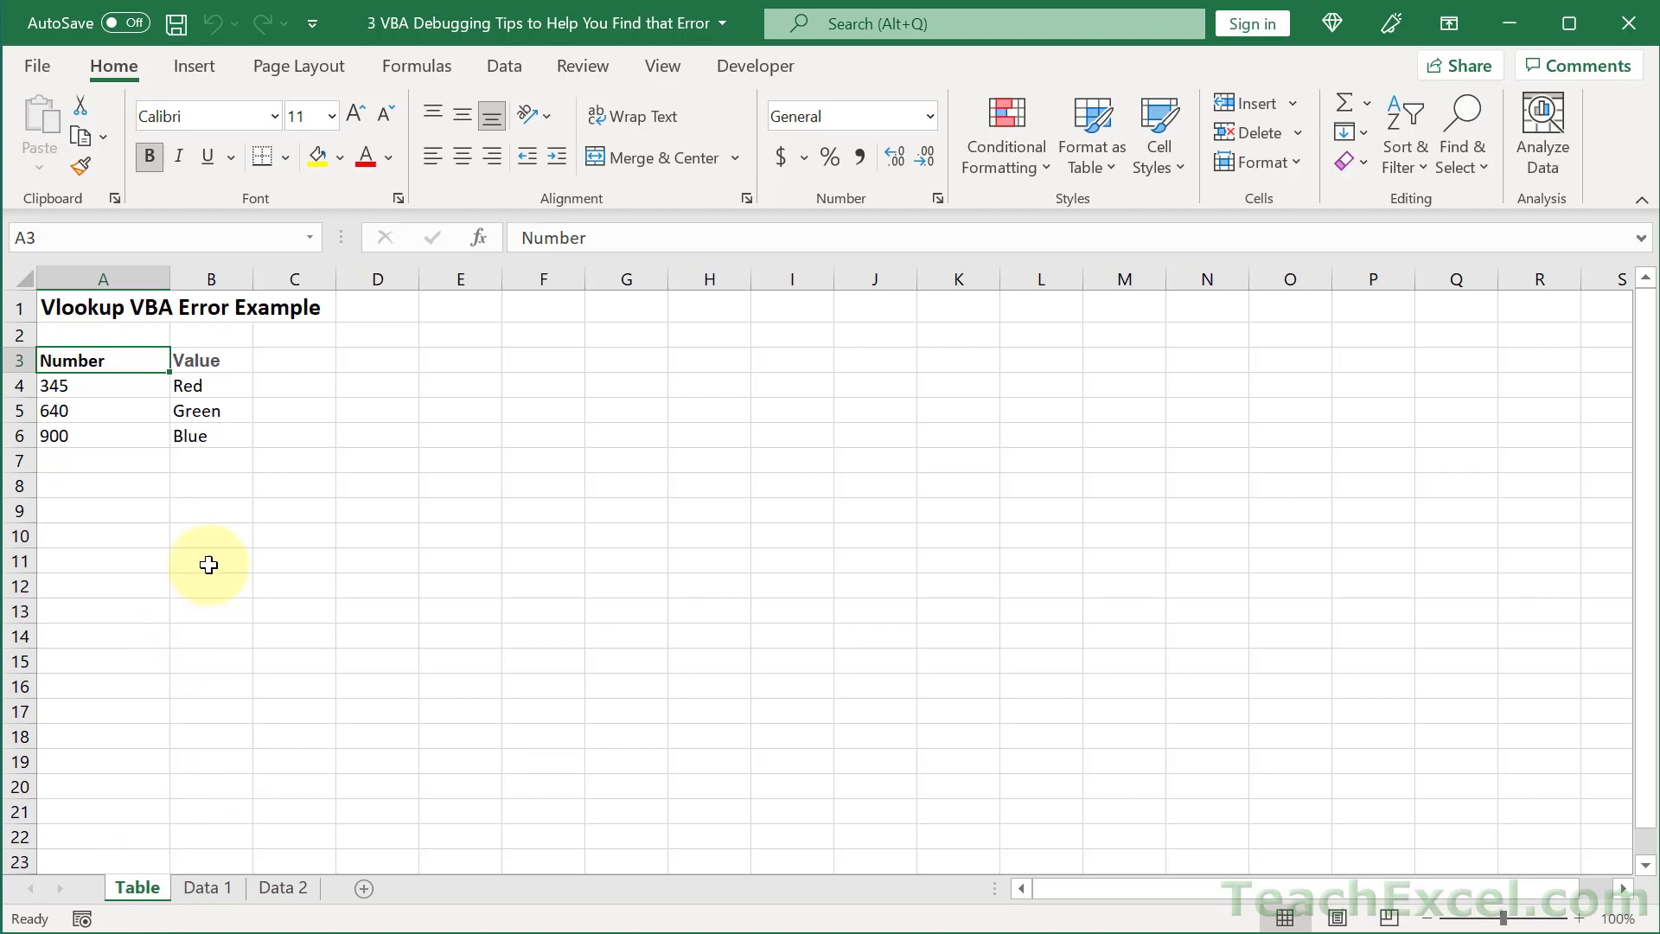
{"action": "mouse_move", "coordinate": [135, 332]}
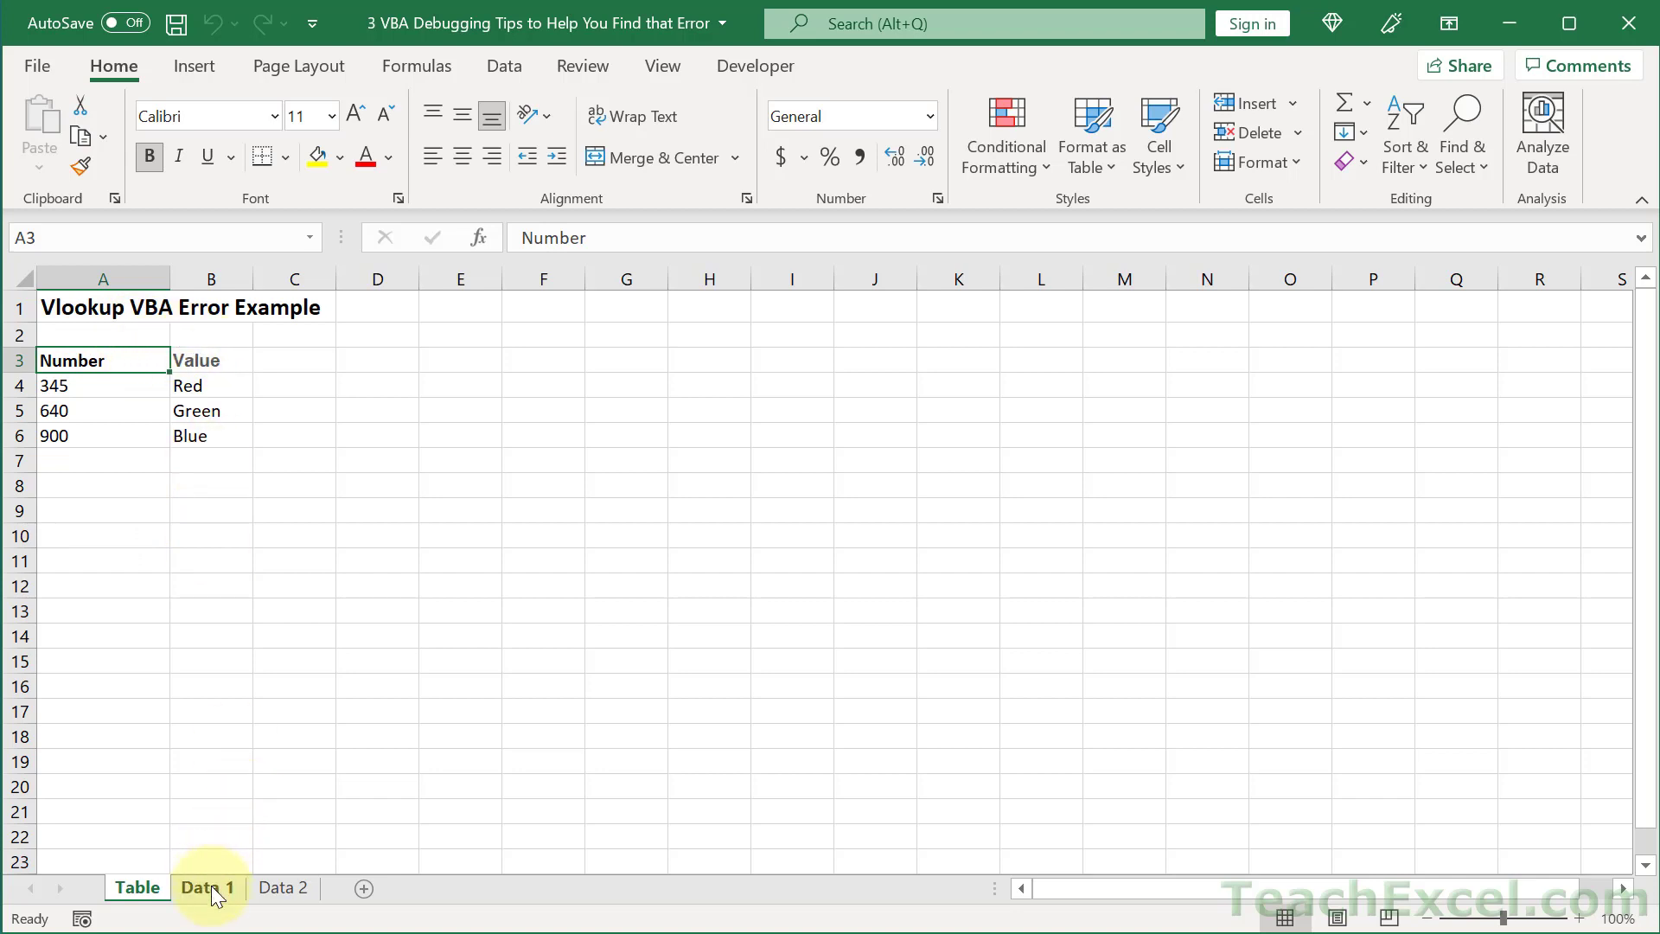
Step: Review Data 1's empty Result cell B3 and the Data 2 sheet before running the macro
{"action": "left_click", "coordinate": [208, 887]}
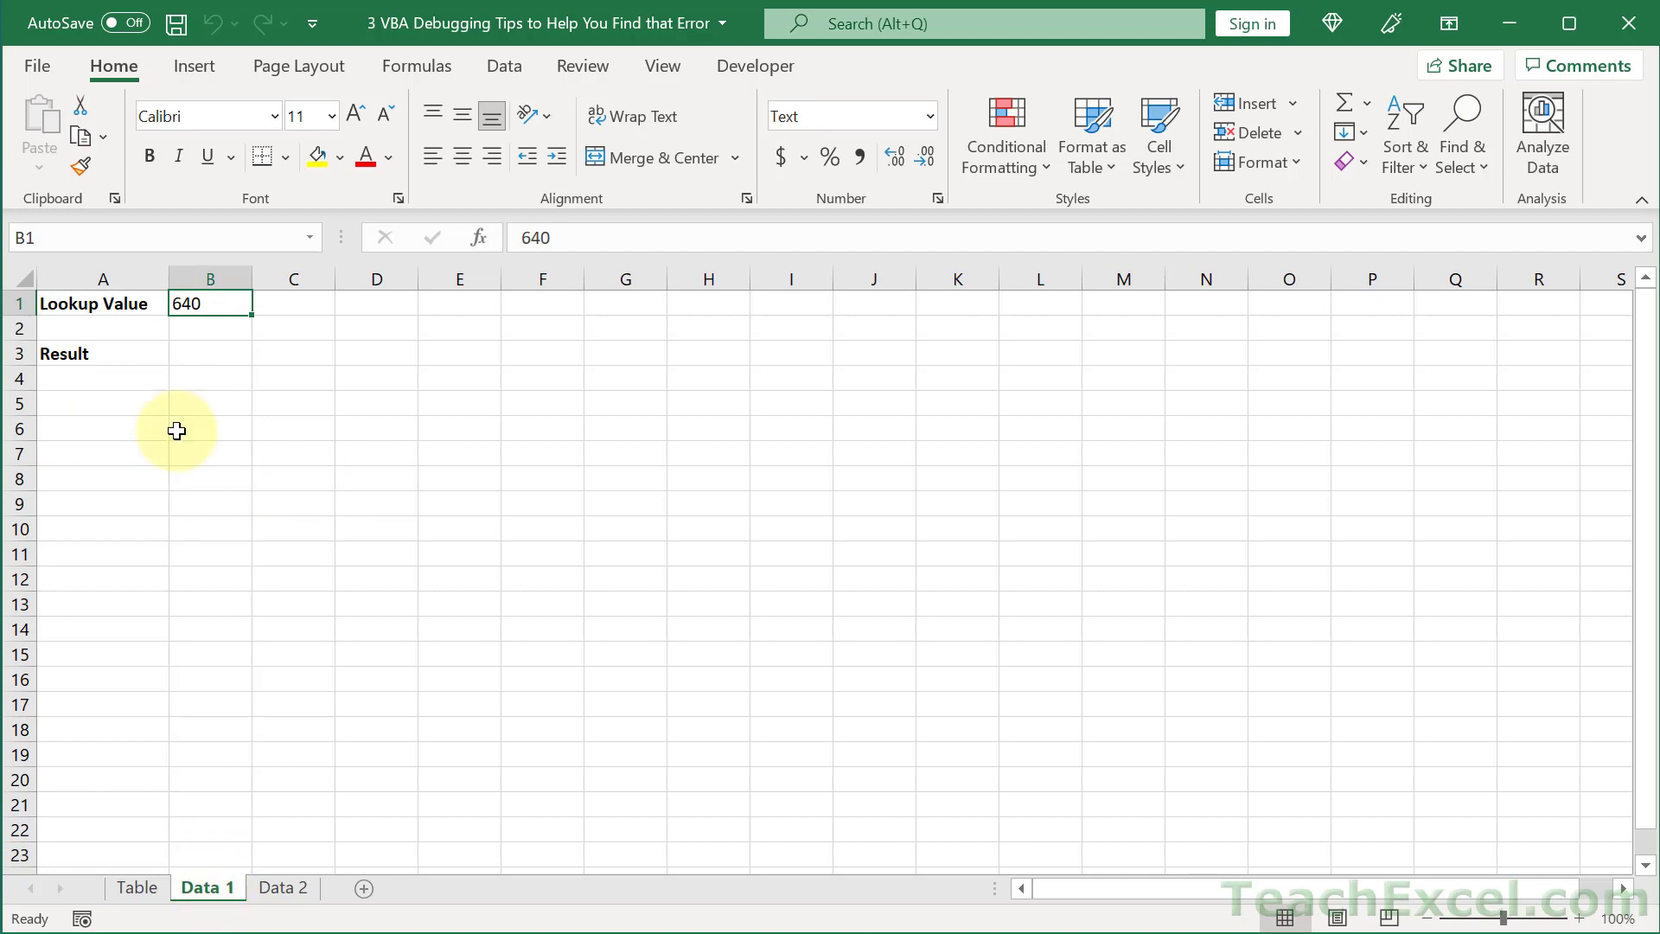
{"action": "mouse_move", "coordinate": [302, 375]}
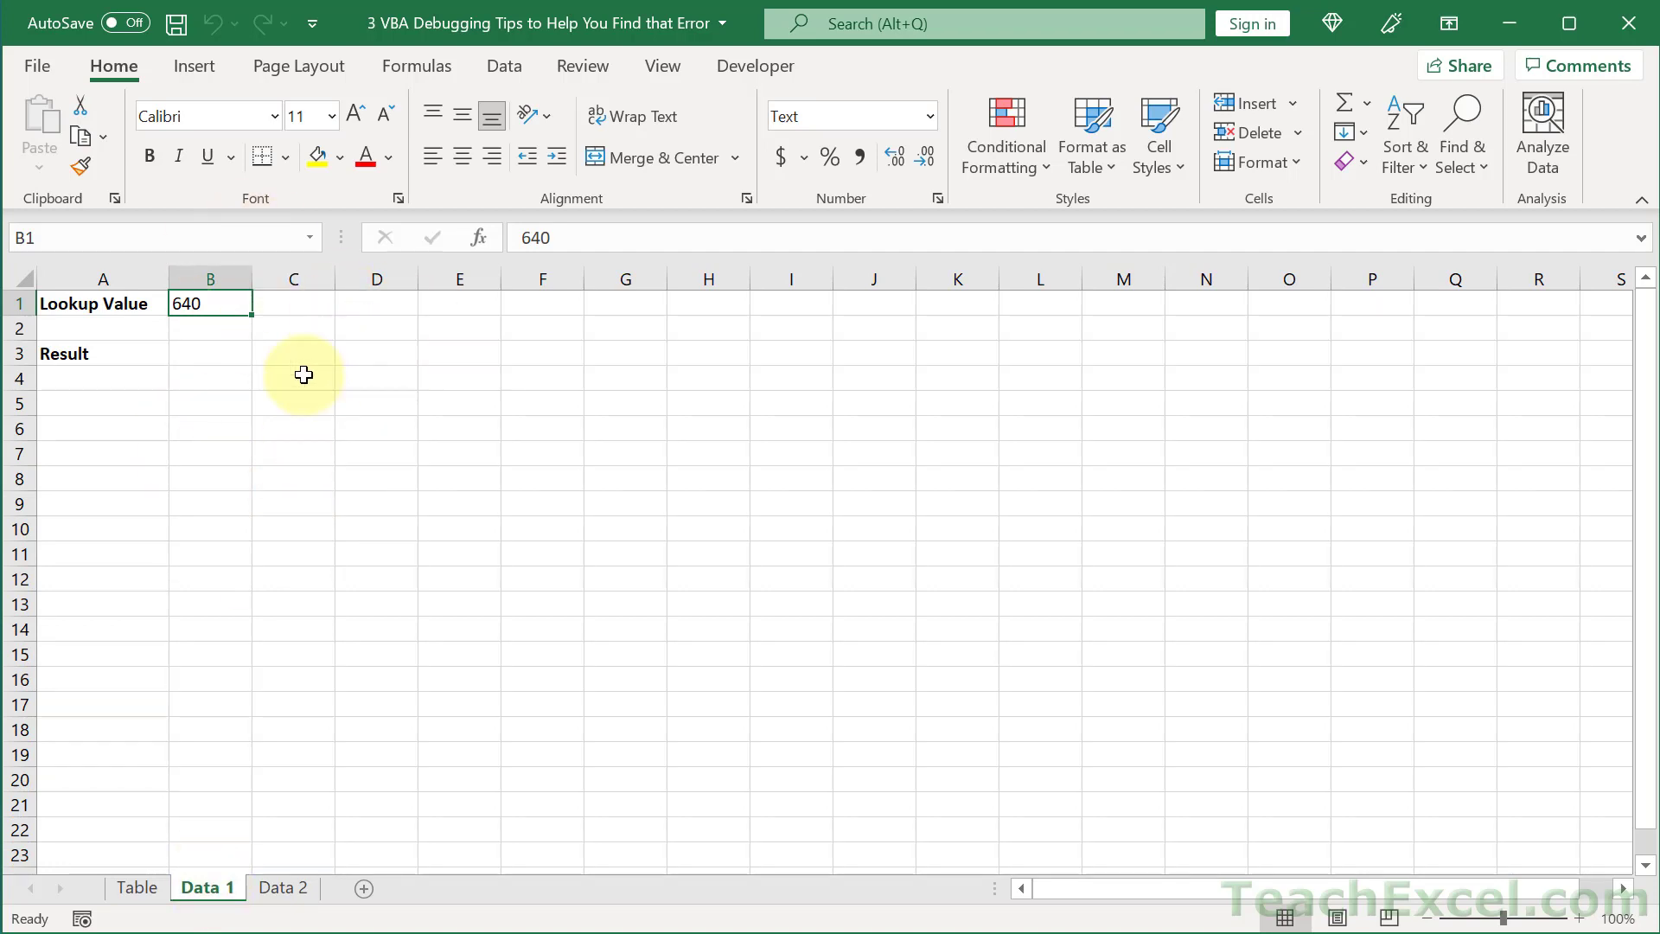
{"action": "left_click", "coordinate": [209, 353]}
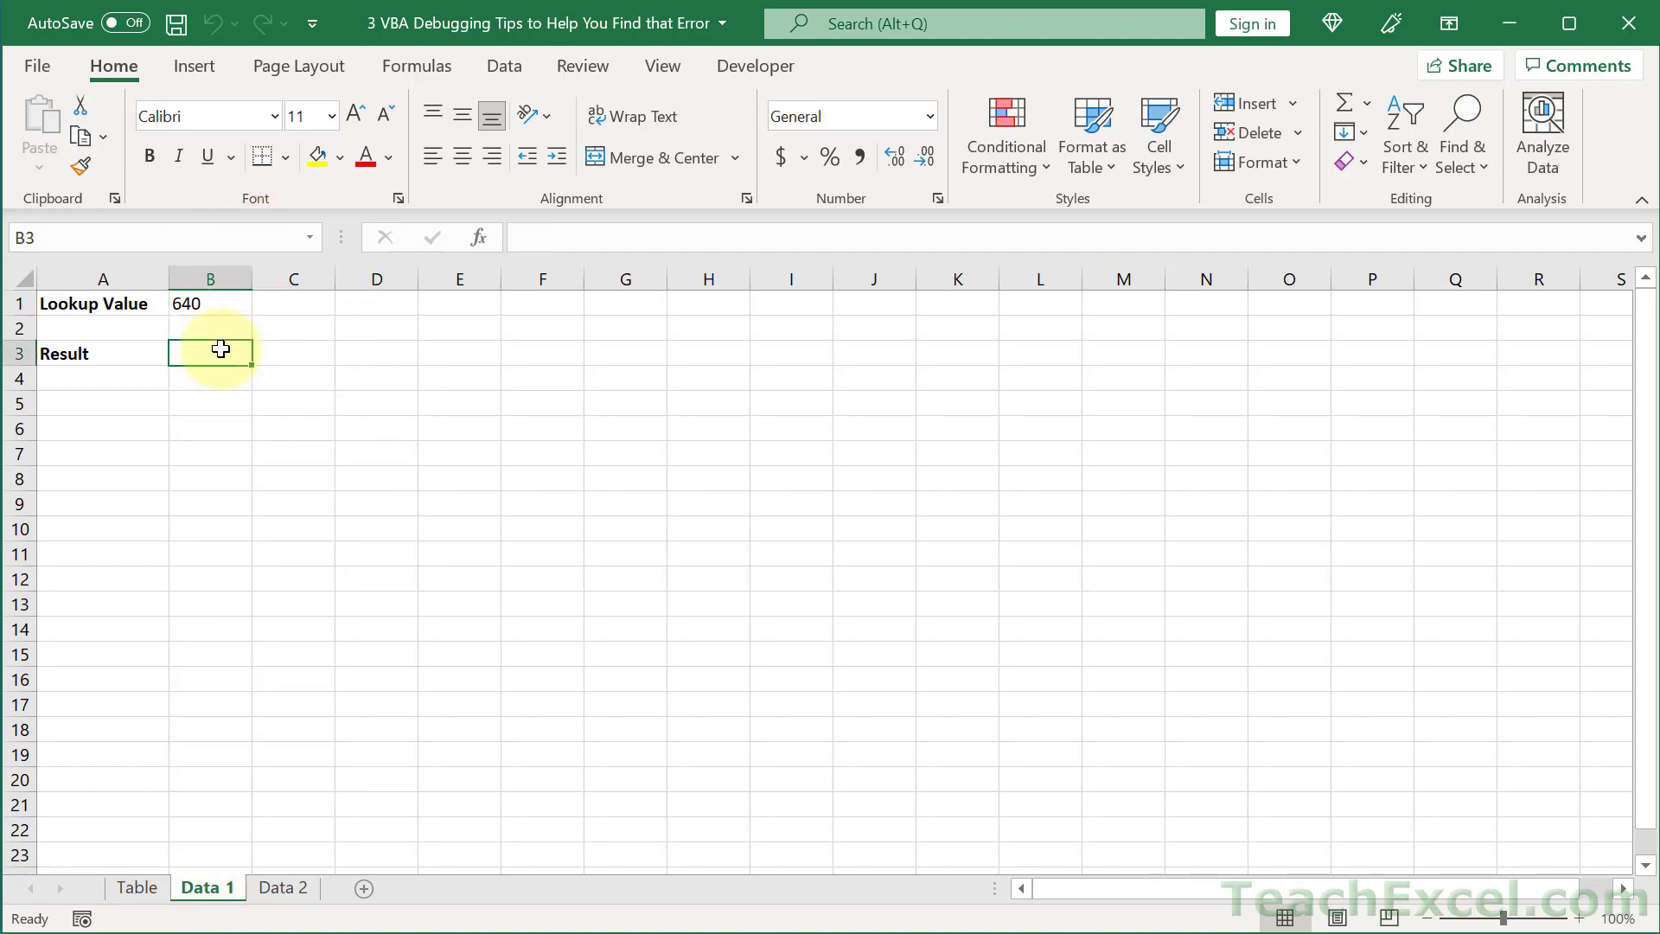
{"action": "left_click", "coordinate": [282, 887]}
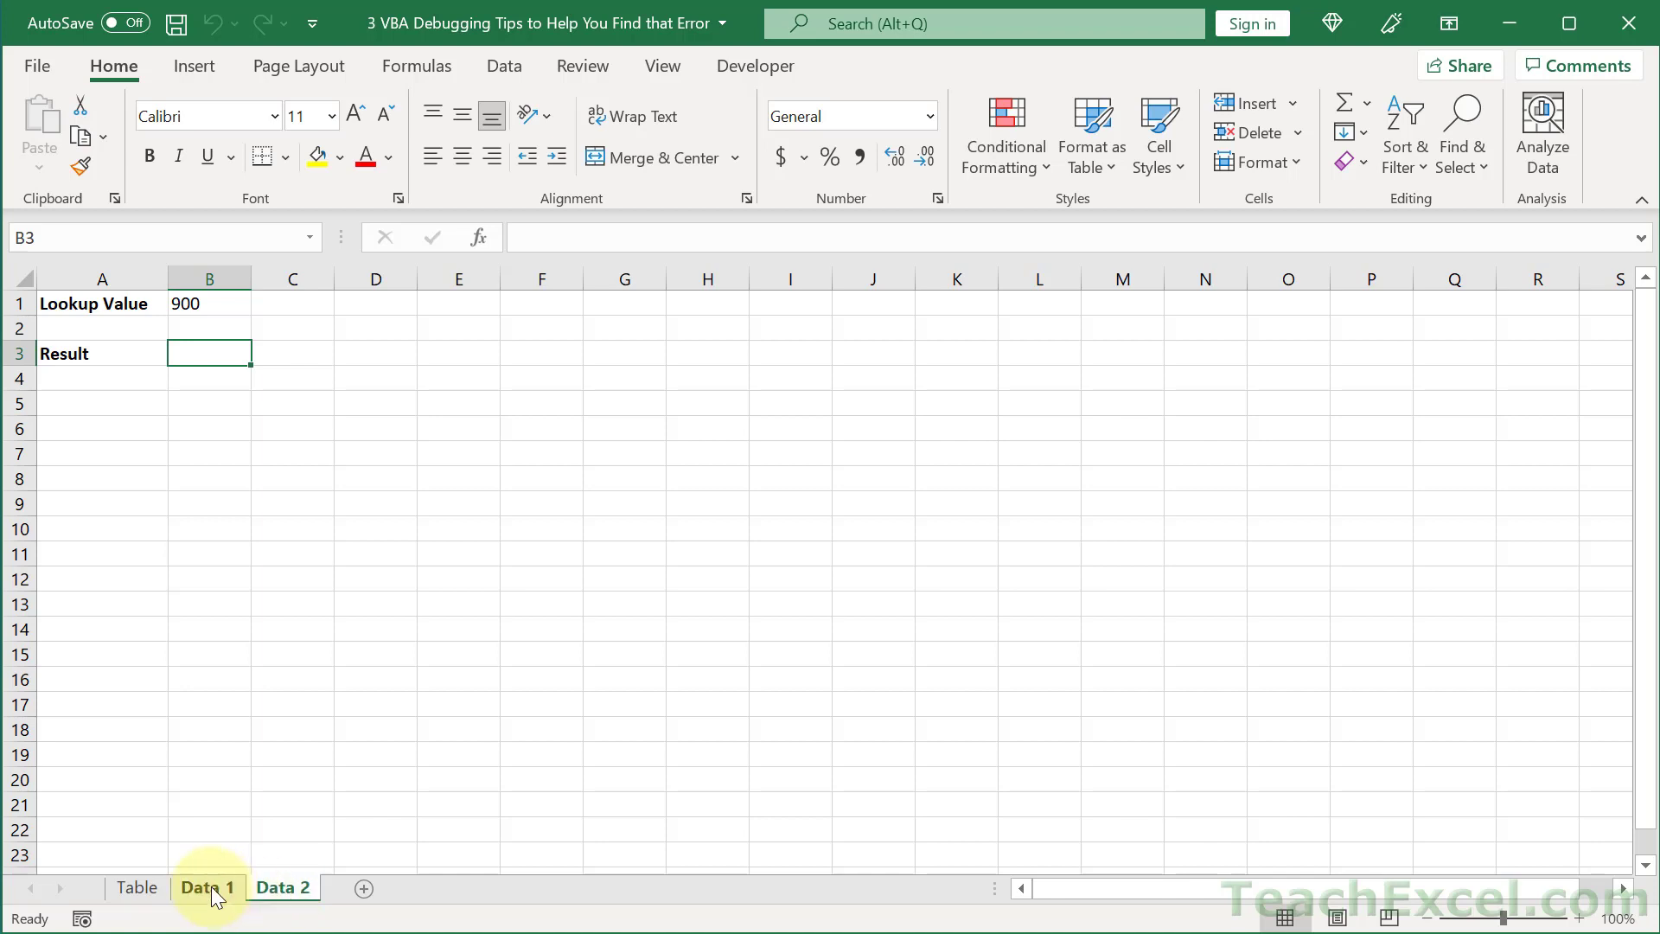
{"action": "left_click", "coordinate": [135, 887]}
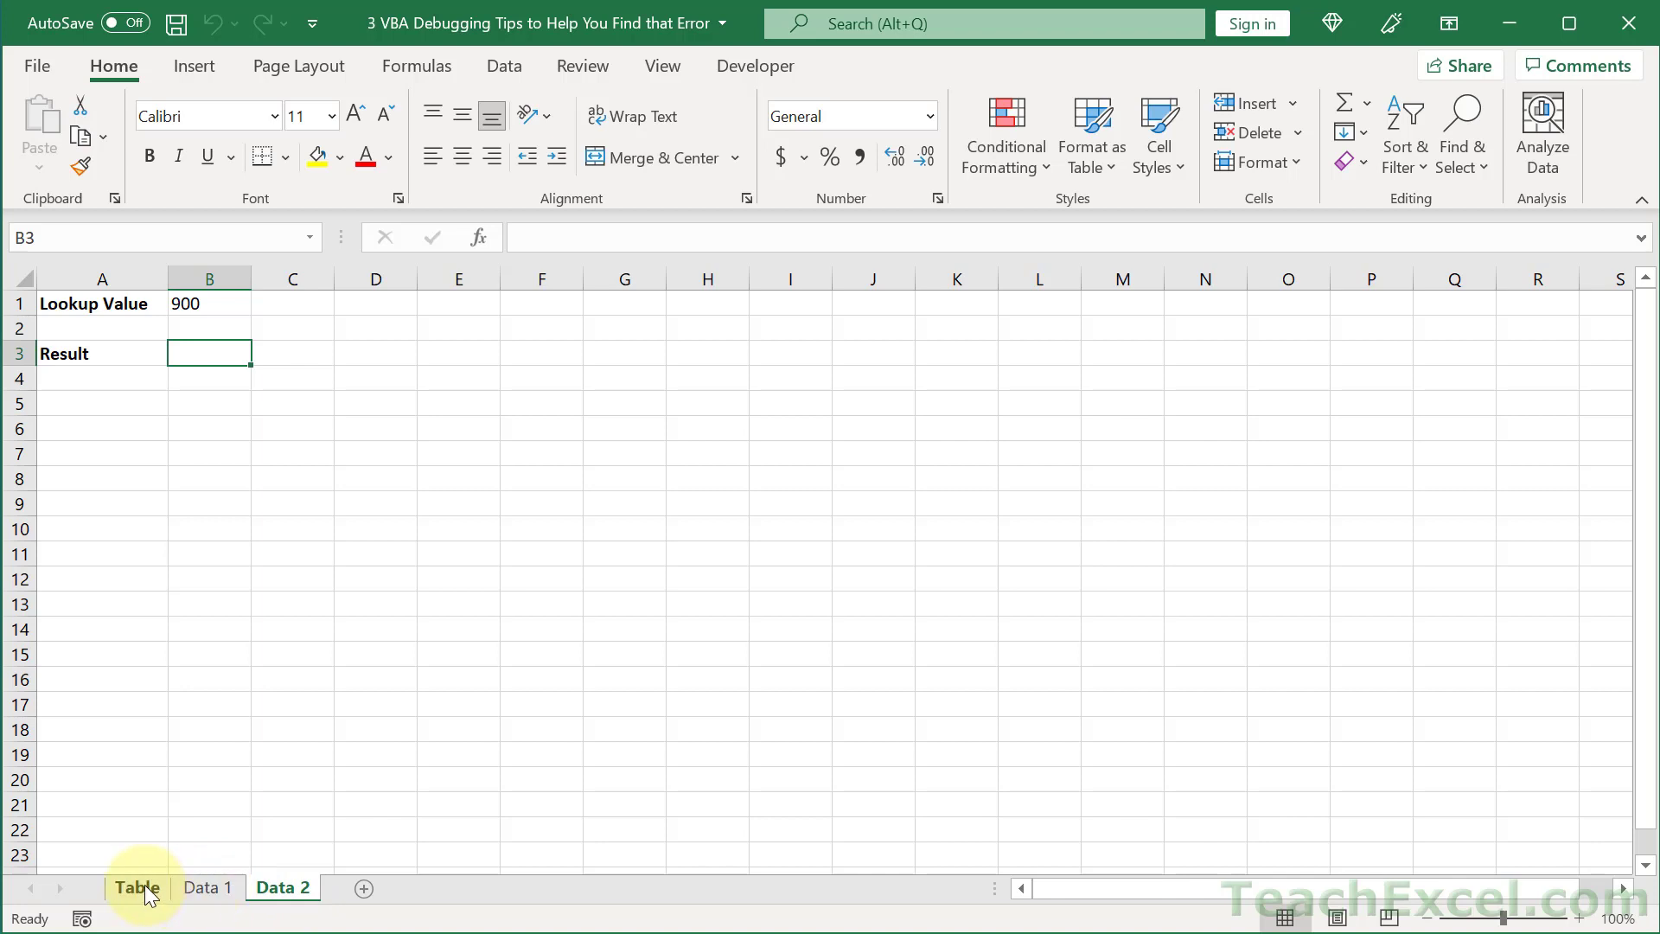
{"action": "left_click", "coordinate": [137, 887]}
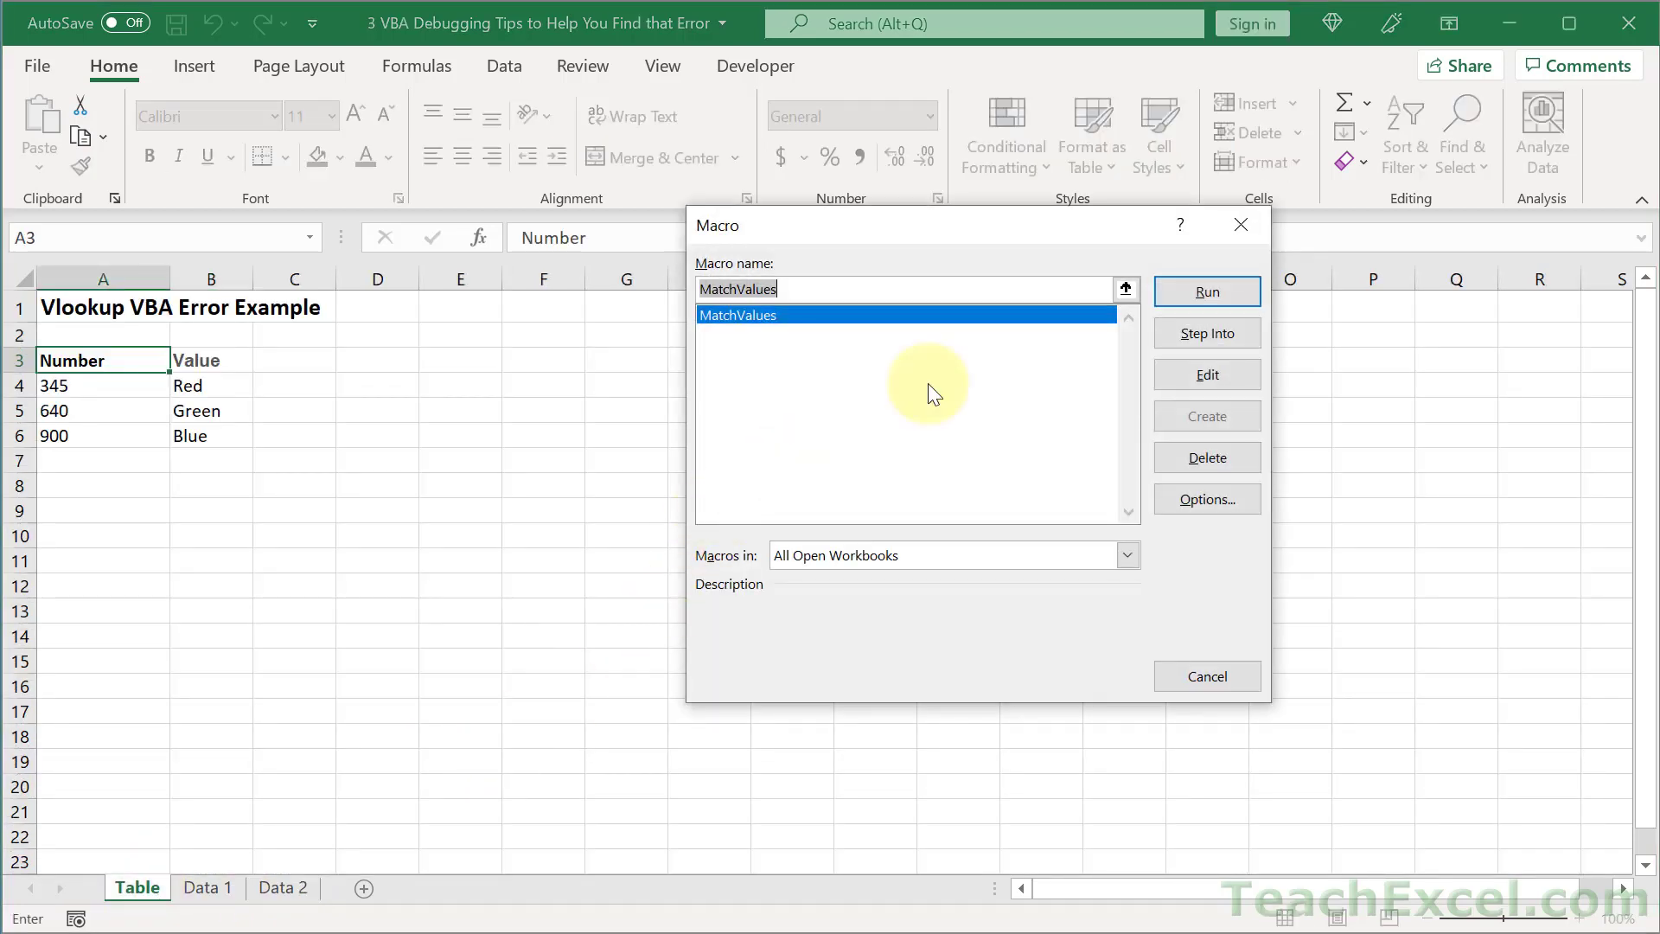
Step: Run MatchValues so Data 2 shows Blue for 900 while Data 1's Result for 640 stays blank
{"action": "left_click", "coordinate": [1205, 290]}
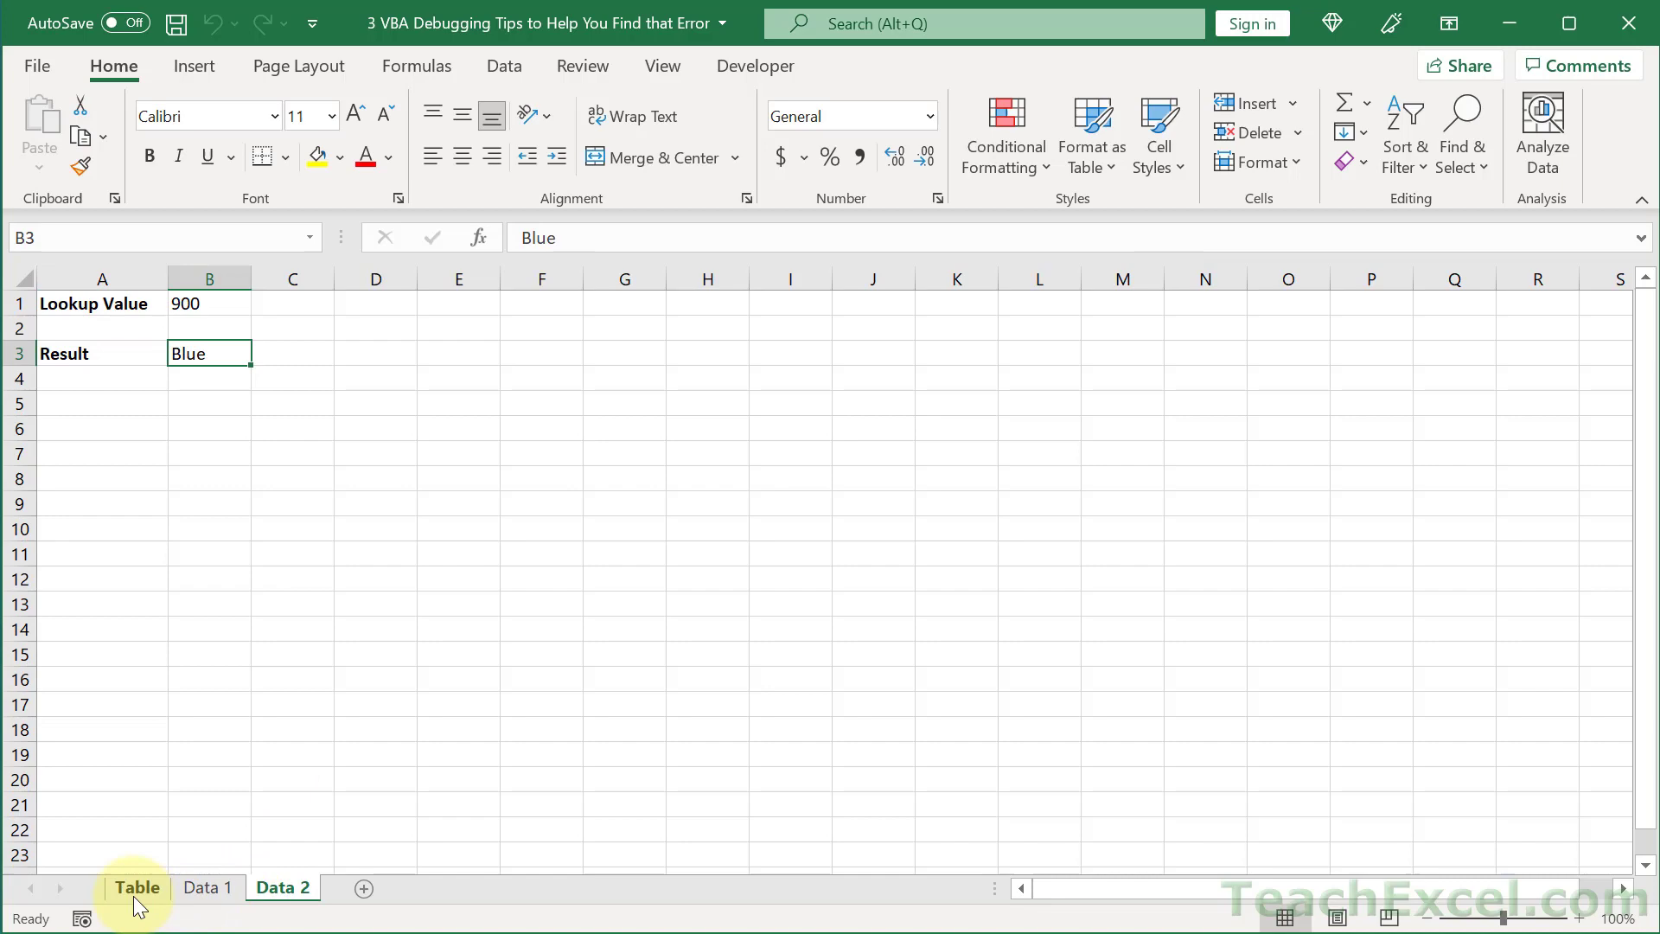
{"action": "left_click", "coordinate": [136, 887]}
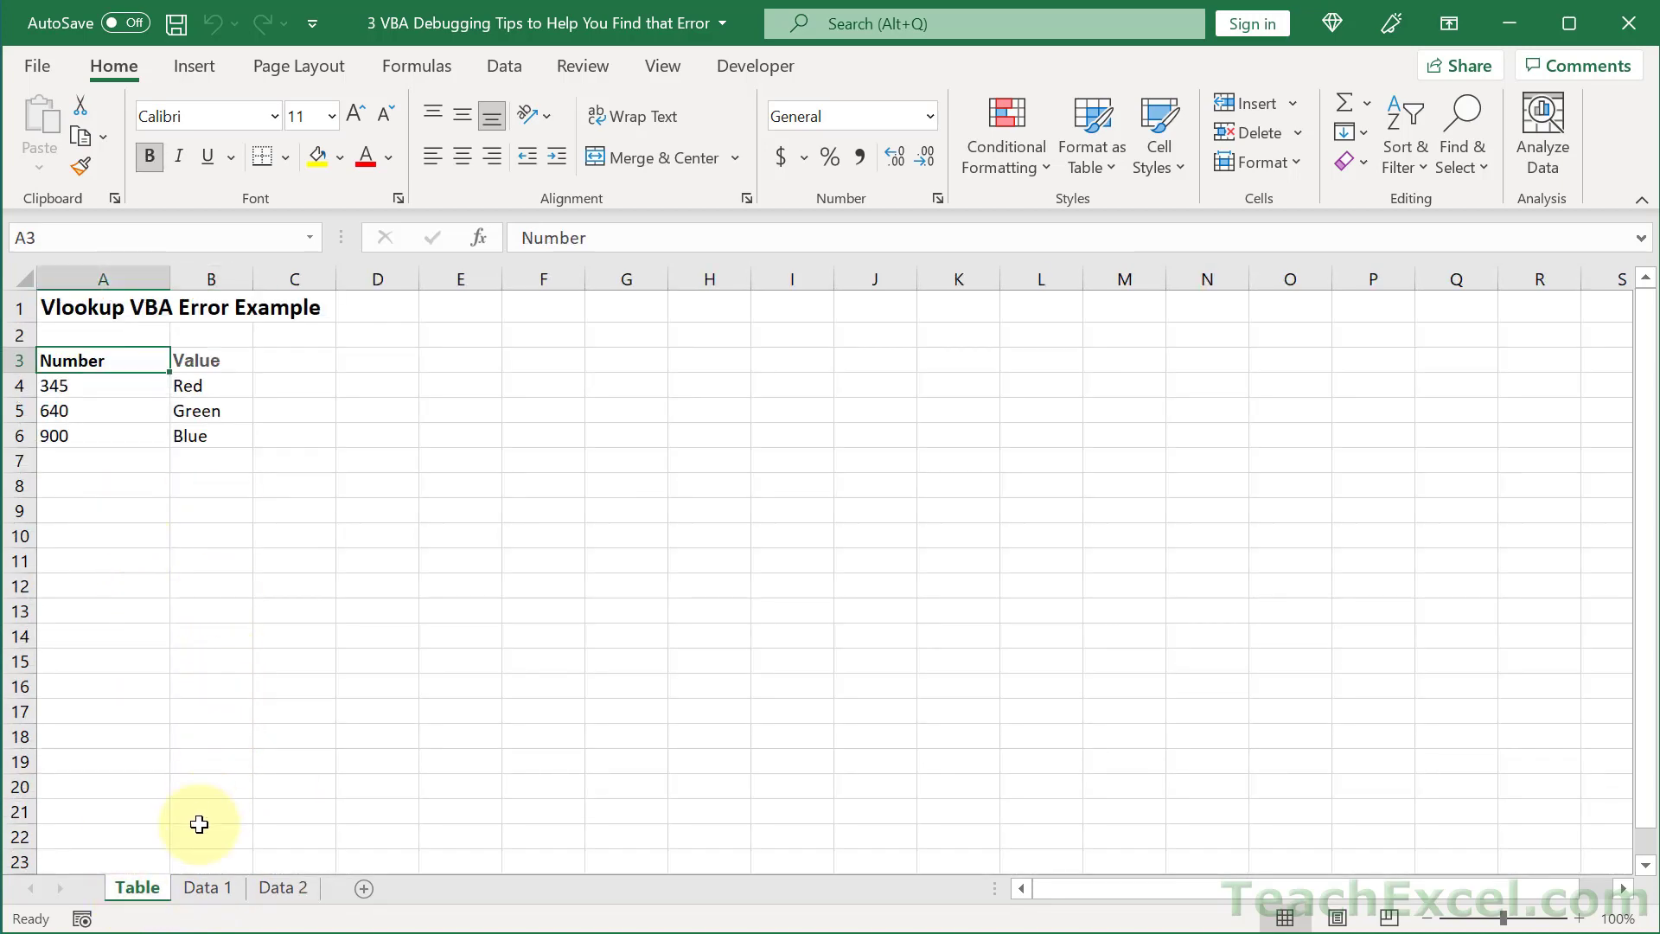
{"action": "left_click", "coordinate": [206, 887]}
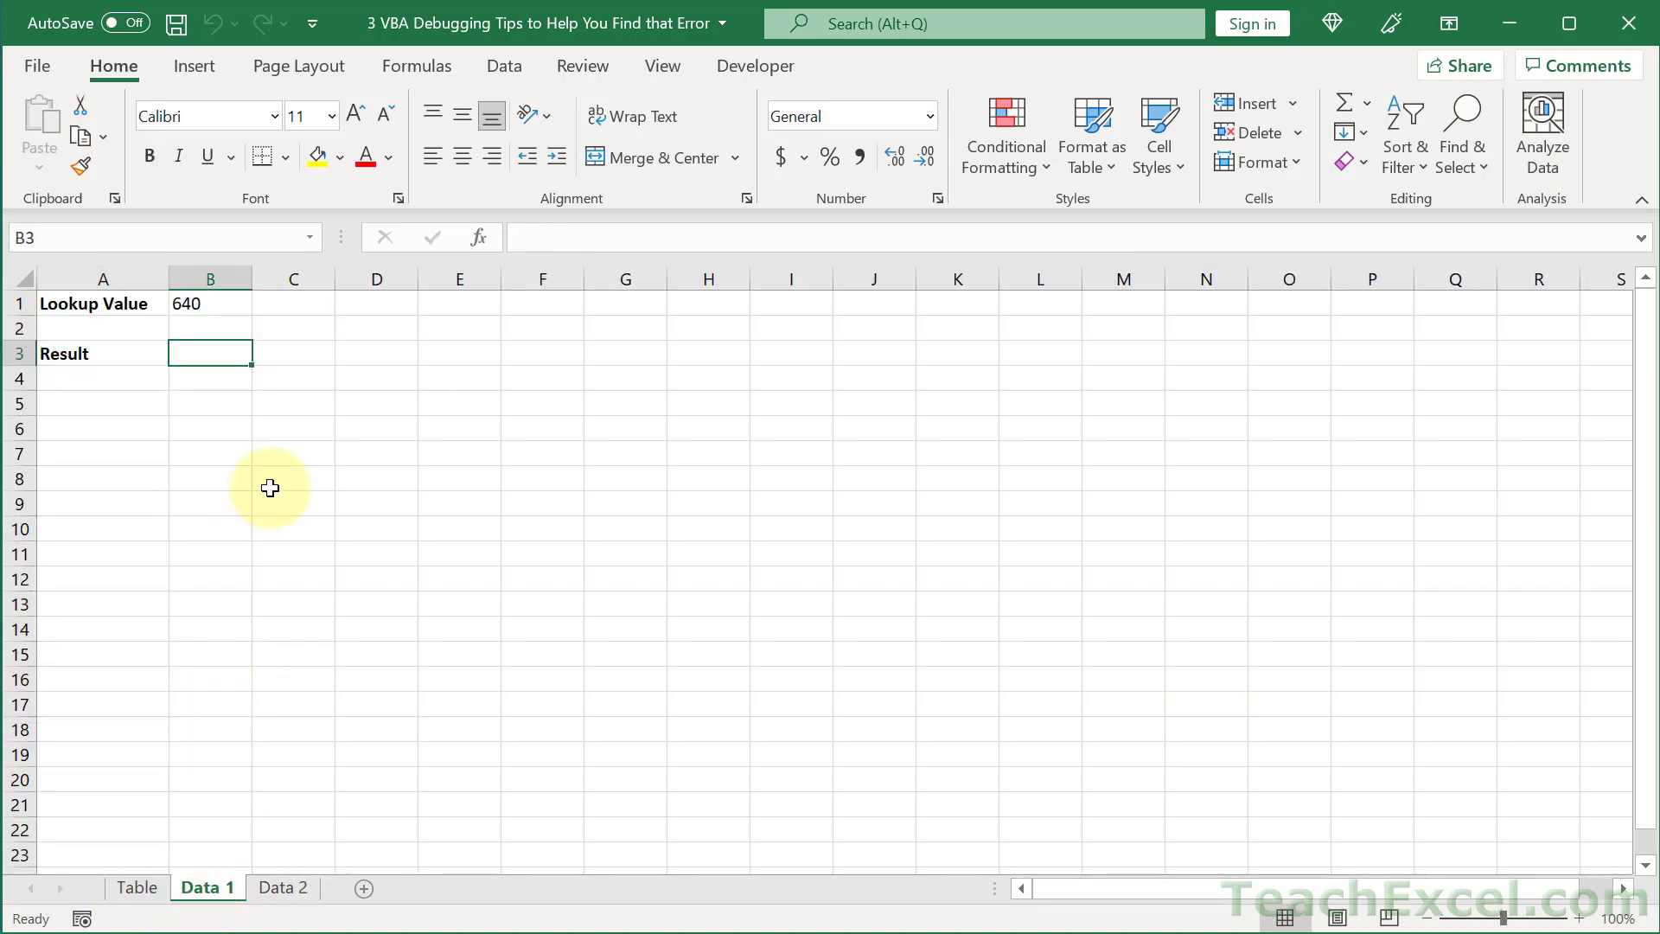
{"action": "mouse_move", "coordinate": [291, 454]}
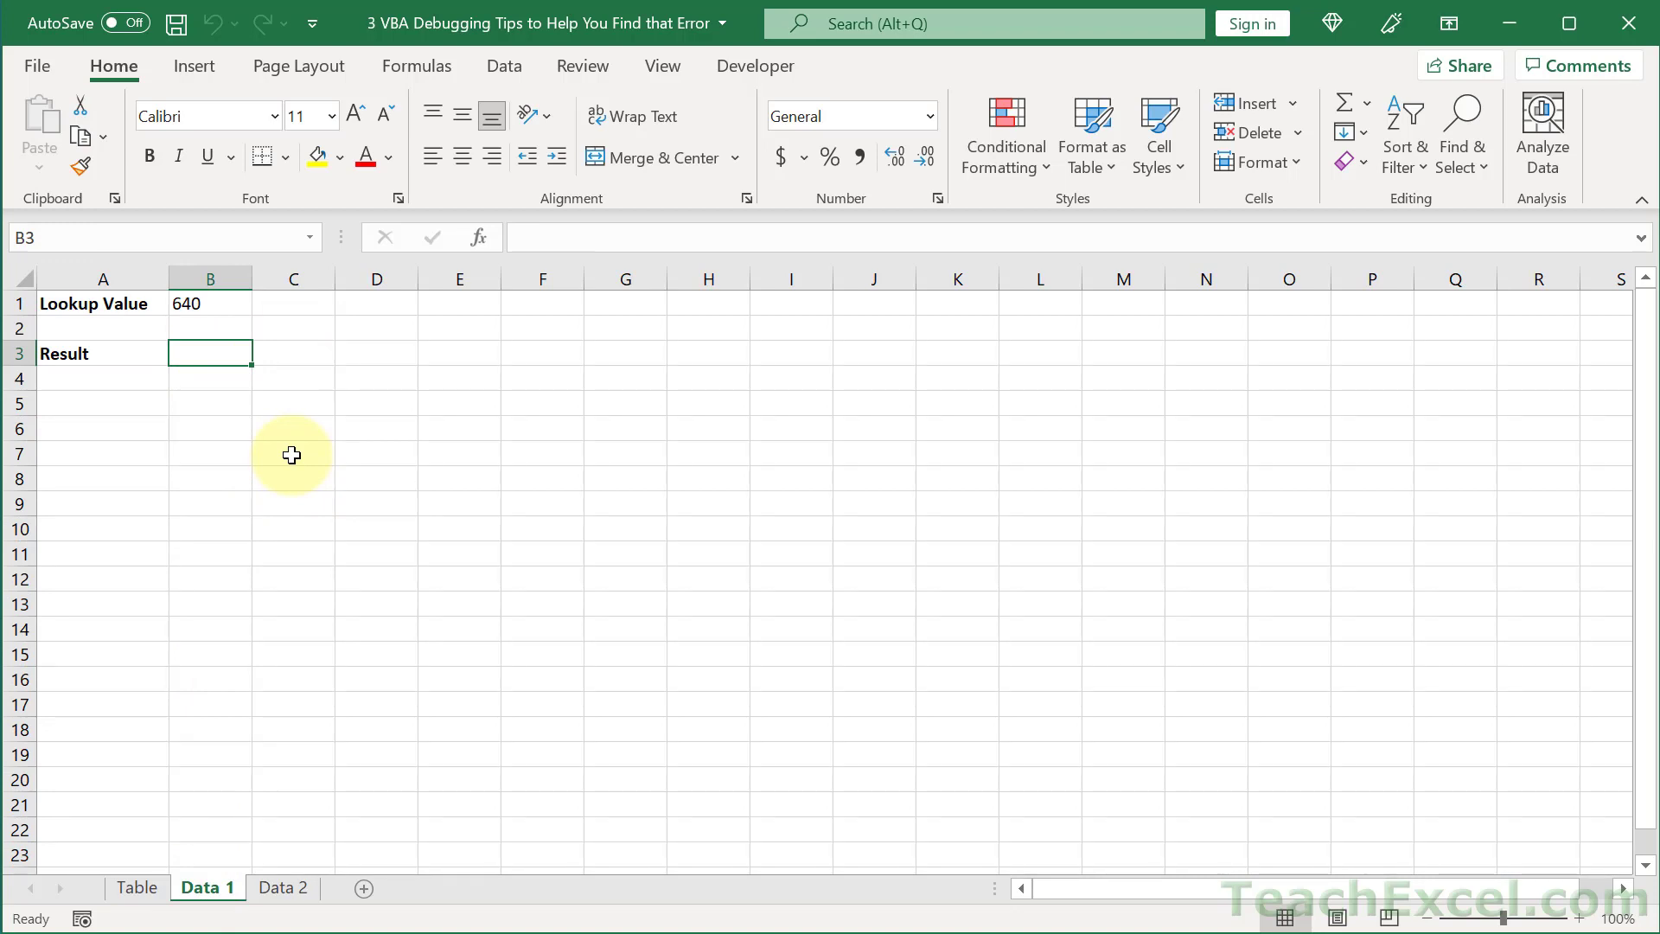
{"action": "left_click", "coordinate": [137, 887]}
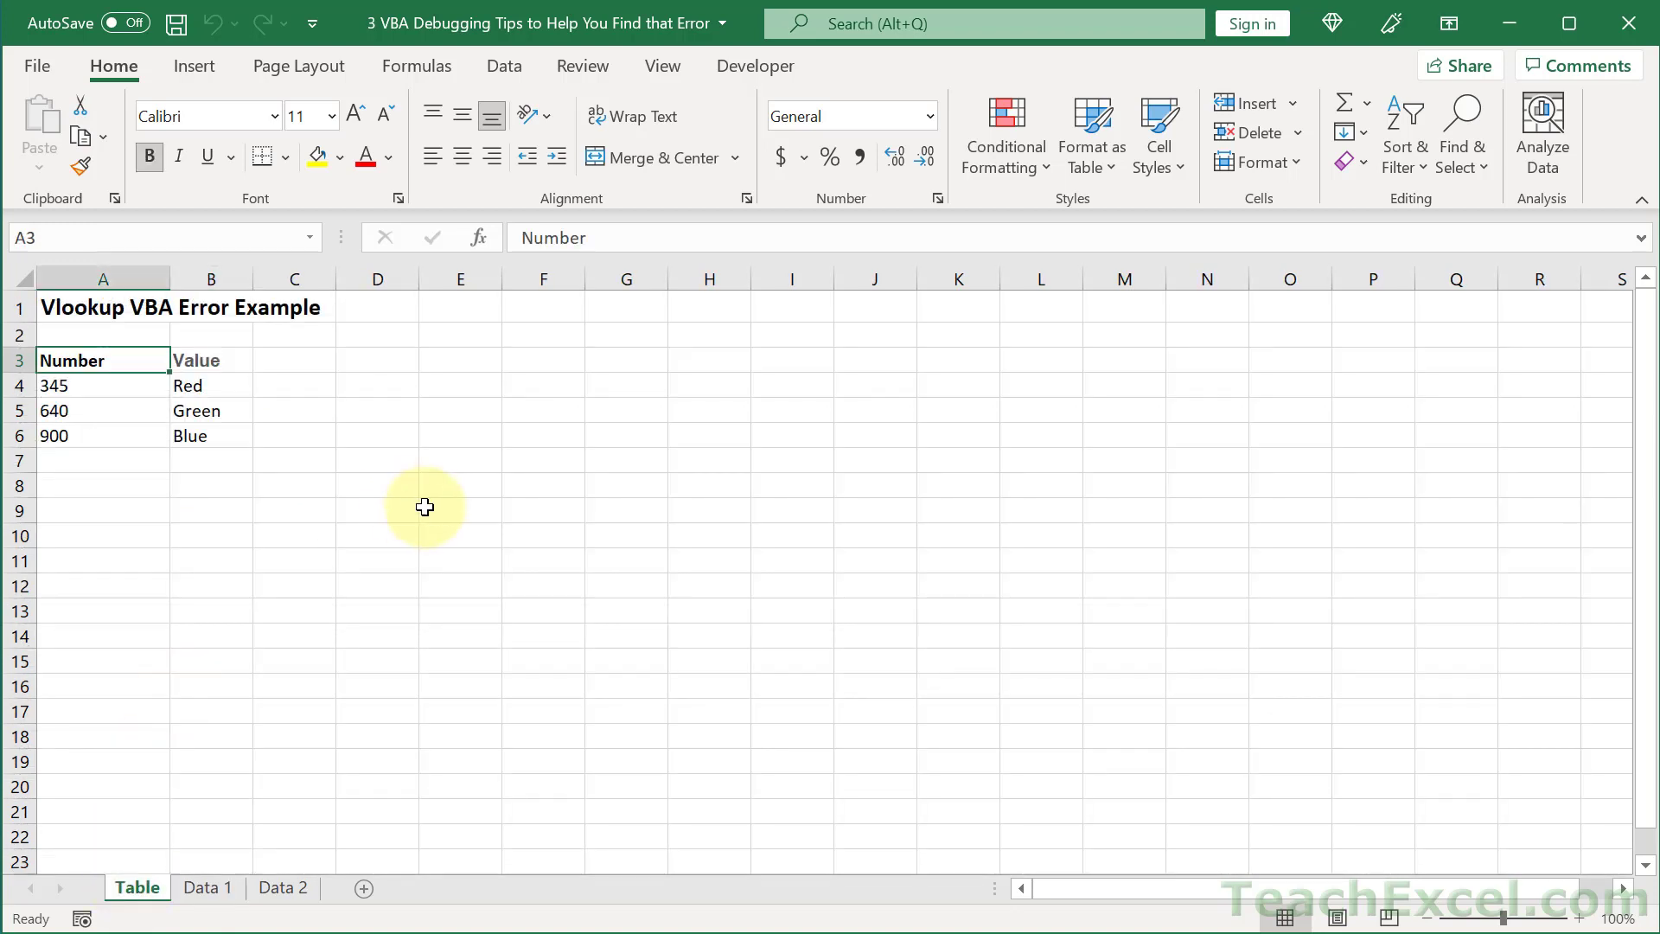
{"action": "mouse_move", "coordinate": [432, 510]}
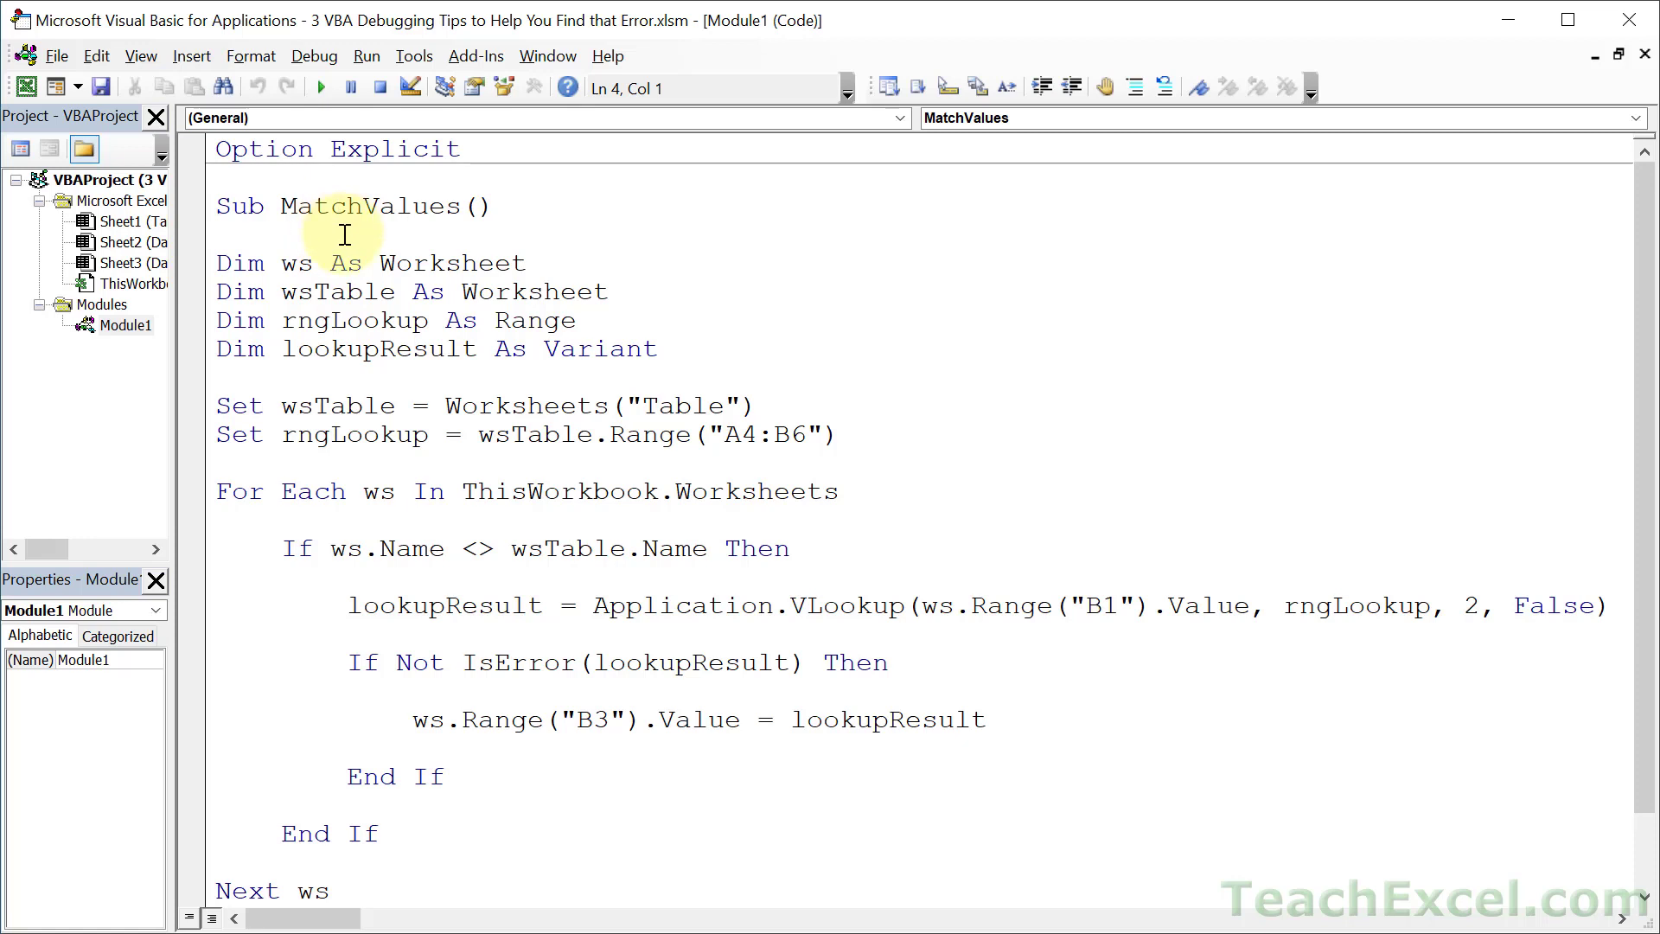
Step: Scroll through the MatchValues code in Module1 of the VBA editor
{"action": "scroll", "scroll_direction": "down", "scroll_amount": 3}
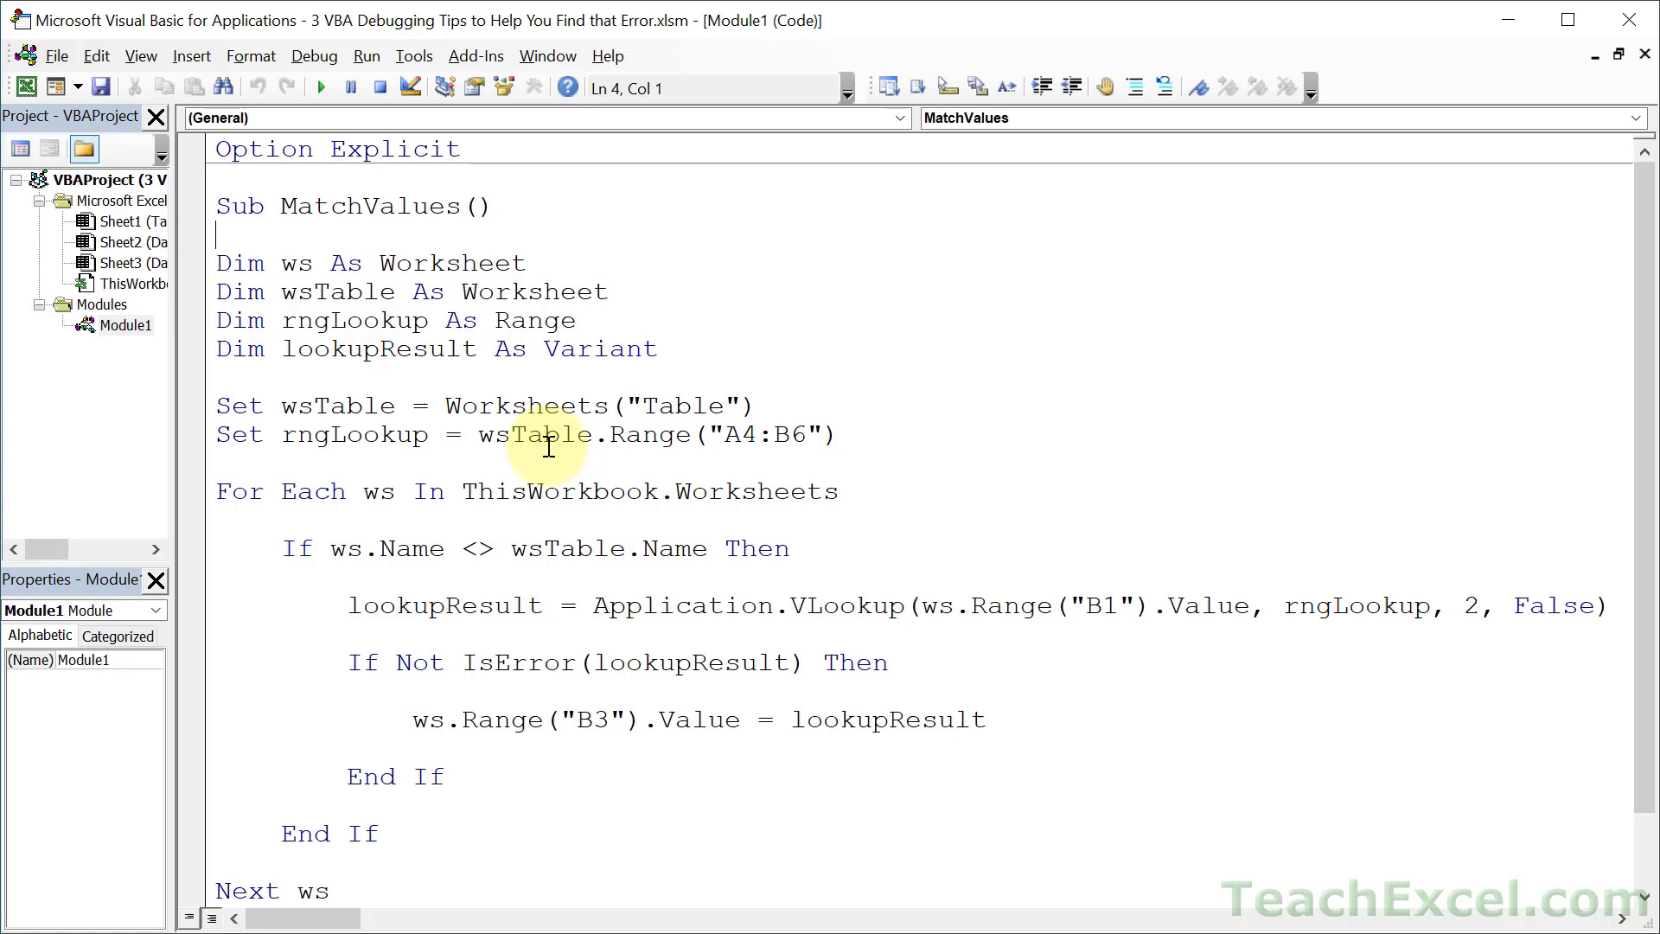
{"action": "mouse_move", "coordinate": [454, 251]}
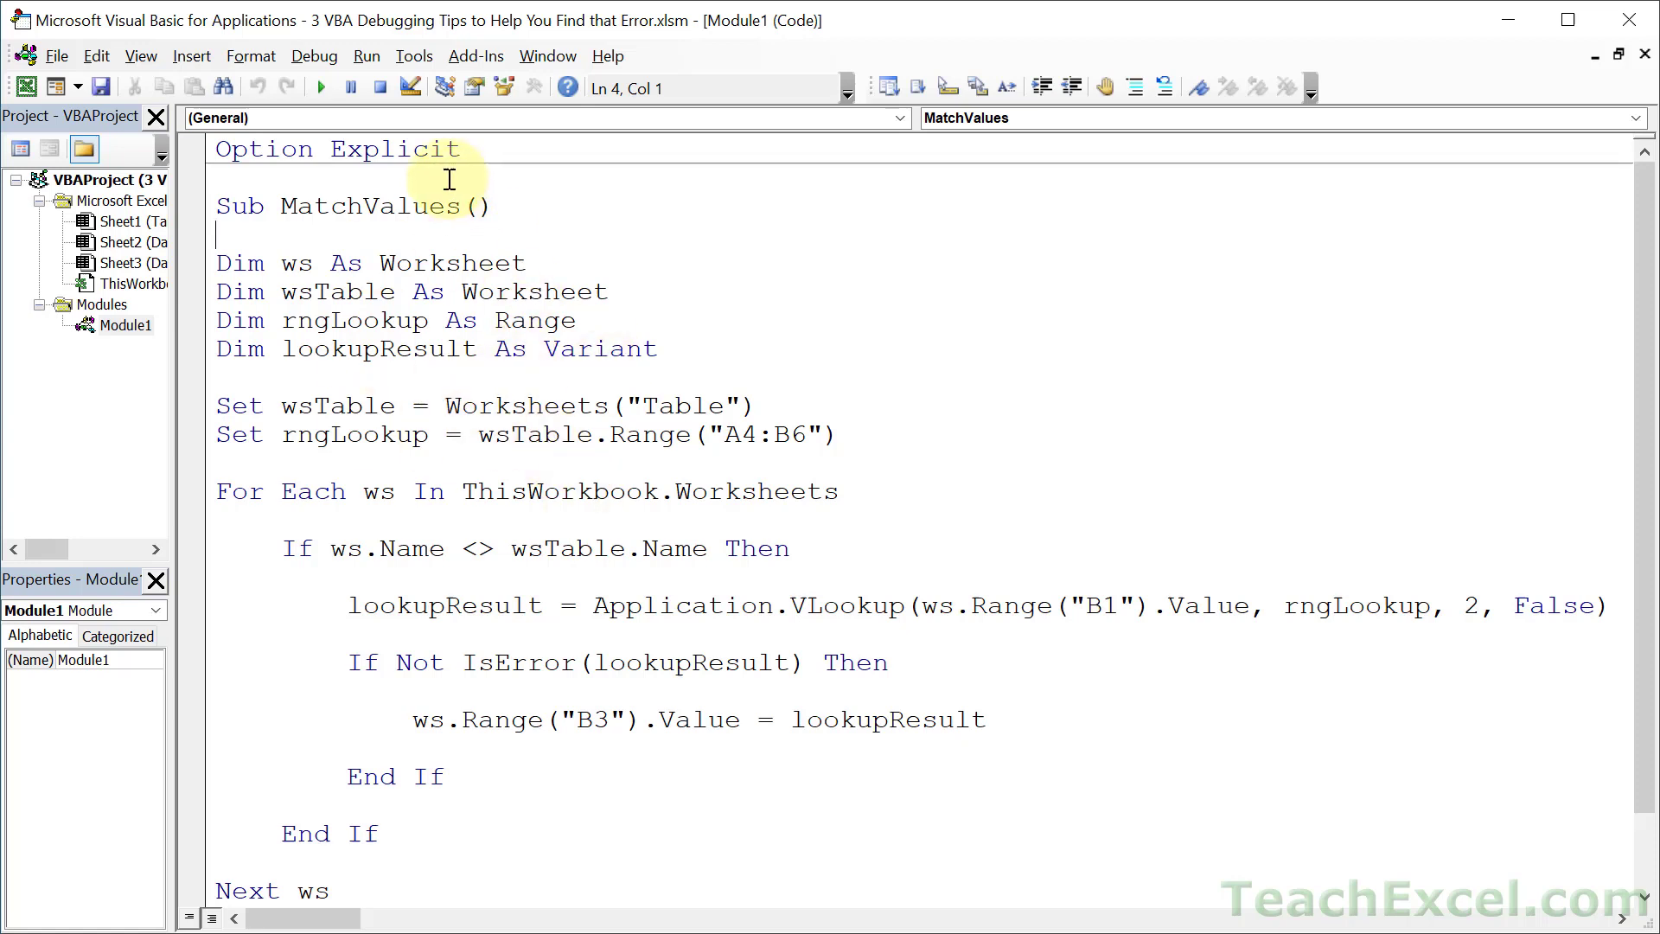
Step: Step Into MatchValues with F8 past the Table sheet and lookup range lines into the worksheet loop
{"action": "left_click", "coordinate": [313, 55]}
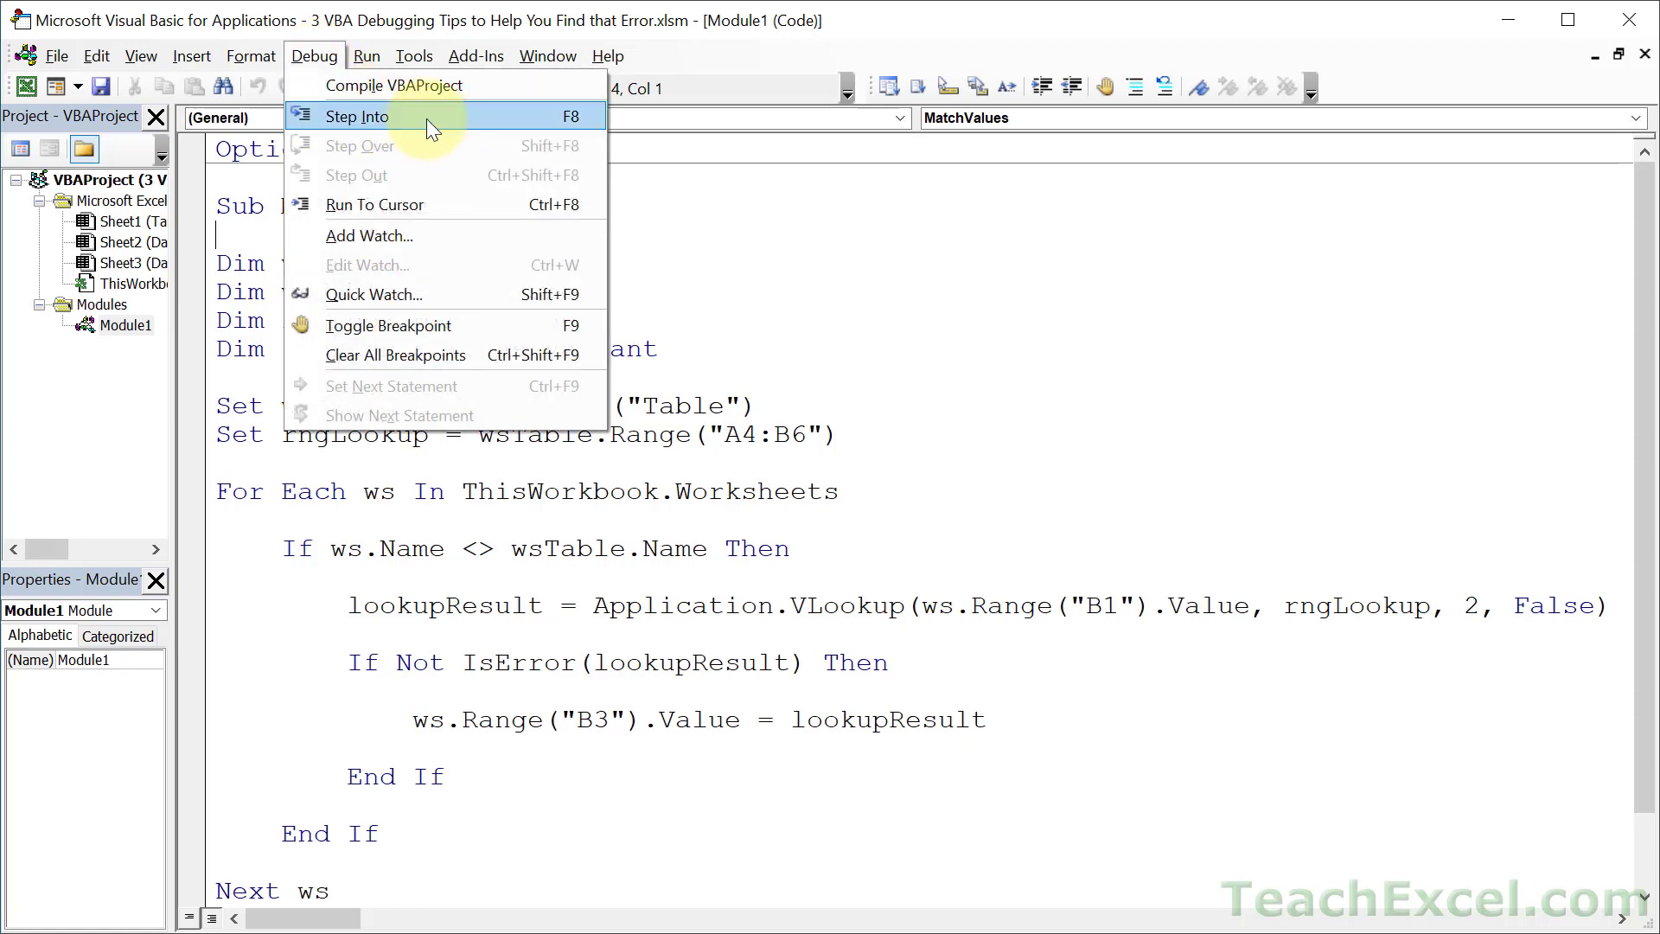
{"action": "mouse_move", "coordinate": [524, 130]}
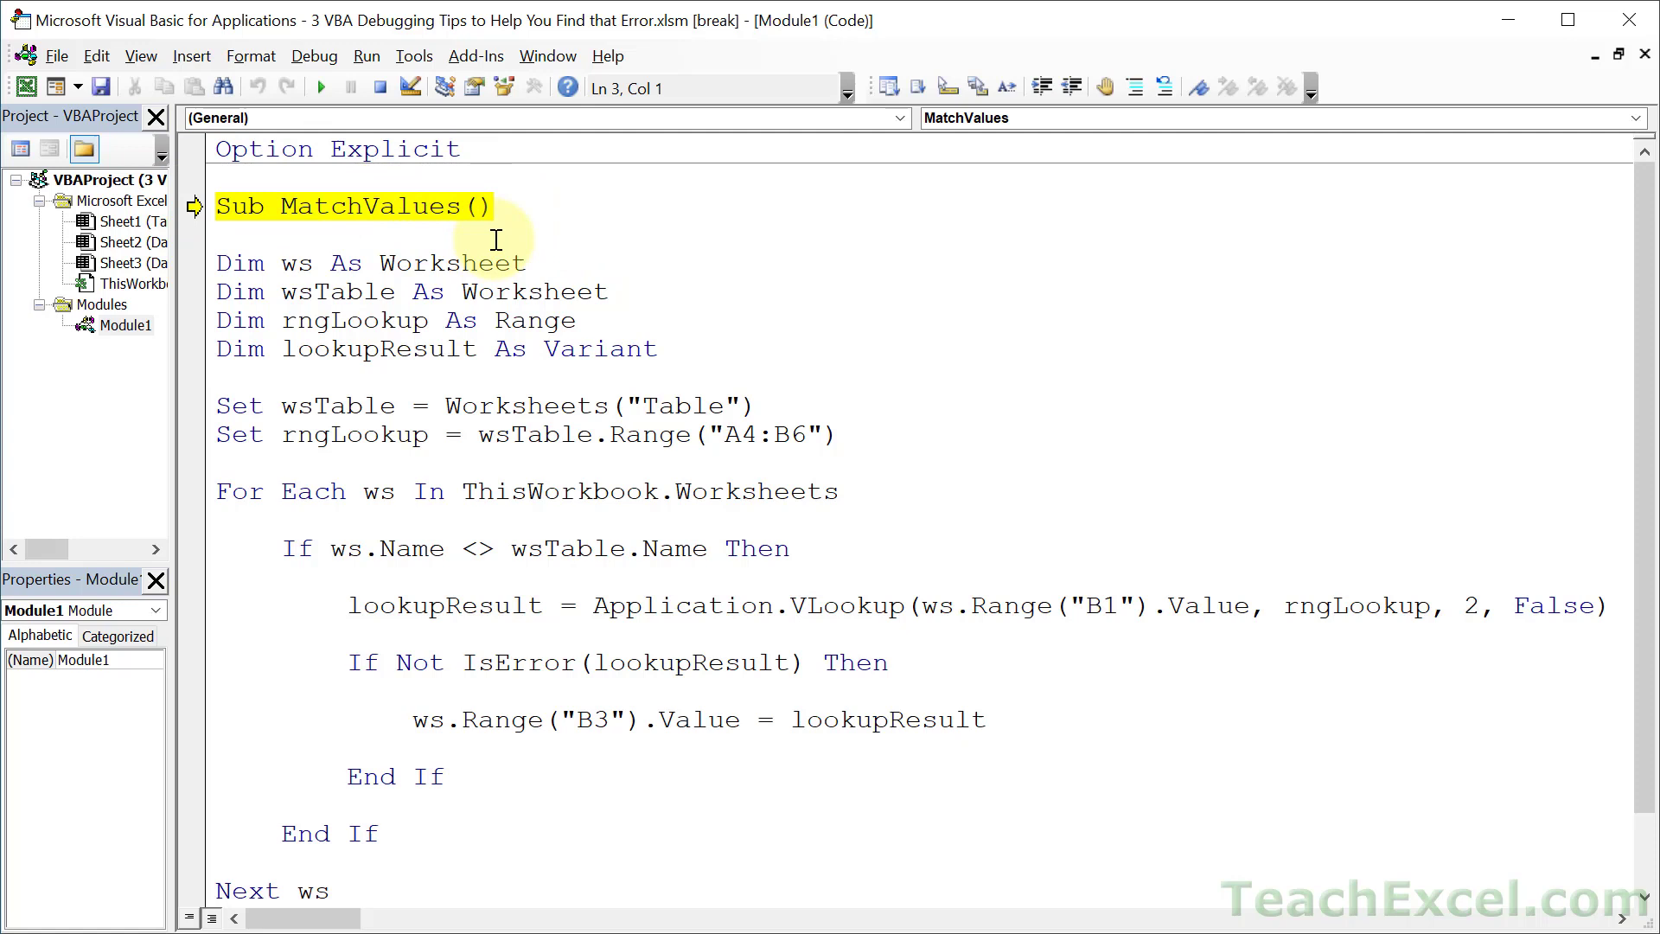
{"action": "mouse_move", "coordinate": [373, 195]}
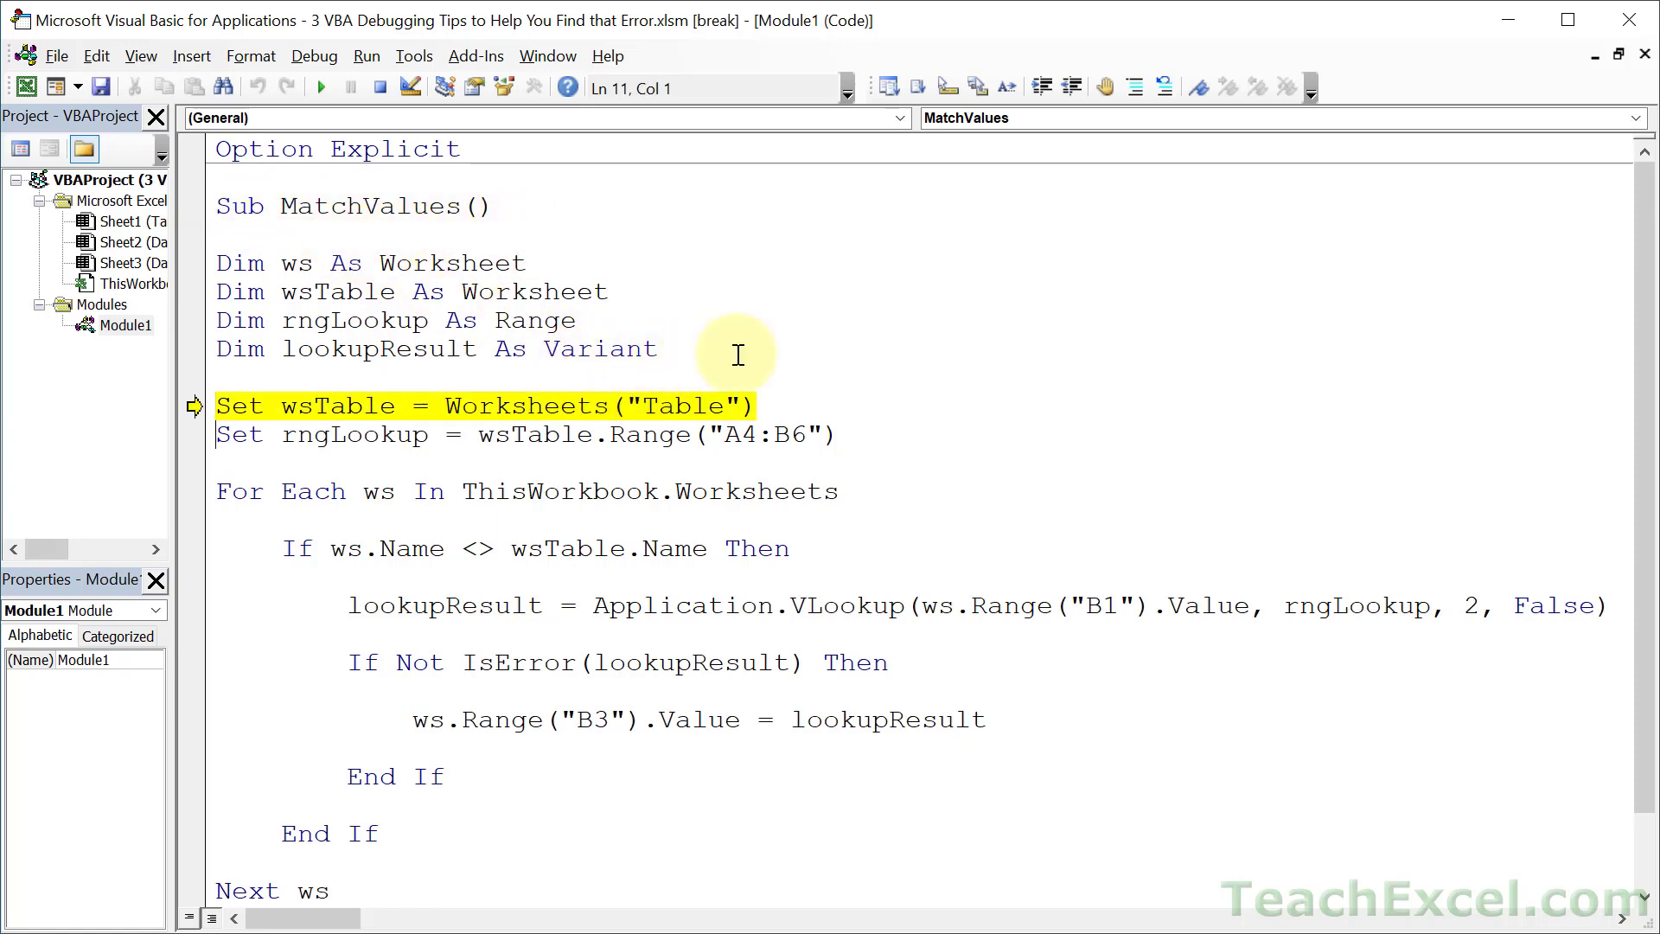
{"action": "key", "text": "F8"}
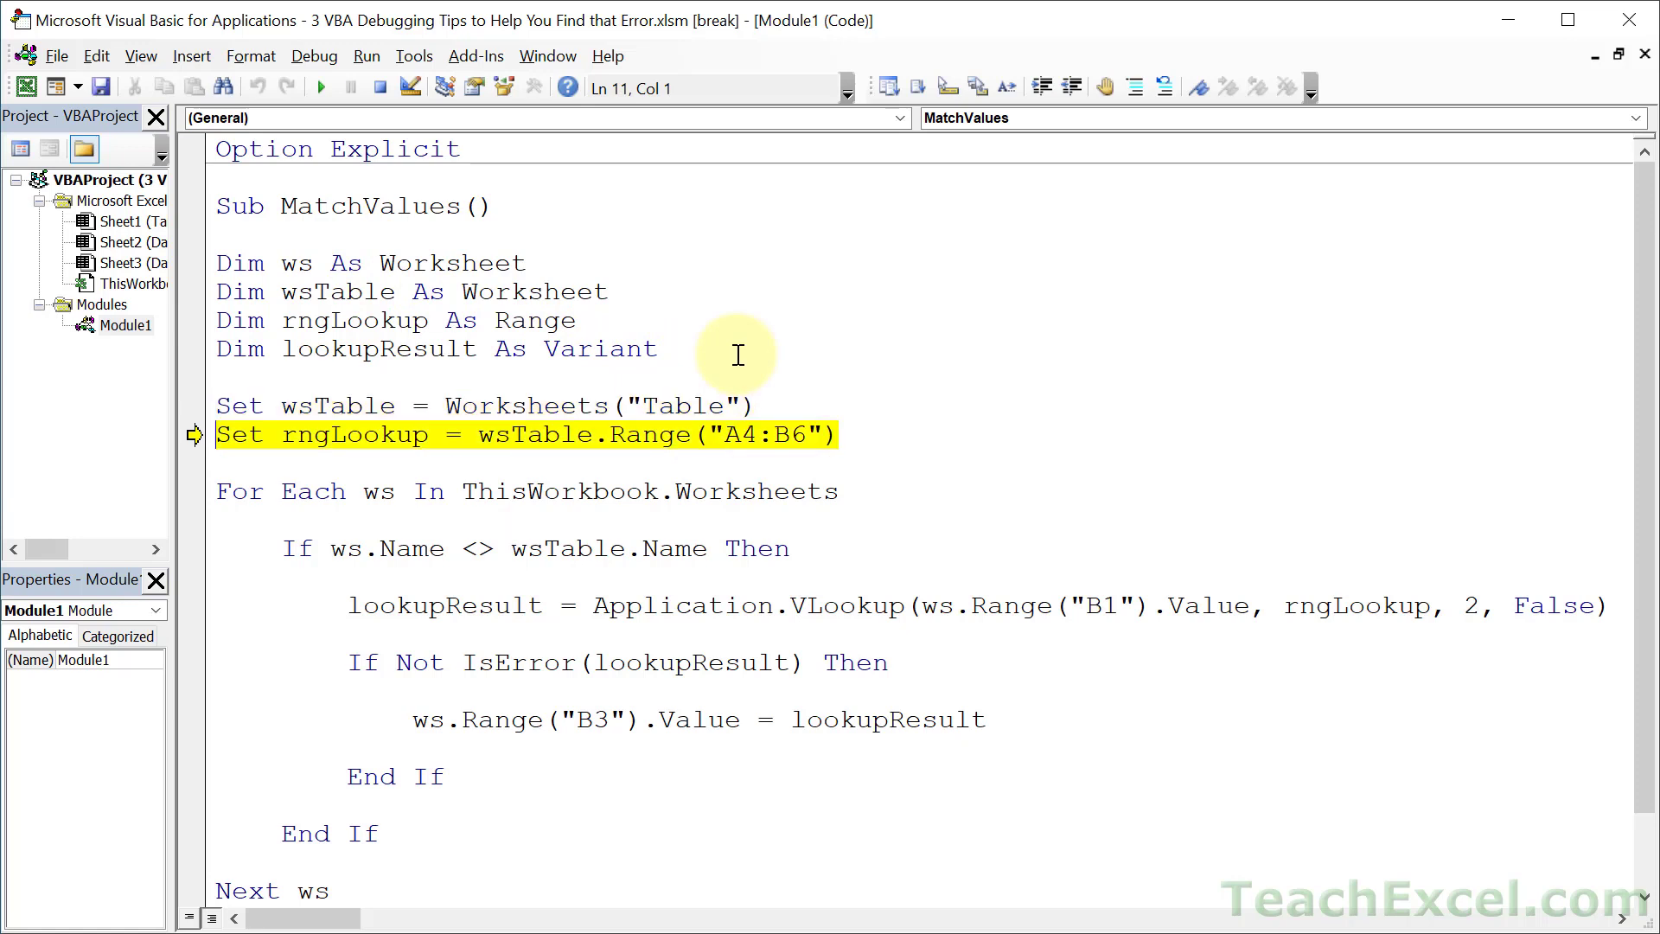
{"action": "key", "text": "F8"}
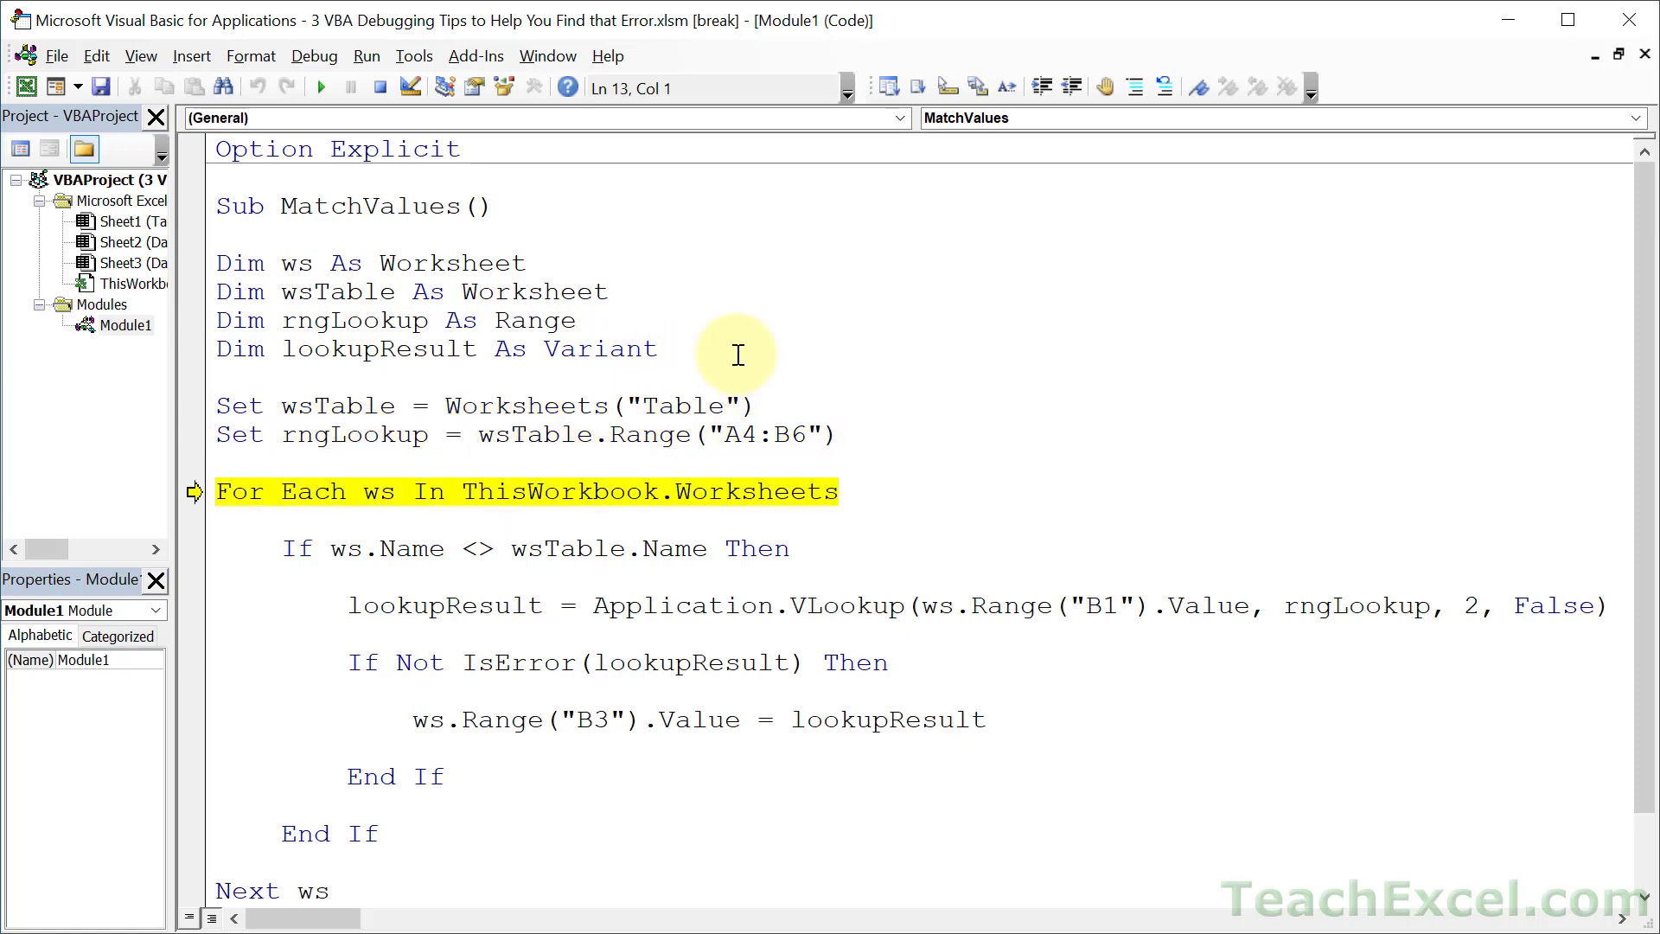
{"action": "key", "text": "F8"}
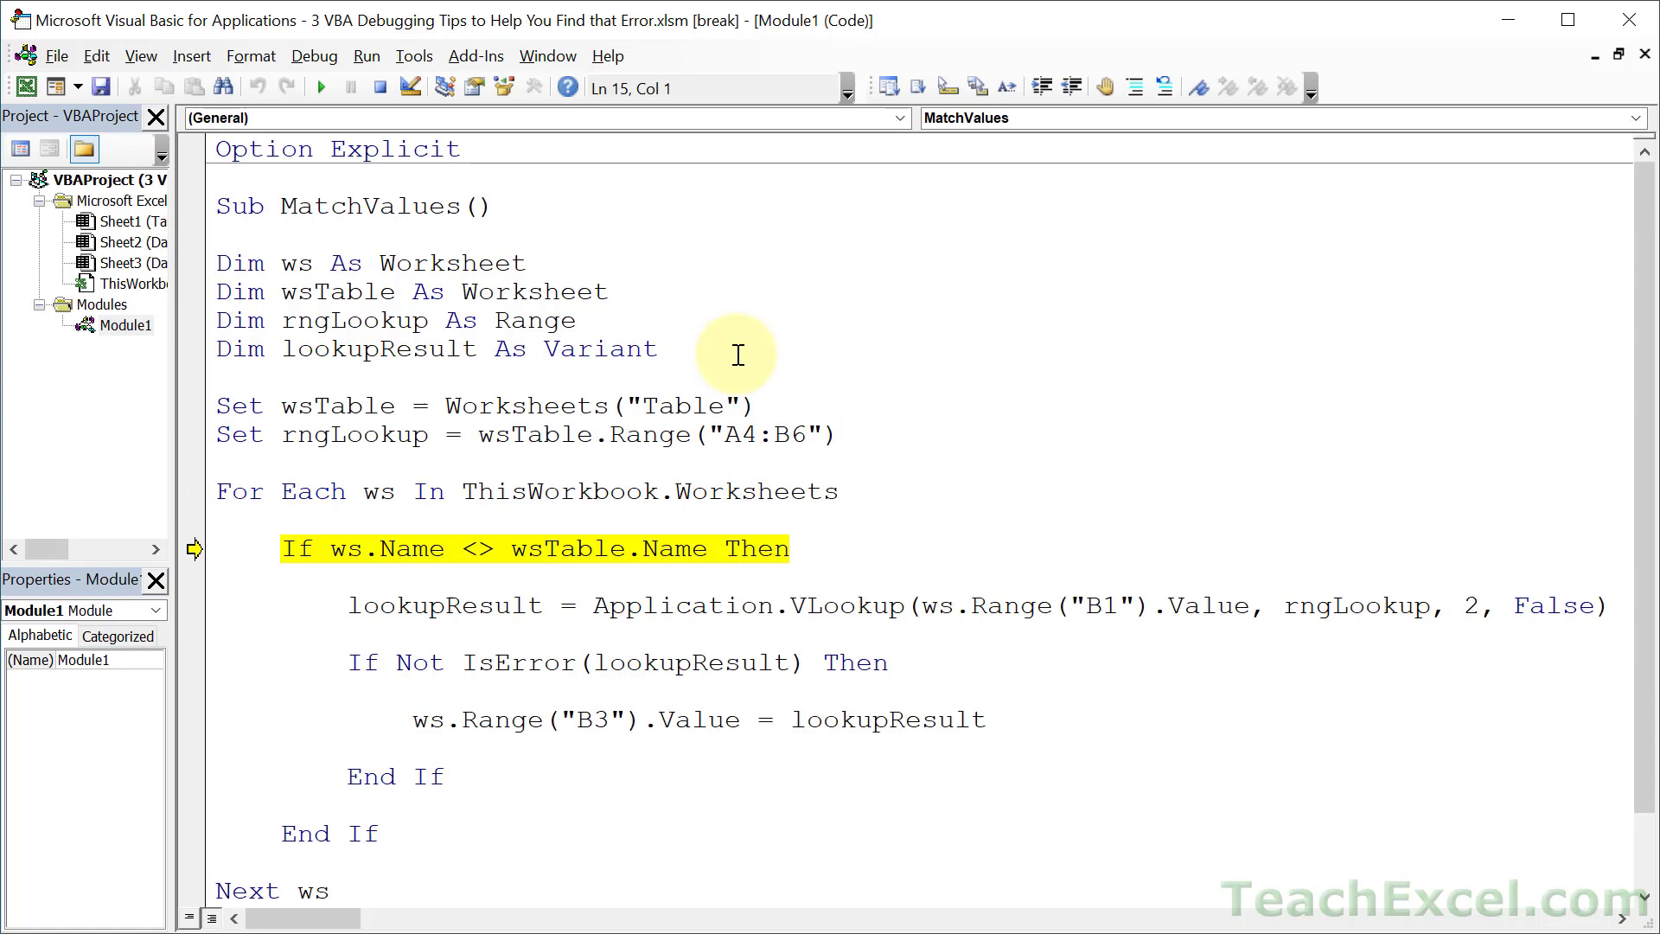
{"action": "mouse_move", "coordinate": [281, 417]}
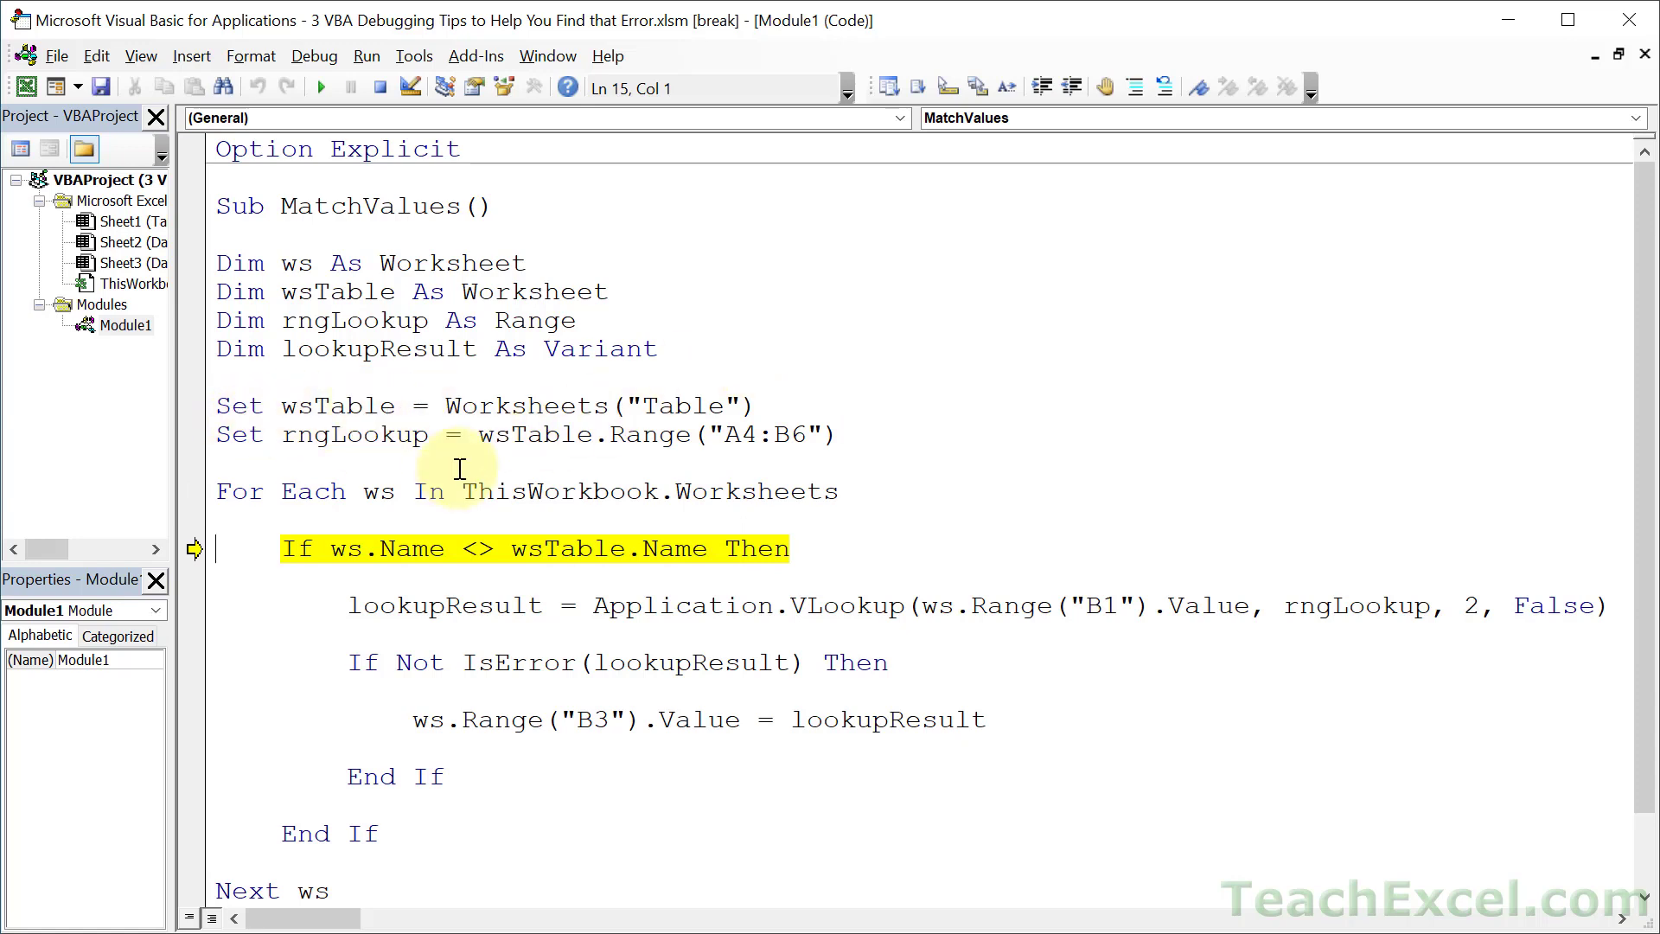
{"action": "mouse_move", "coordinate": [405, 498]}
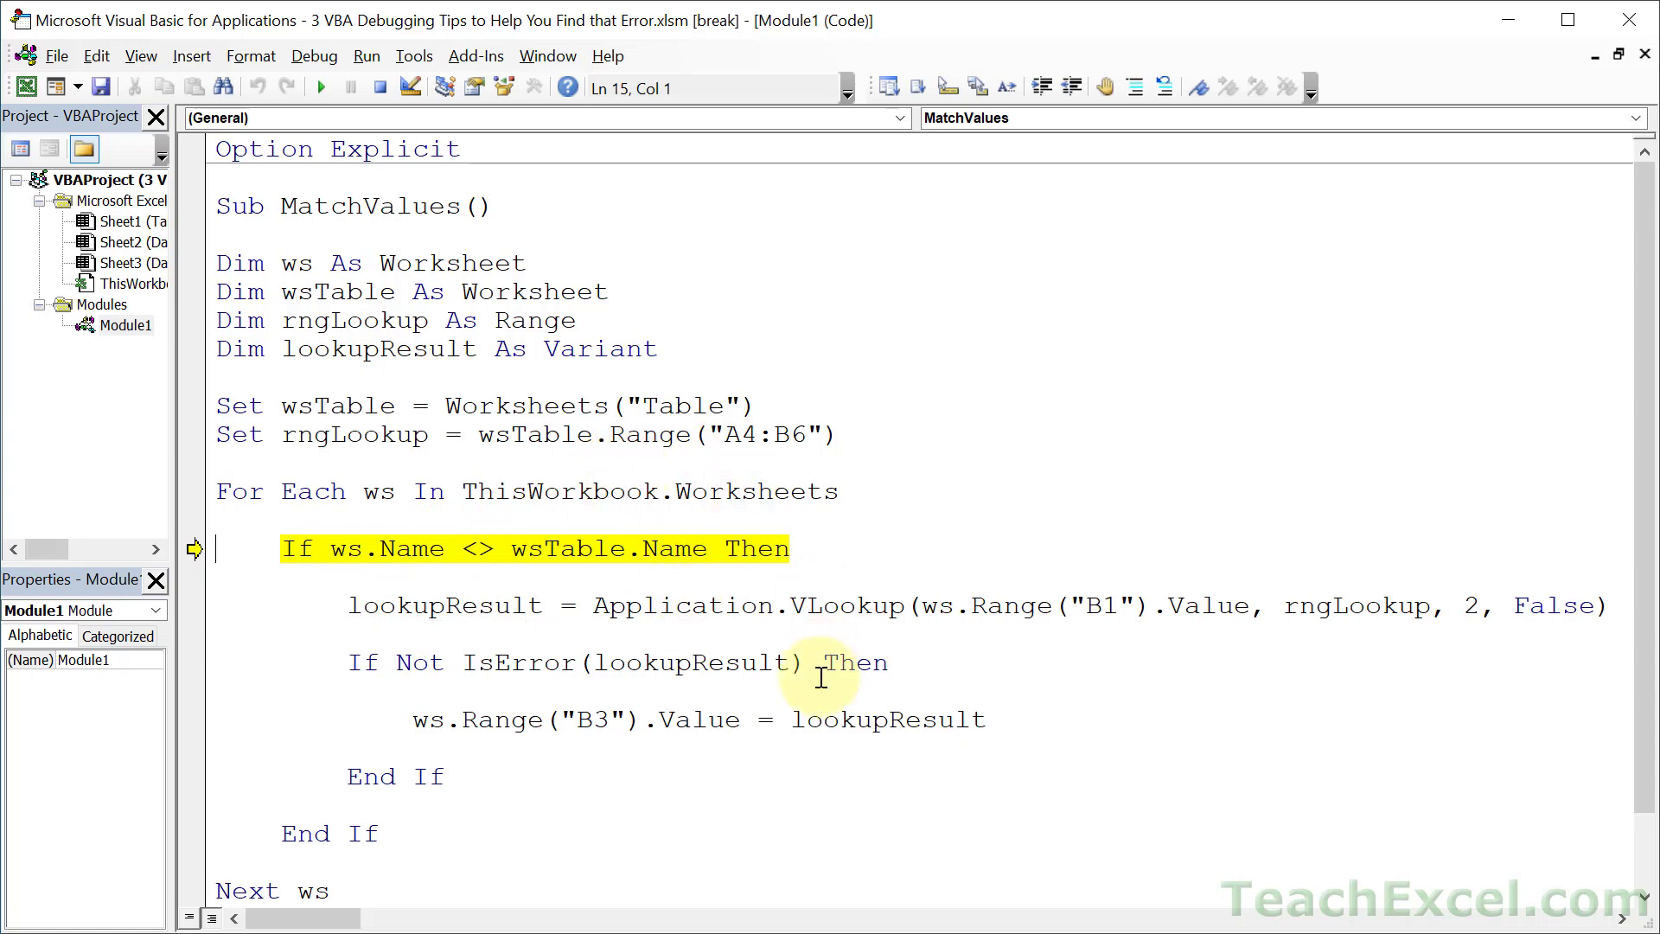
{"action": "mouse_move", "coordinate": [424, 604]}
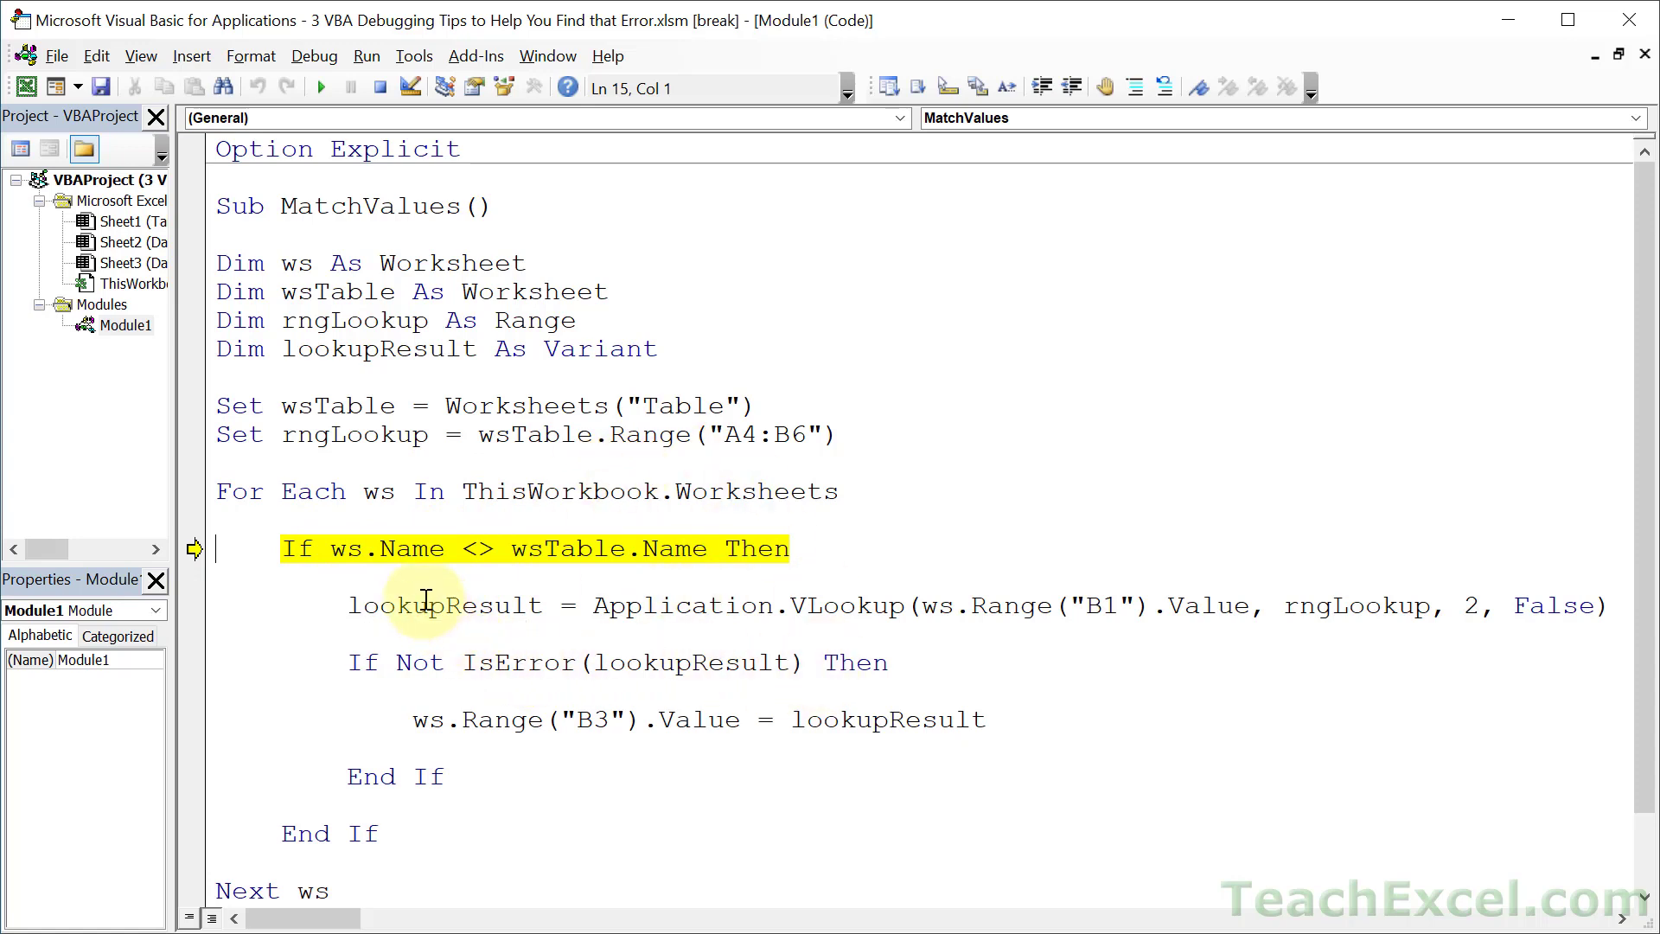
{"action": "mouse_move", "coordinate": [365, 548]}
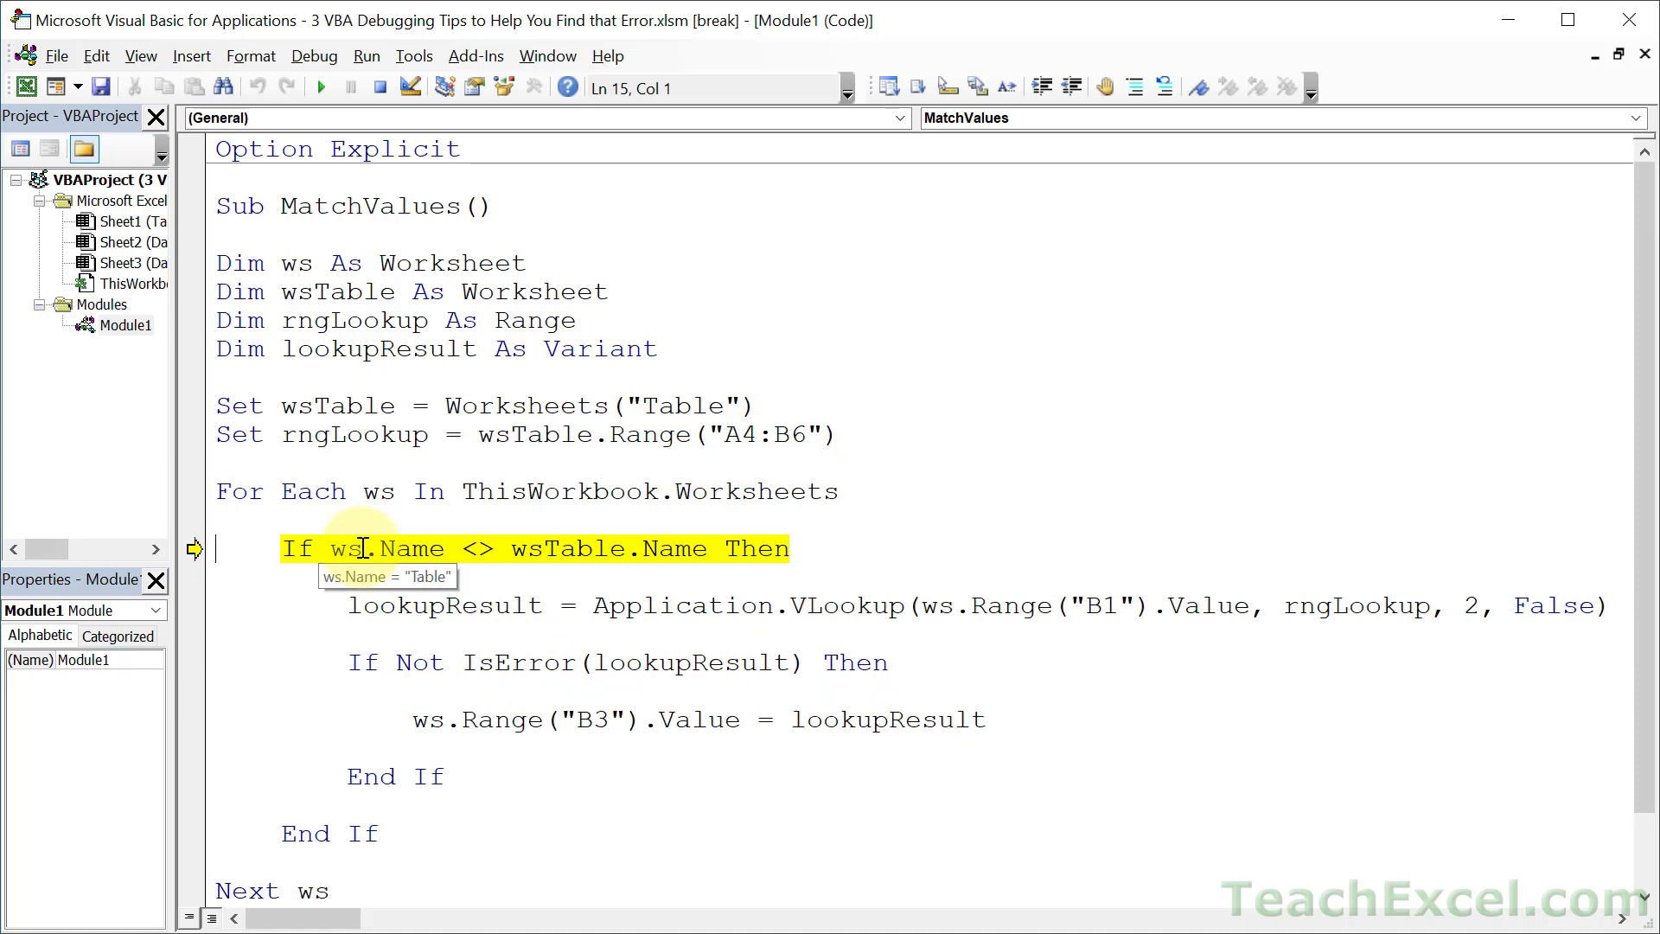
{"action": "mouse_move", "coordinate": [600, 548]}
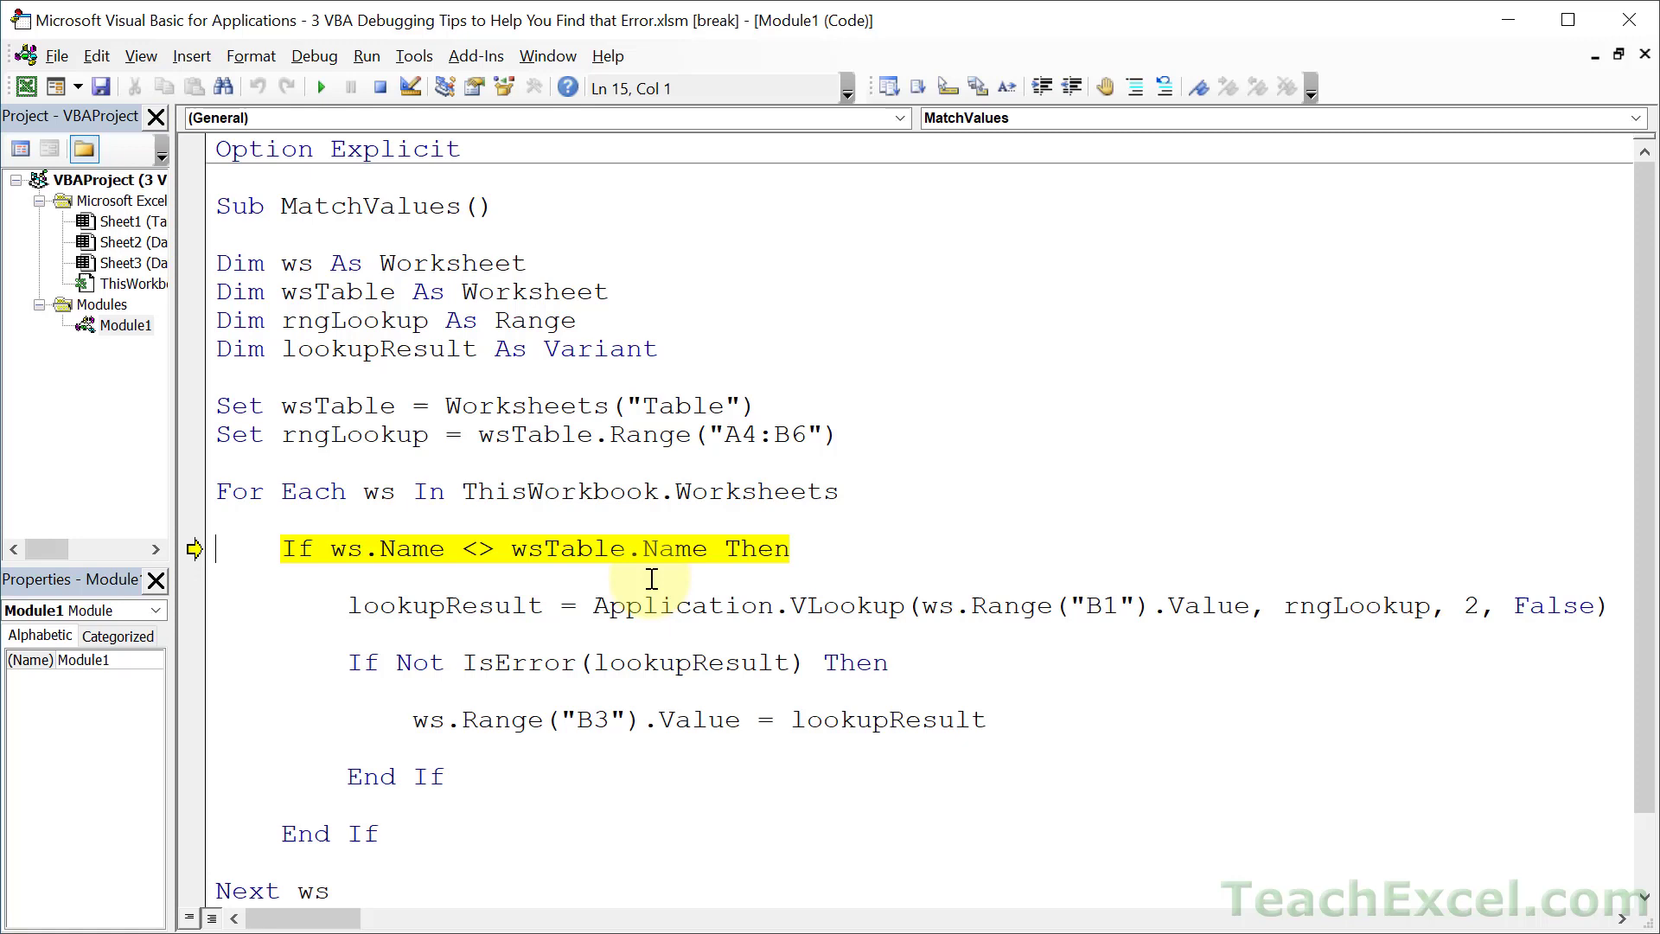
{"action": "mouse_move", "coordinate": [454, 863]}
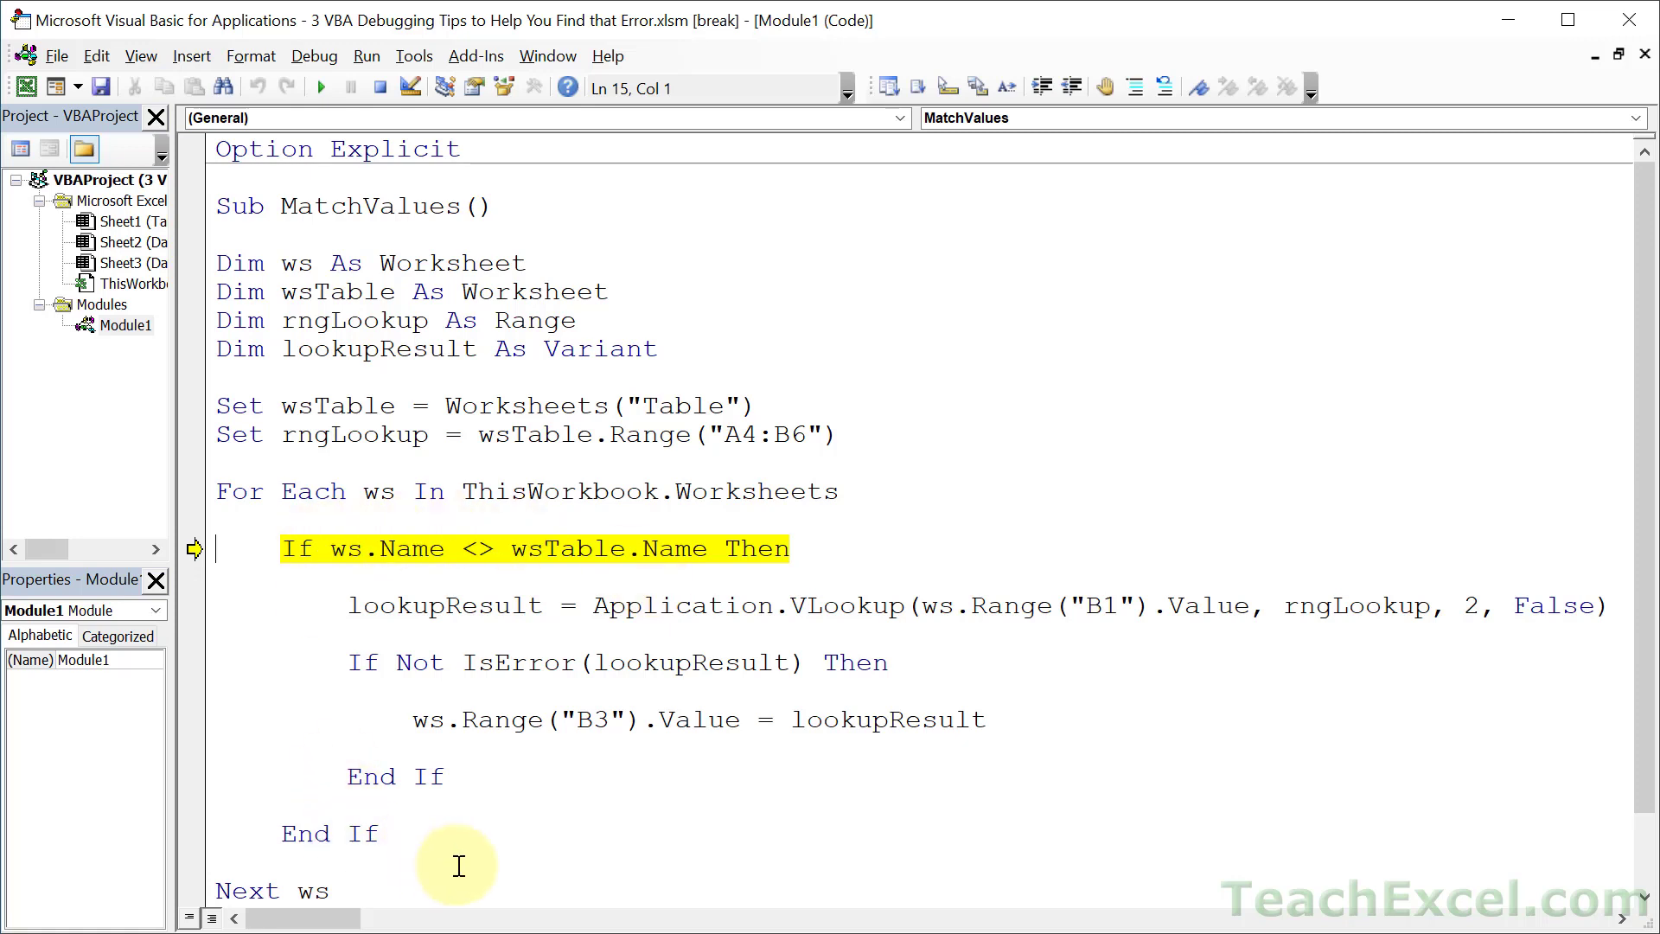
Step: Step past the skipped Table block through End If and Next ws back to the If check for Data 1
{"action": "key", "text": "F8"}
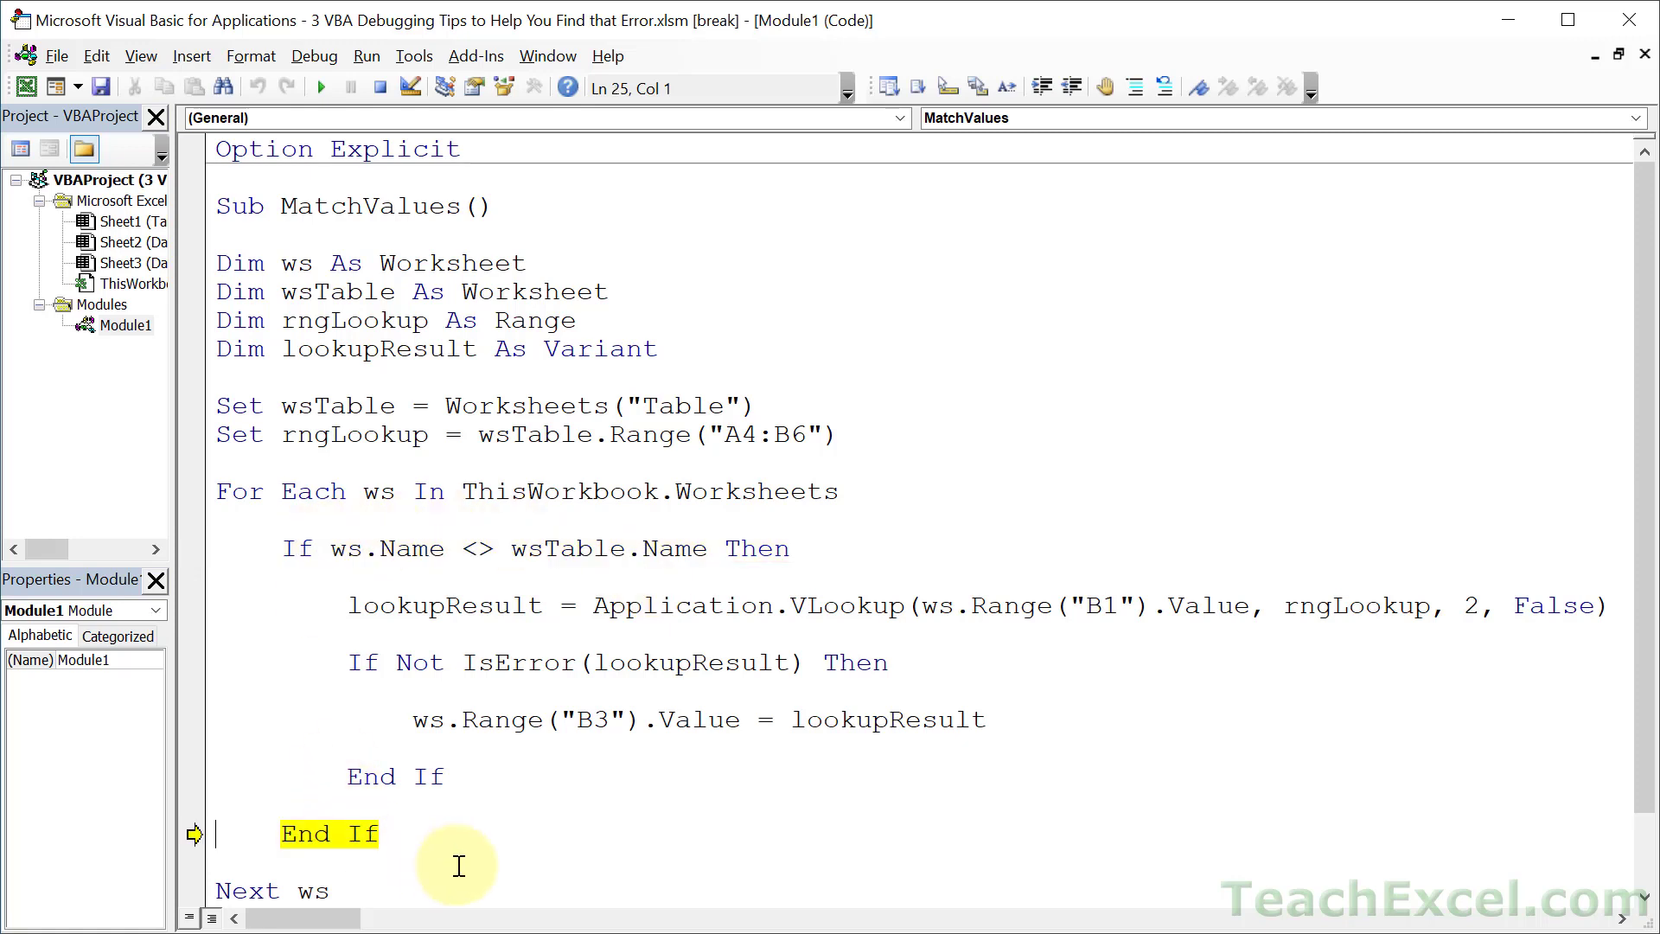
{"action": "key", "text": "F8"}
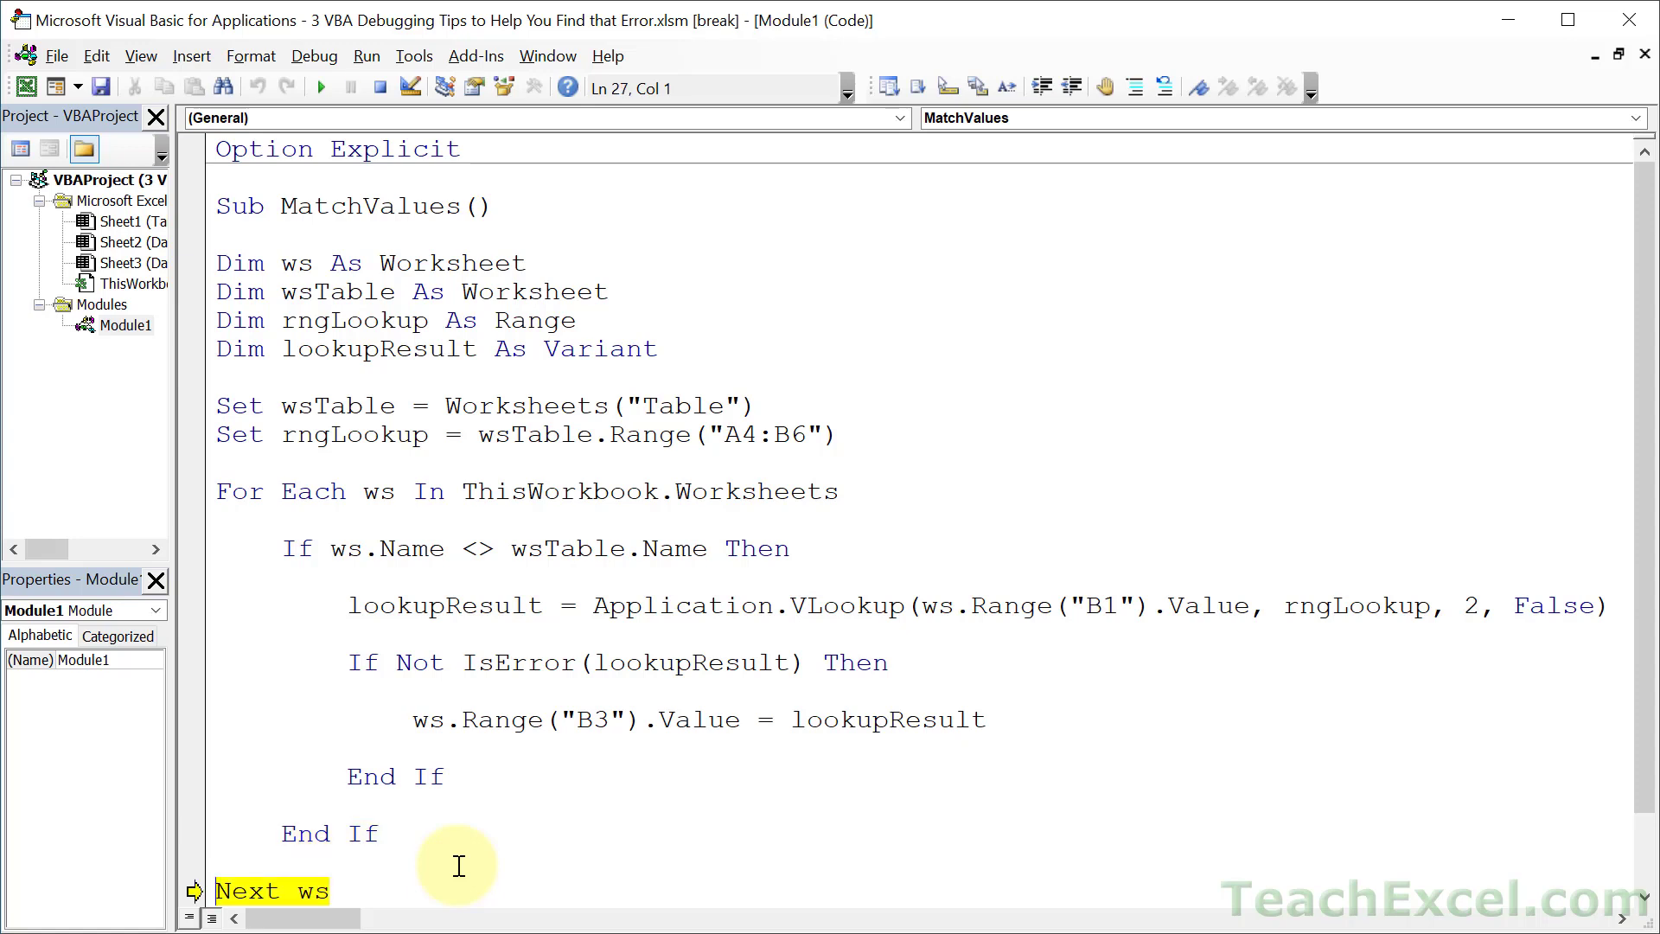
{"action": "key", "text": "F8"}
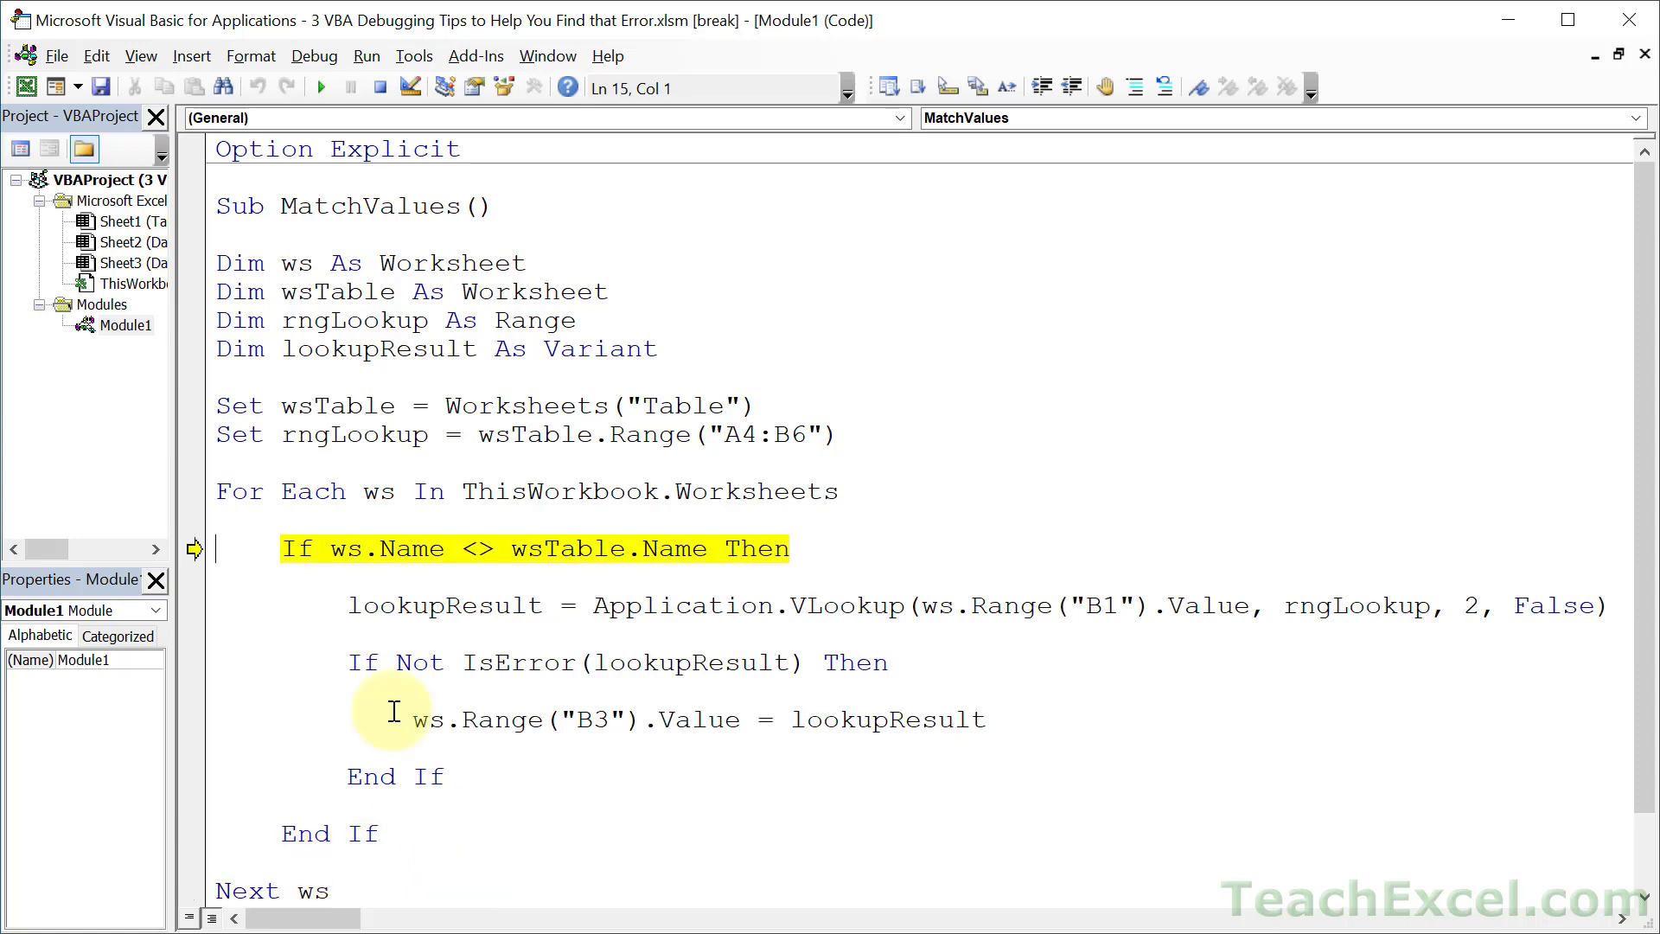
{"action": "mouse_move", "coordinate": [380, 548]}
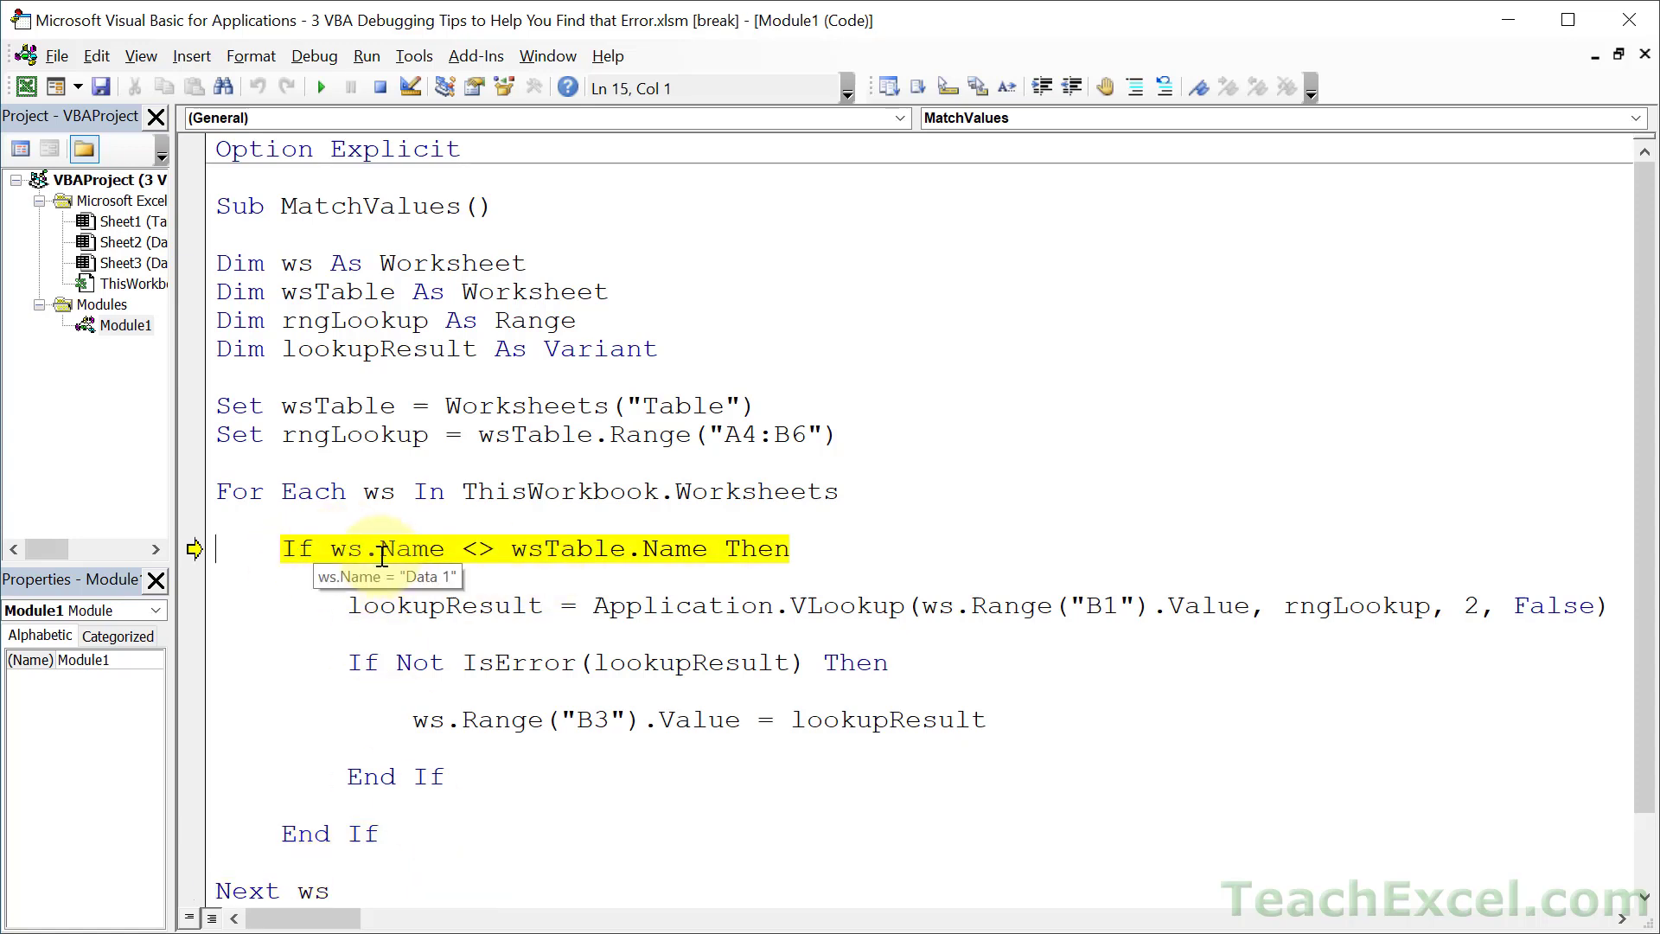
{"action": "mouse_move", "coordinate": [600, 548]}
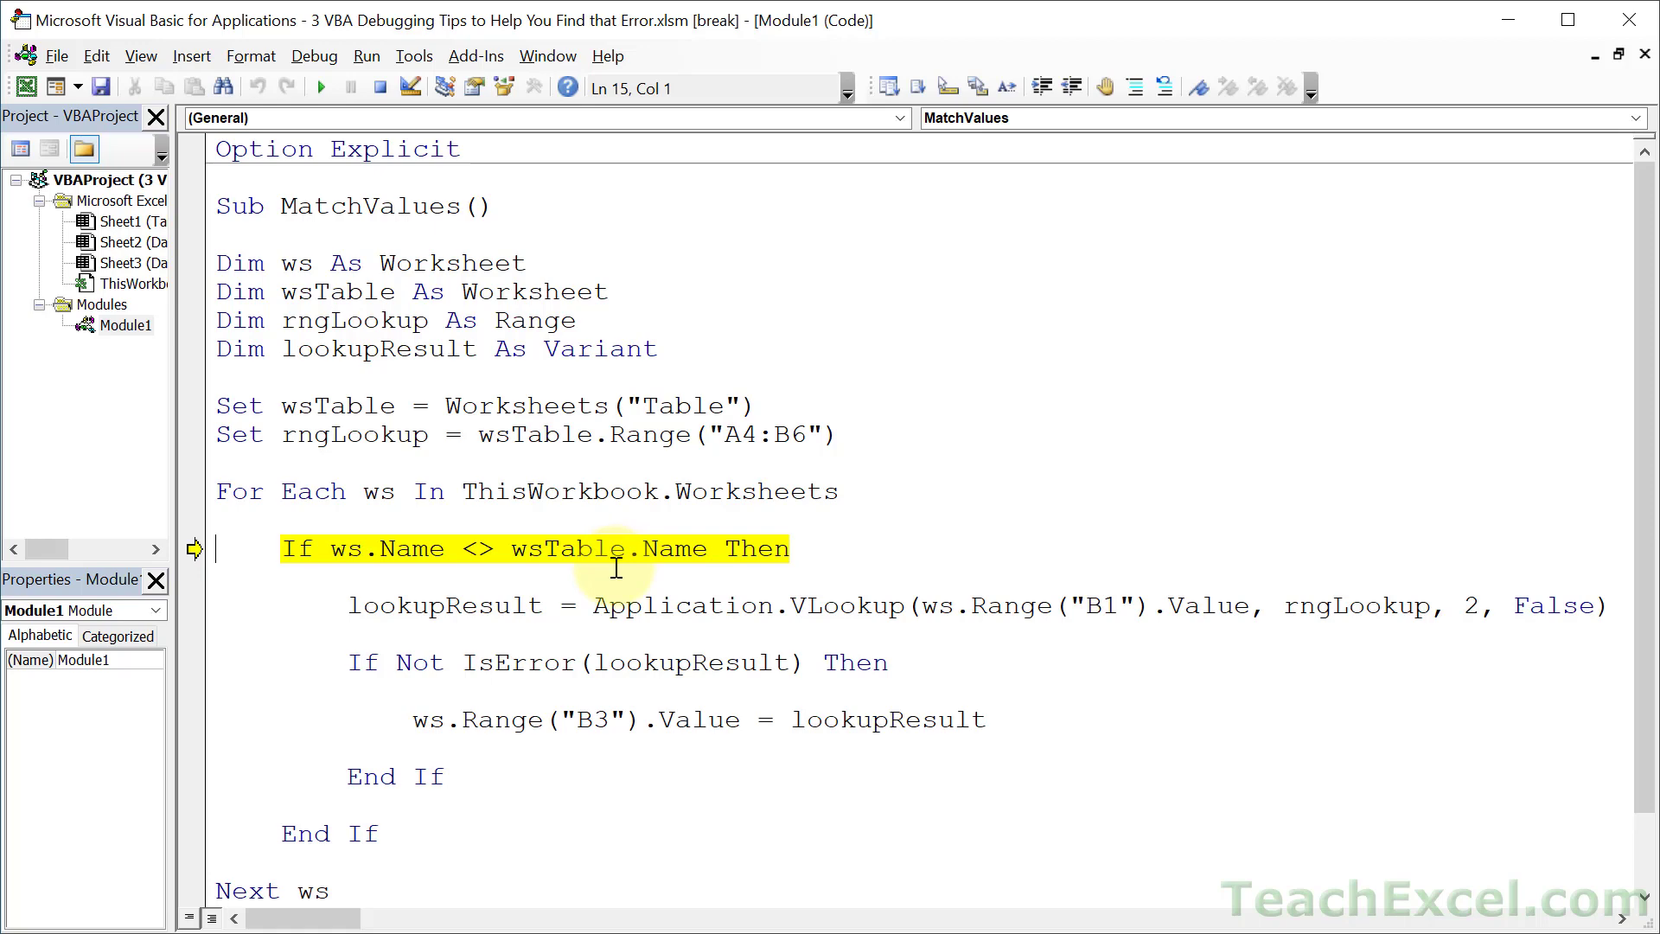
Step: Query ?ws.Name in the Immediate window (Data 1), shrink the pane, and step onto the VLookup line
{"action": "left_click", "coordinate": [140, 56]}
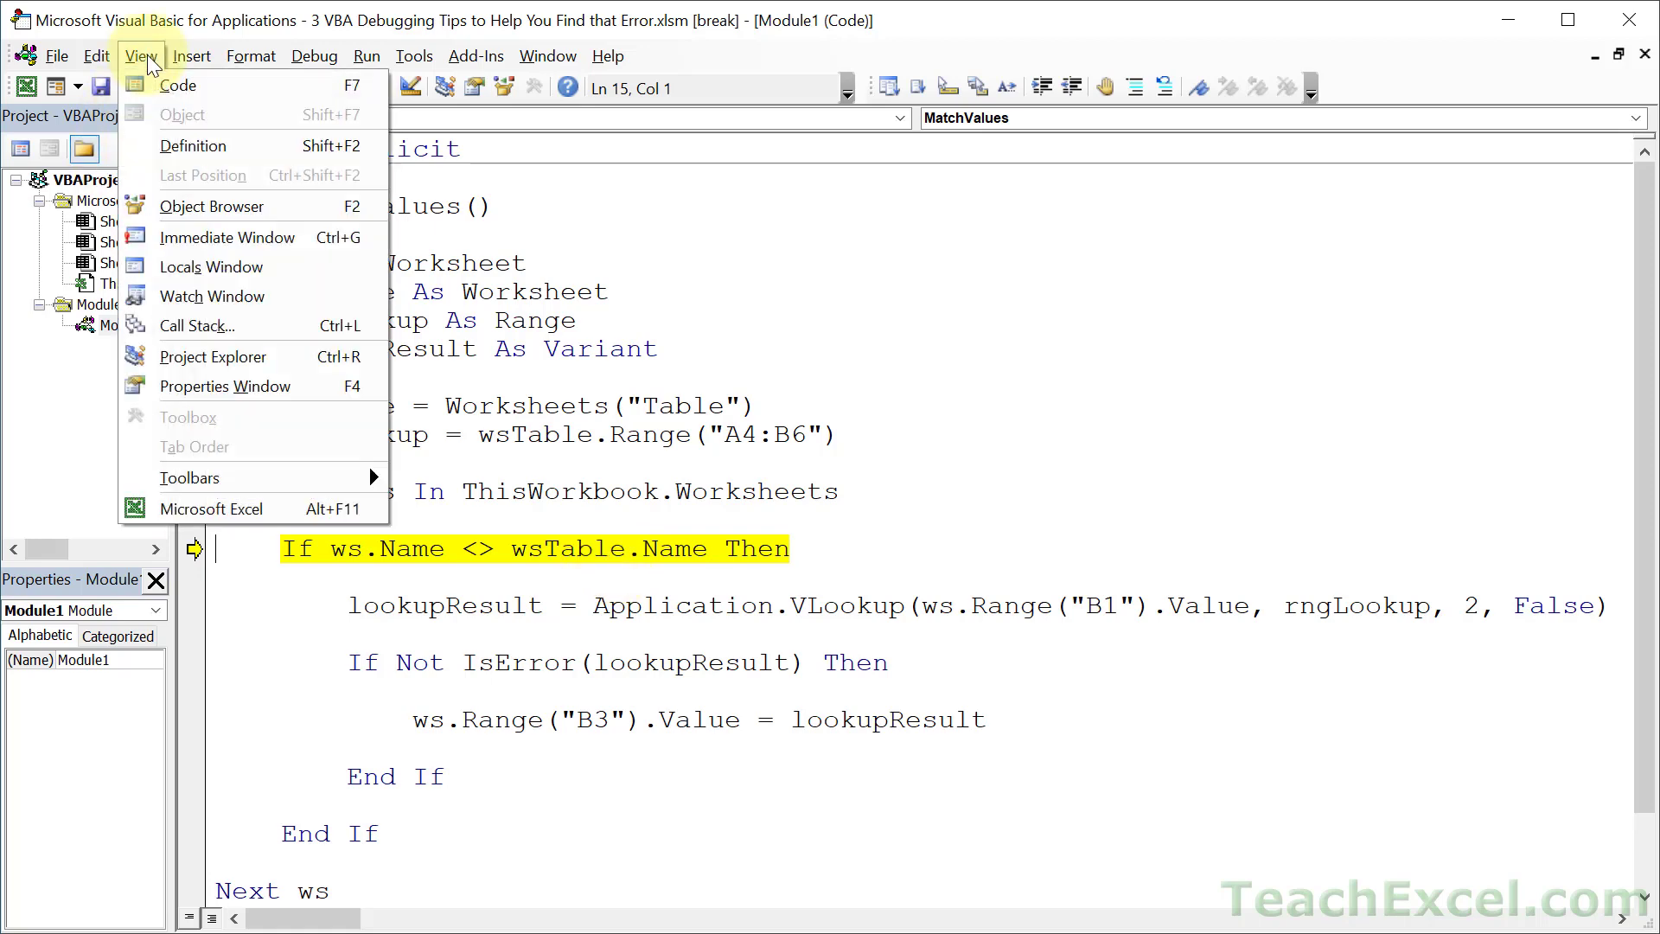
{"action": "left_click", "coordinate": [228, 237]}
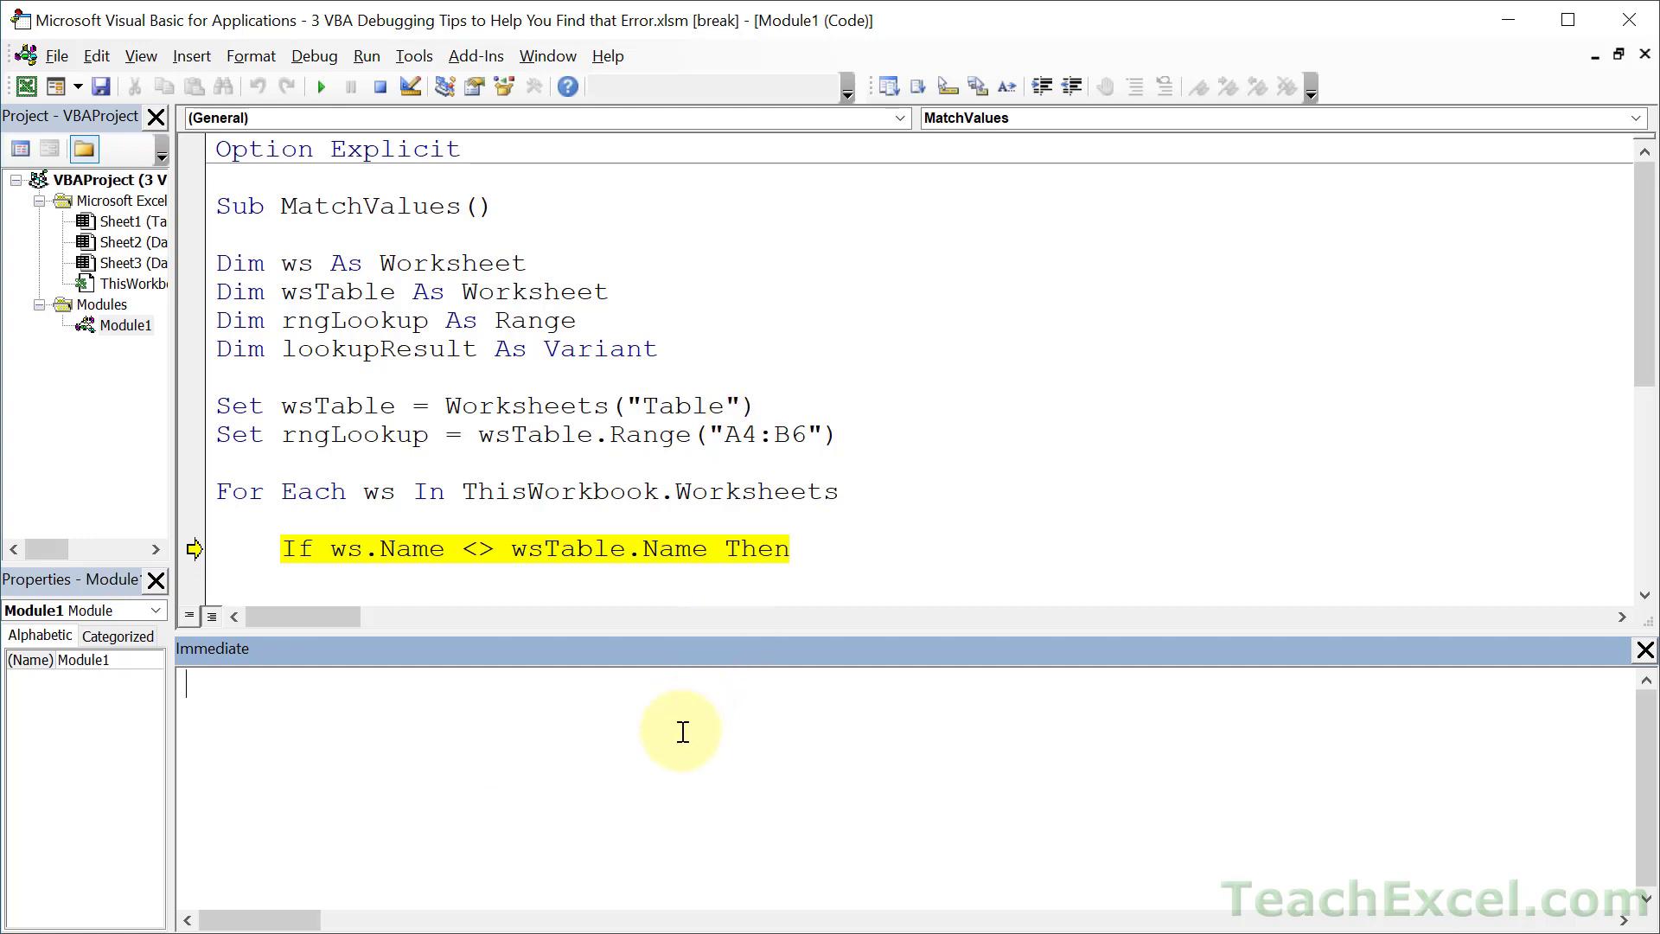
{"action": "type", "text": "?"}
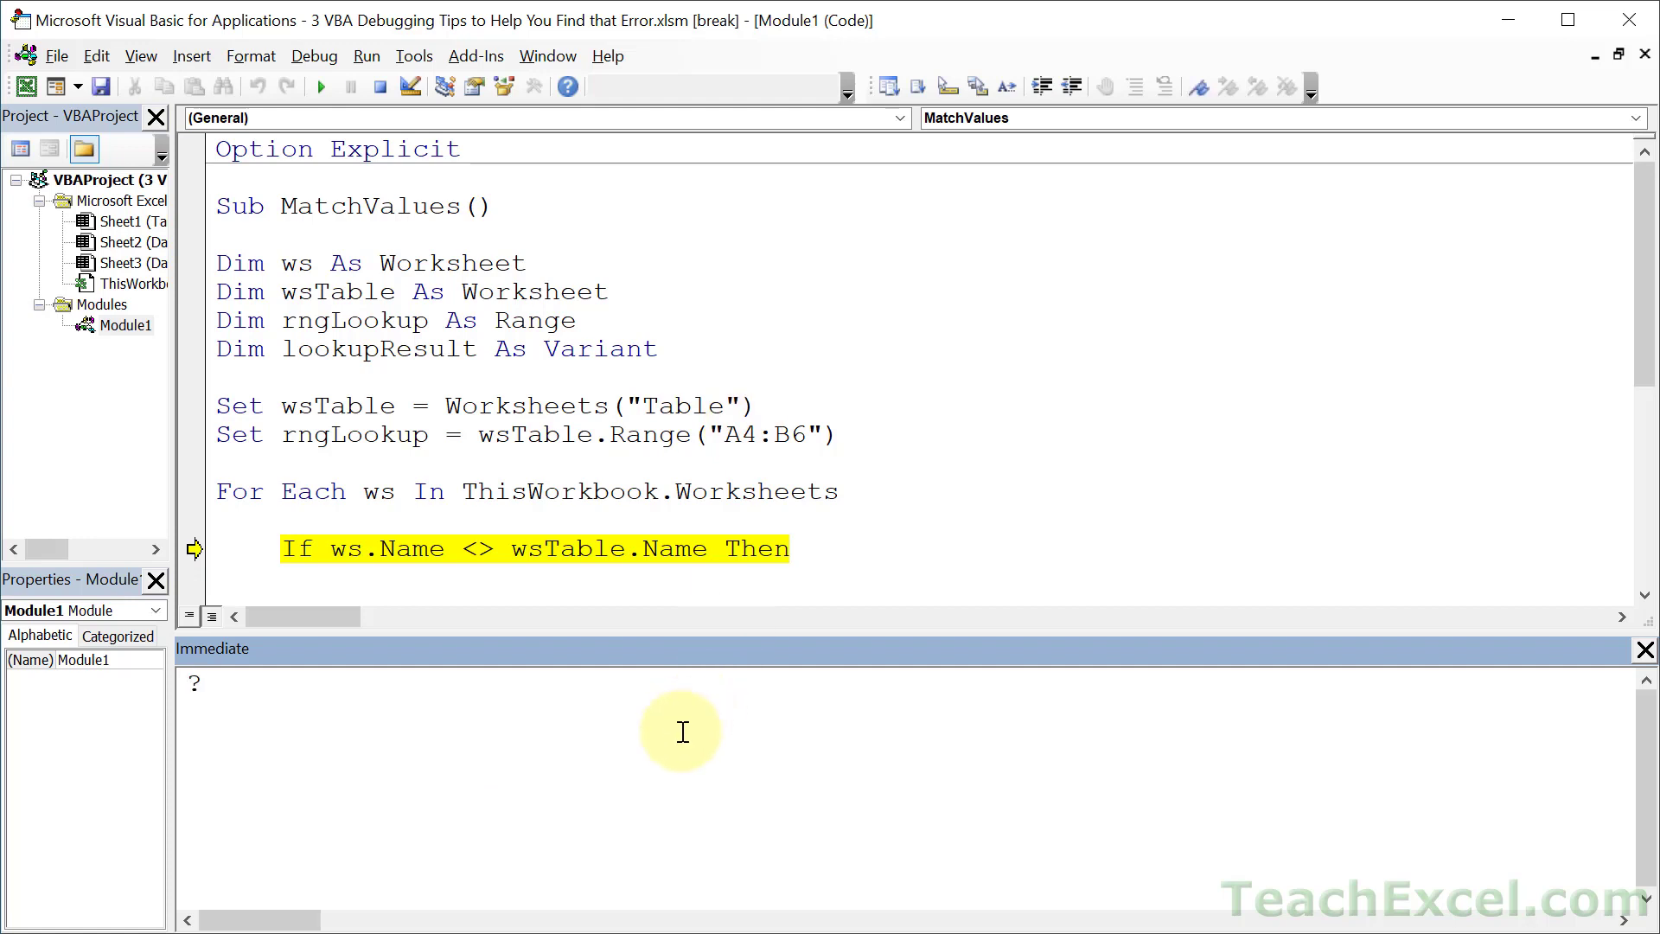
{"action": "type", "text": "ws.Name"}
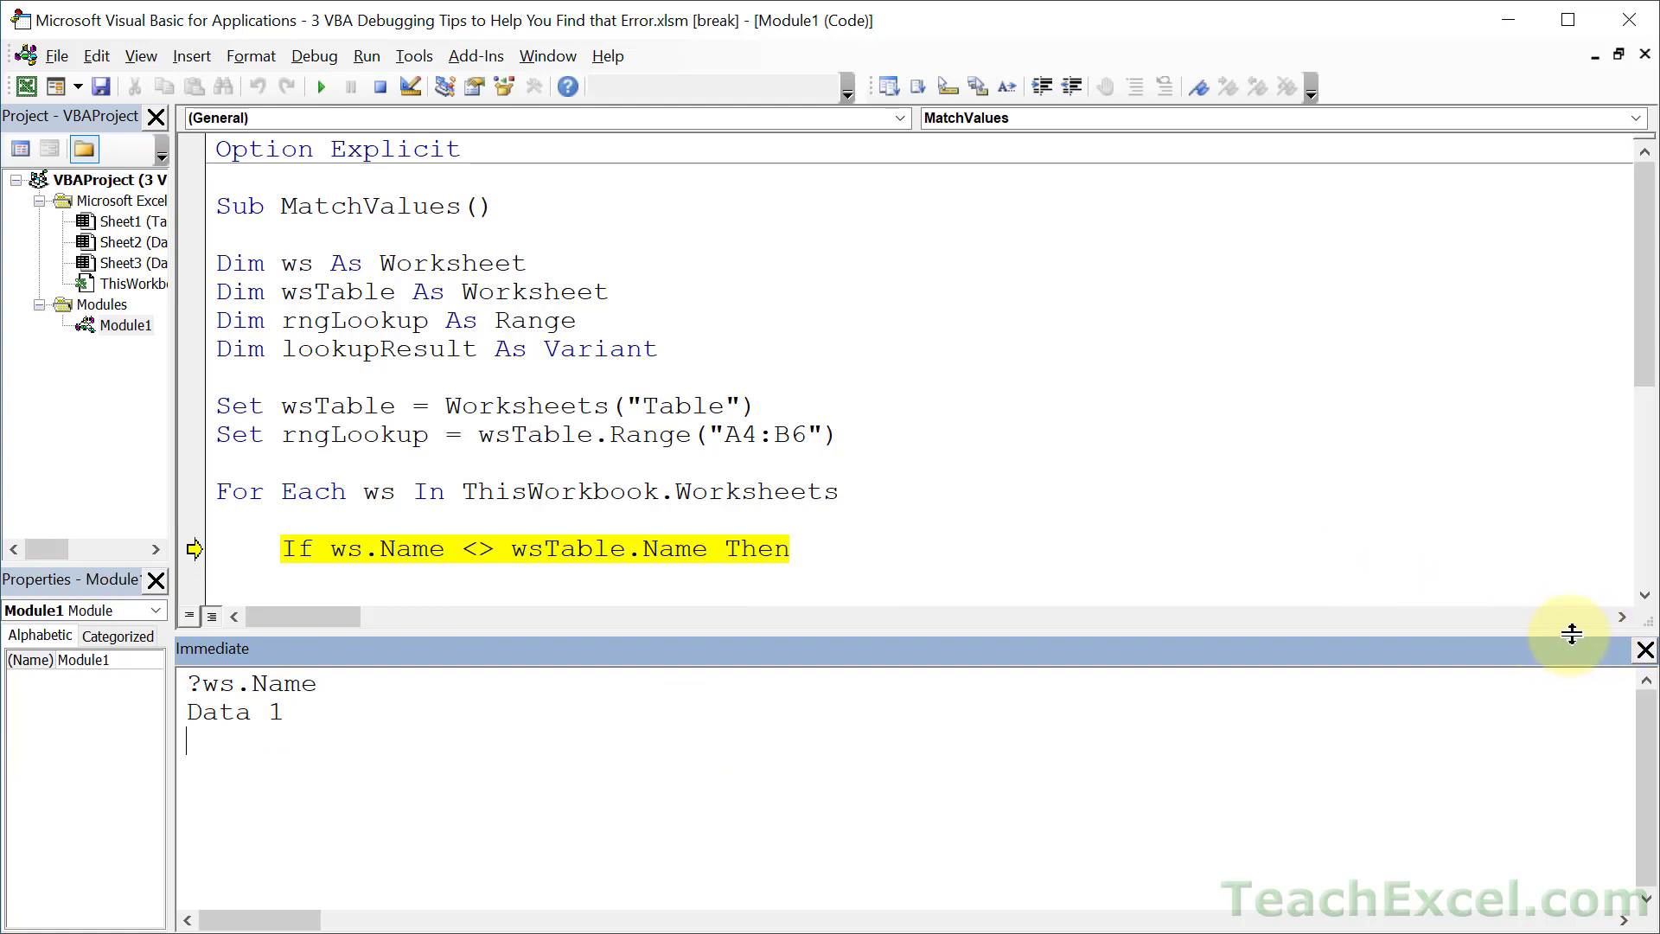
{"action": "left_click_drag", "start_coordinate": [1572, 633], "coordinate": [1525, 783]}
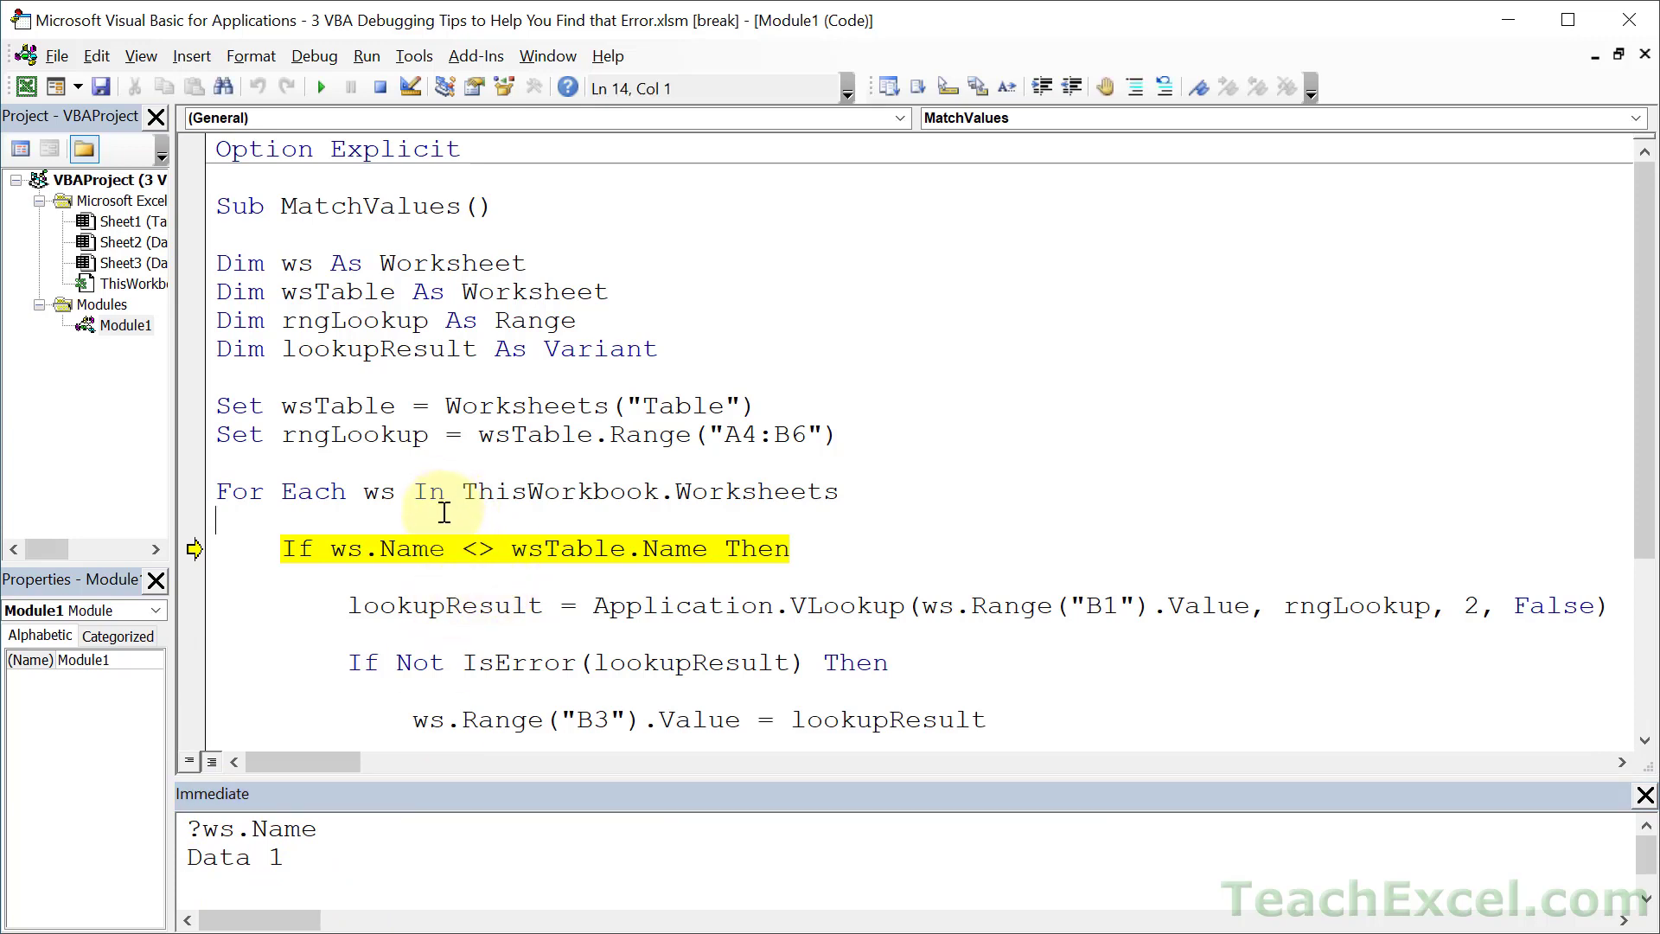
{"action": "key", "text": "F8"}
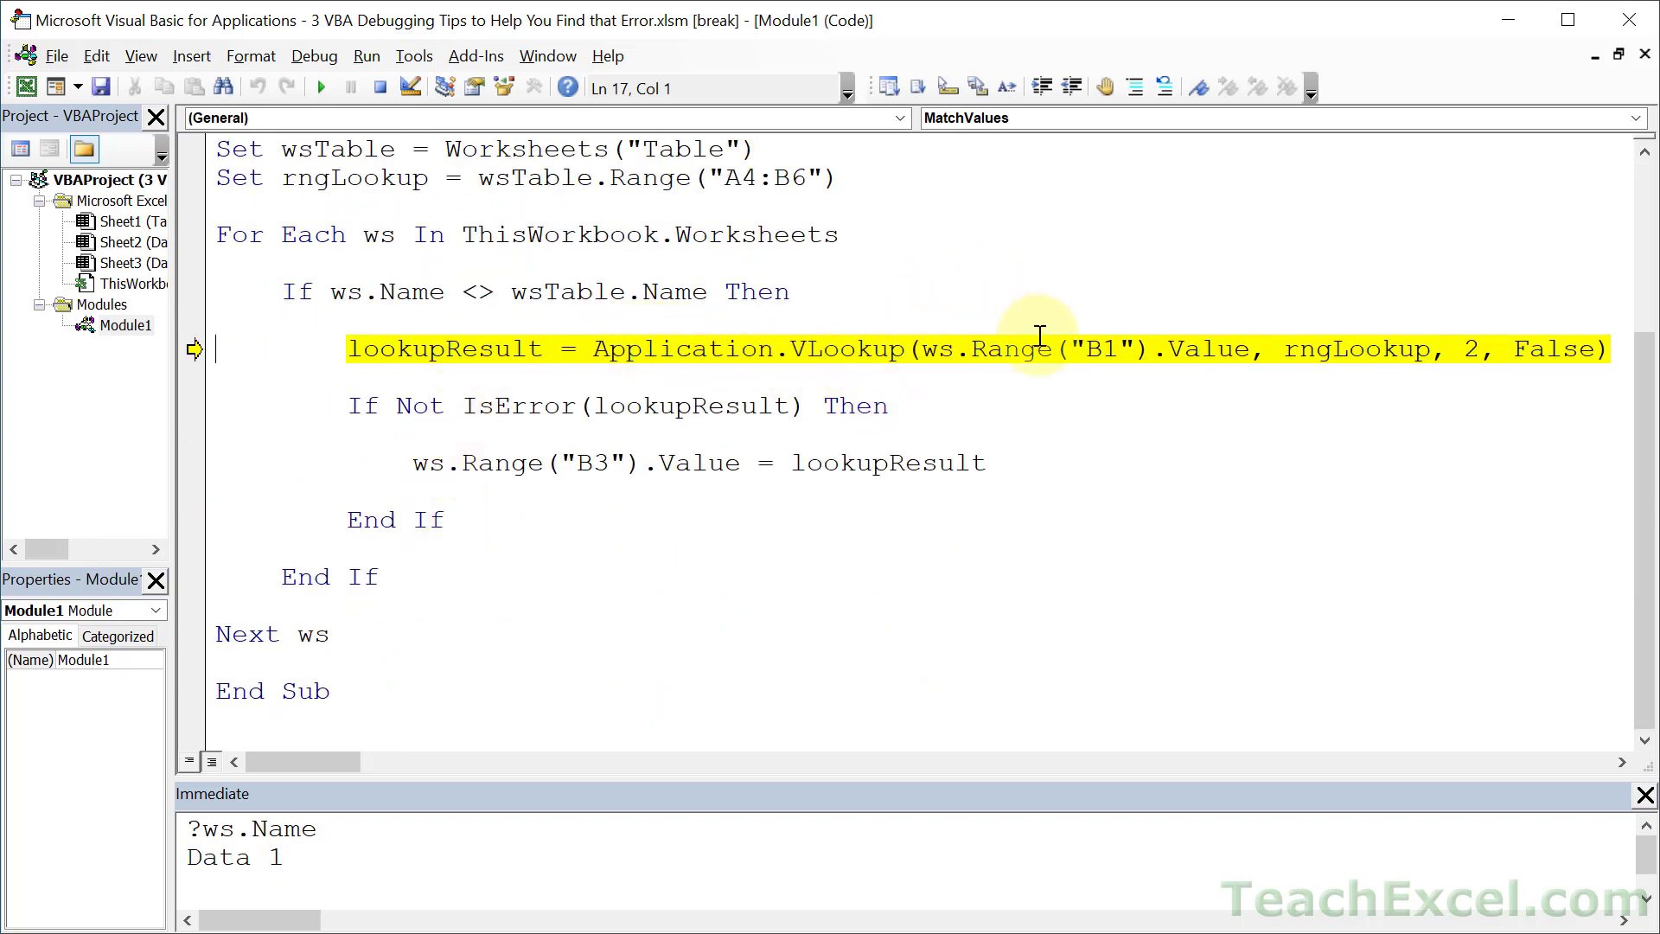
{"action": "mouse_move", "coordinate": [947, 349]}
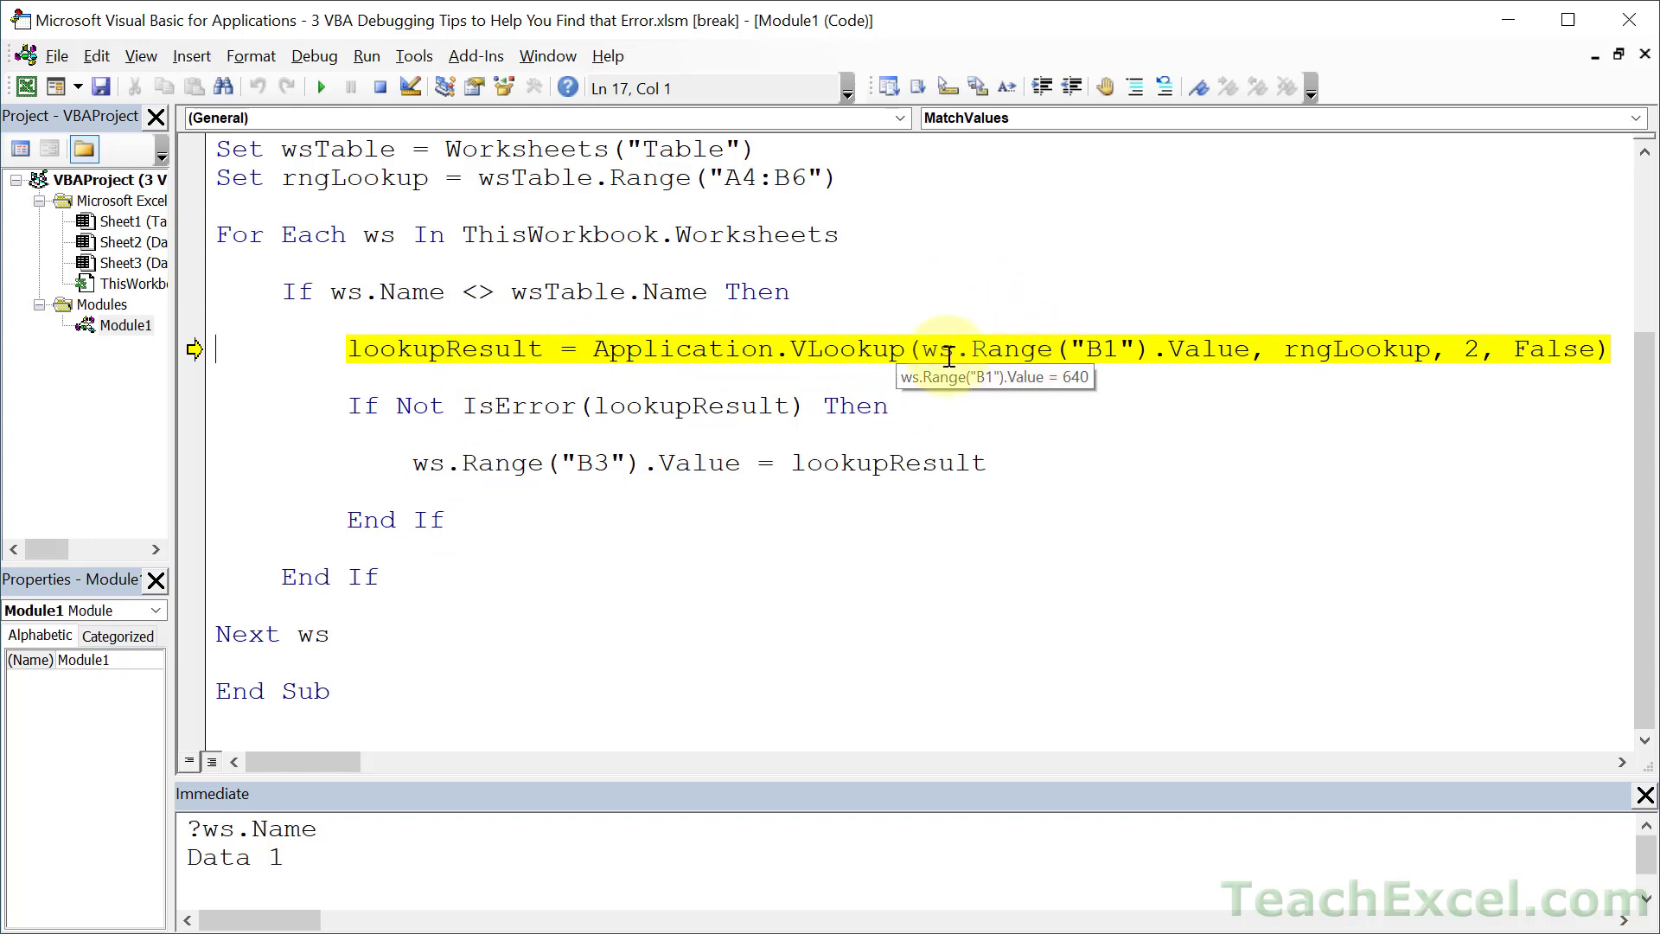
Step: Print ?ws.Range("B1").Value and ?ws.Name in the Immediate window, confirming 640 on Data 1
{"action": "left_click_drag", "start_coordinate": [922, 347], "coordinate": [1248, 347]}
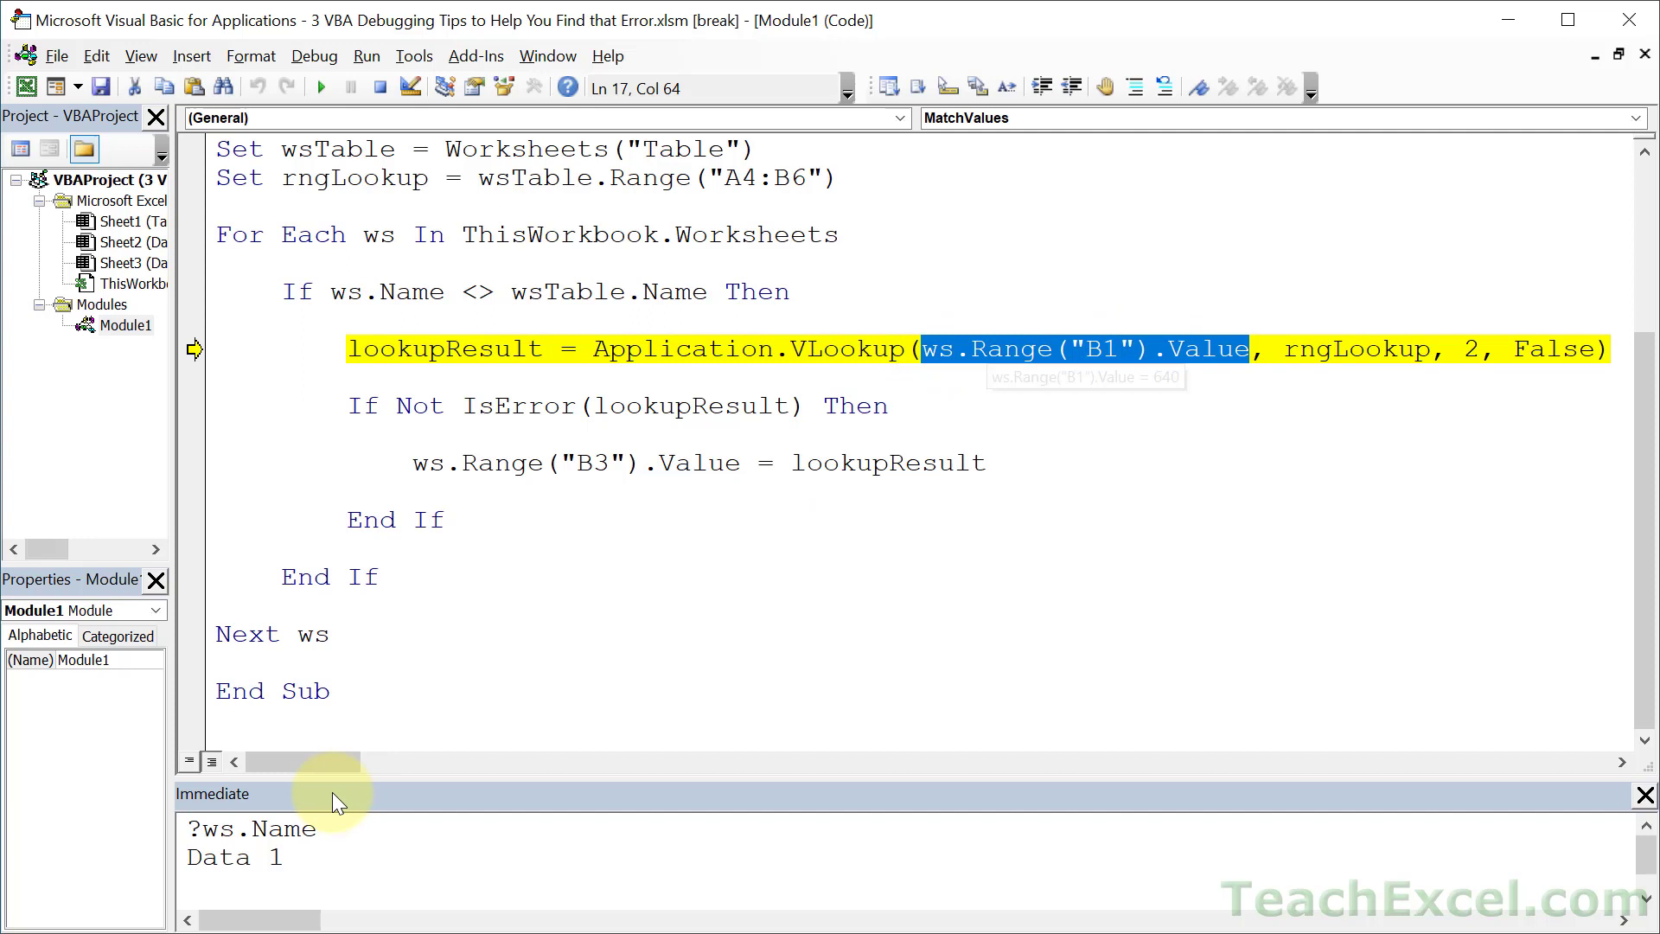
{"action": "left_click", "coordinate": [324, 852]}
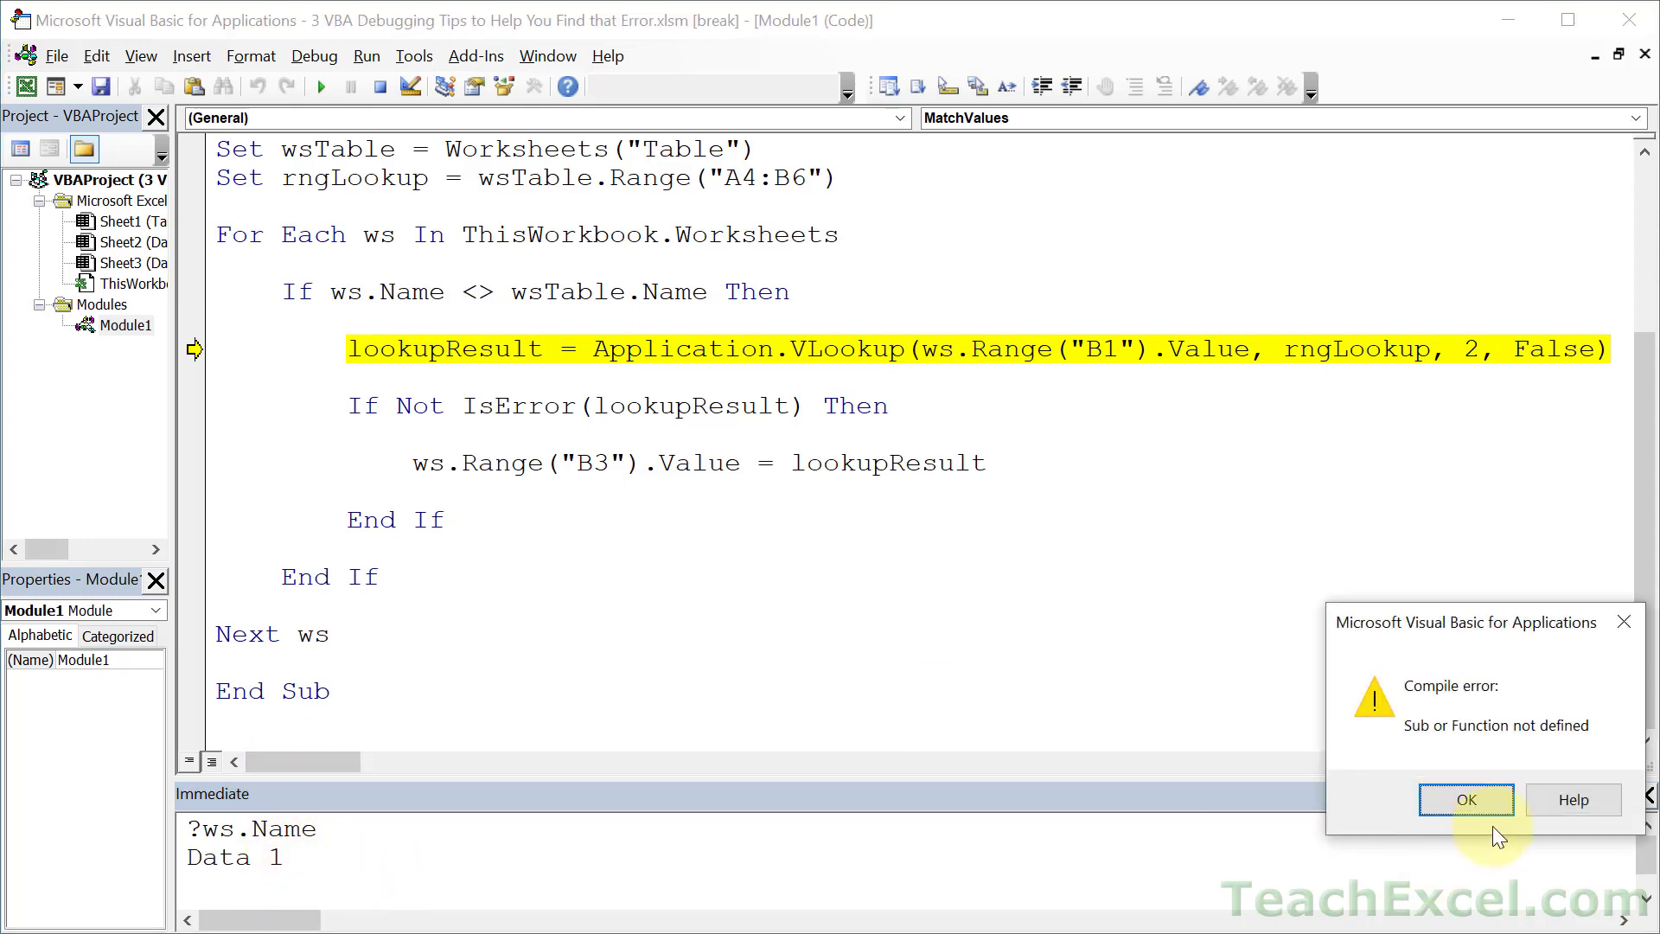
{"action": "left_click", "coordinate": [1464, 799]}
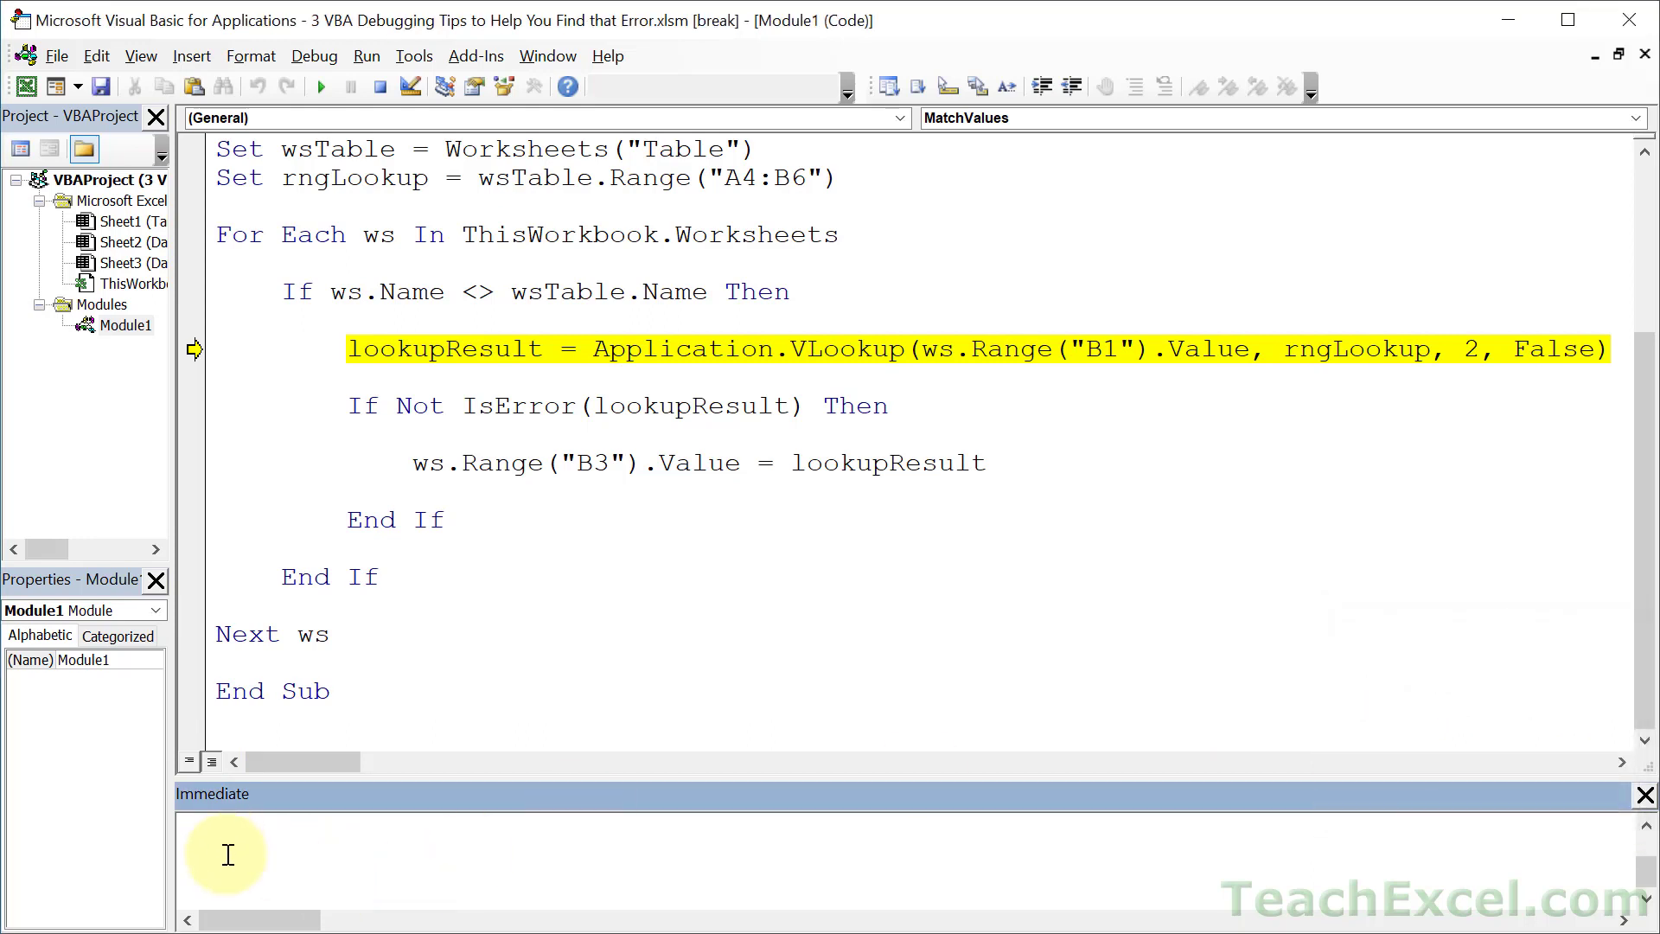
{"action": "type", "text": "?ws.Range(\"B1\").Value"}
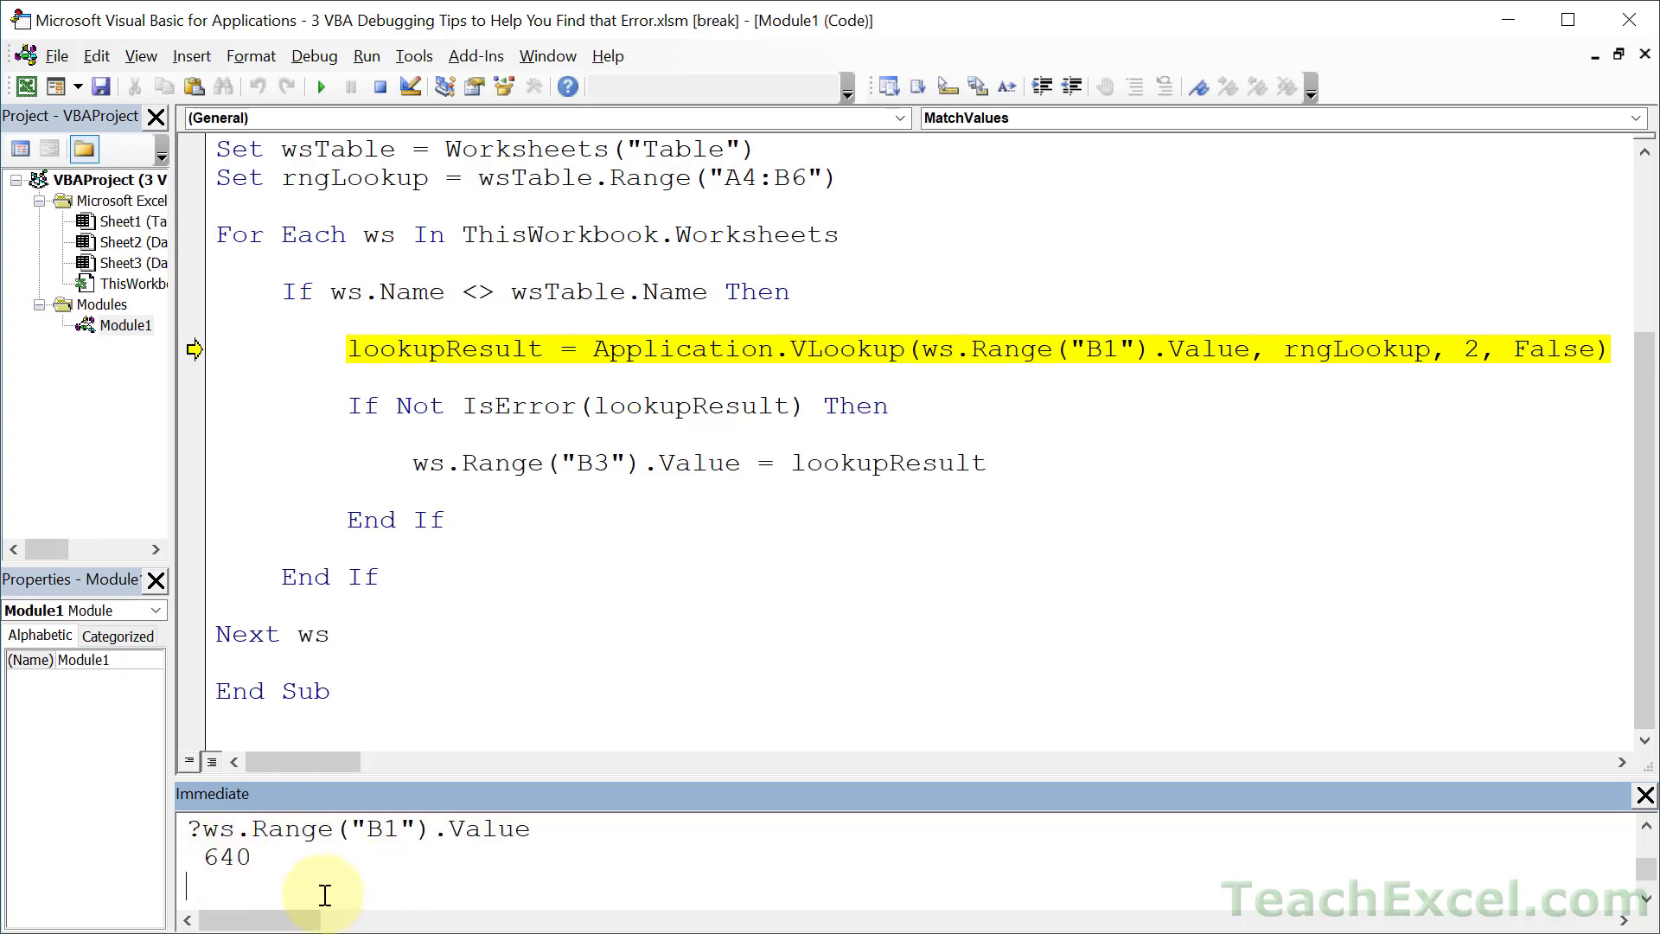
{"action": "type", "text": "?ws.Name"}
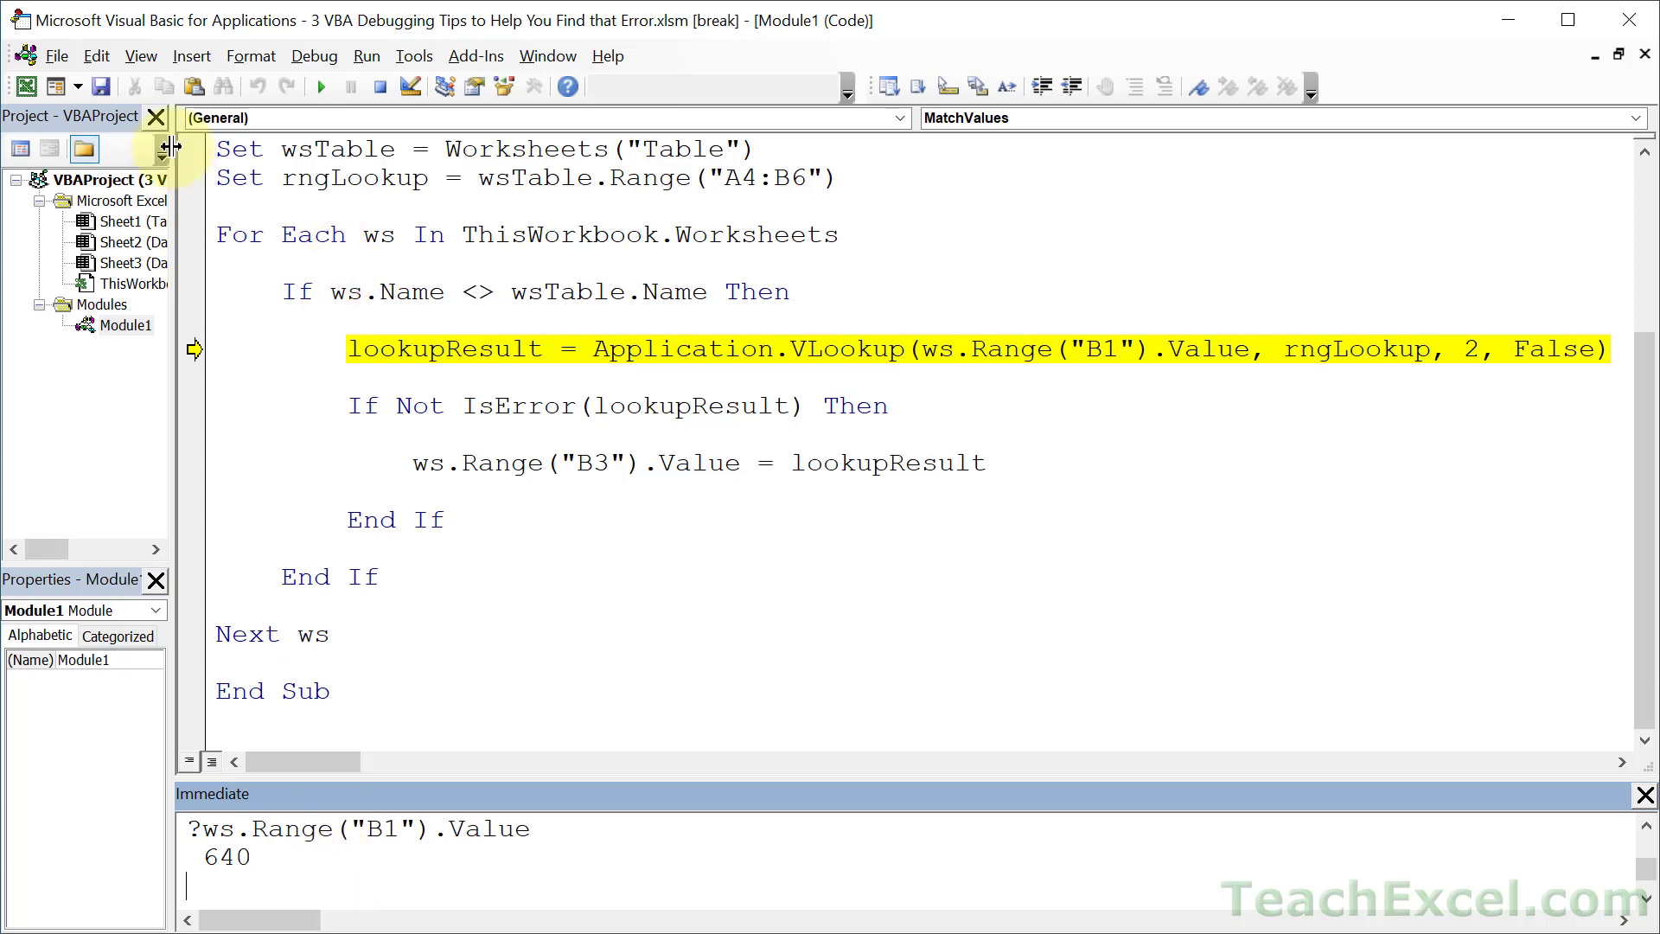
{"action": "left_click", "coordinate": [140, 55]}
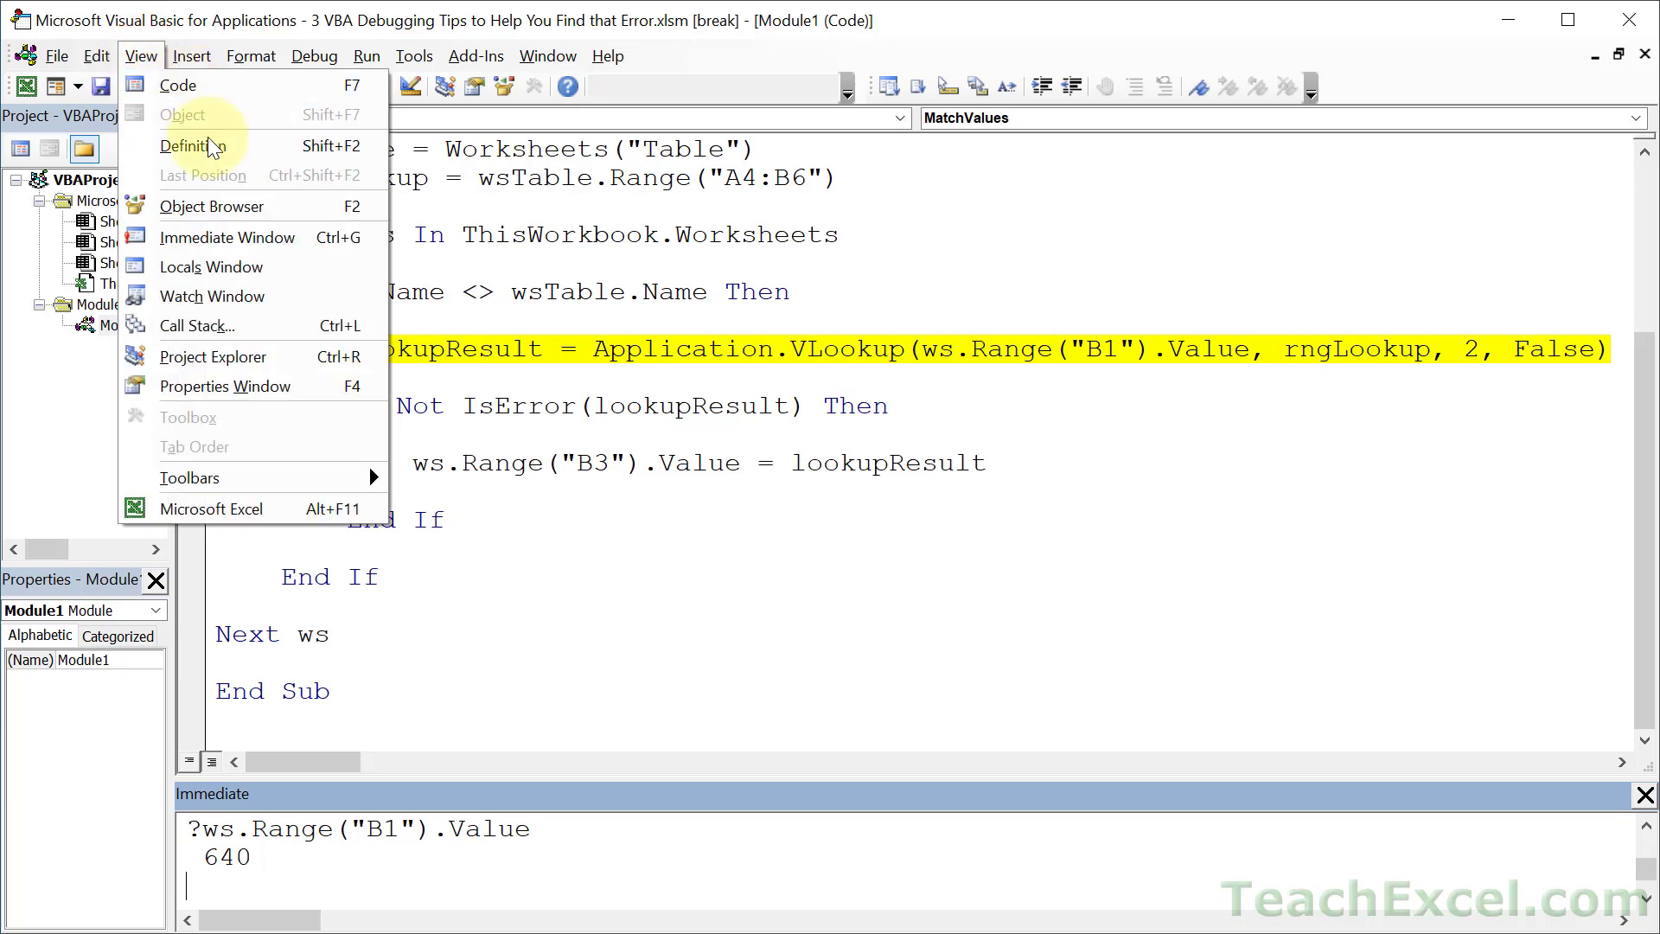
Step: Show the Locals window above the code with lookupResult still Empty, then refocus the code
{"action": "left_click", "coordinate": [211, 266]}
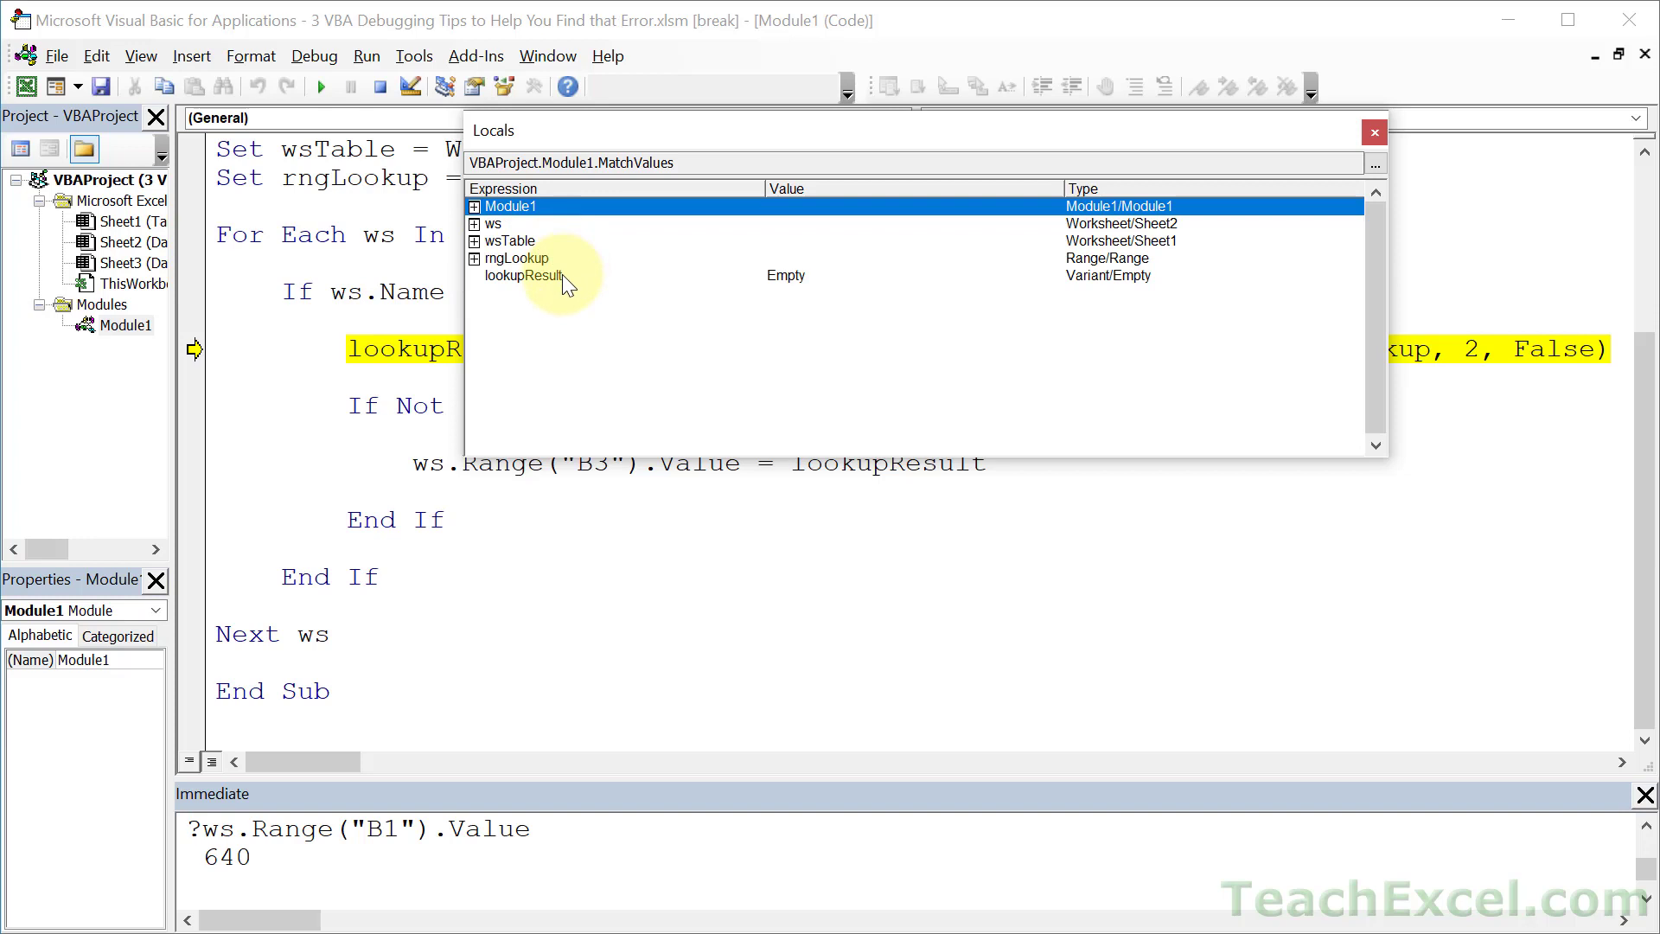
{"action": "left_click", "coordinate": [522, 275]}
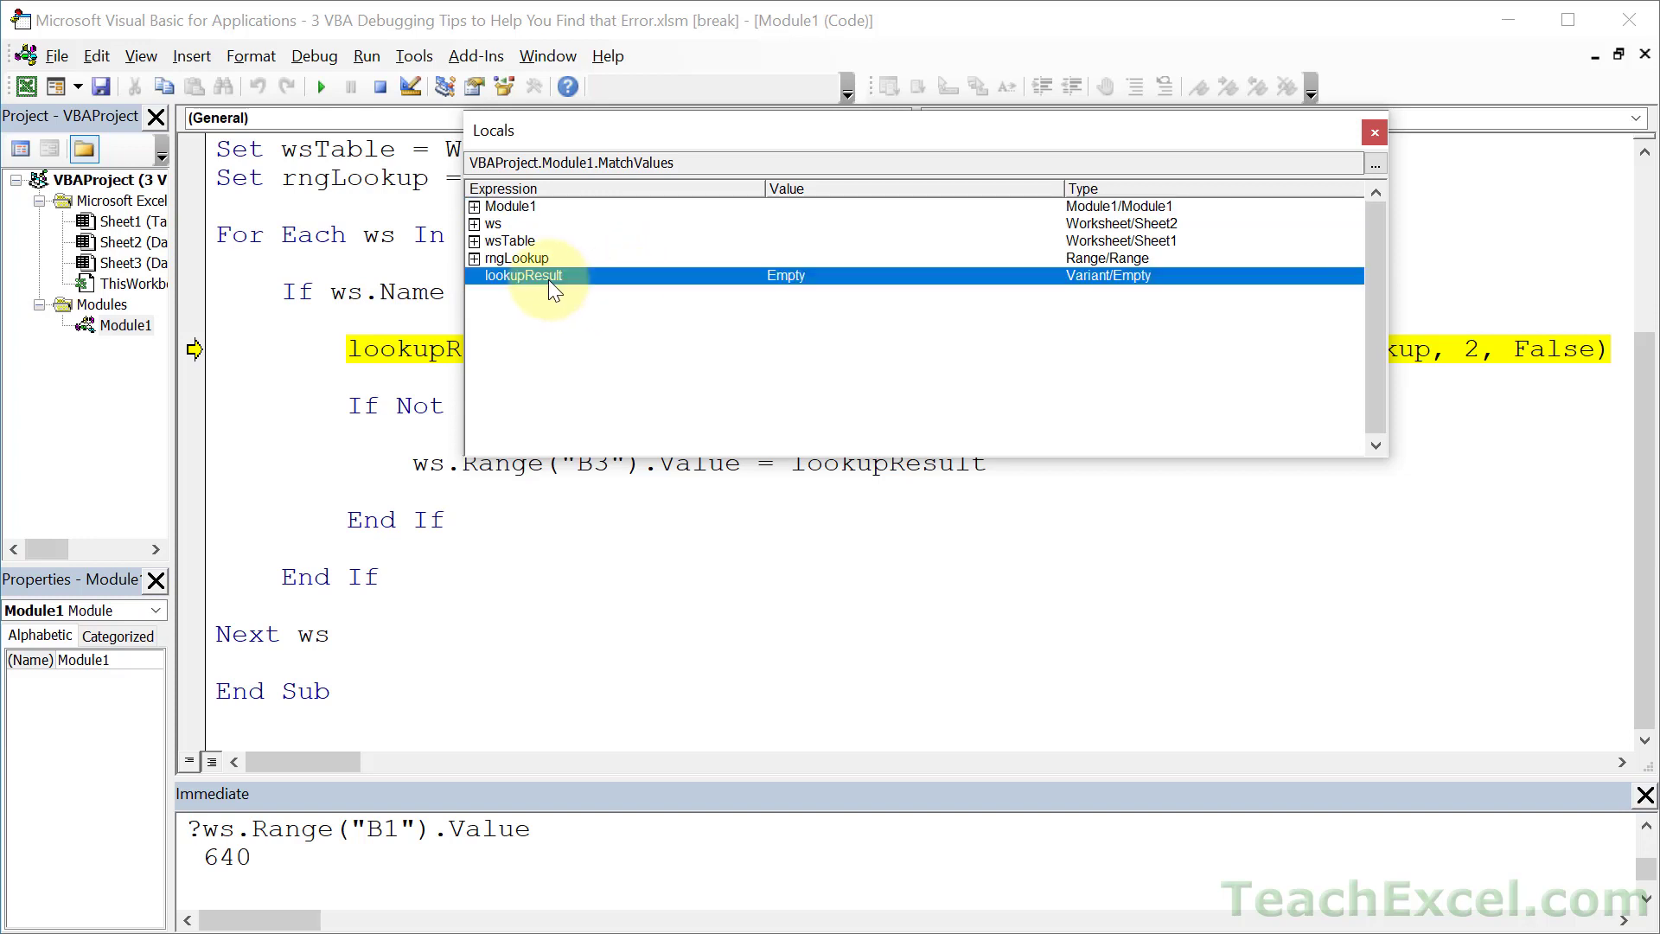
{"action": "mouse_move", "coordinate": [792, 285]}
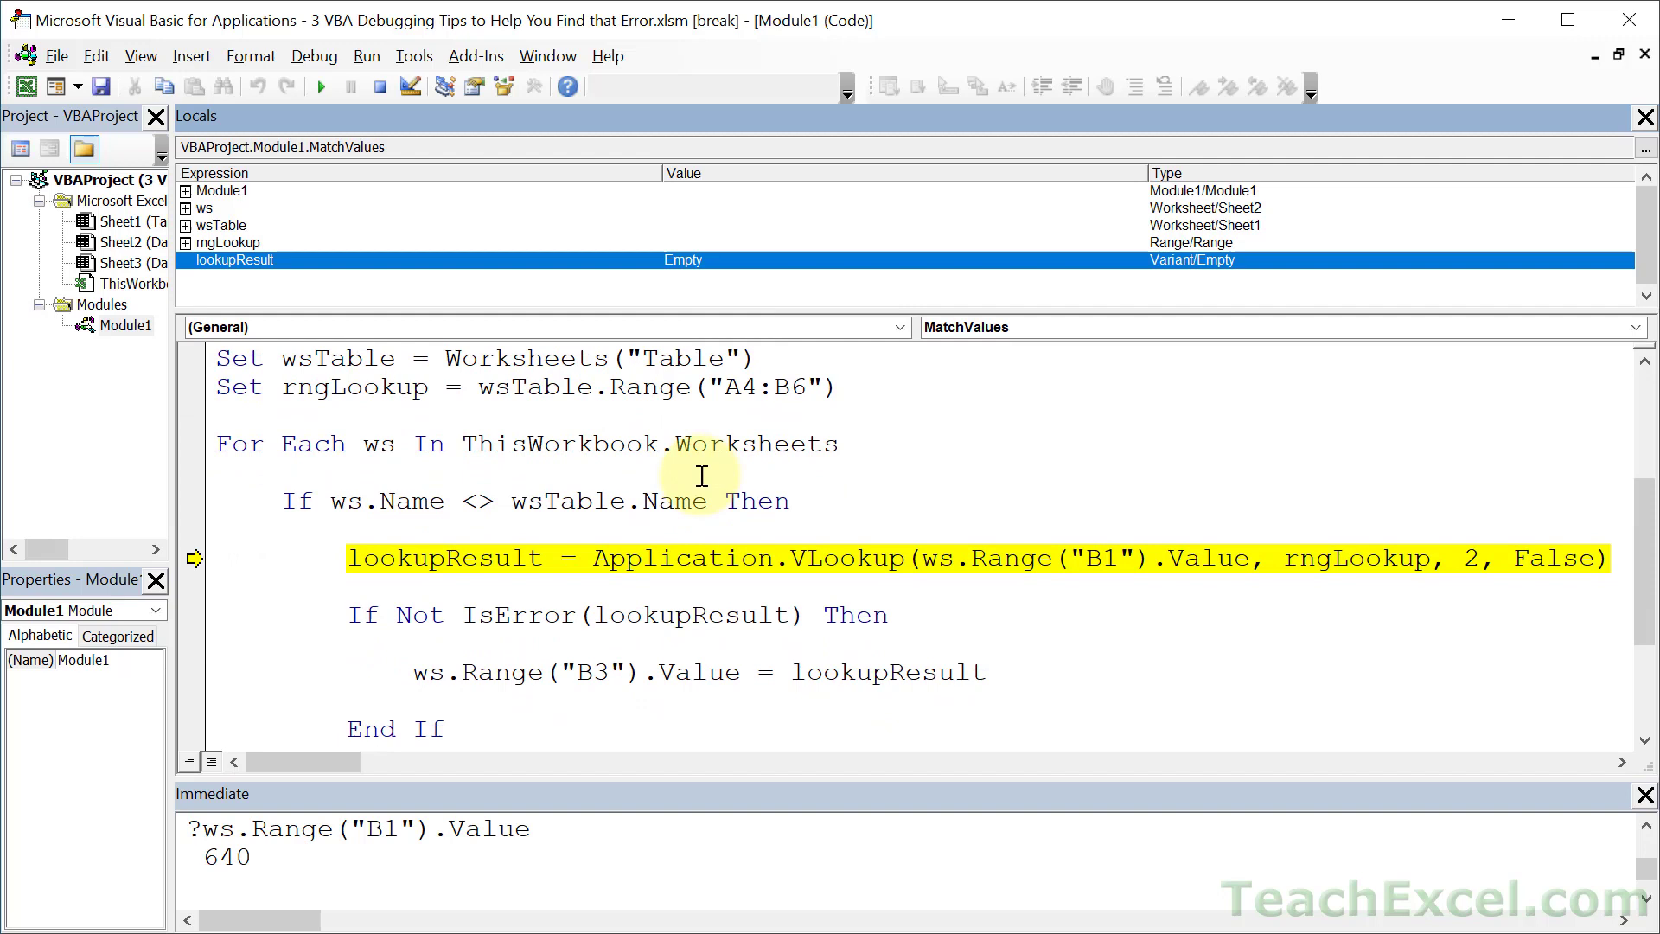
{"action": "left_click", "coordinate": [637, 526]}
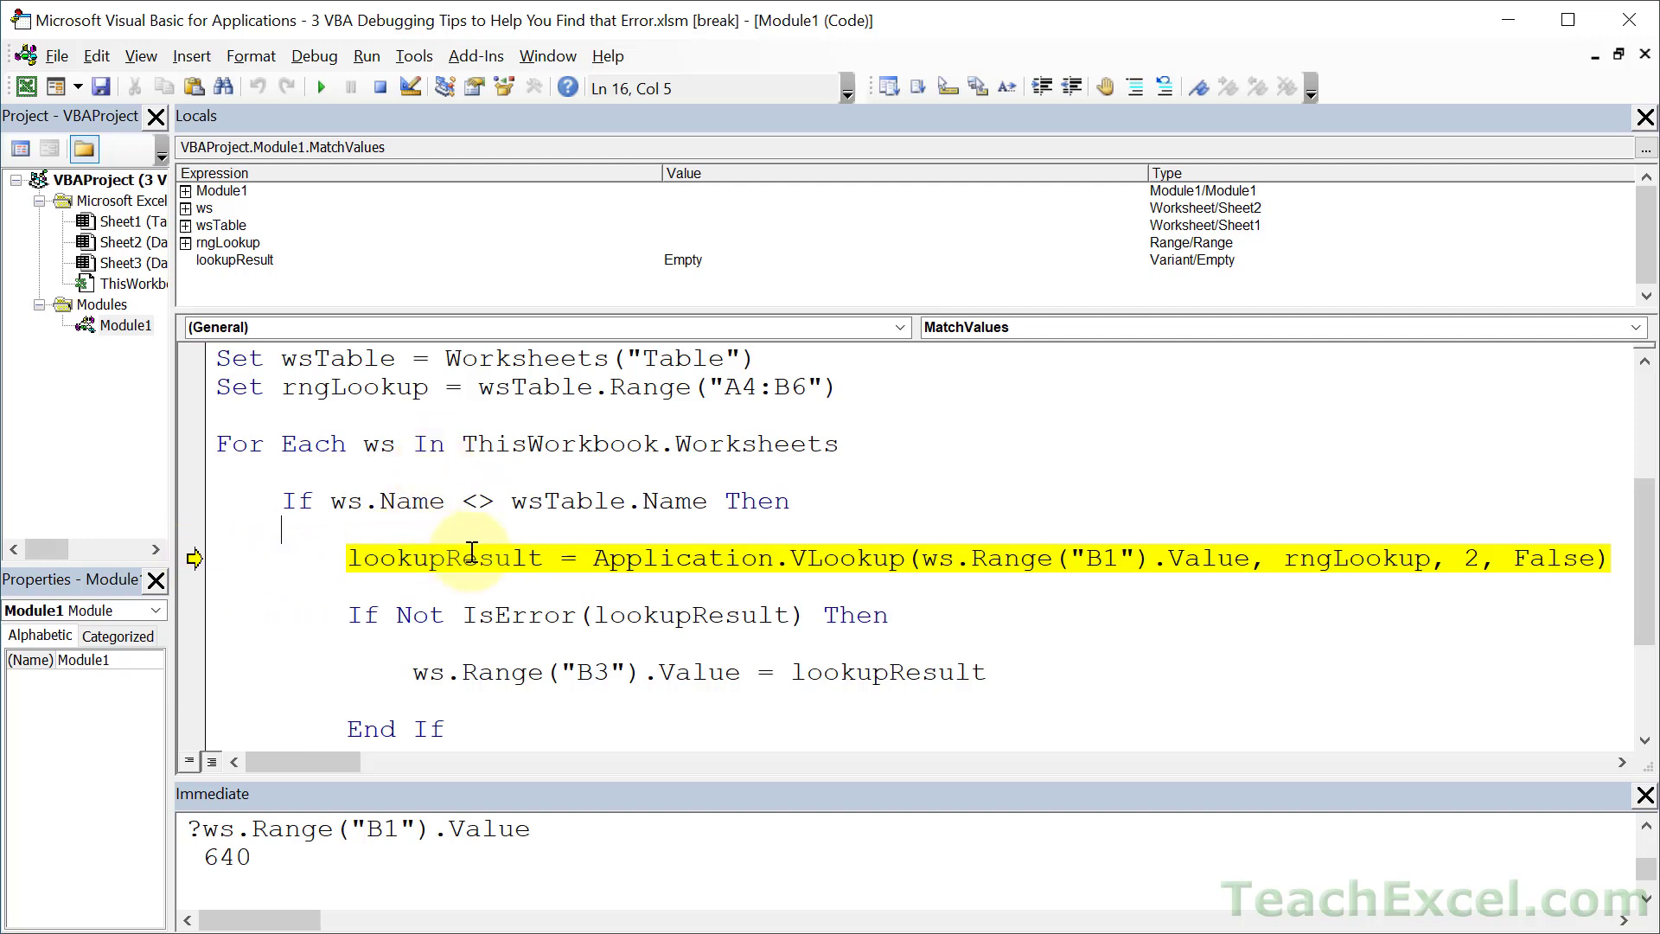
{"action": "mouse_move", "coordinate": [477, 559]}
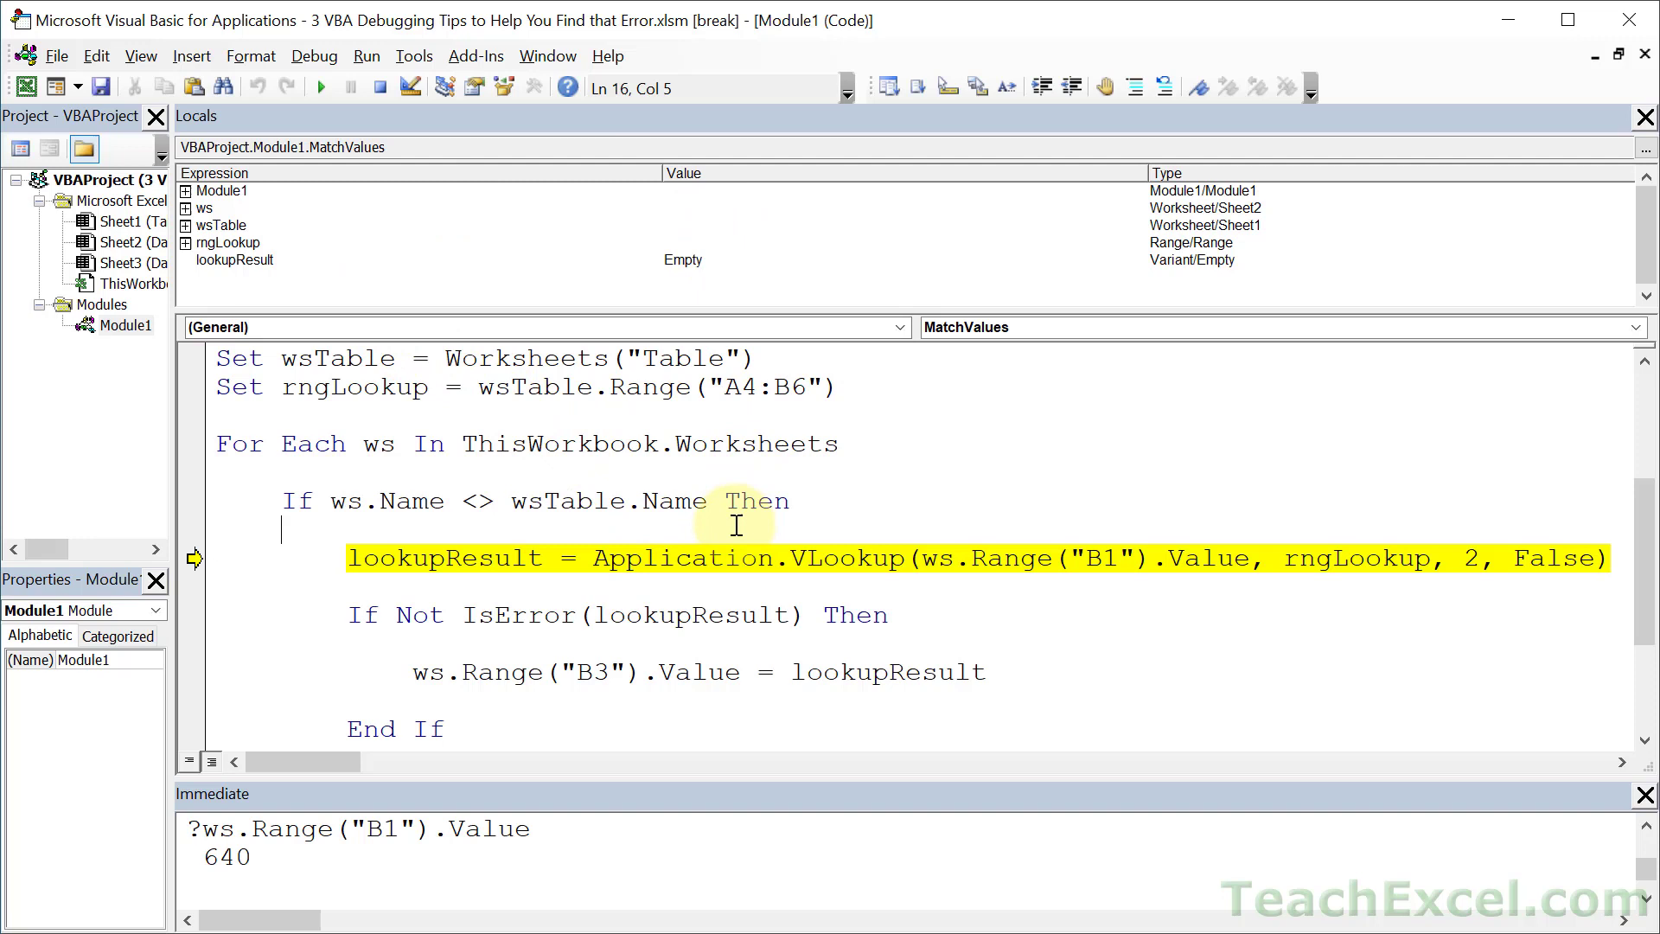
Step: Execute the VLookup line so lookupResult shows Error 2042 in the Locals window
{"action": "key", "text": "F8"}
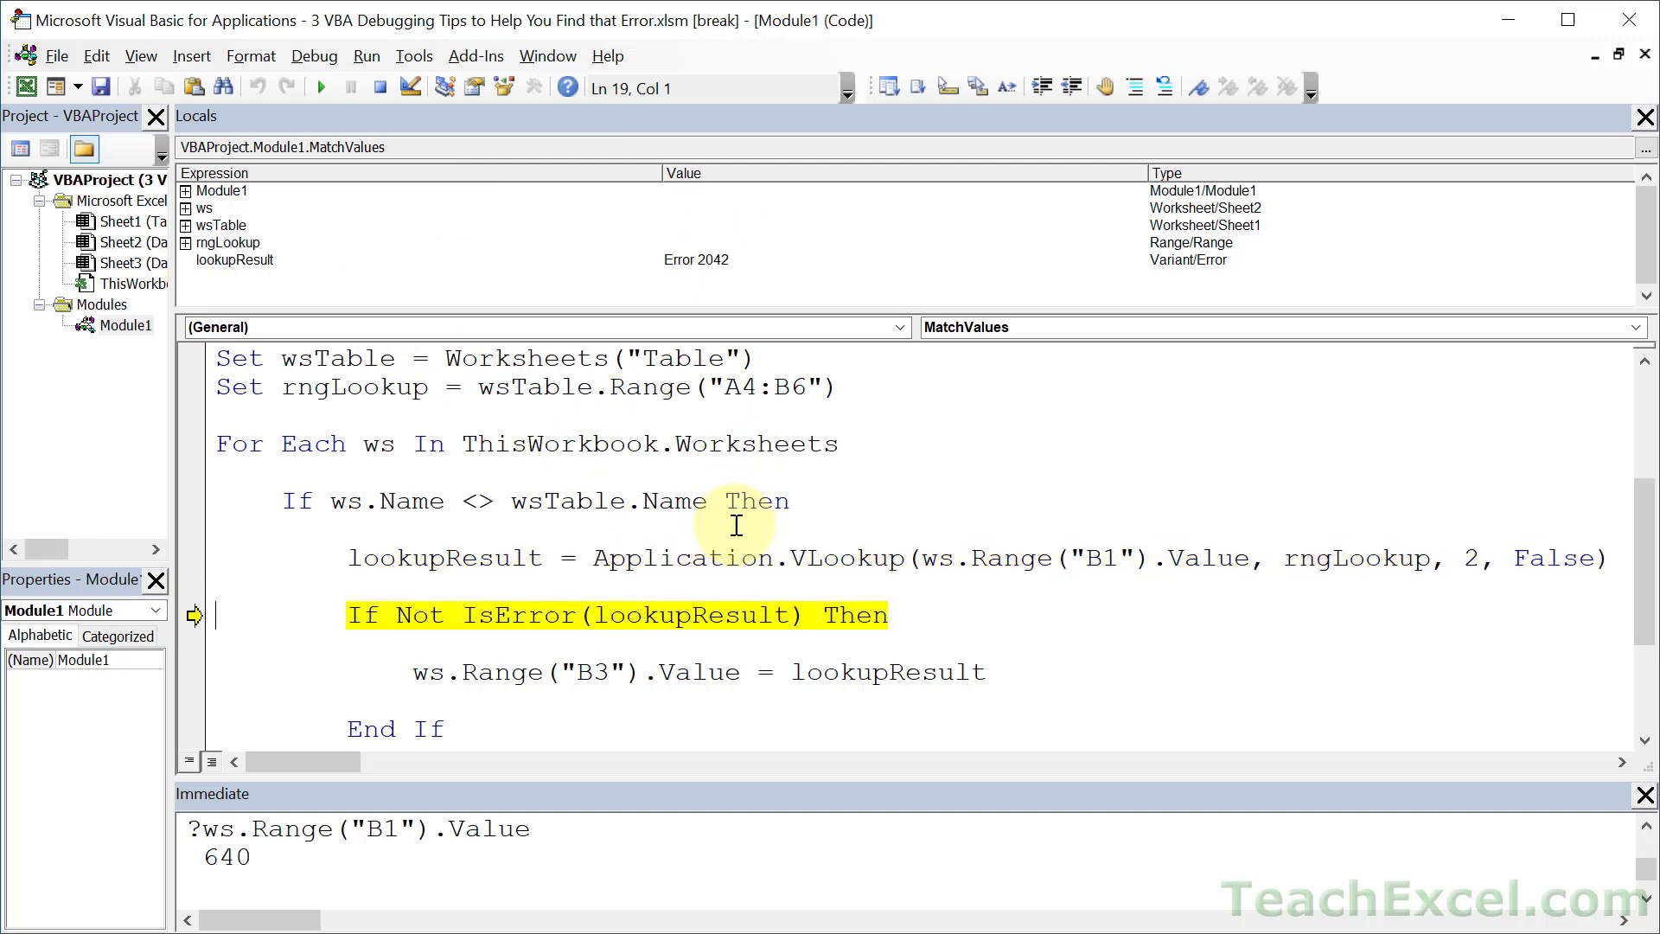
{"action": "mouse_move", "coordinate": [728, 268]}
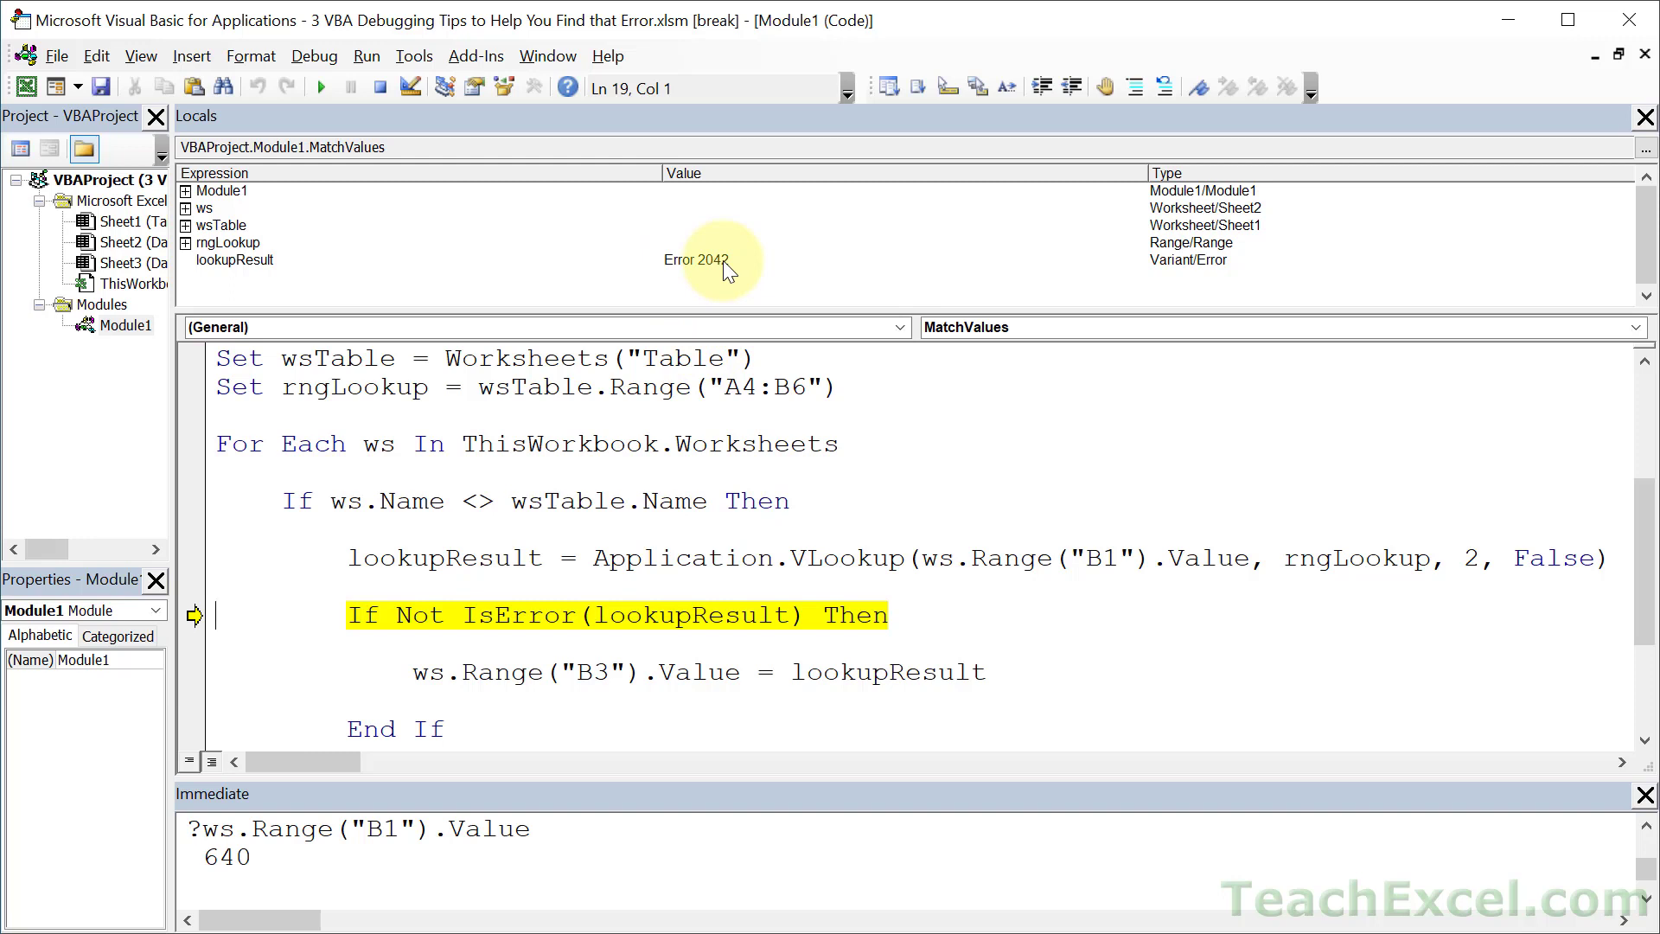
{"action": "mouse_move", "coordinate": [349, 534]}
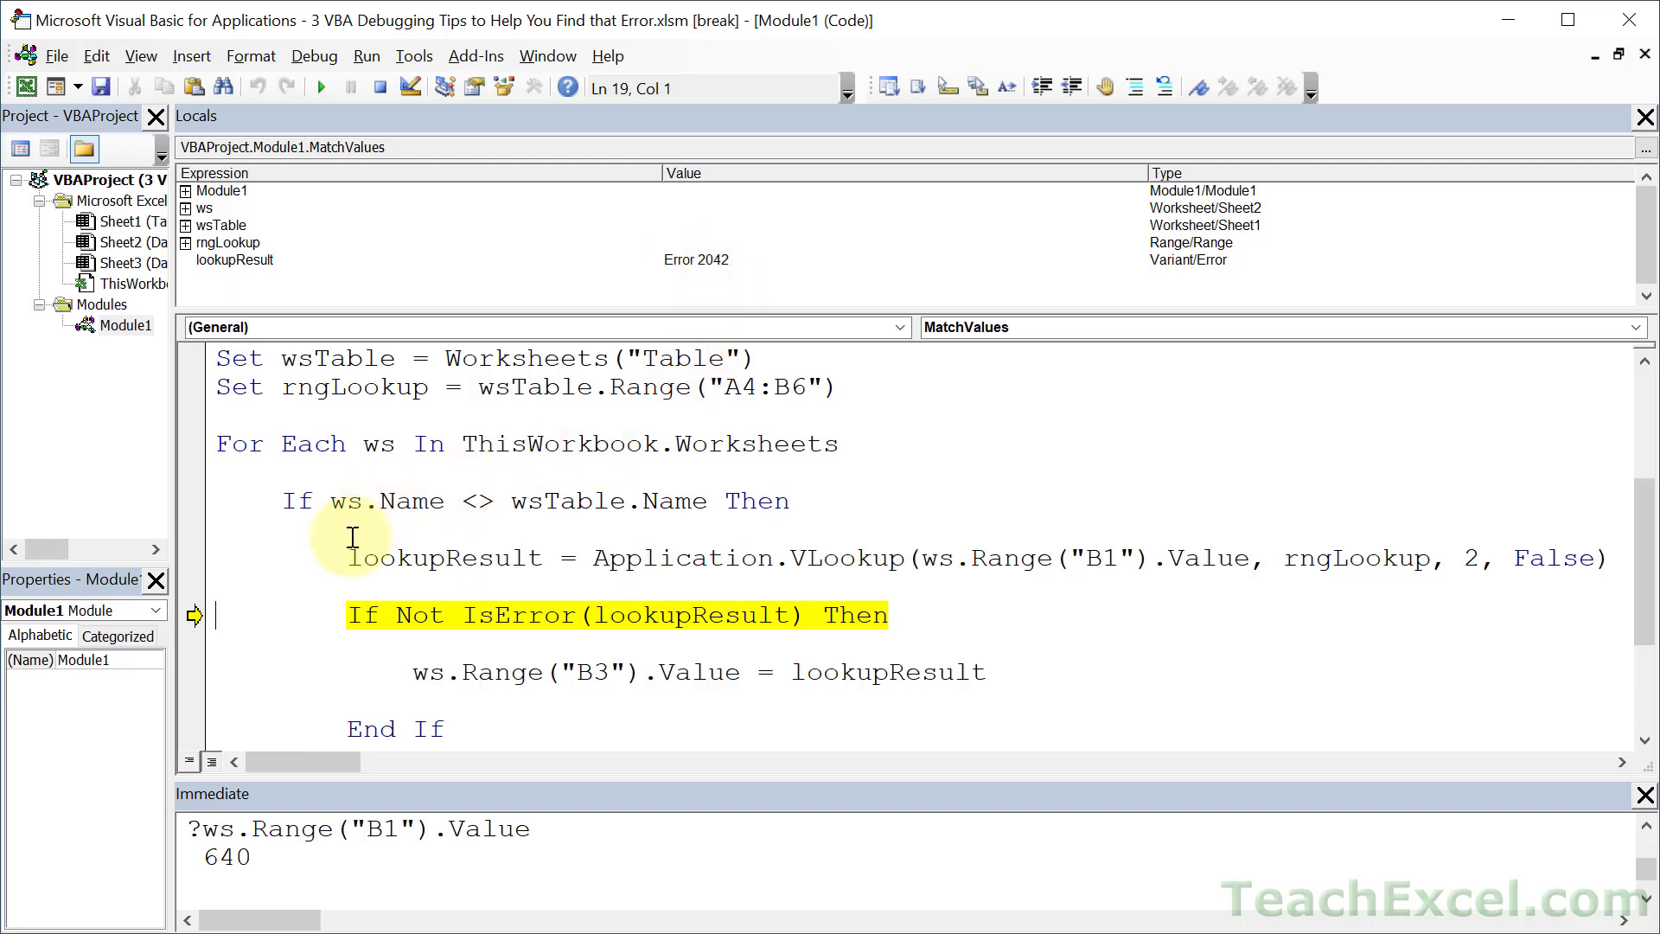
{"action": "mouse_move", "coordinate": [760, 569]}
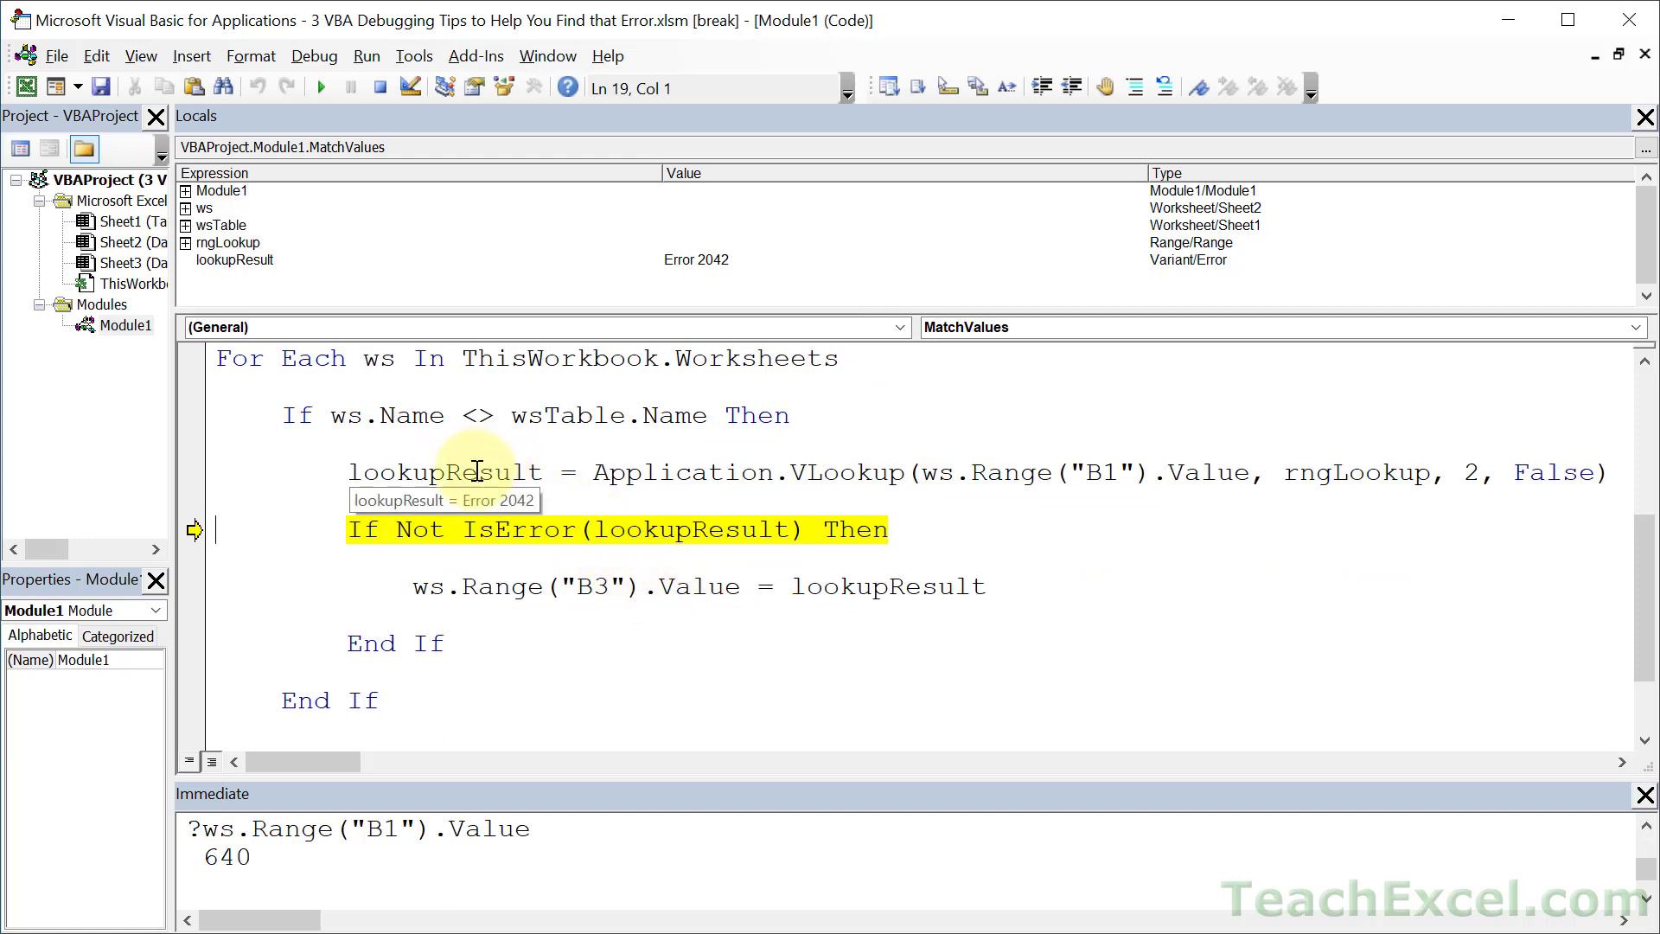
{"action": "mouse_move", "coordinate": [597, 640]}
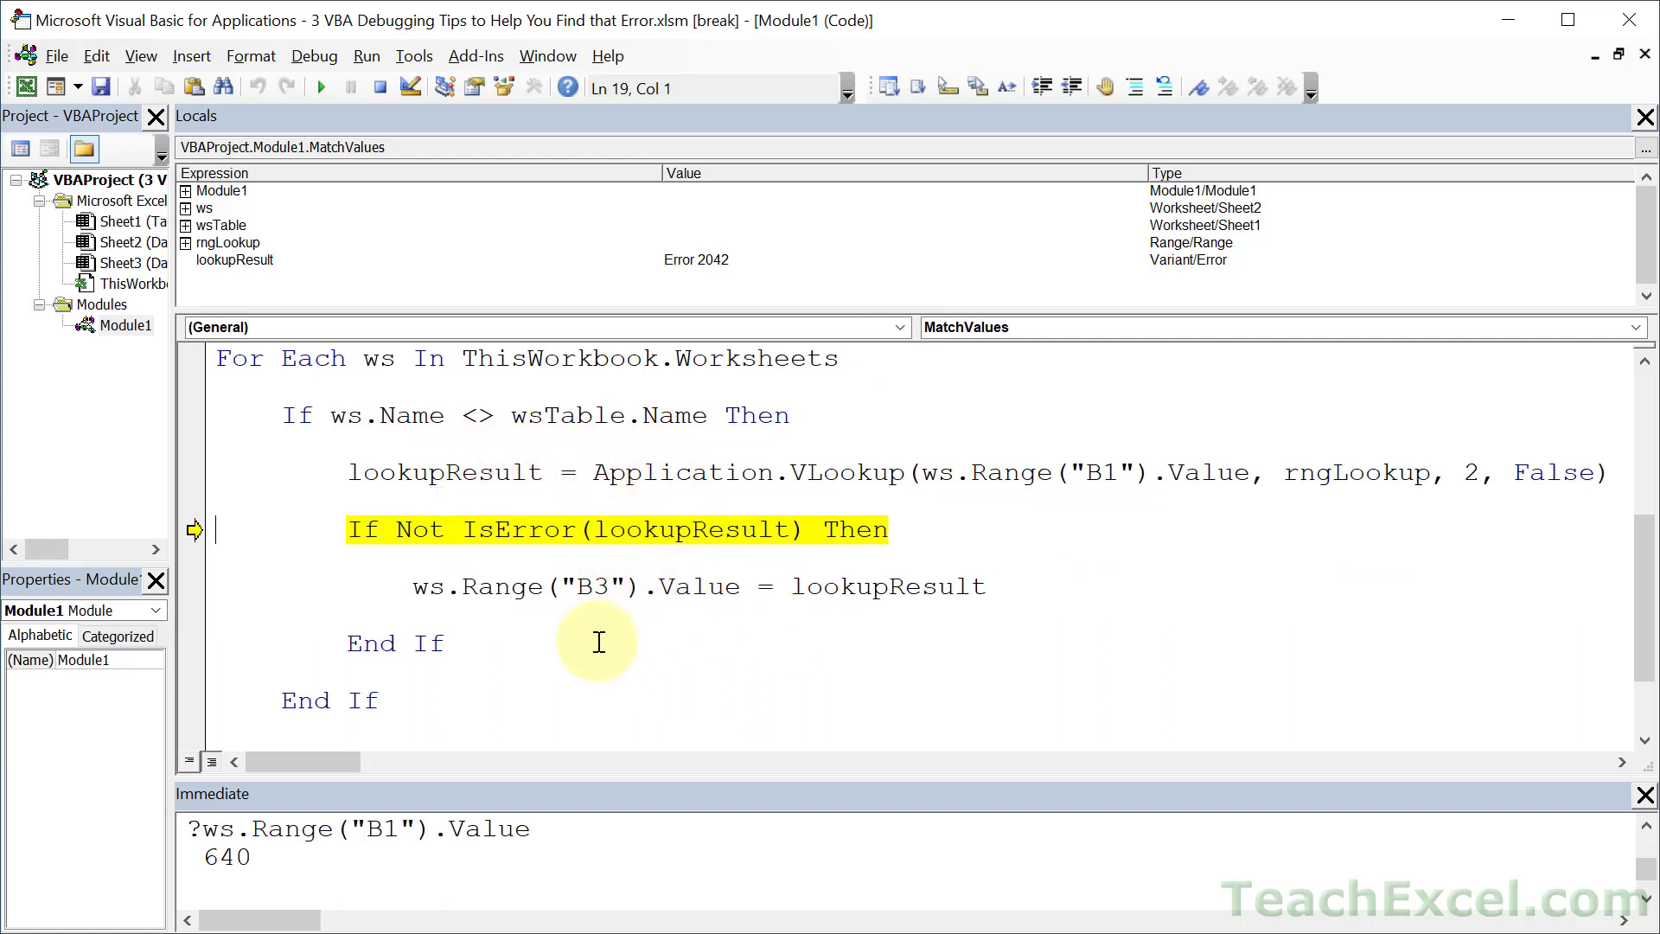
{"action": "mouse_move", "coordinate": [561, 569]}
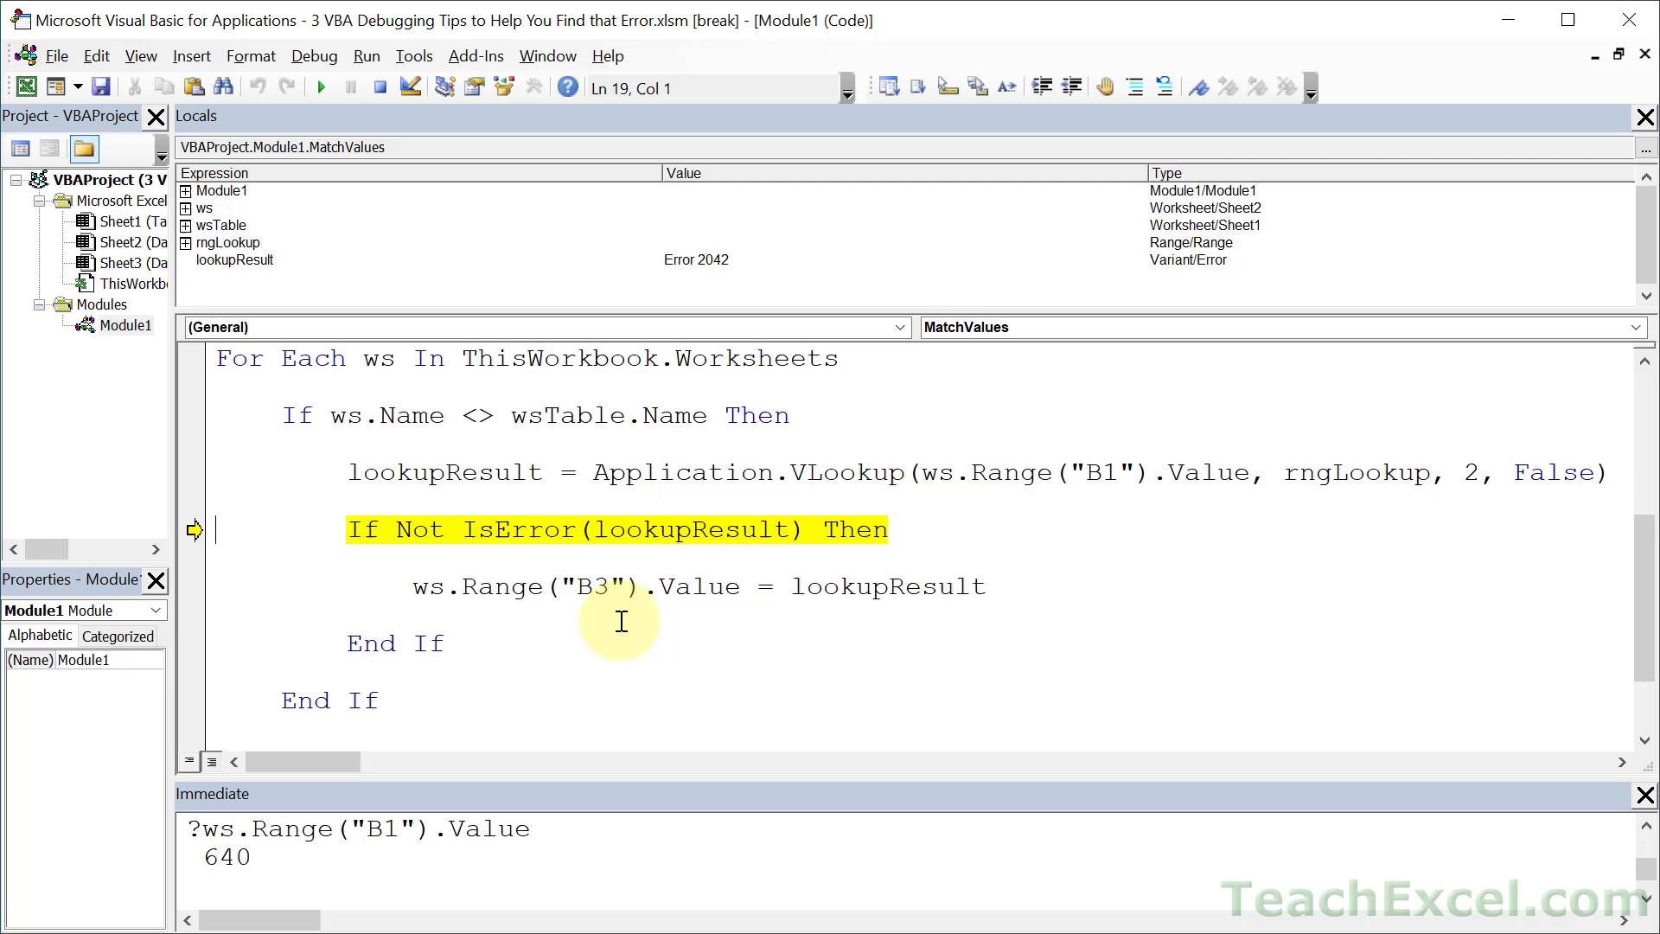
{"action": "mouse_move", "coordinate": [828, 620]}
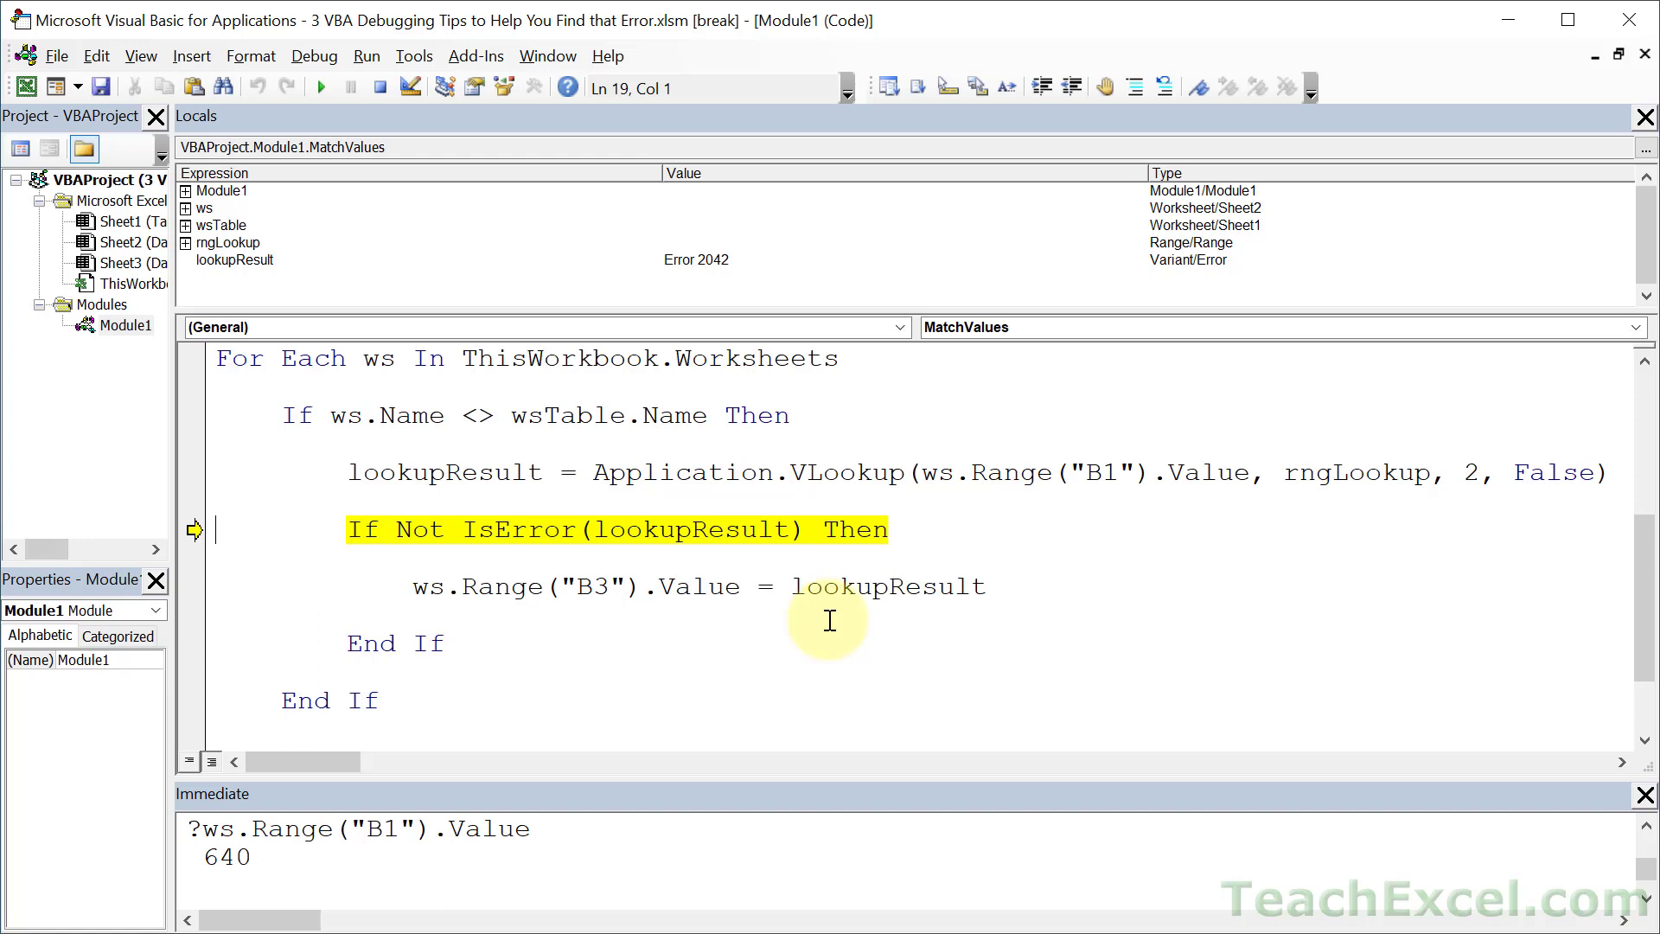
{"action": "mouse_move", "coordinate": [652, 634]}
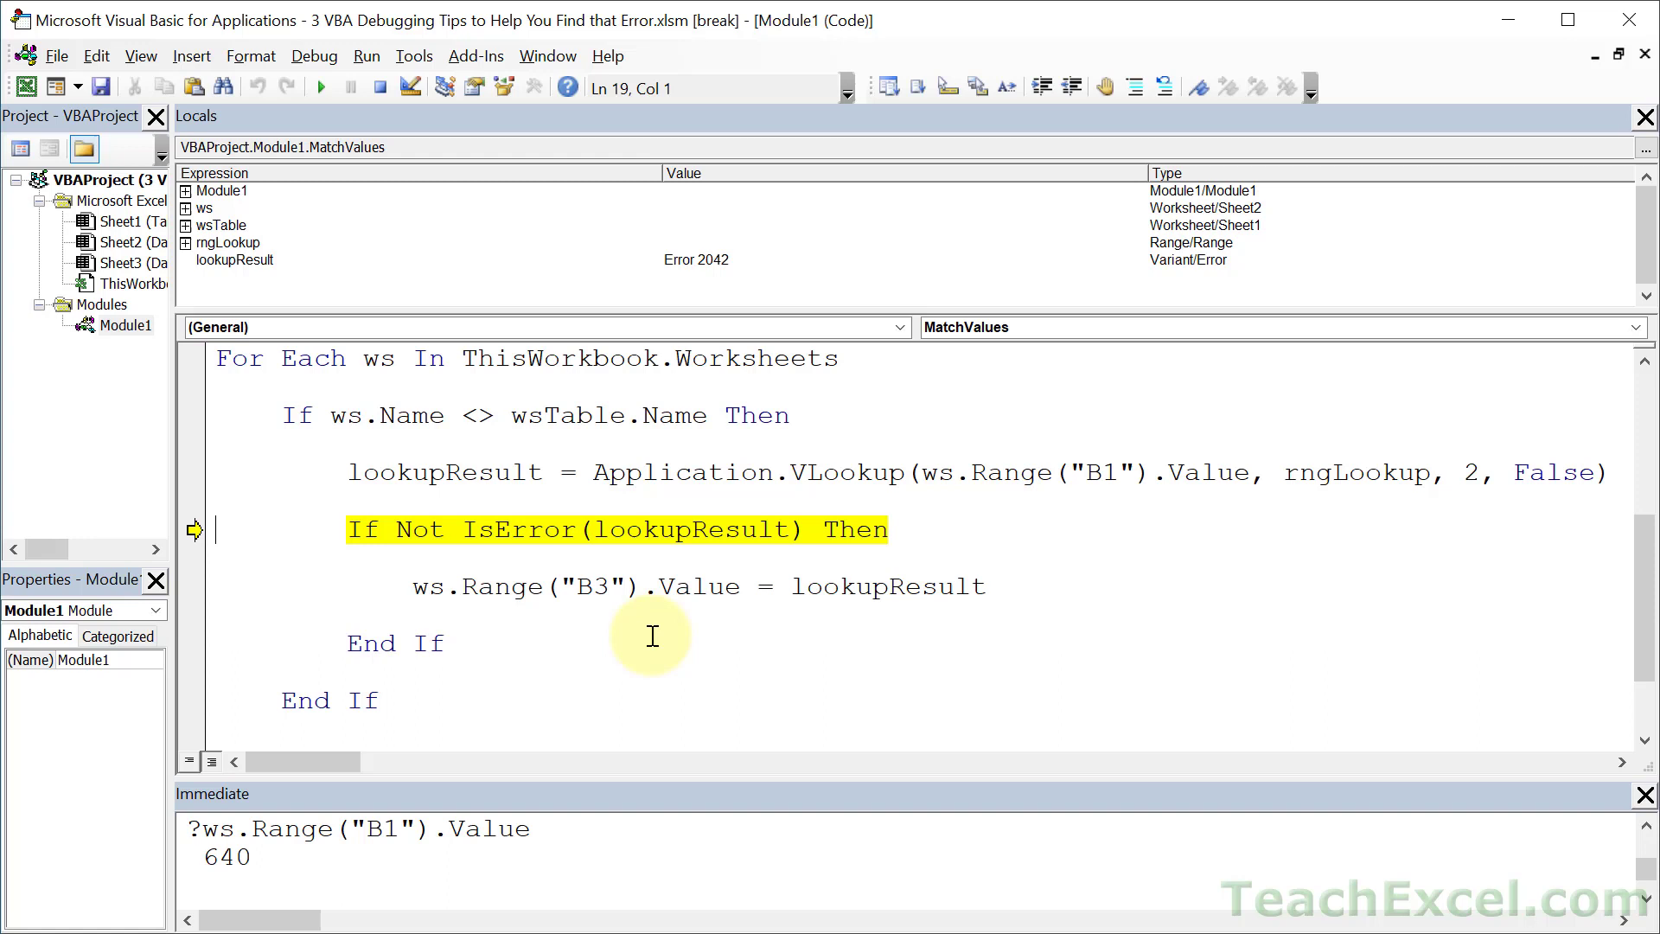
{"action": "mouse_move", "coordinate": [416, 553]}
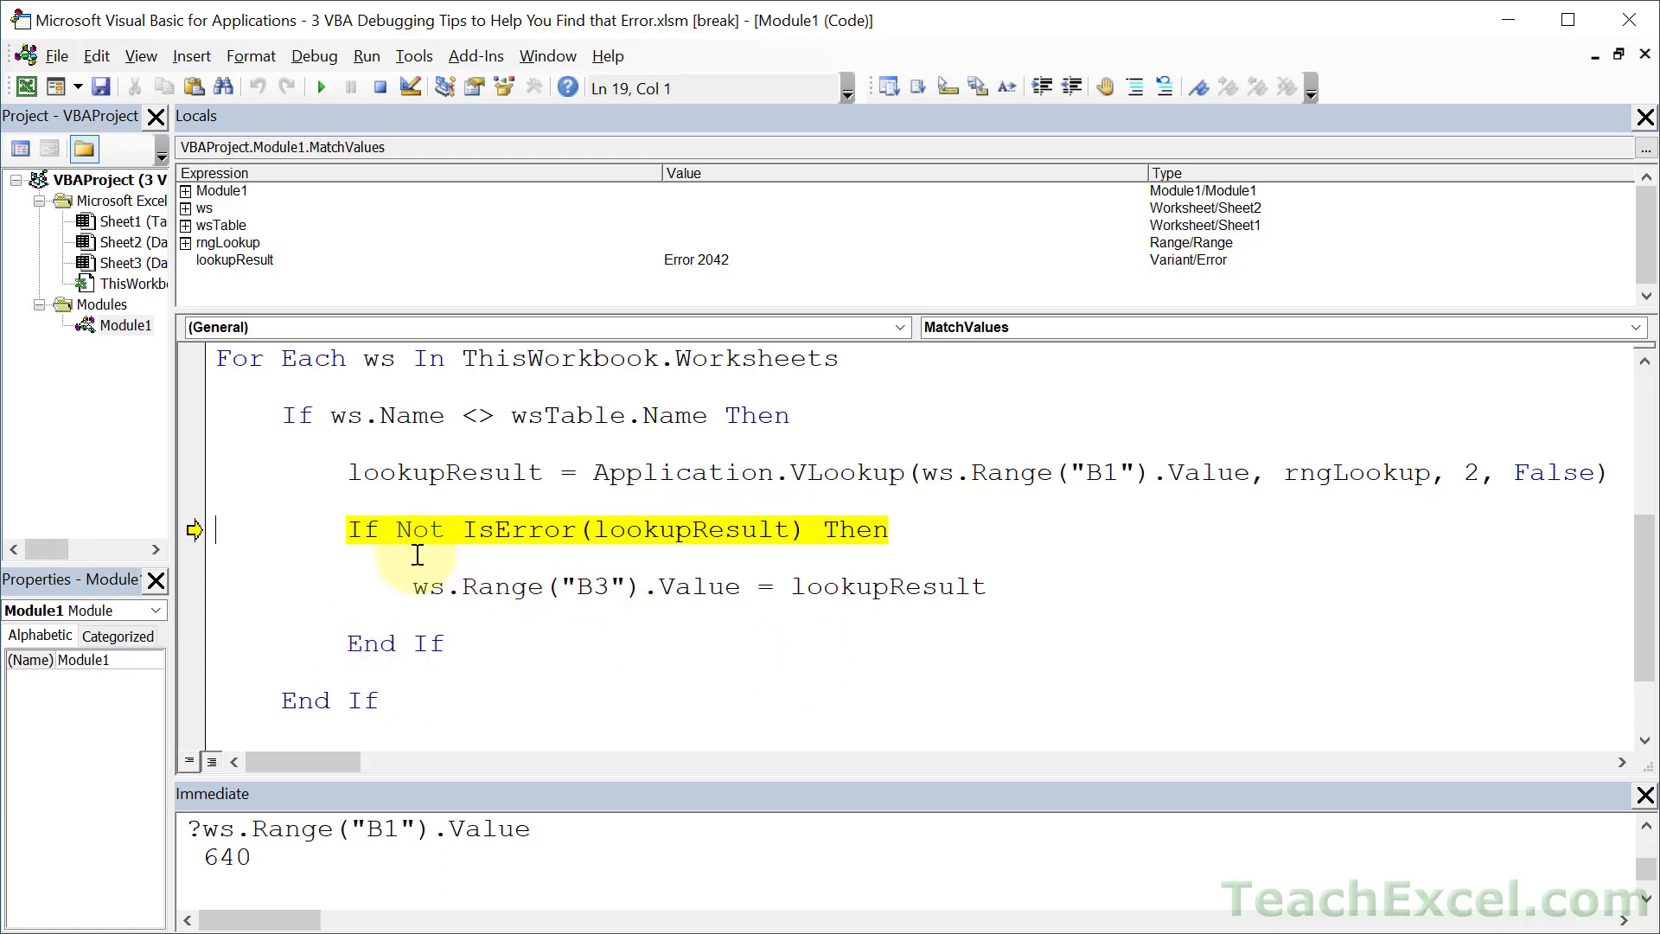
{"action": "mouse_move", "coordinate": [688, 645]}
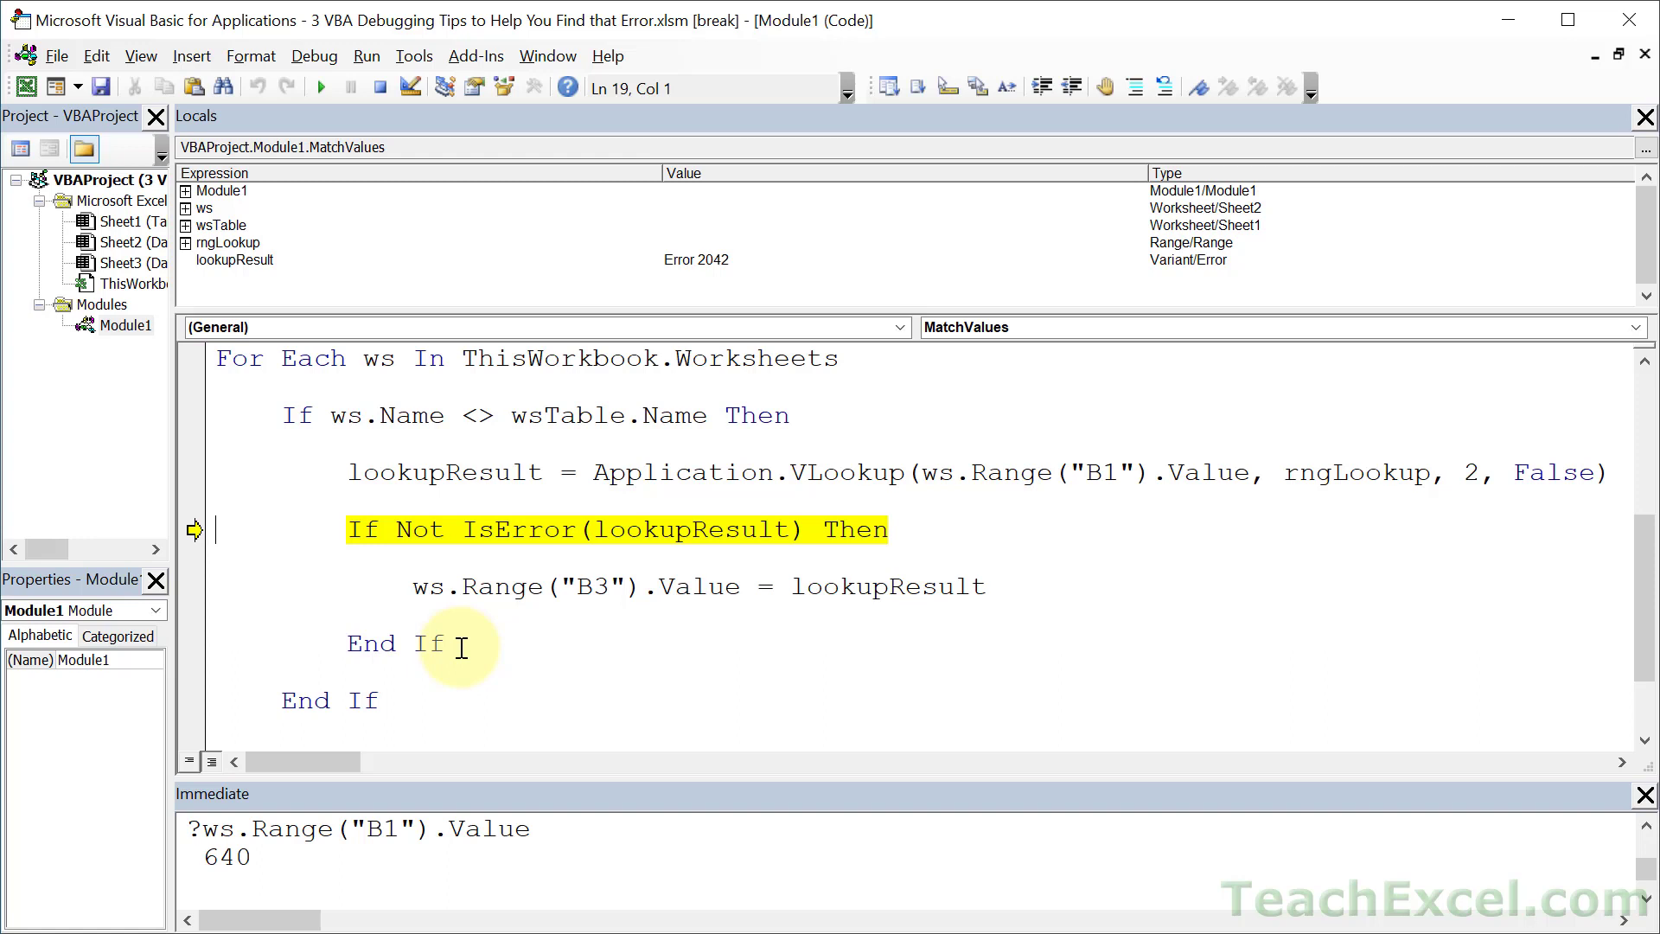
{"action": "mouse_move", "coordinate": [270, 862]}
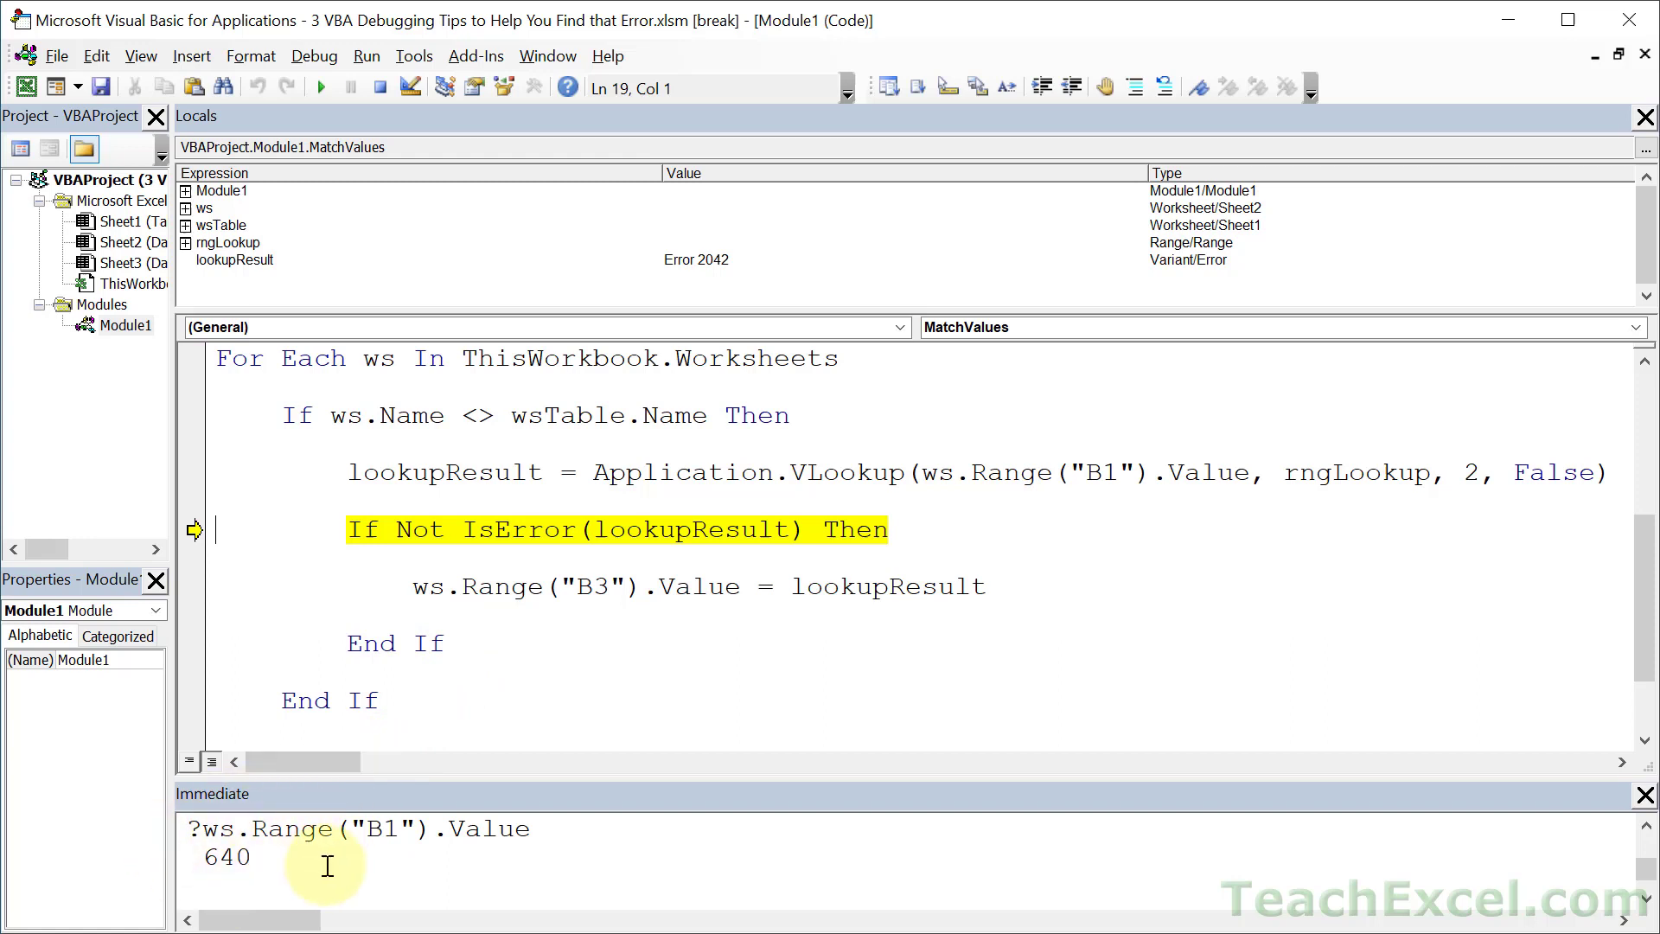
{"action": "mouse_move", "coordinate": [362, 484]}
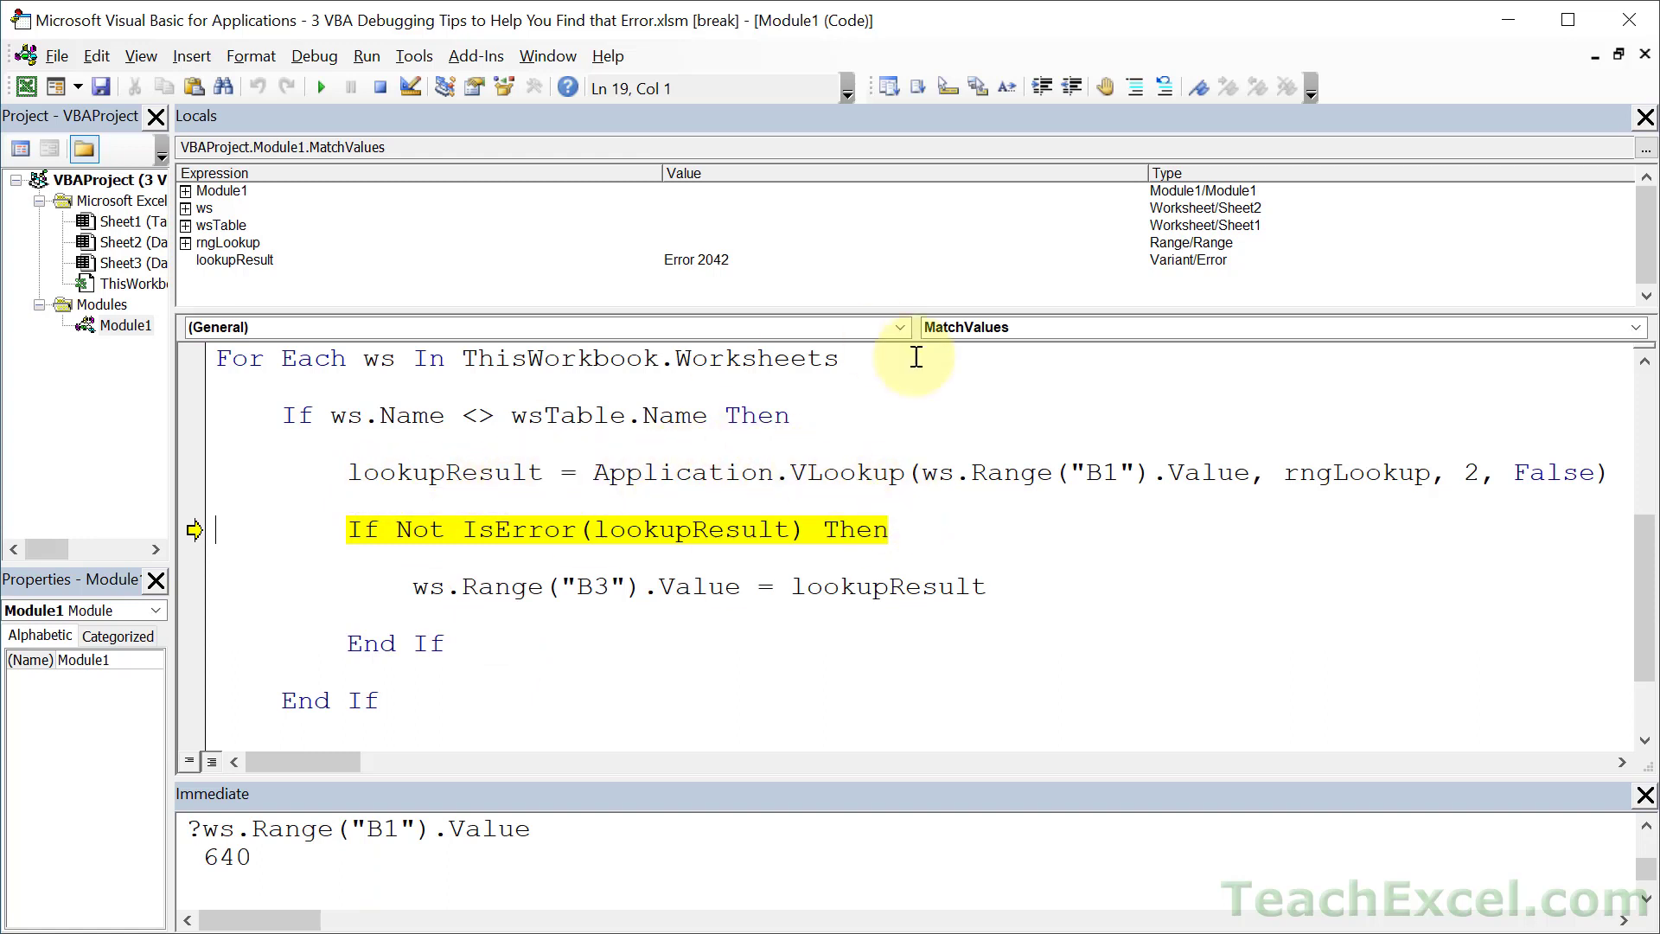
{"action": "mouse_move", "coordinate": [932, 612]}
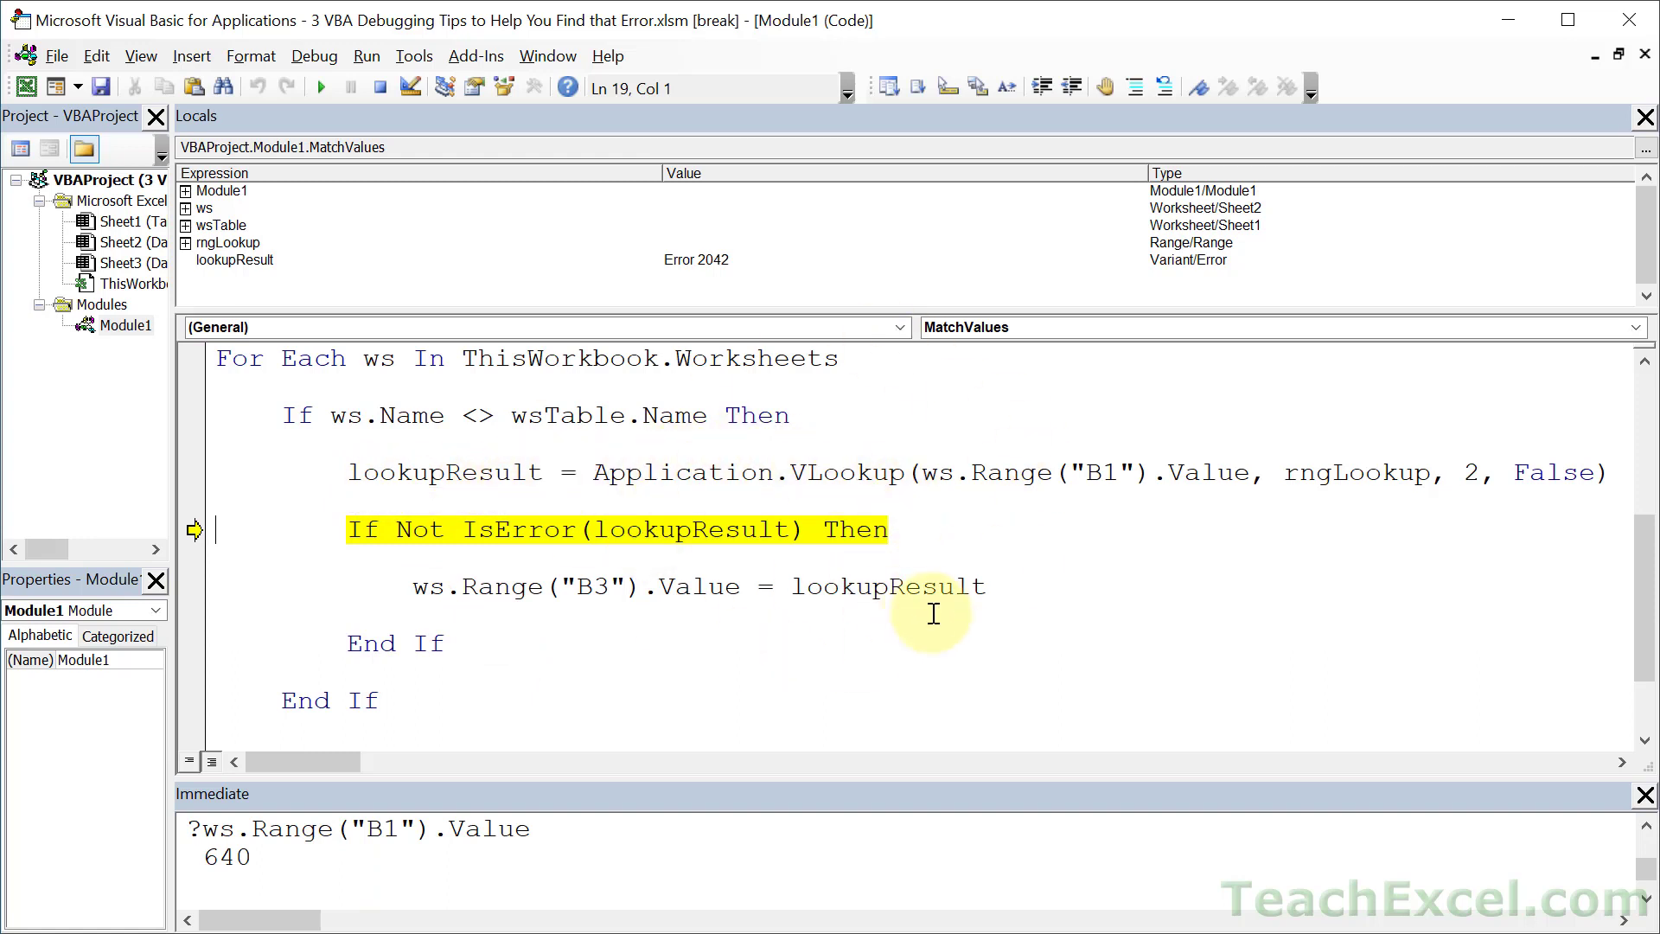
{"action": "mouse_move", "coordinate": [1107, 508]}
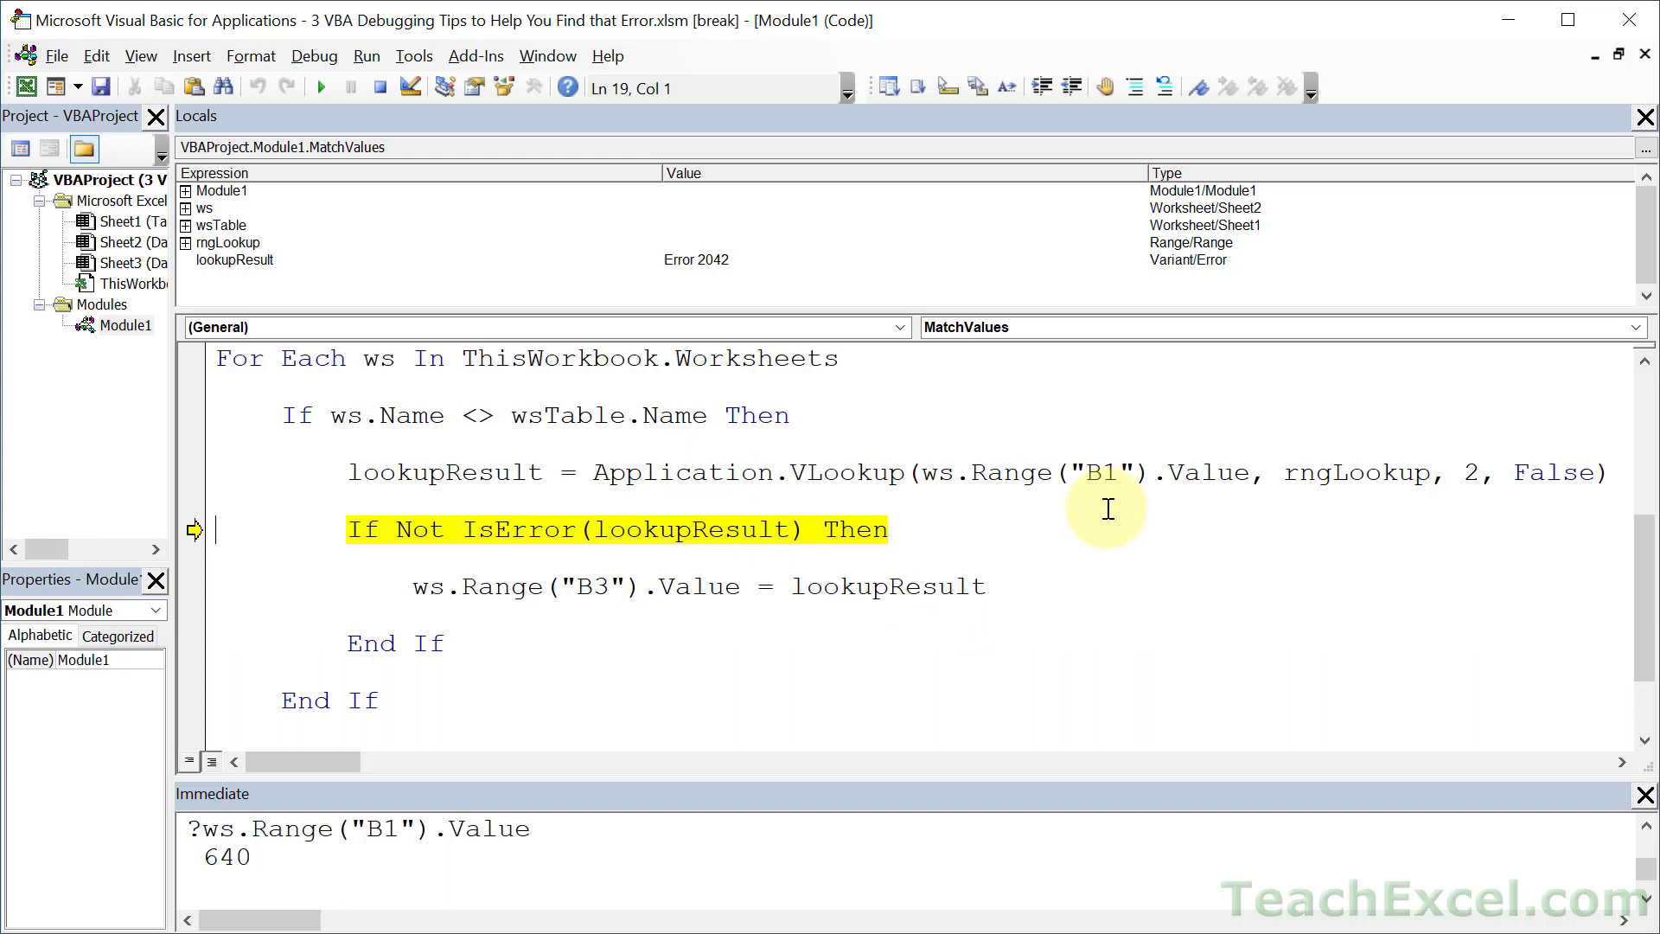
{"action": "mouse_move", "coordinate": [927, 468]}
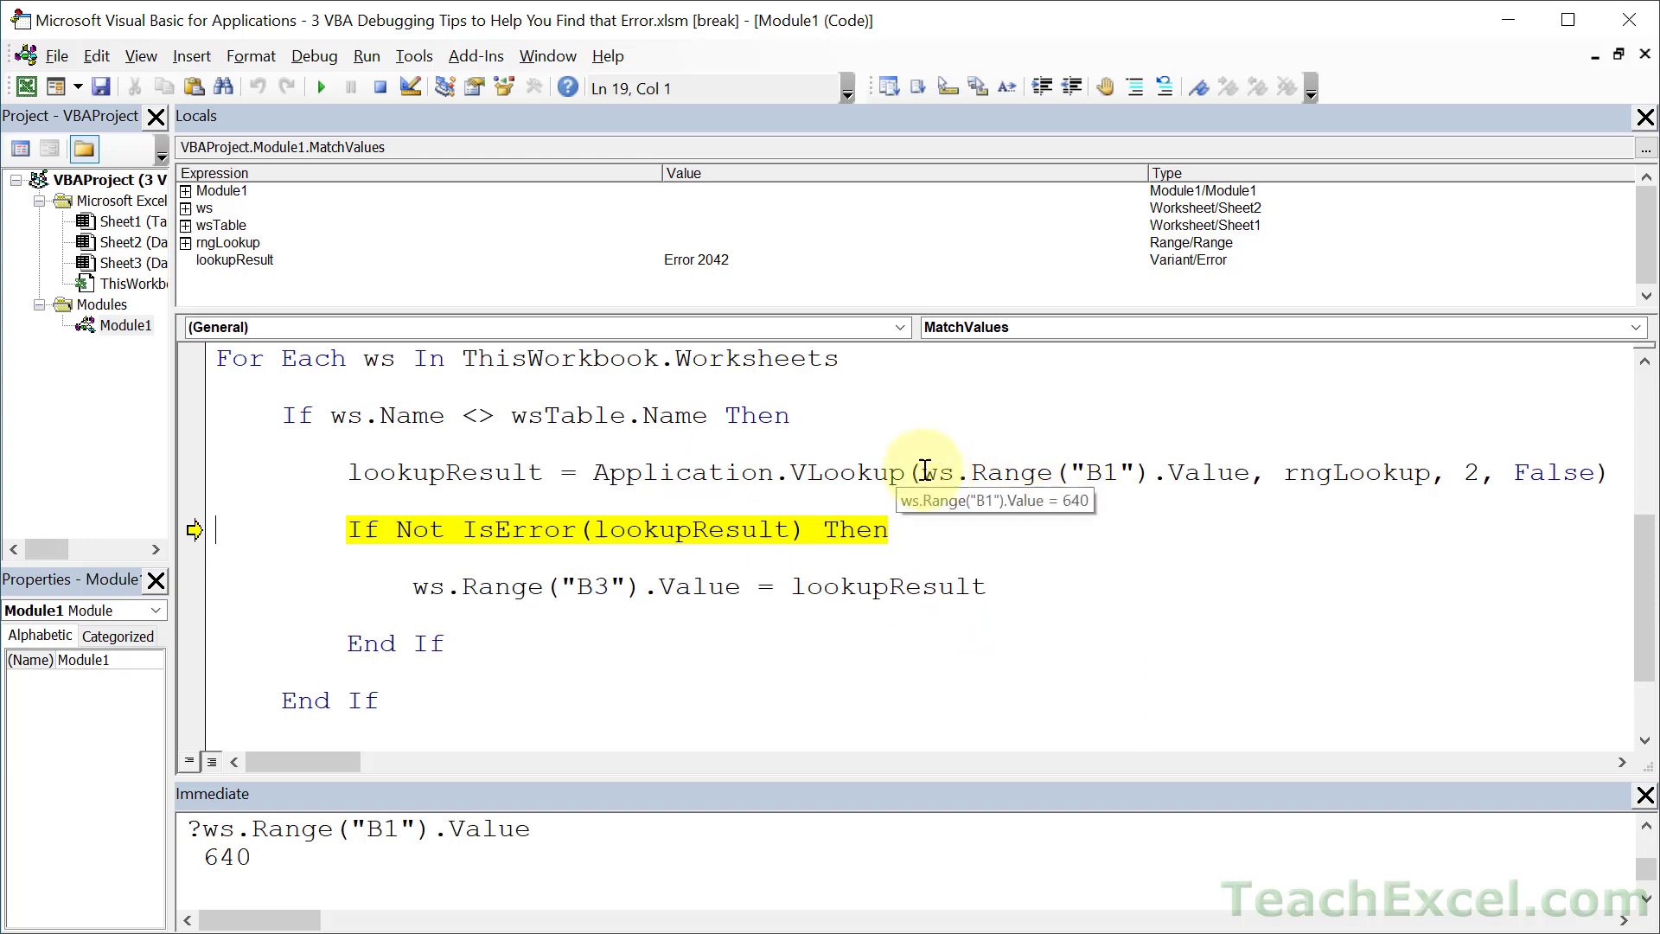
{"action": "left_click", "coordinate": [923, 470]}
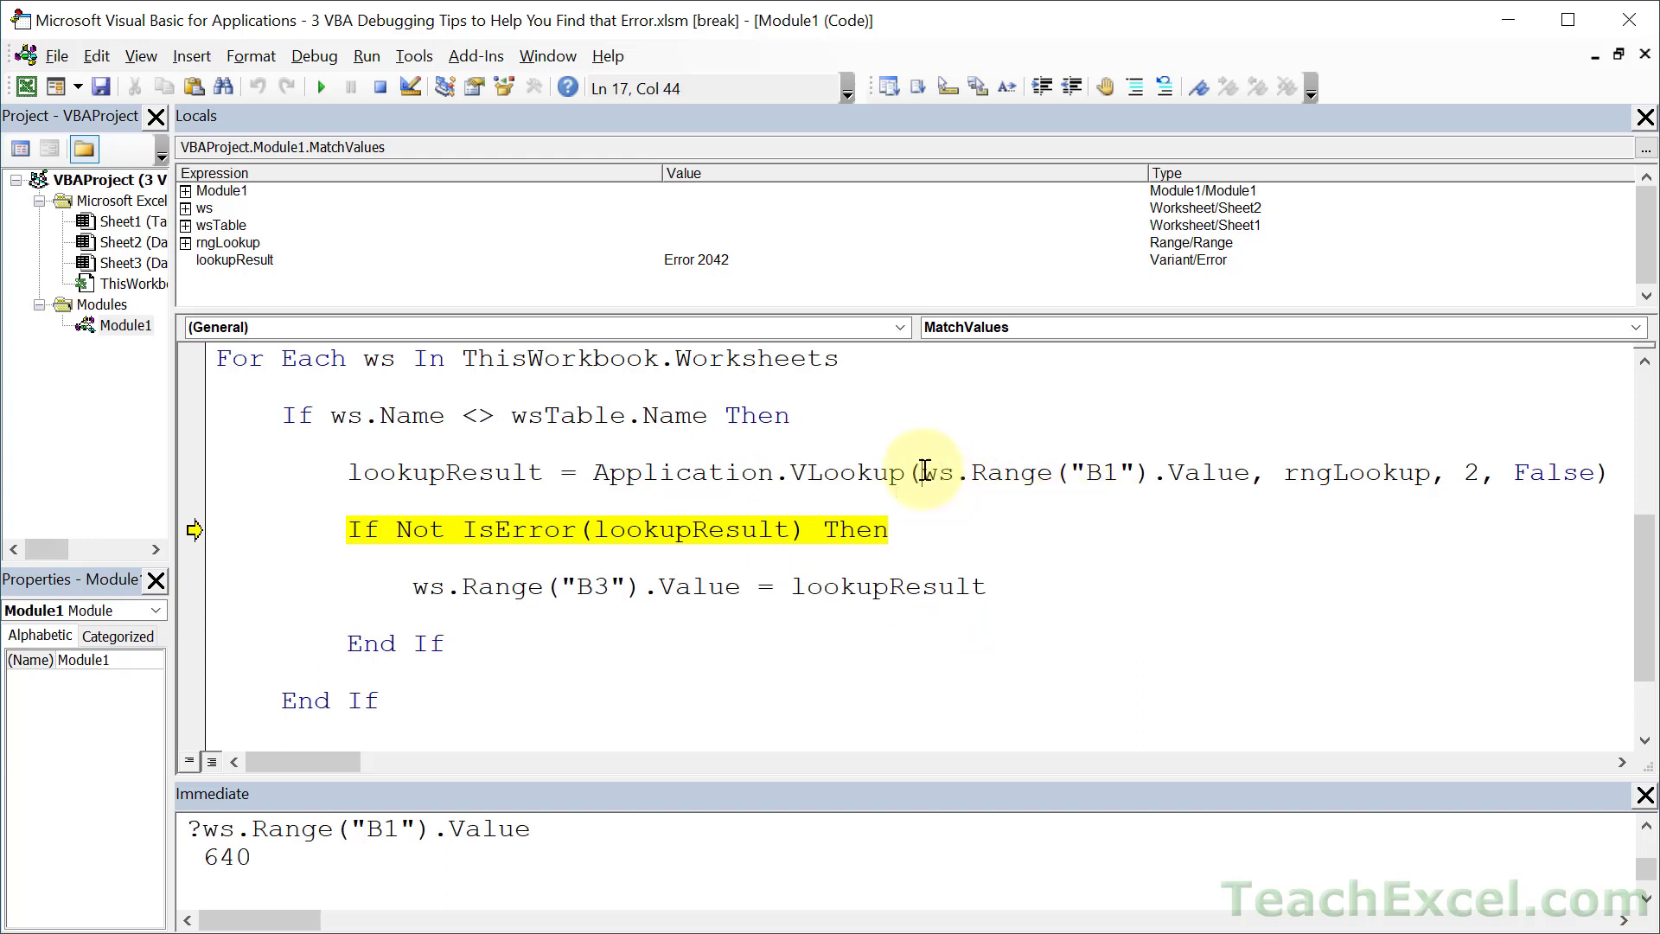
{"action": "left_click_drag", "start_coordinate": [922, 472], "coordinate": [1601, 472]}
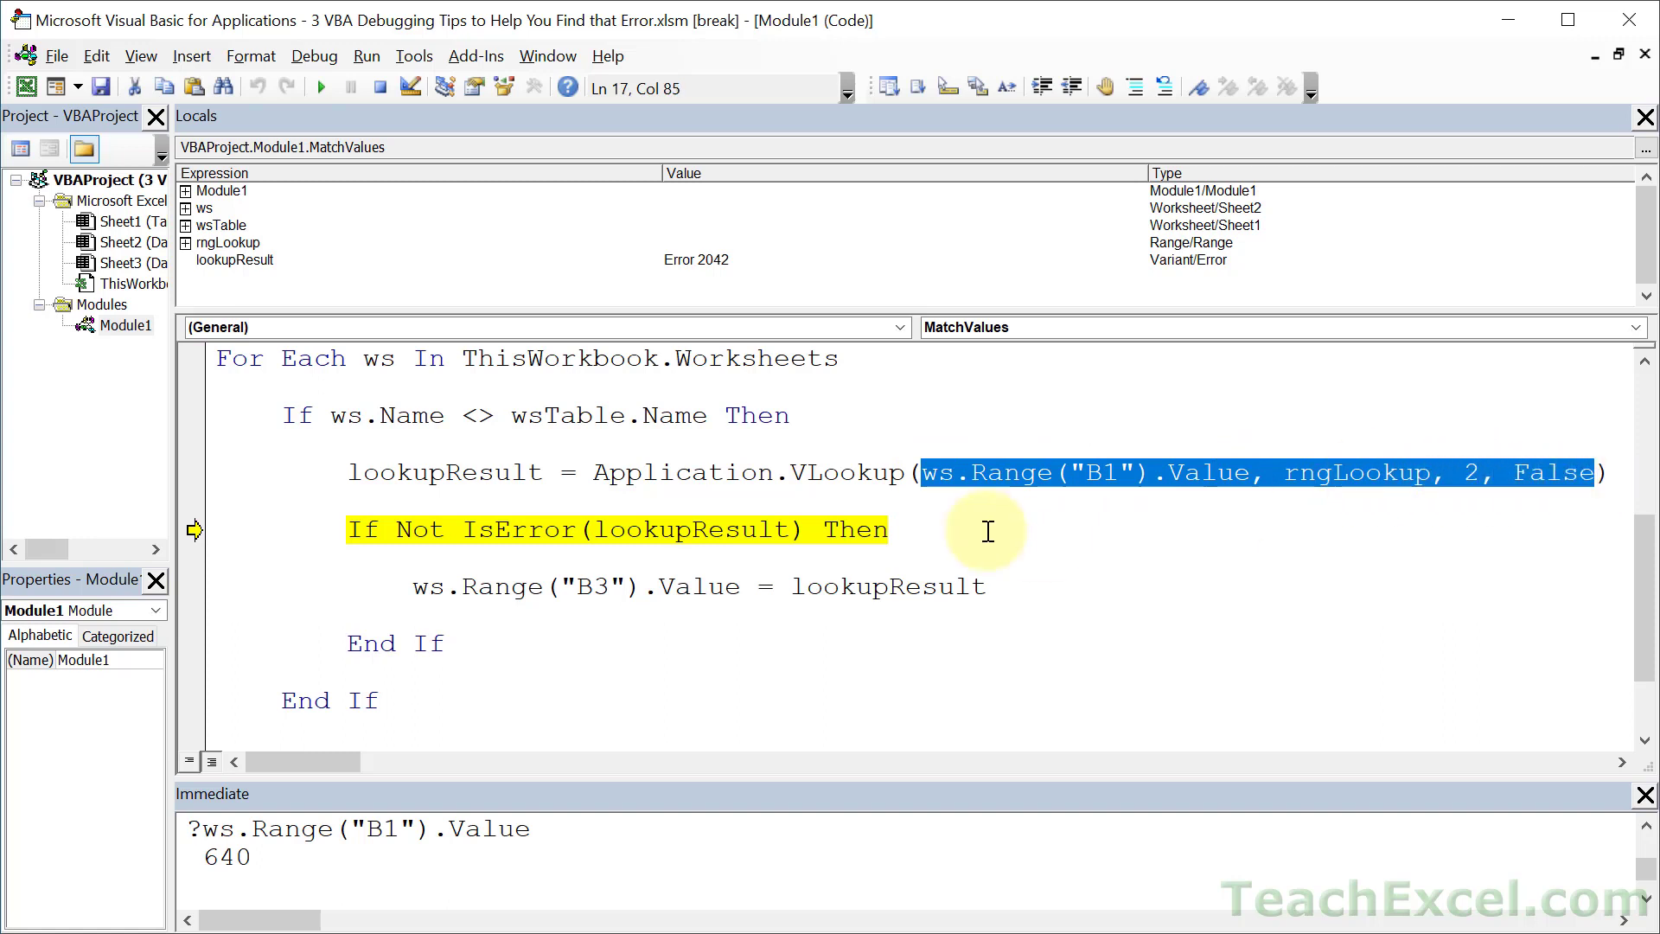
{"action": "mouse_move", "coordinate": [249, 852]}
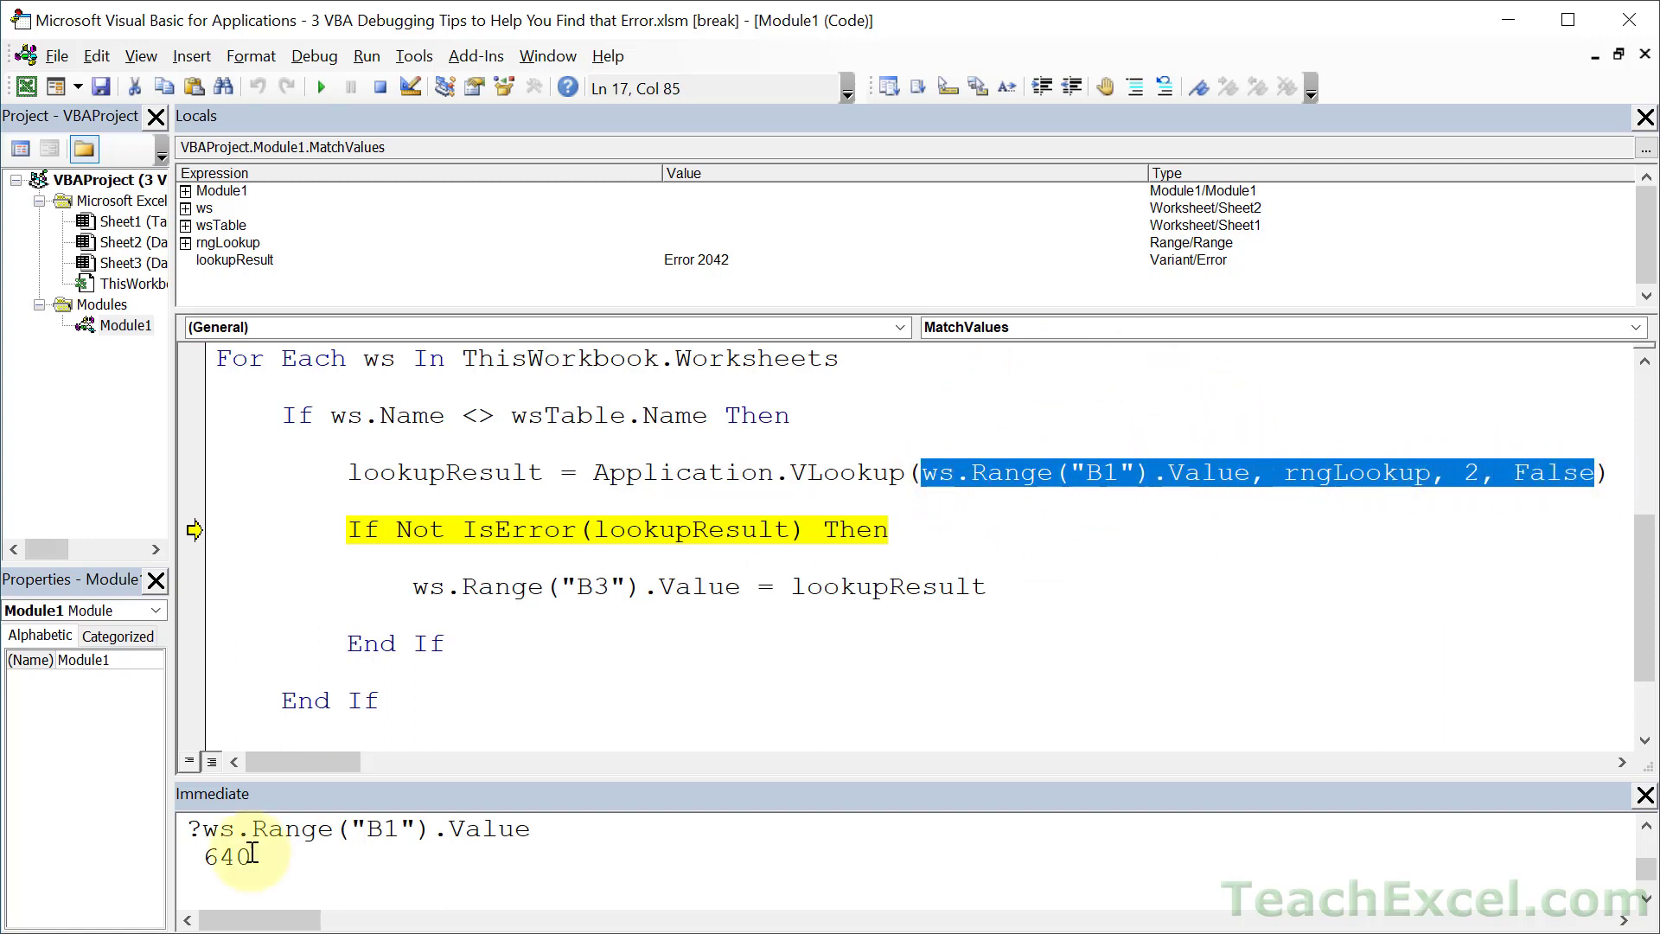
{"action": "mouse_move", "coordinate": [1339, 482]}
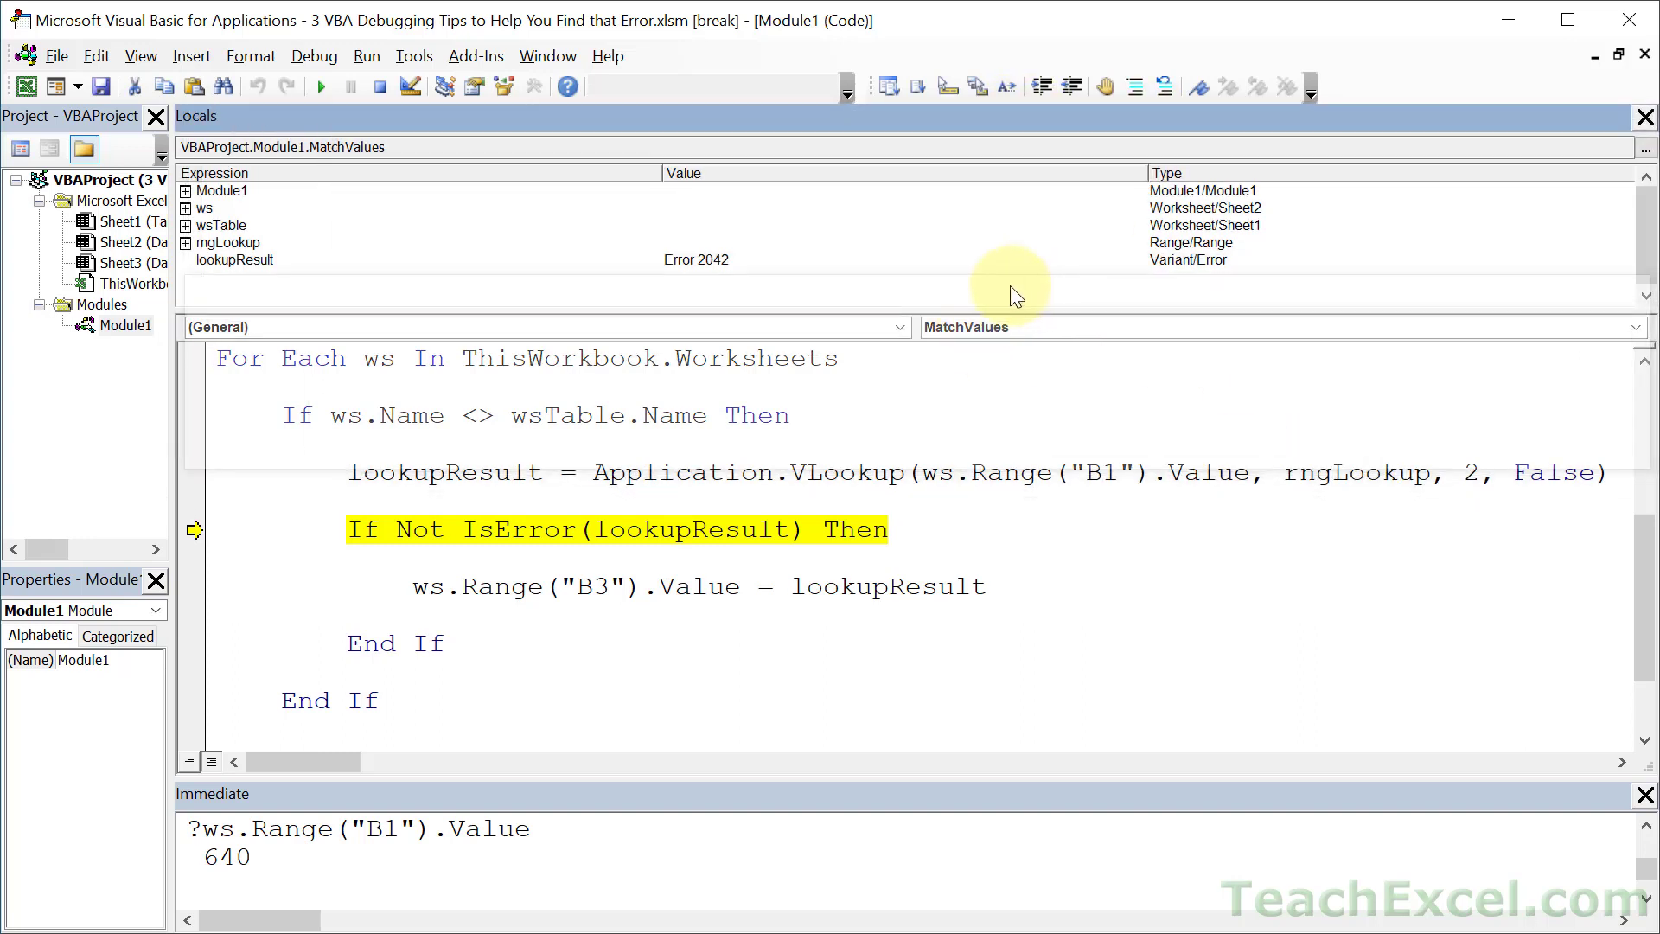
Step: Undock Locals and expand rngLookup's Value2 rows showing 345/Red, 640/Green, 900/Blue as strings
{"action": "left_click", "coordinate": [234, 260]}
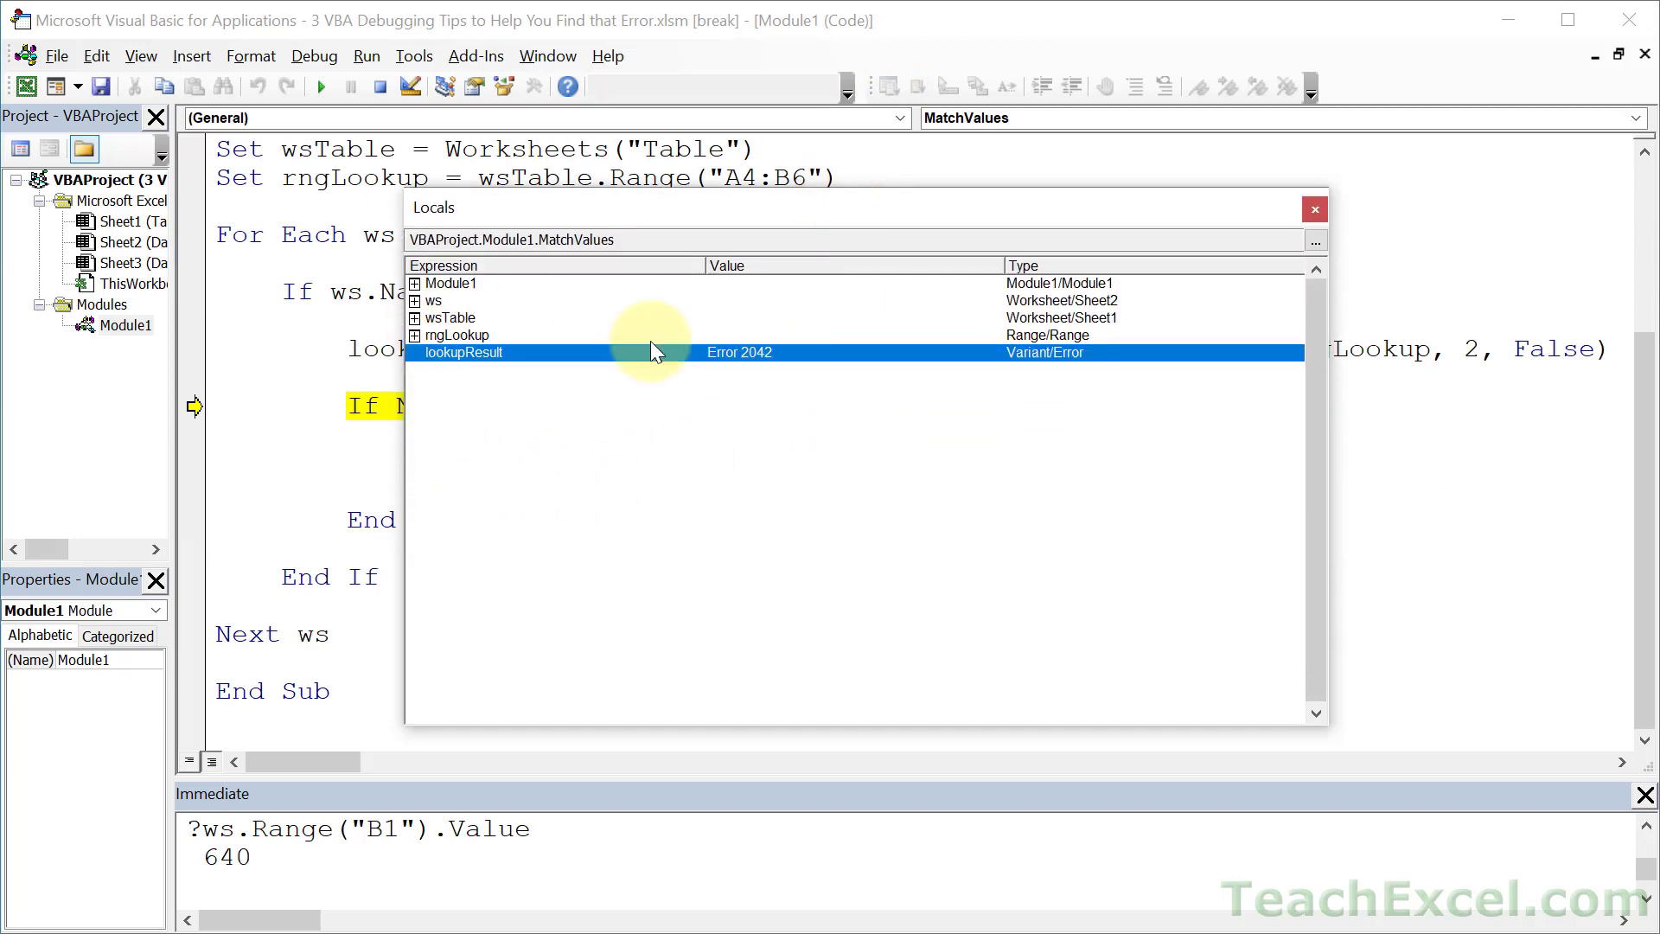
{"action": "mouse_move", "coordinate": [424, 354]}
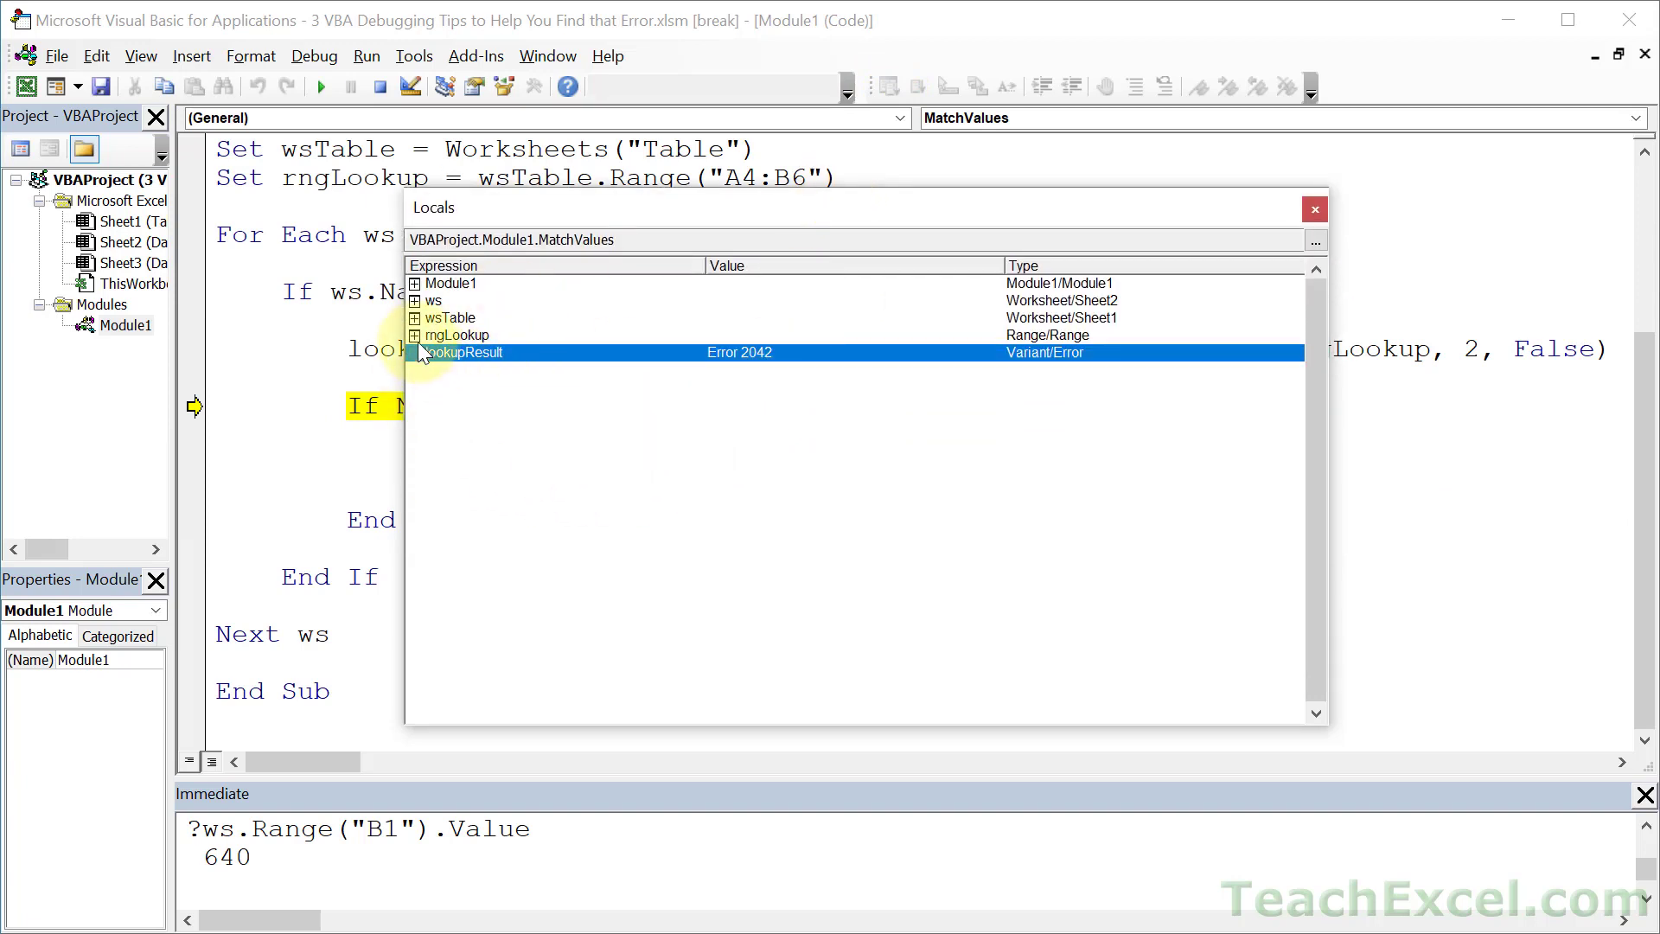
{"action": "left_click", "coordinate": [417, 333]}
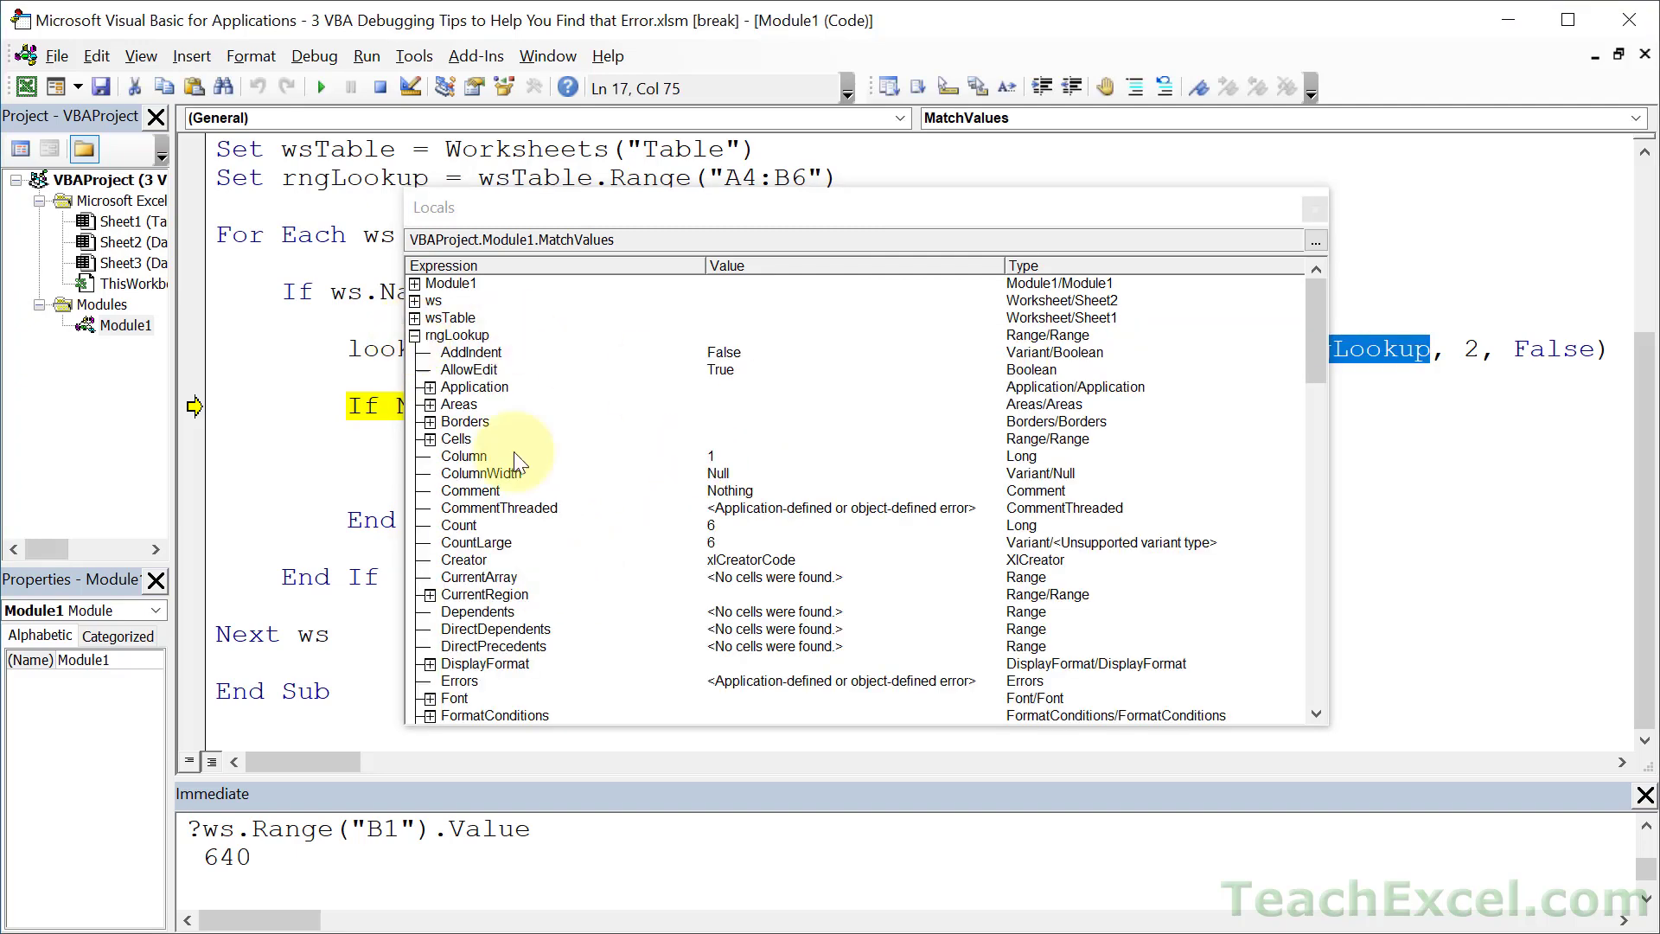
{"action": "mouse_move", "coordinate": [704, 319]}
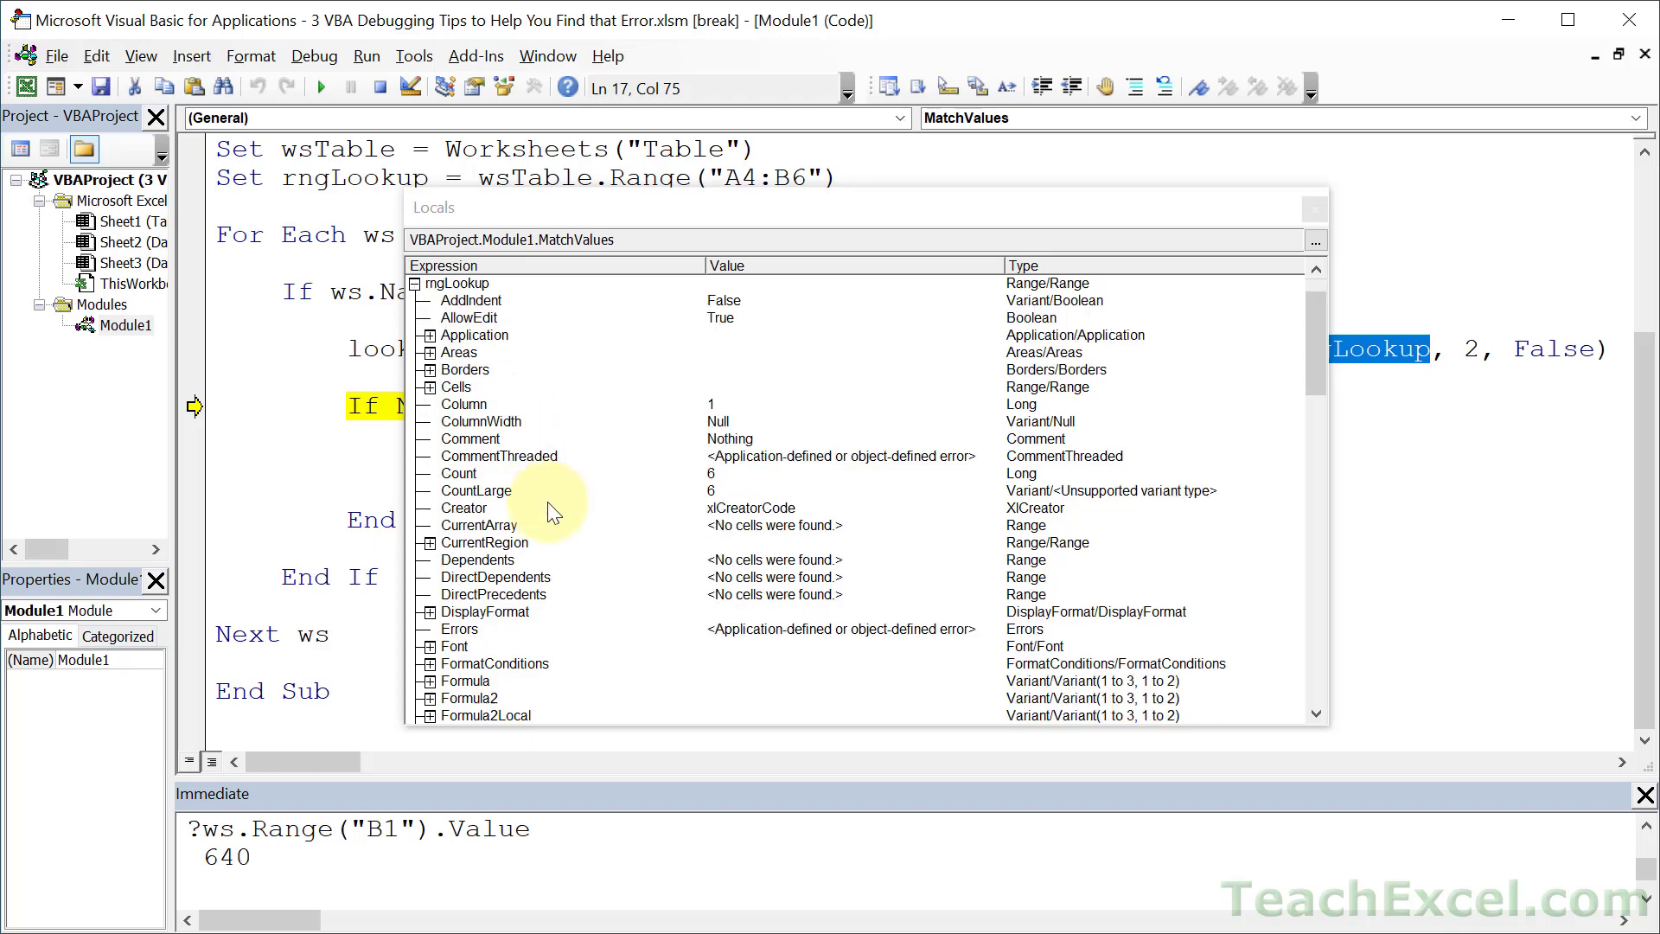
{"action": "scroll", "scroll_direction": "down", "scroll_amount": 3}
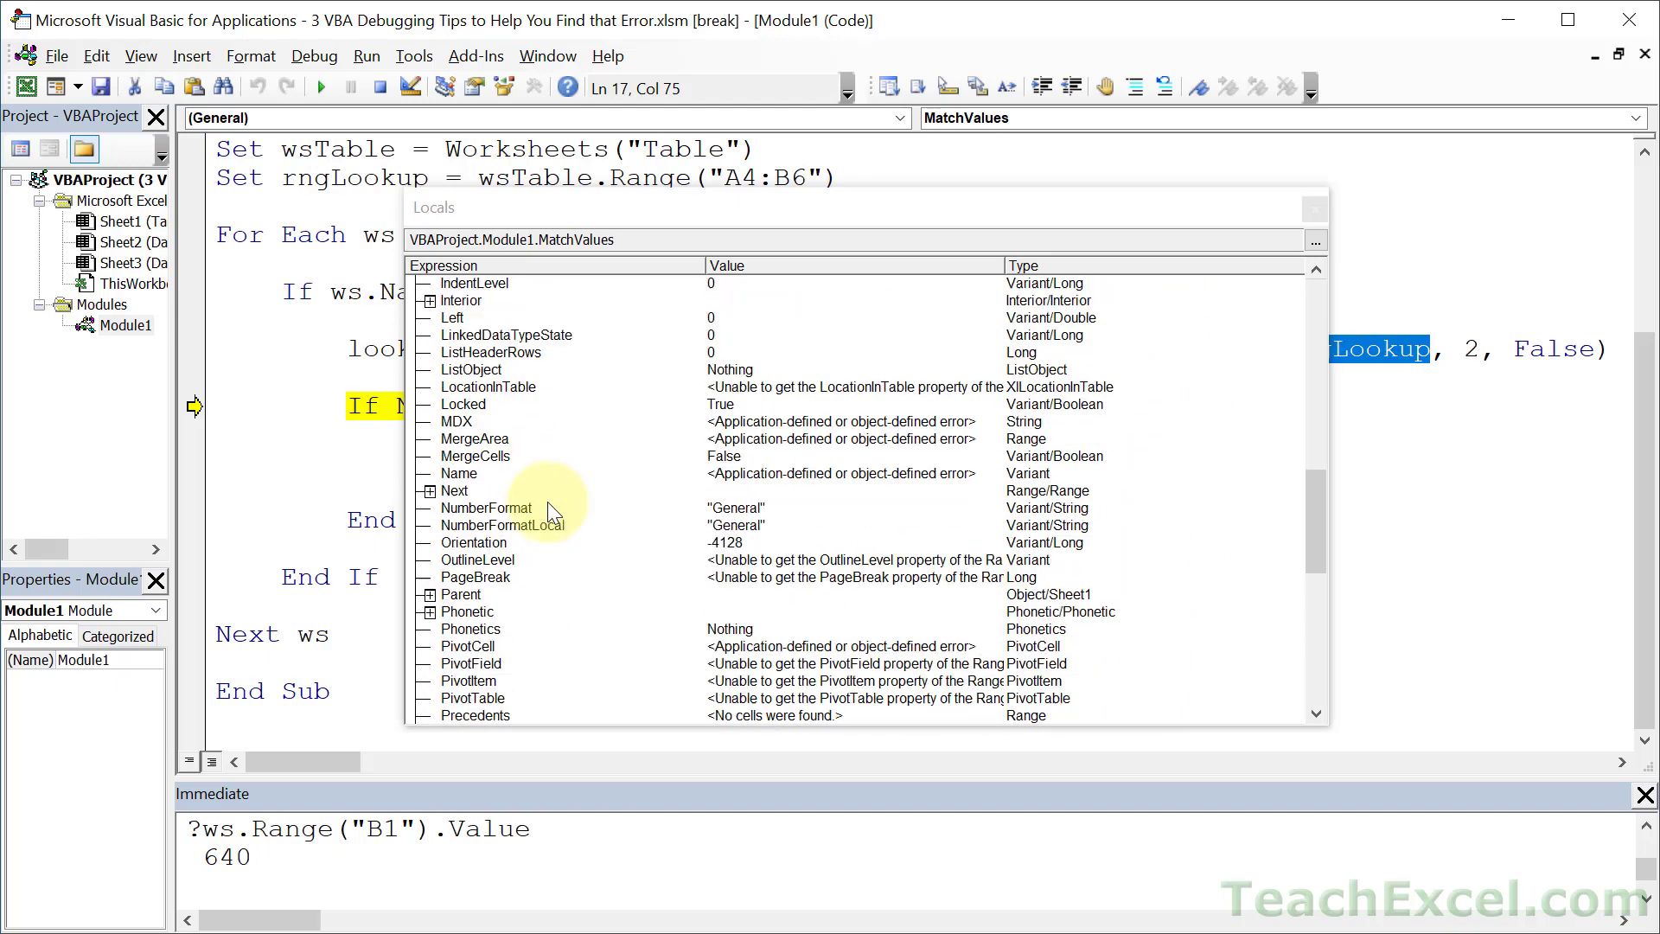
{"action": "scroll", "scroll_direction": "down", "scroll_amount": 3}
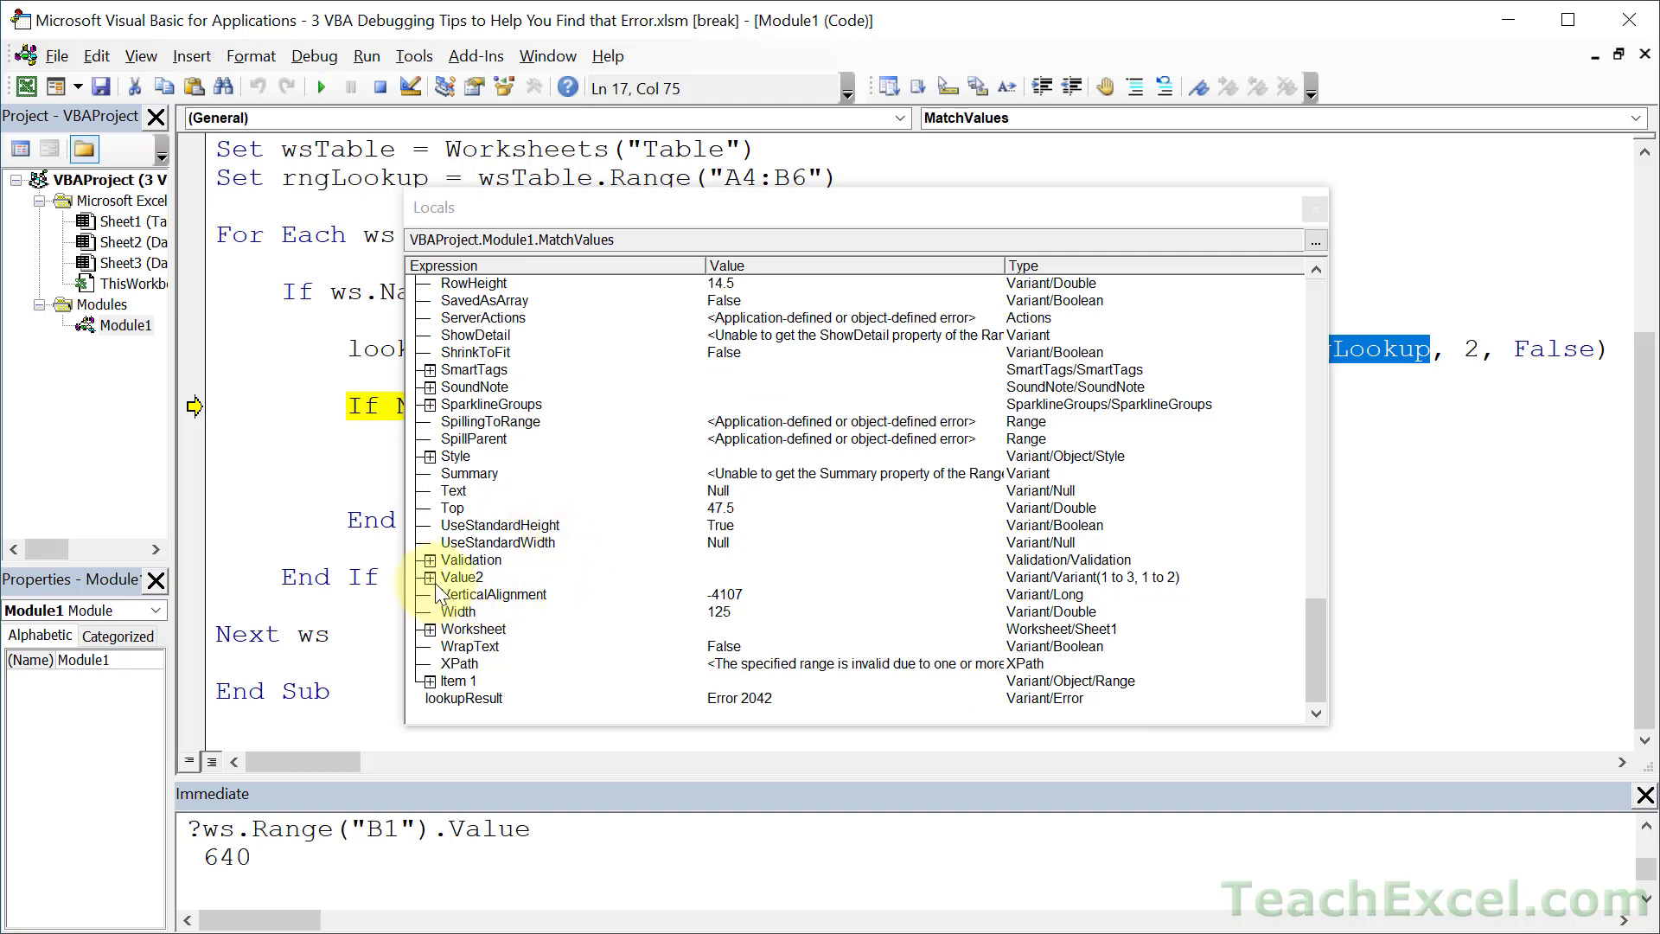
{"action": "left_click", "coordinate": [429, 575]}
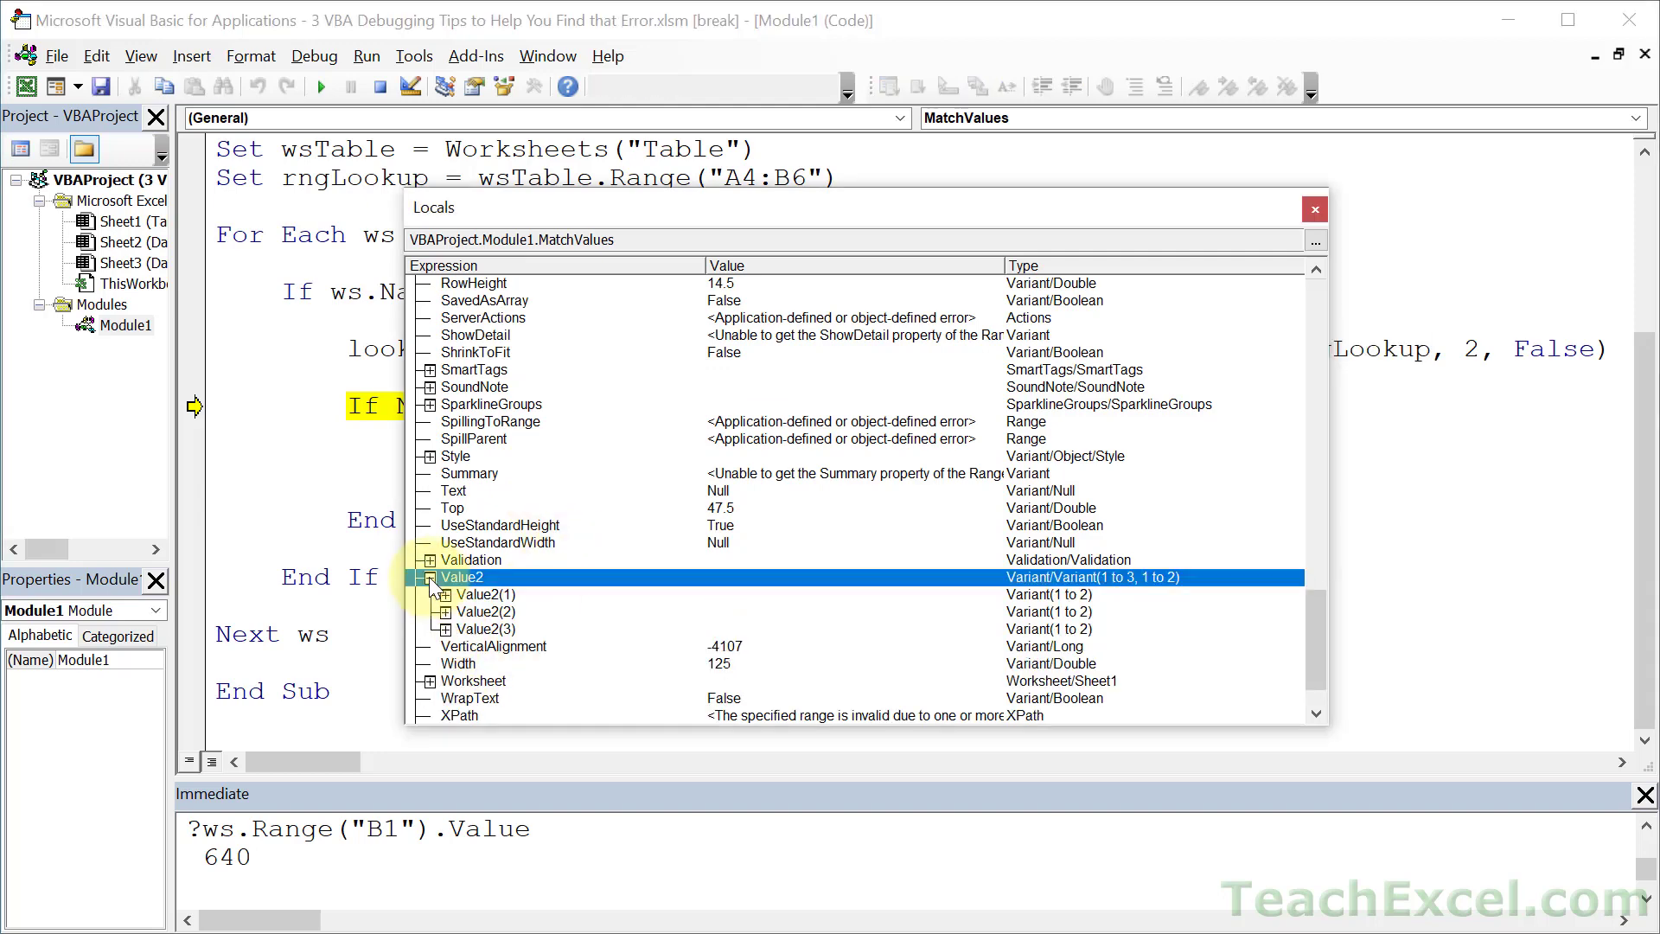
{"action": "scroll", "scroll_direction": "down", "scroll_amount": 3}
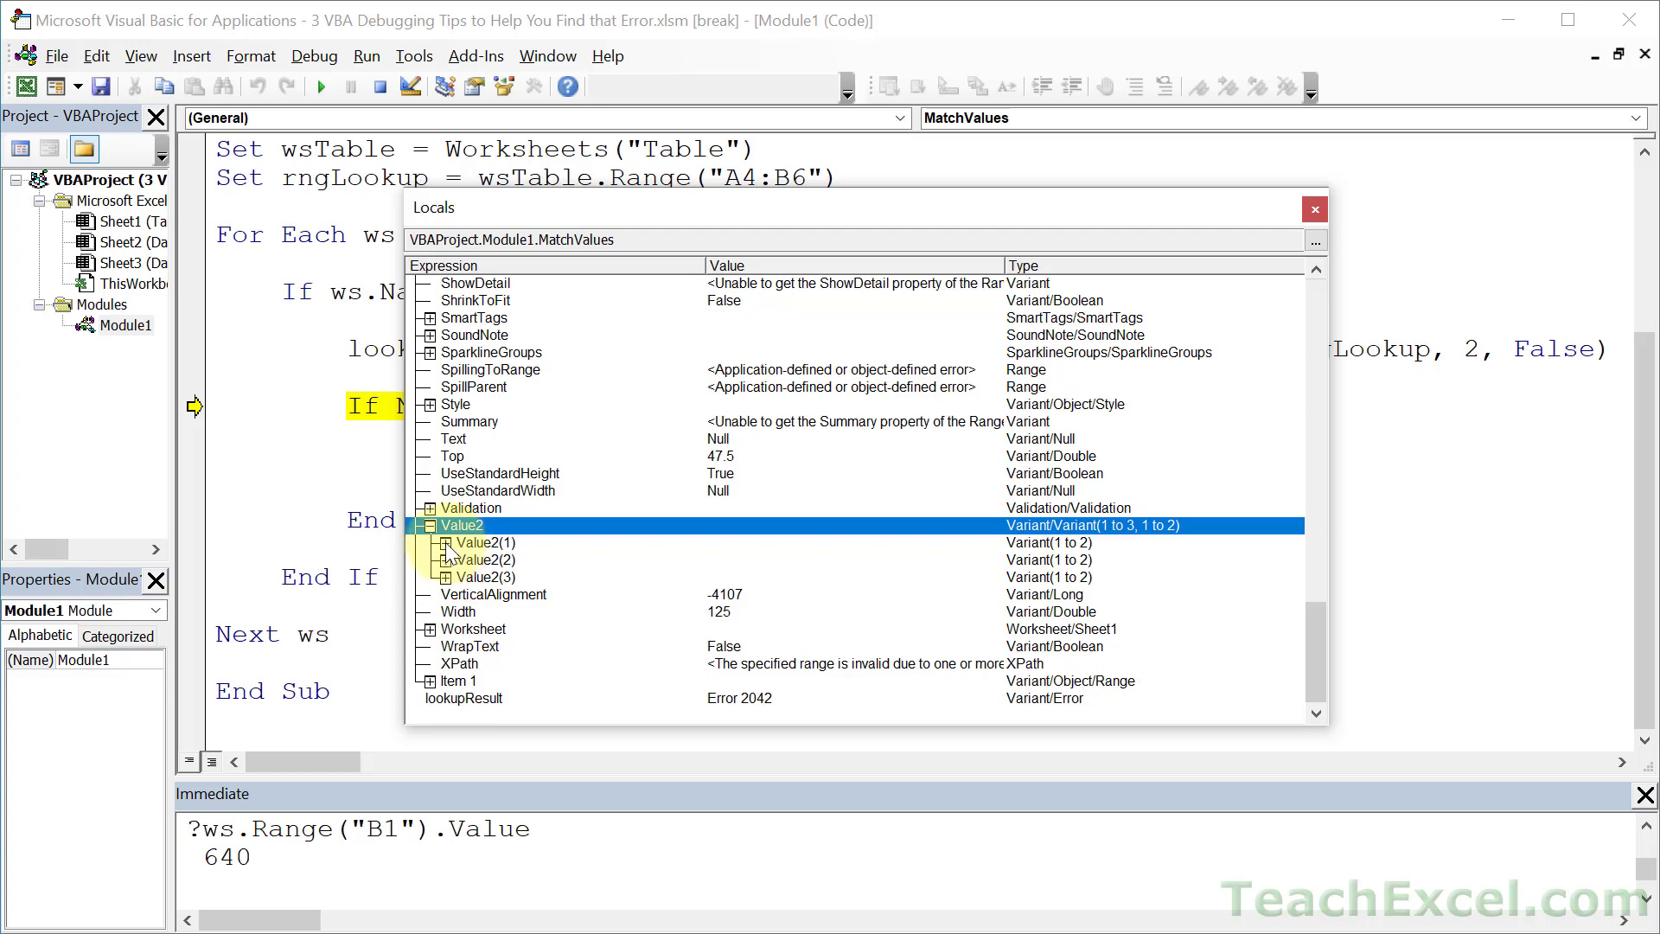
{"action": "left_click", "coordinate": [446, 541]}
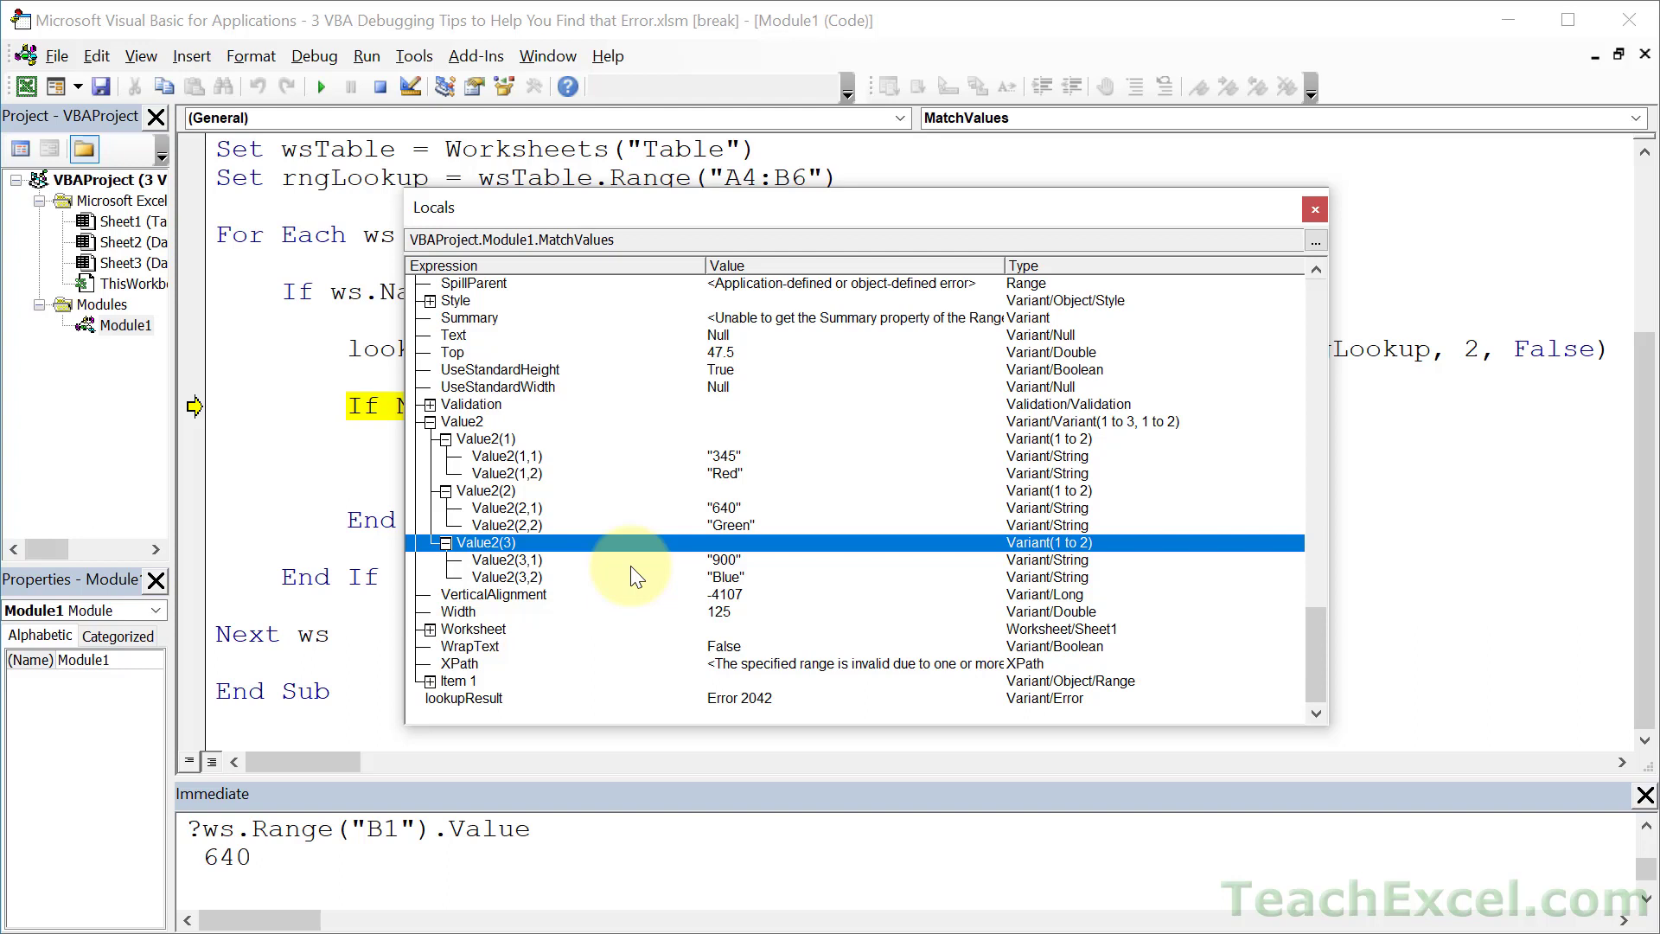
{"action": "mouse_move", "coordinate": [757, 484]}
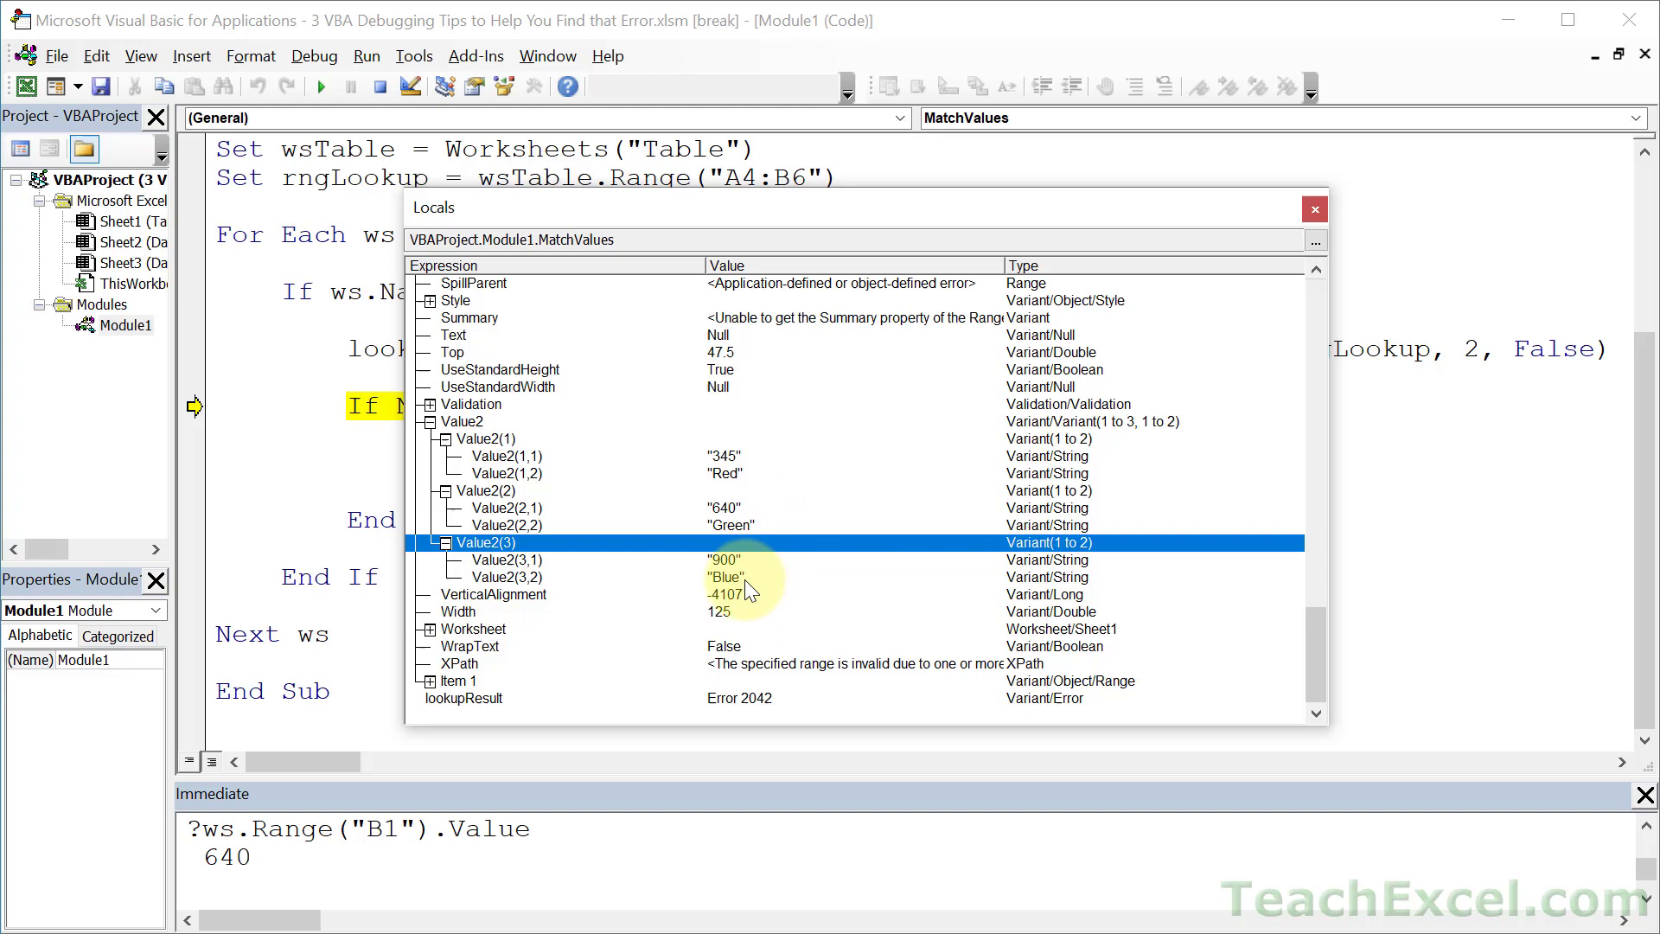
{"action": "mouse_move", "coordinate": [781, 498]}
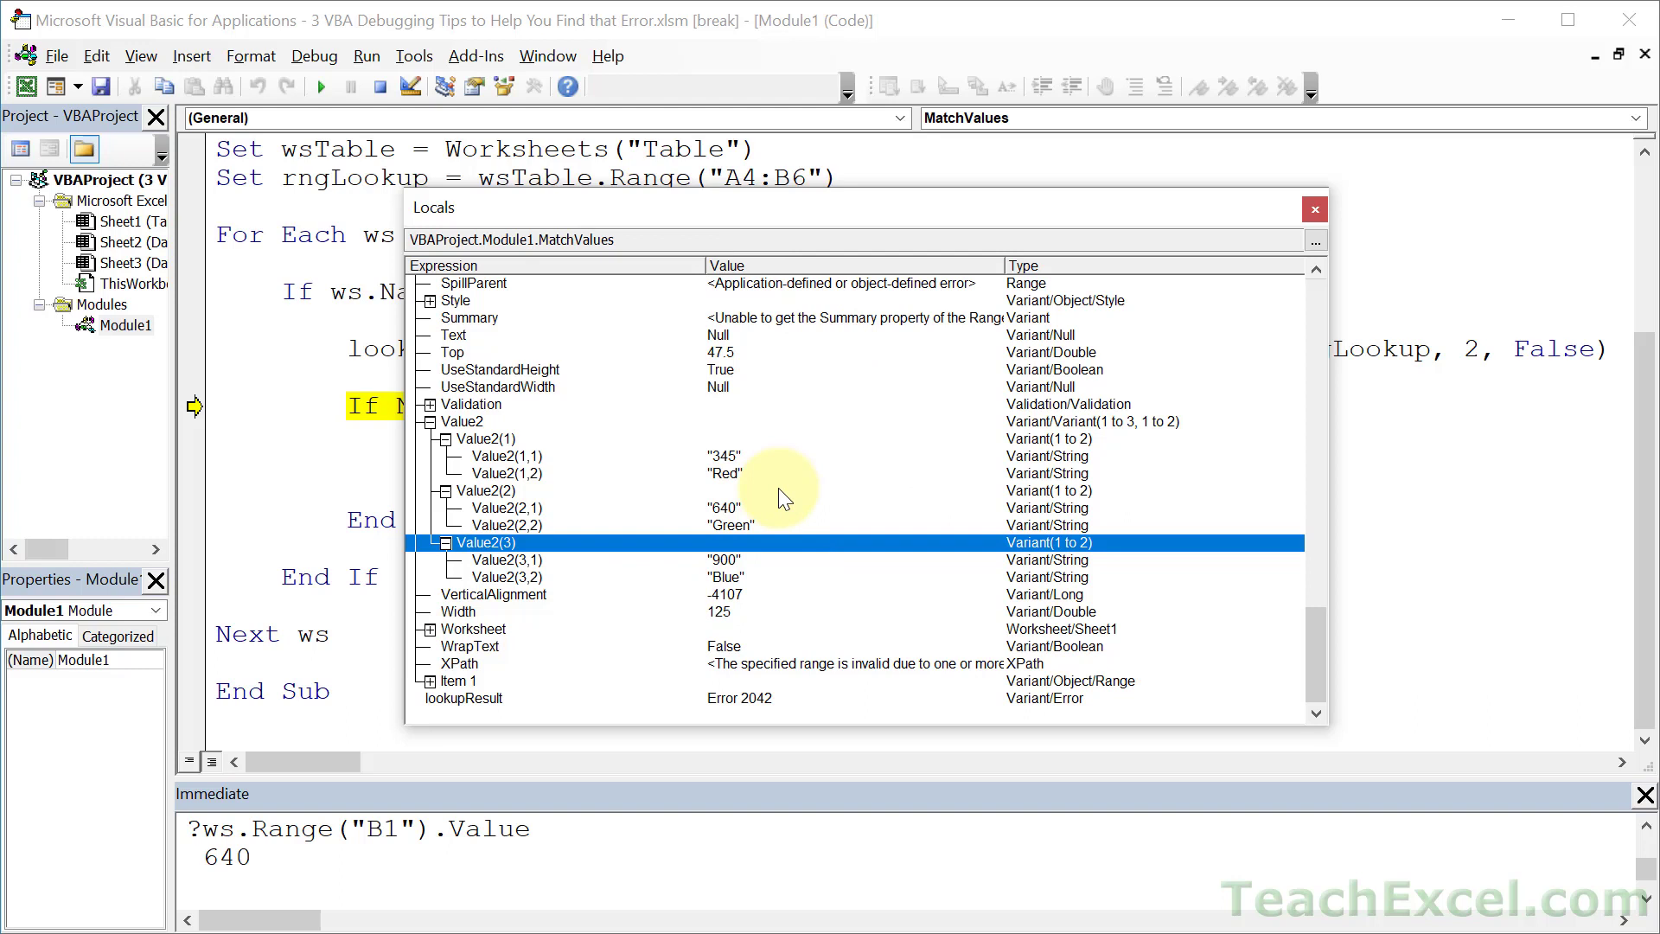
Step: Print ?Len(ws.Range("B1").Value) in the Immediate window, returning 3 for Data 1
{"action": "left_click", "coordinate": [506, 509]}
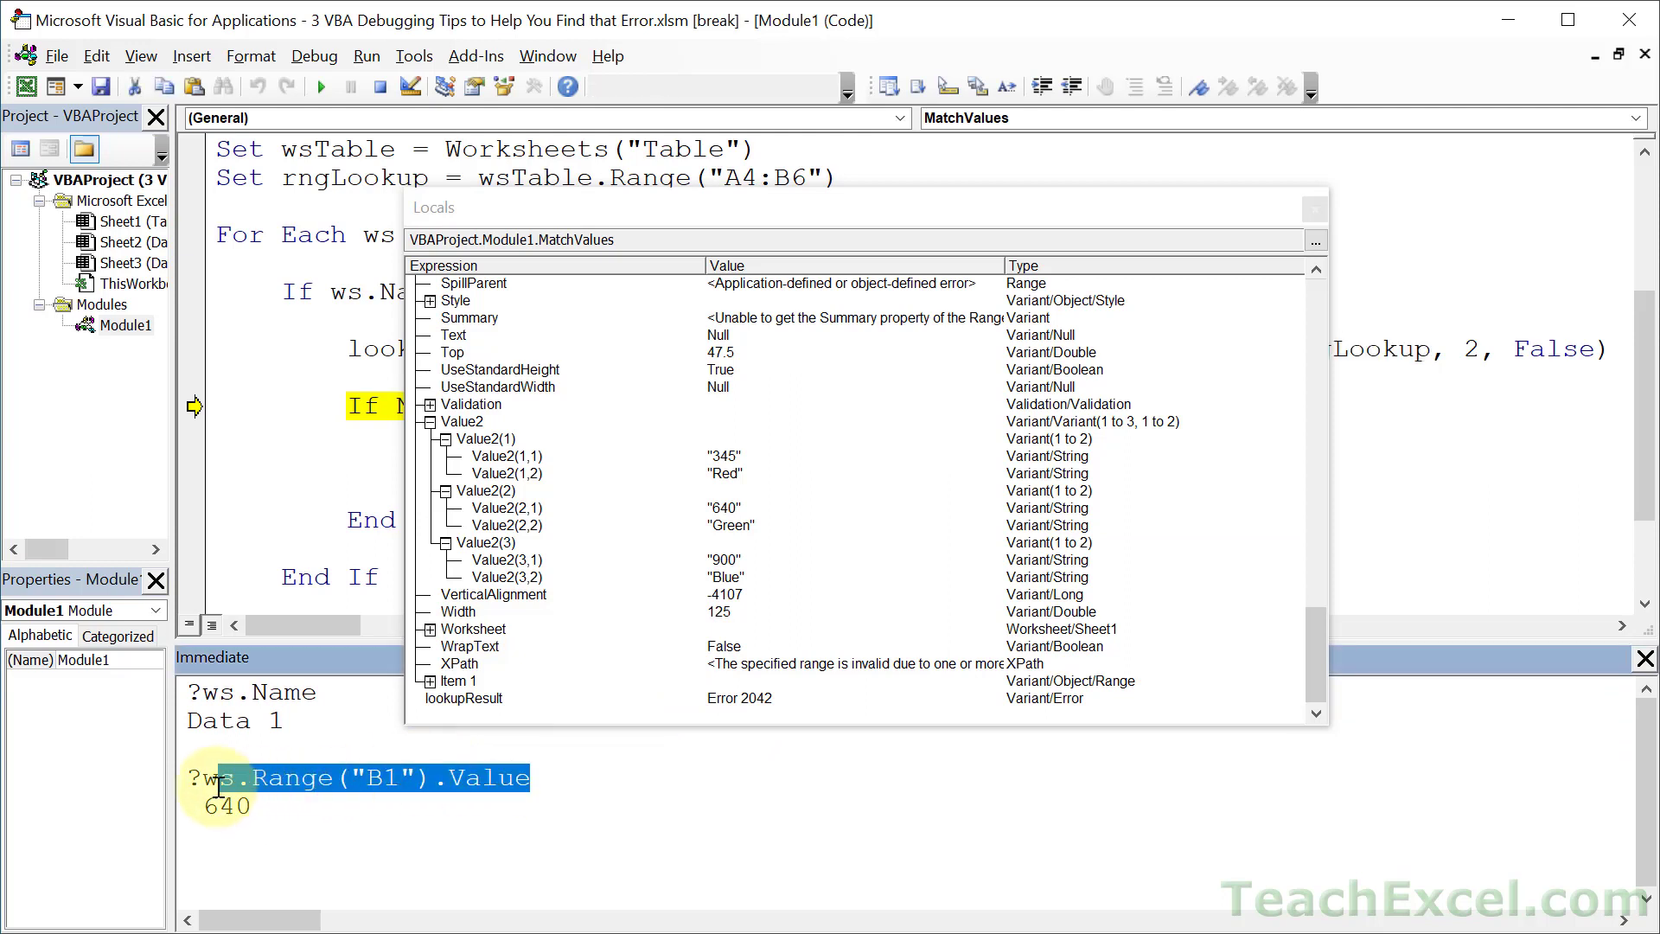
{"action": "mouse_move", "coordinate": [211, 776]}
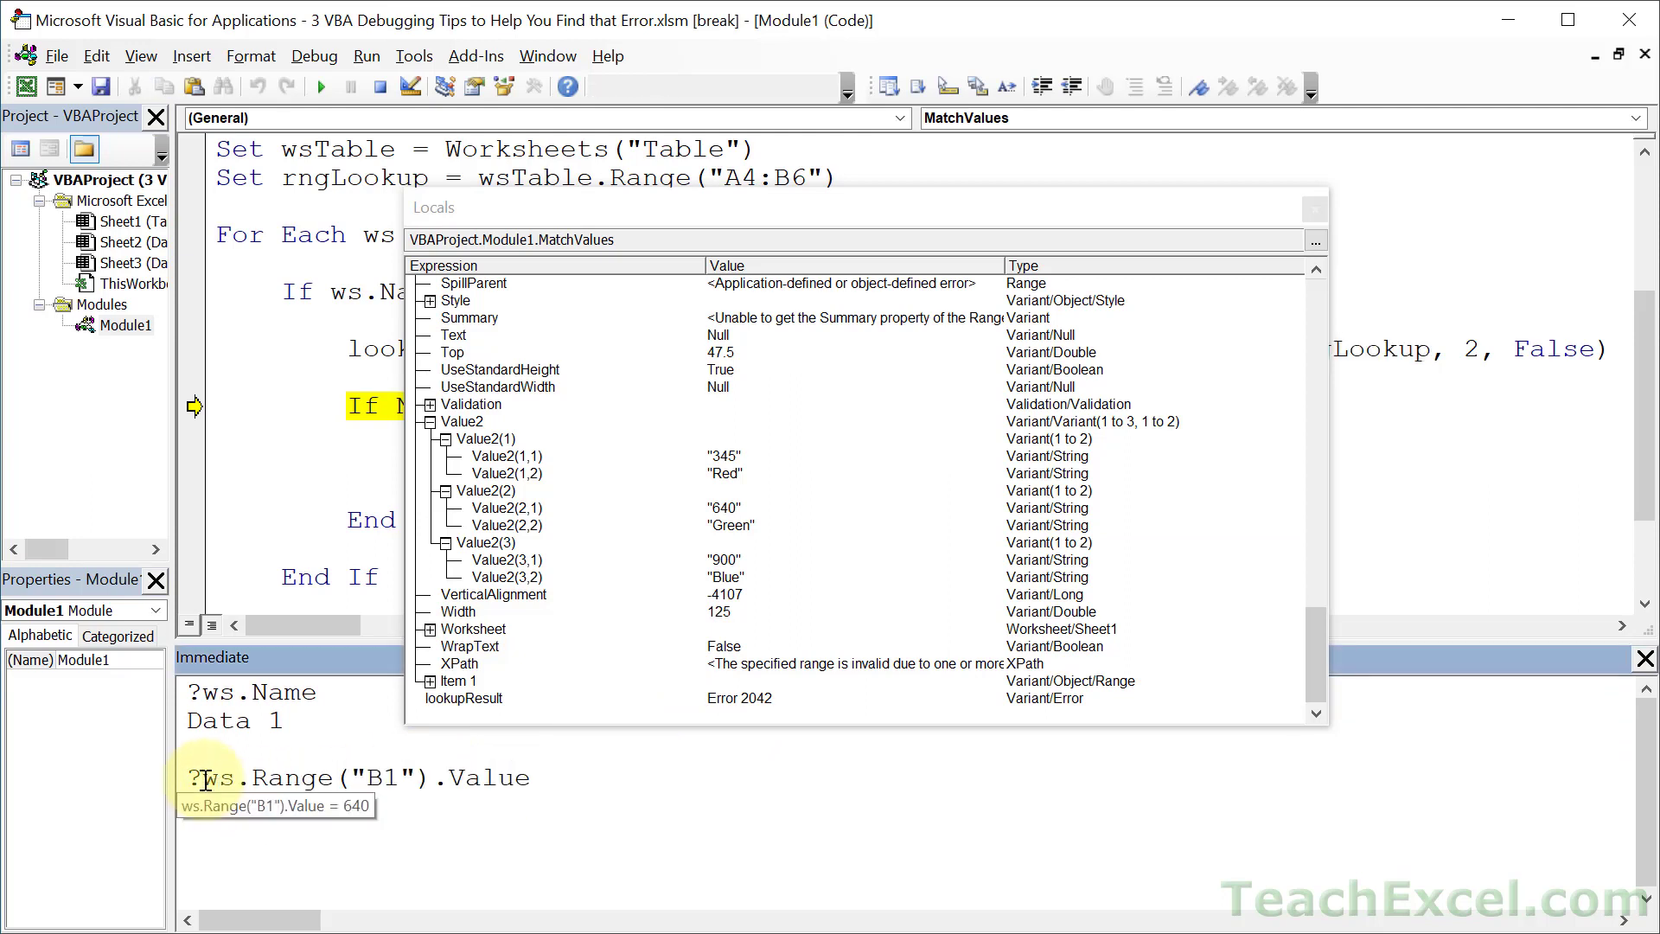
{"action": "type", "text": "Len("}
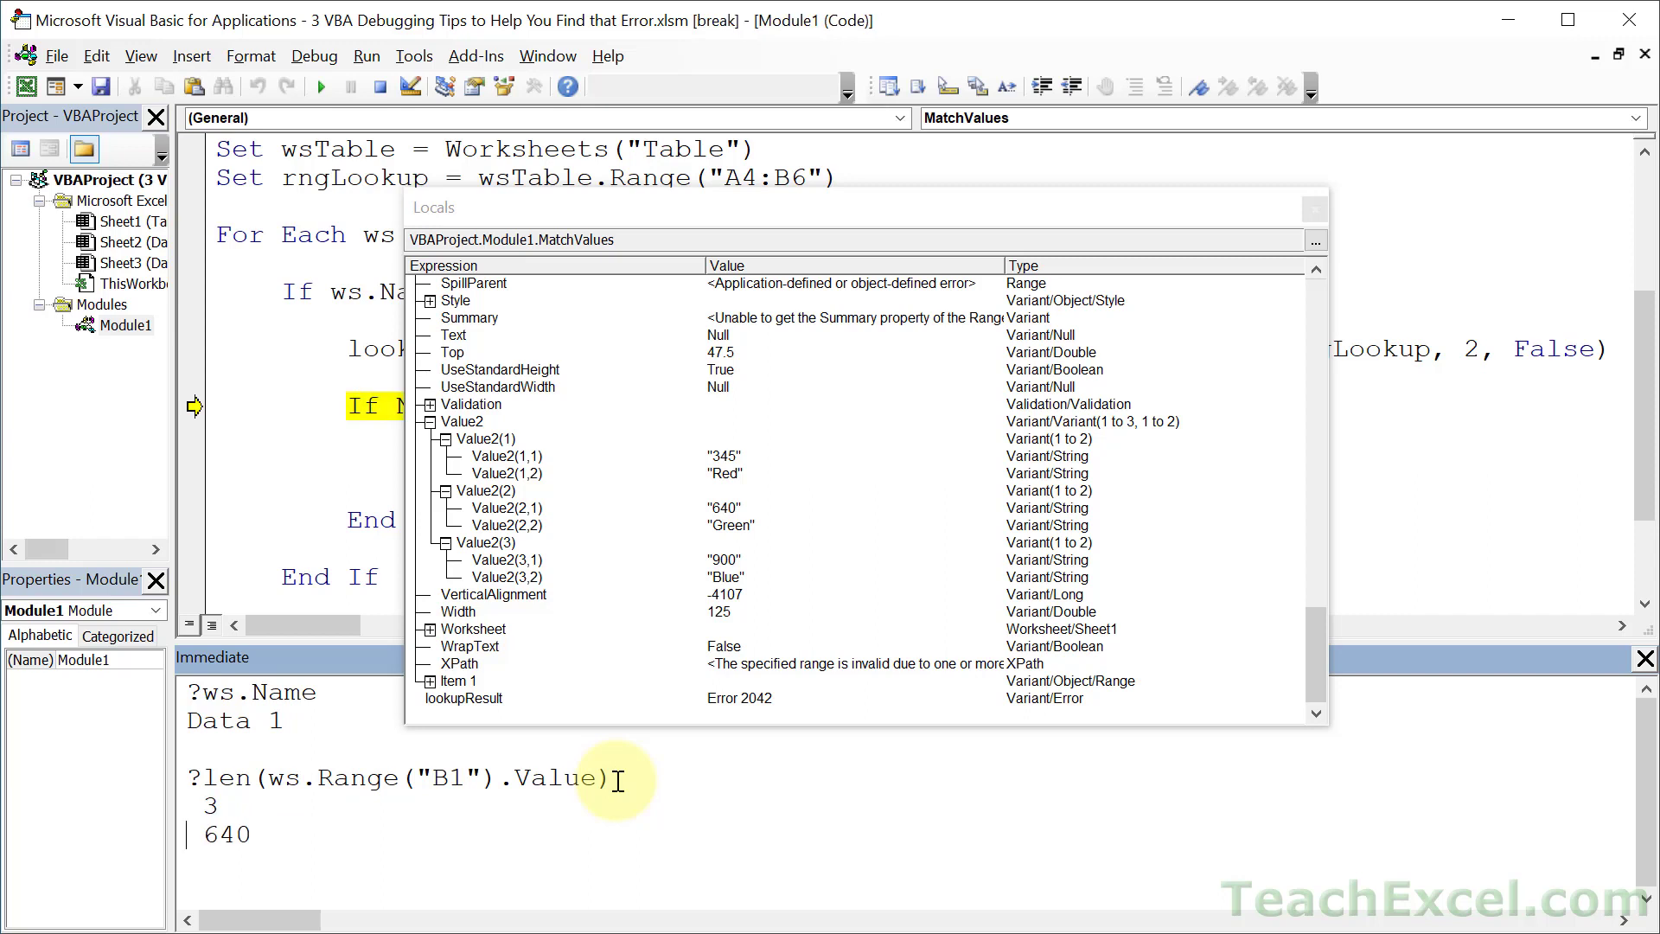
{"action": "mouse_move", "coordinate": [354, 482]}
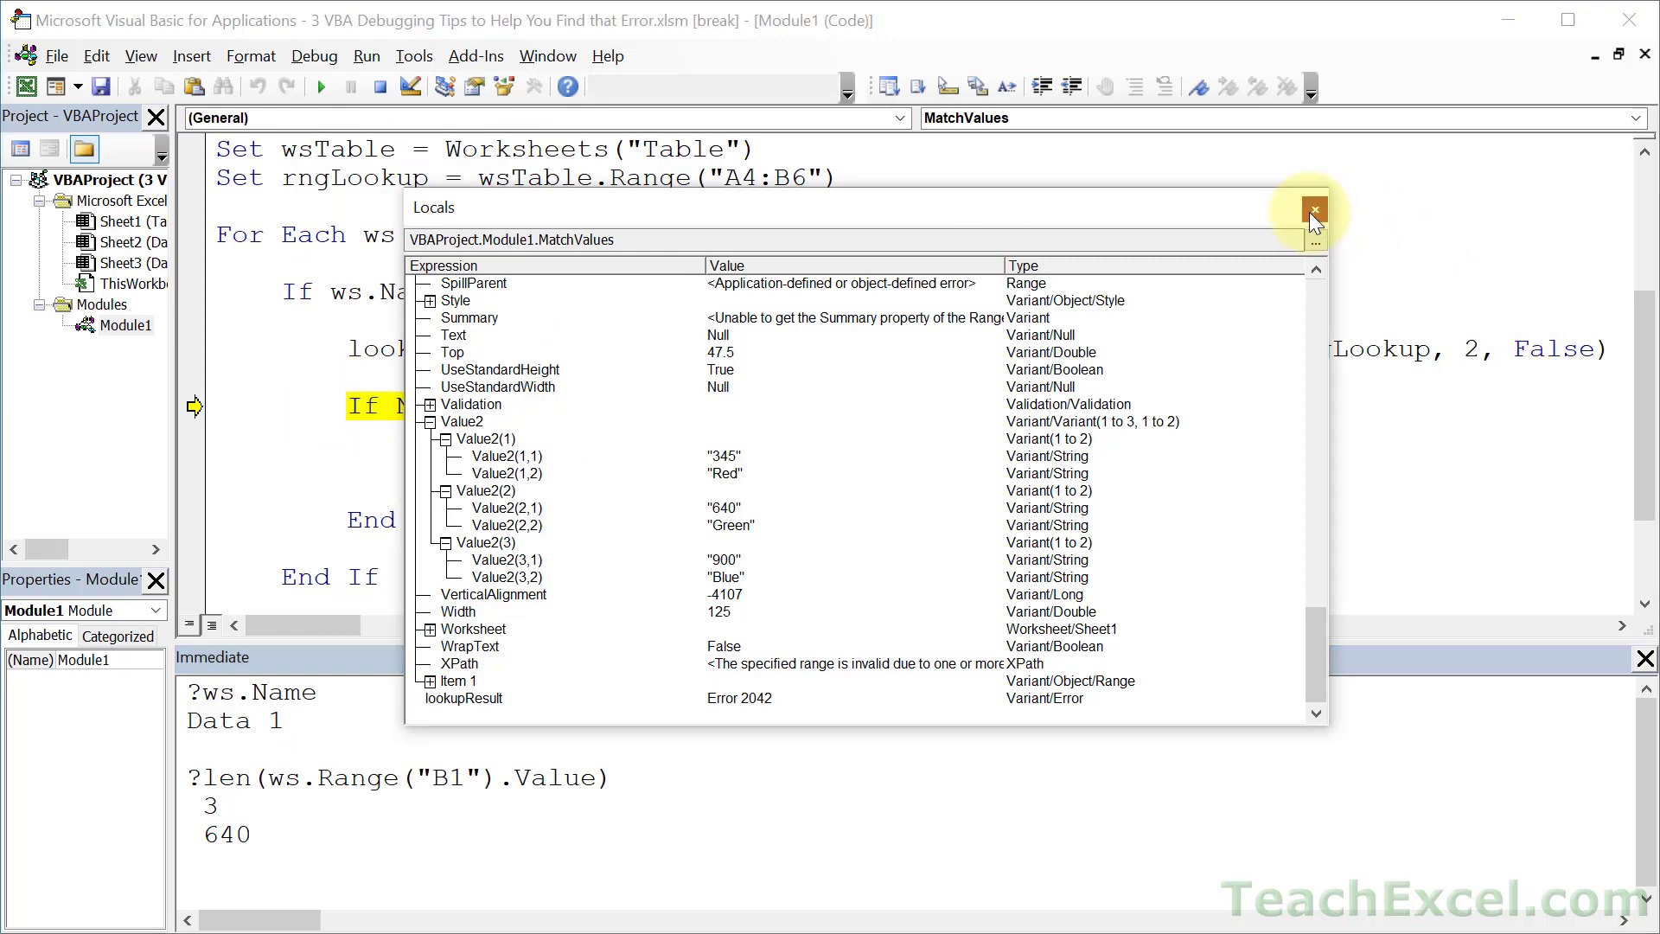
Step: Close the Locals window and step the paused macro down to the Next ws line
{"action": "left_click", "coordinate": [1312, 210]}
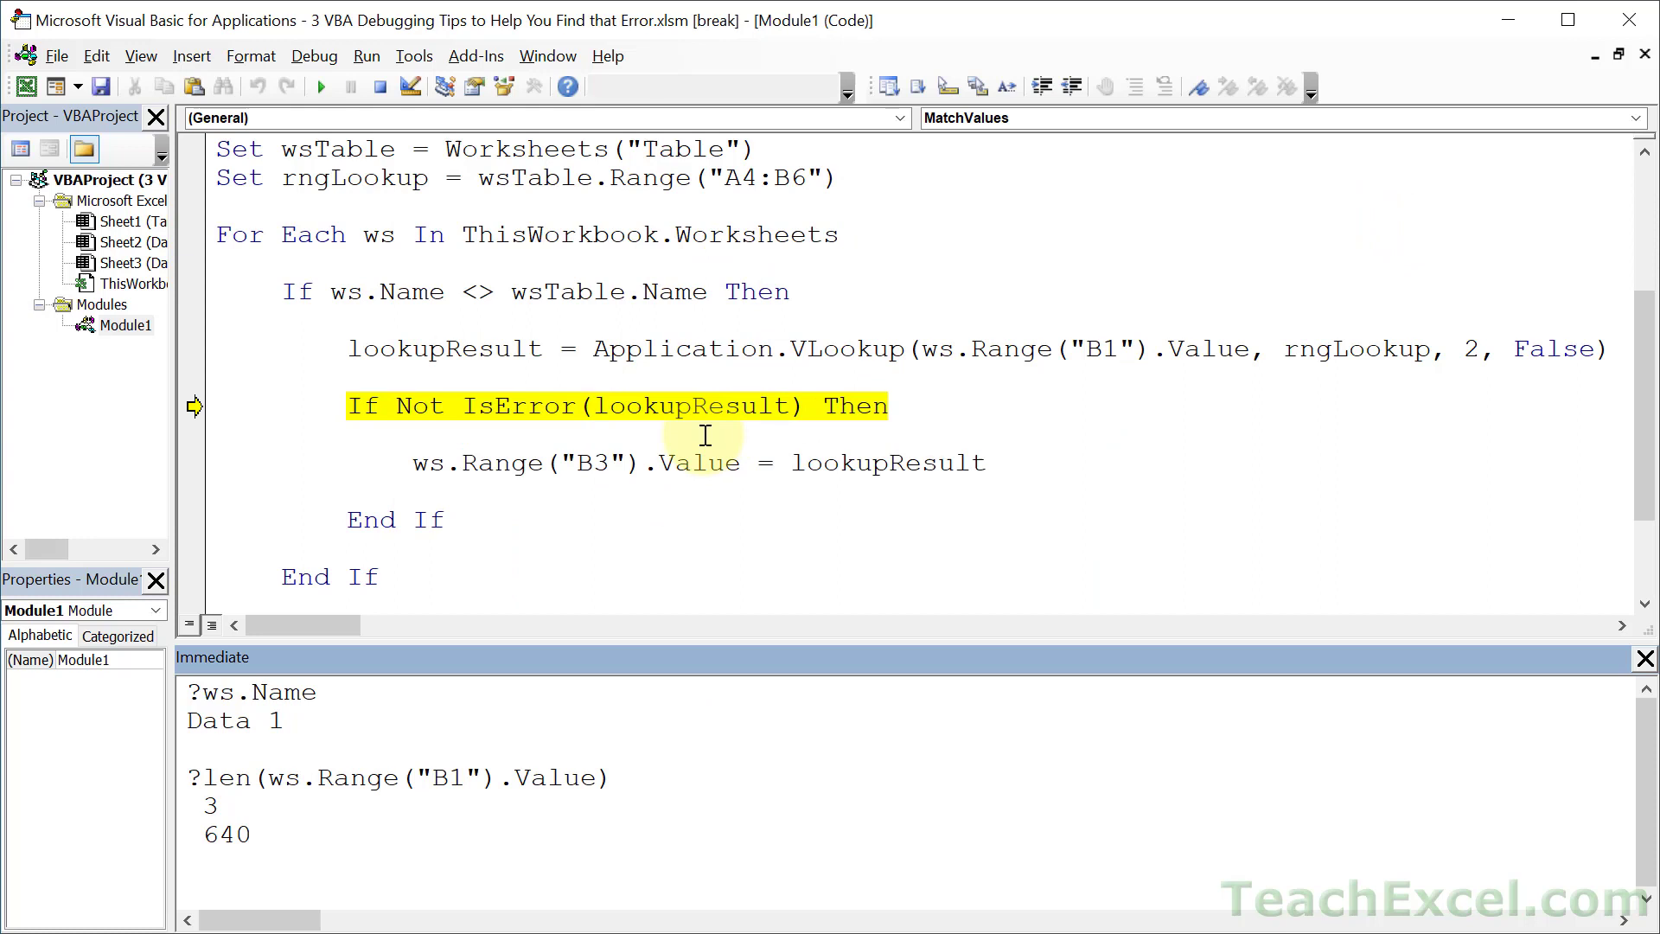
{"action": "left_click", "coordinate": [413, 434]}
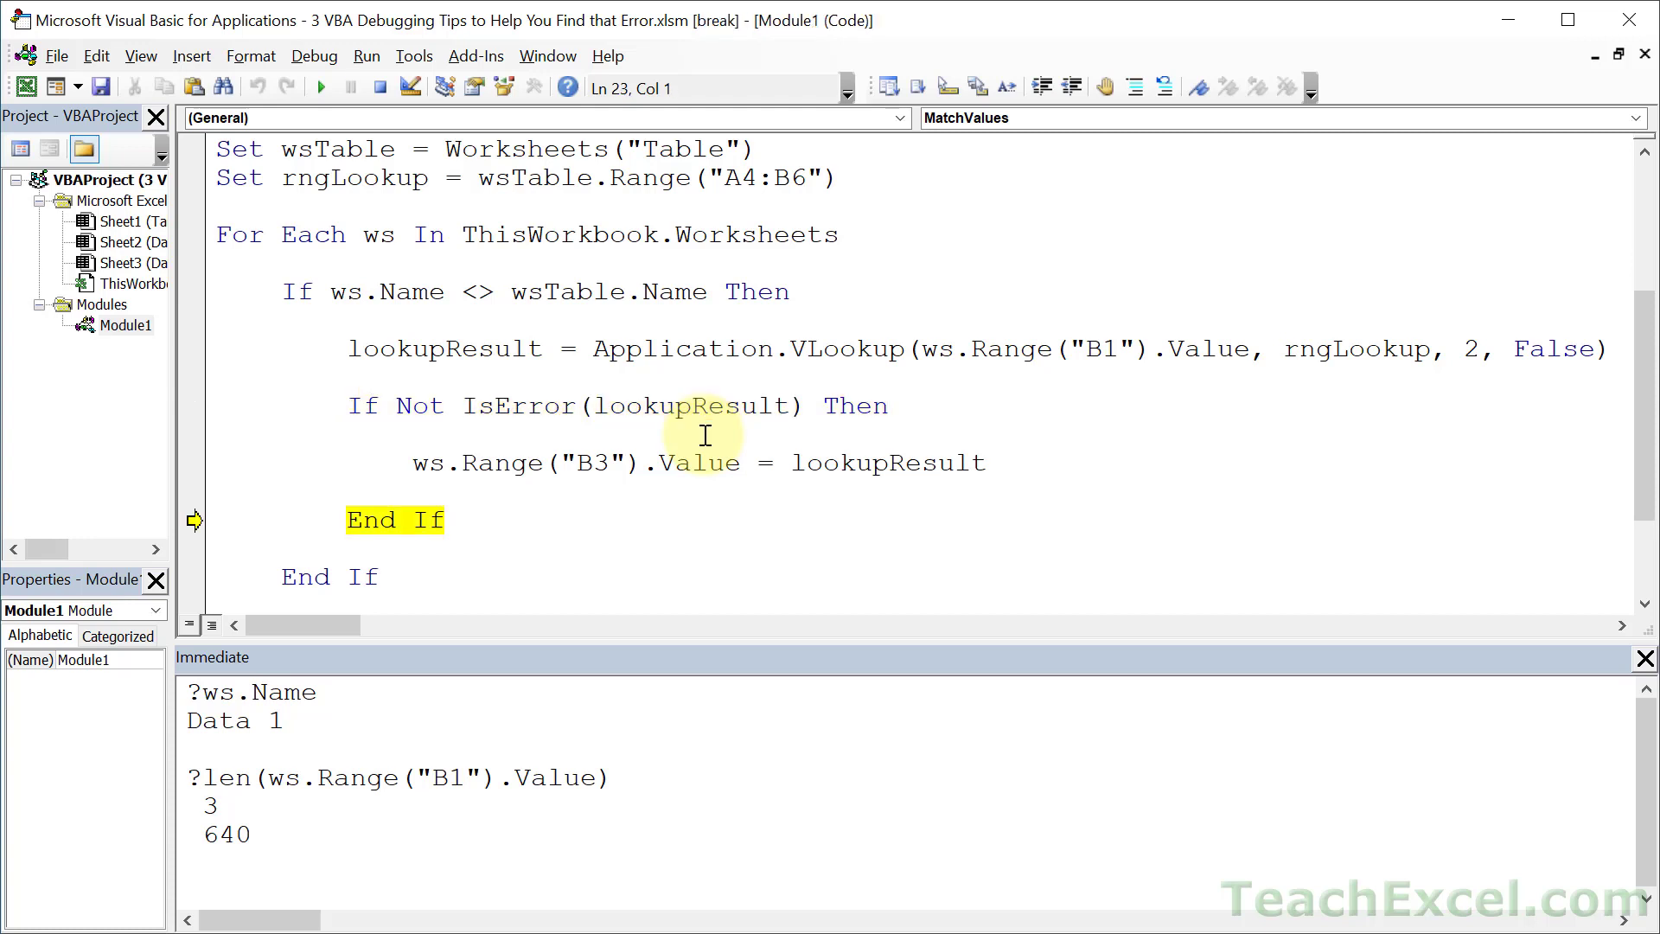
{"action": "mouse_move", "coordinate": [500, 477]}
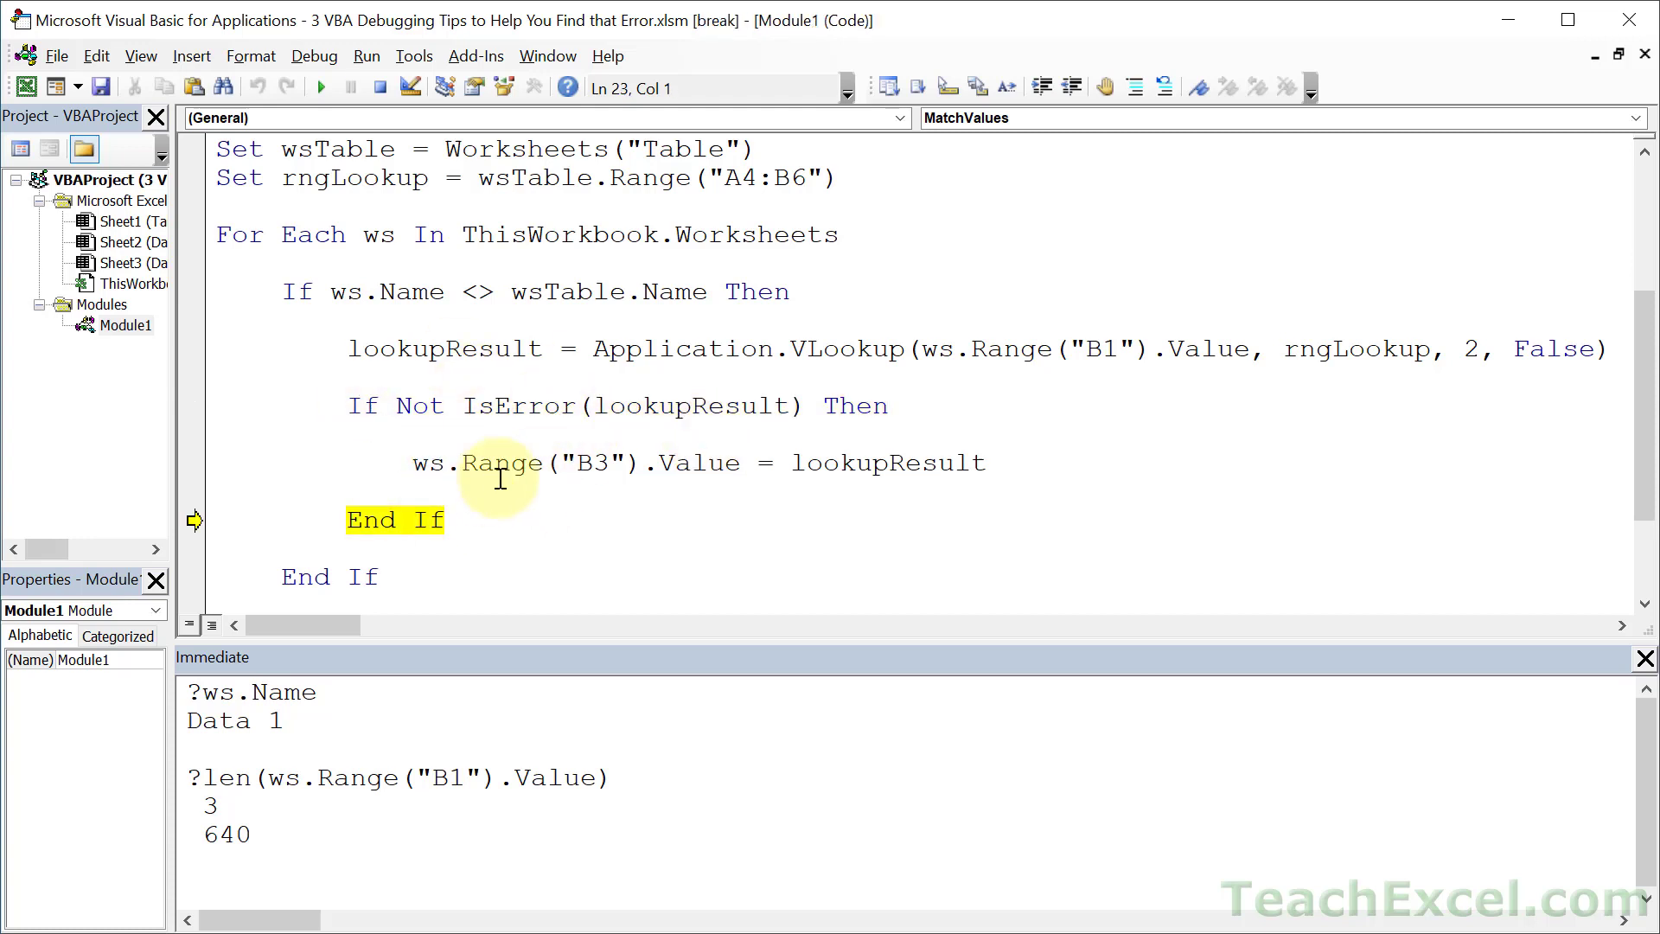
{"action": "key", "text": "F8"}
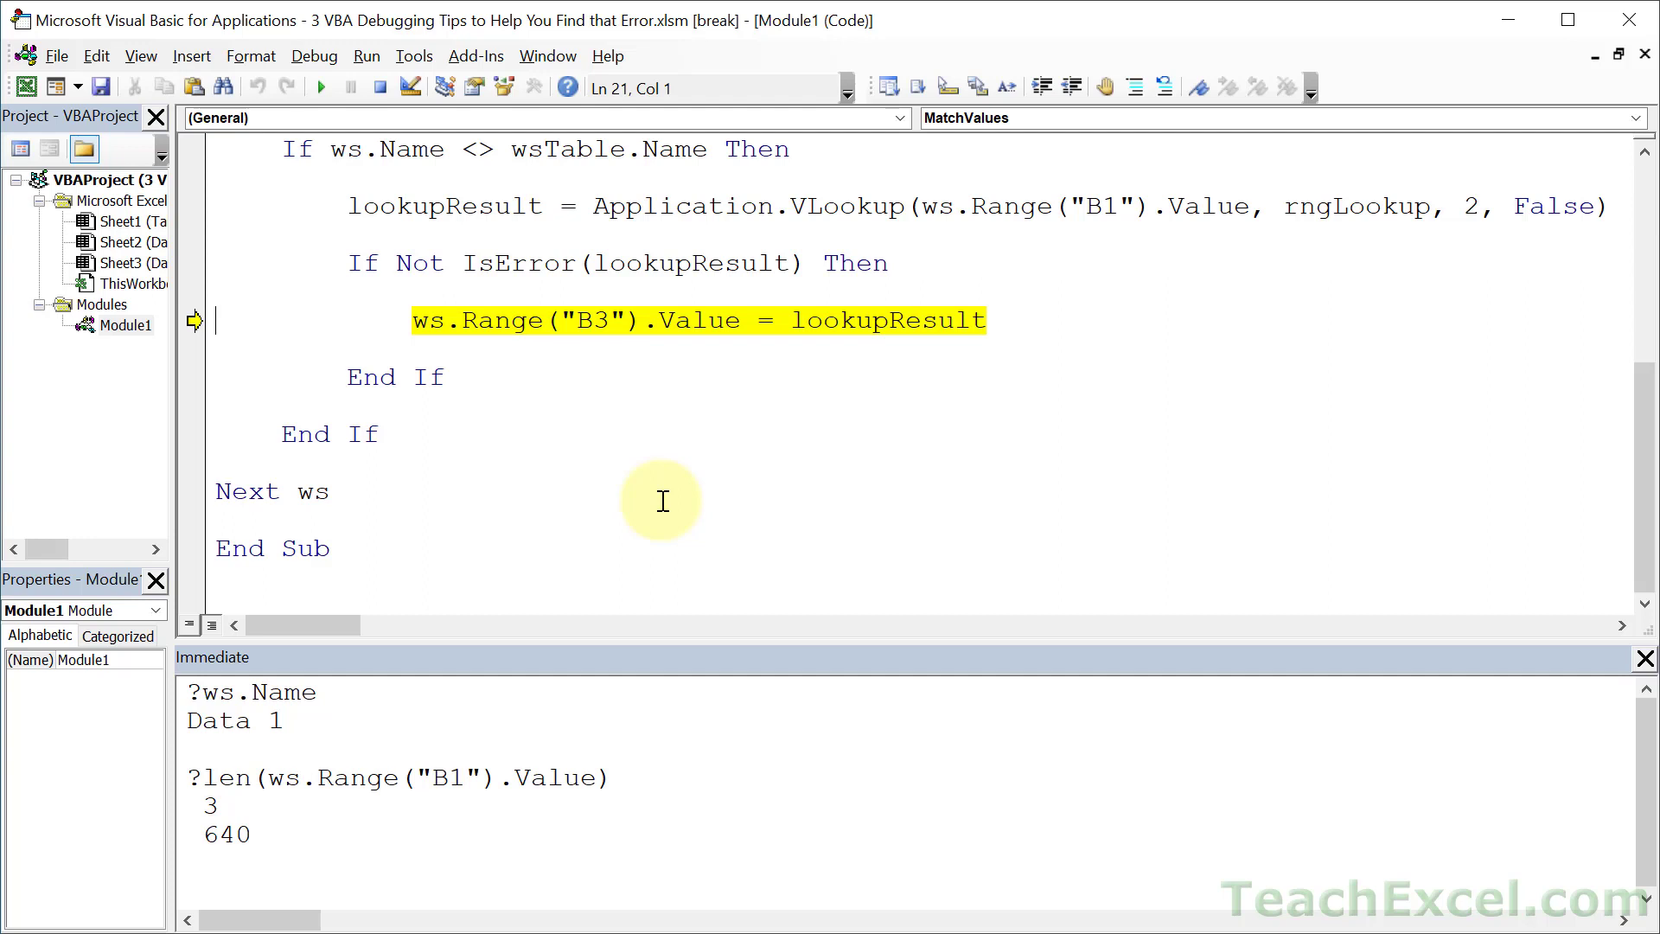
{"action": "key", "text": "F8"}
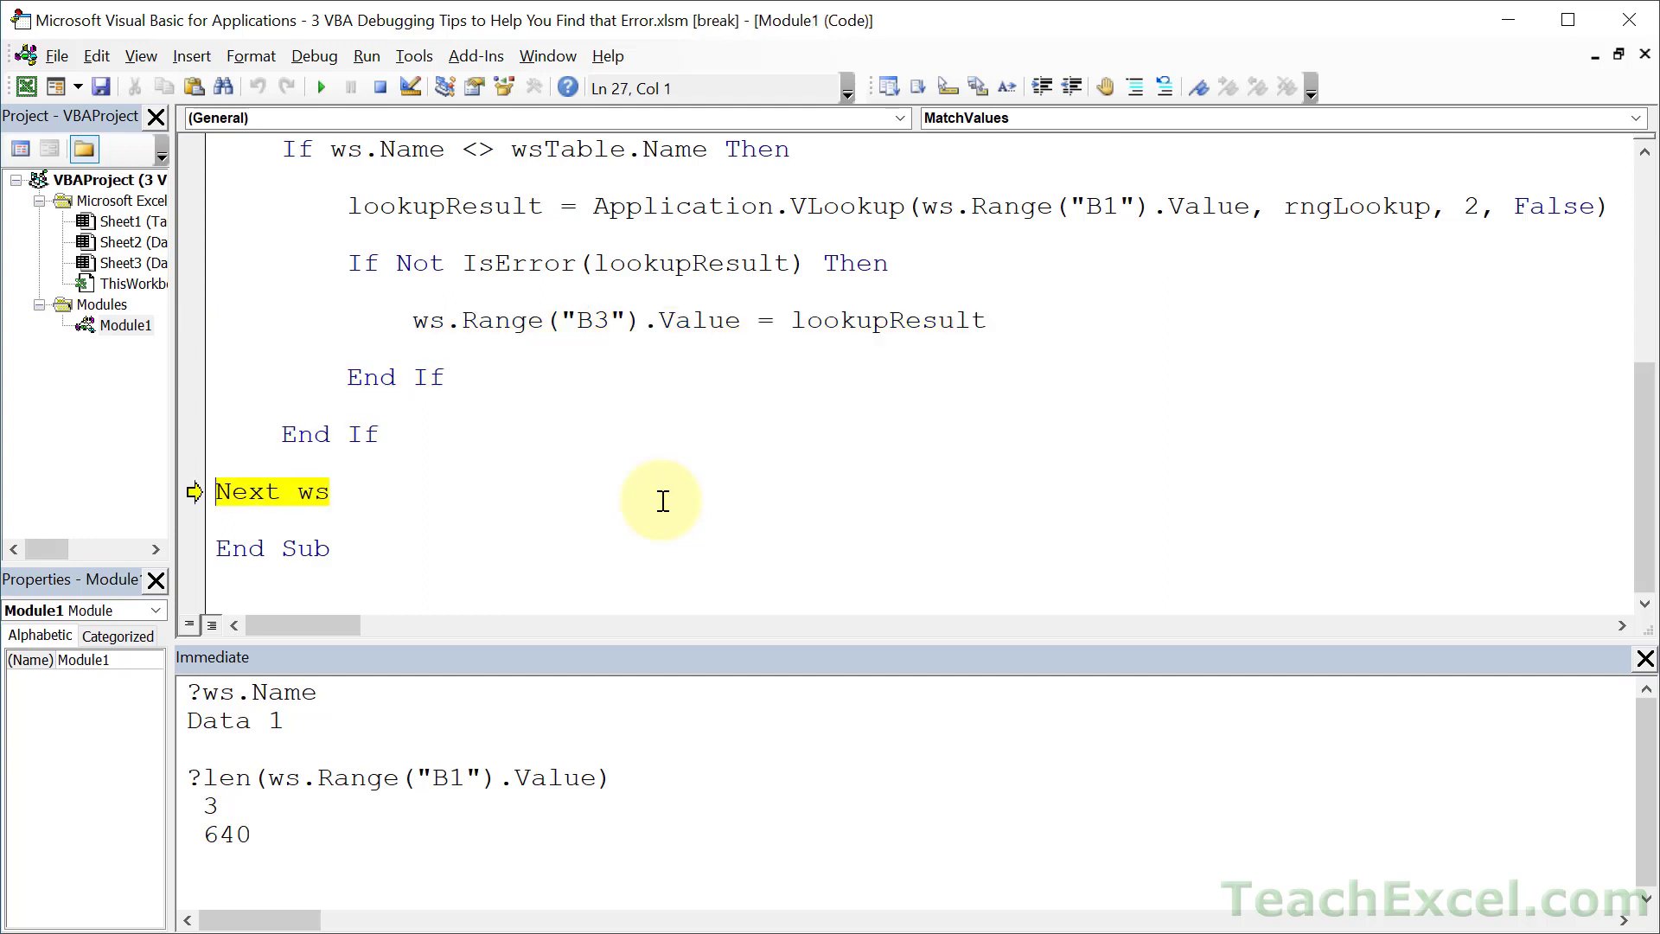
{"action": "key", "text": "F8"}
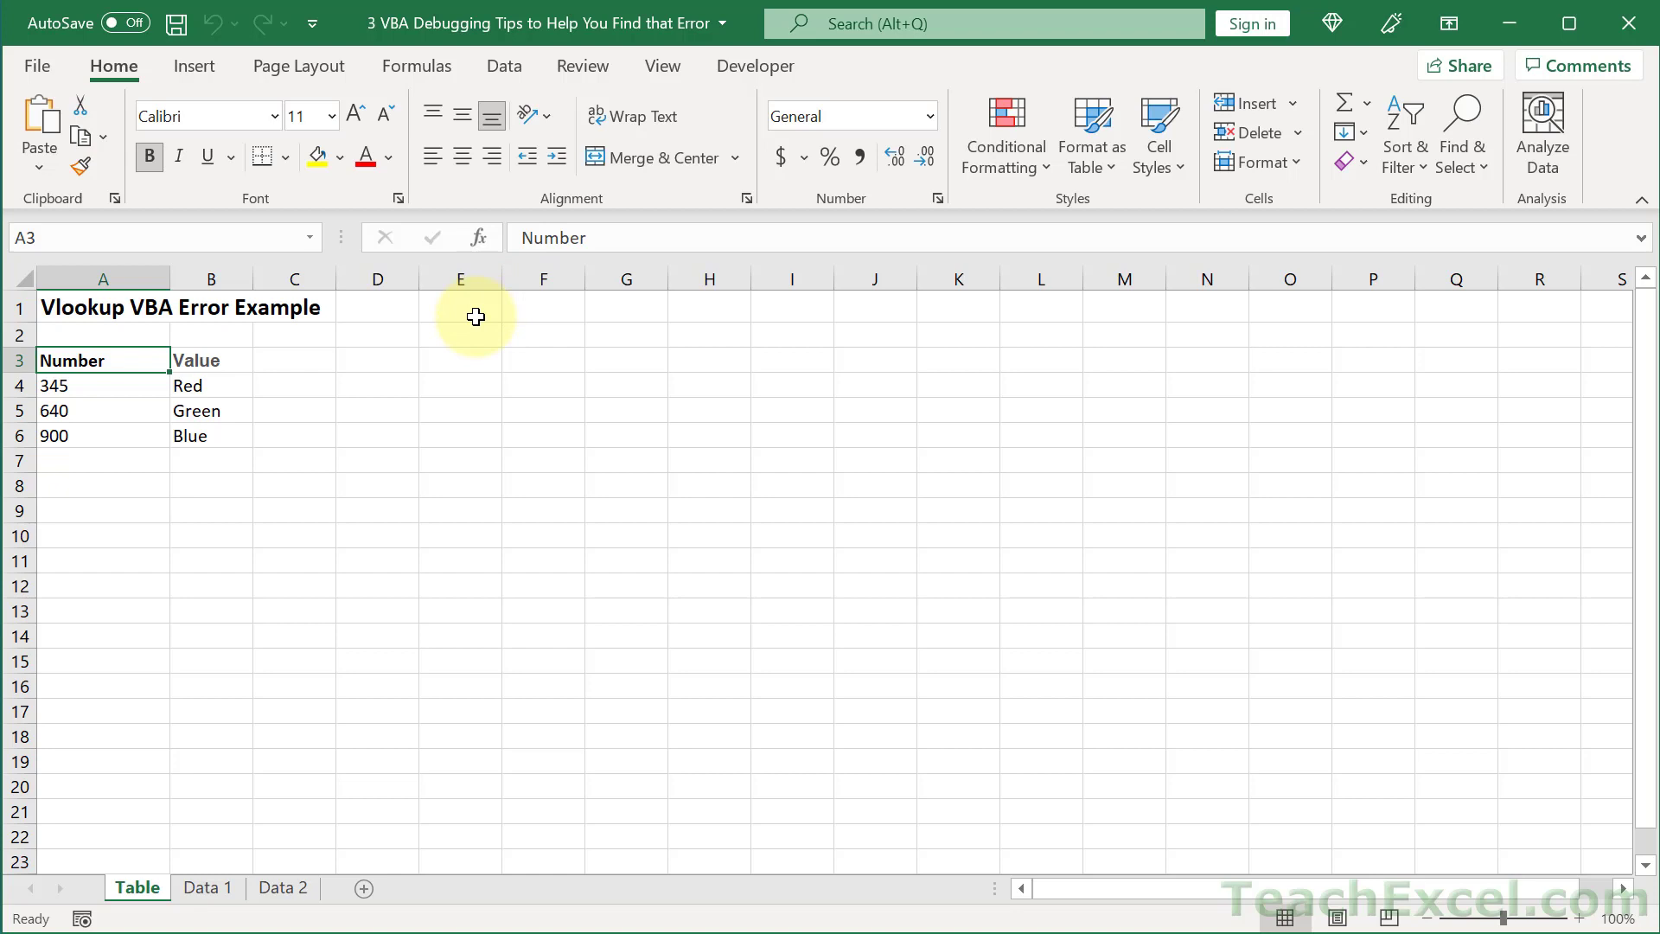
{"action": "mouse_move", "coordinate": [393, 583]}
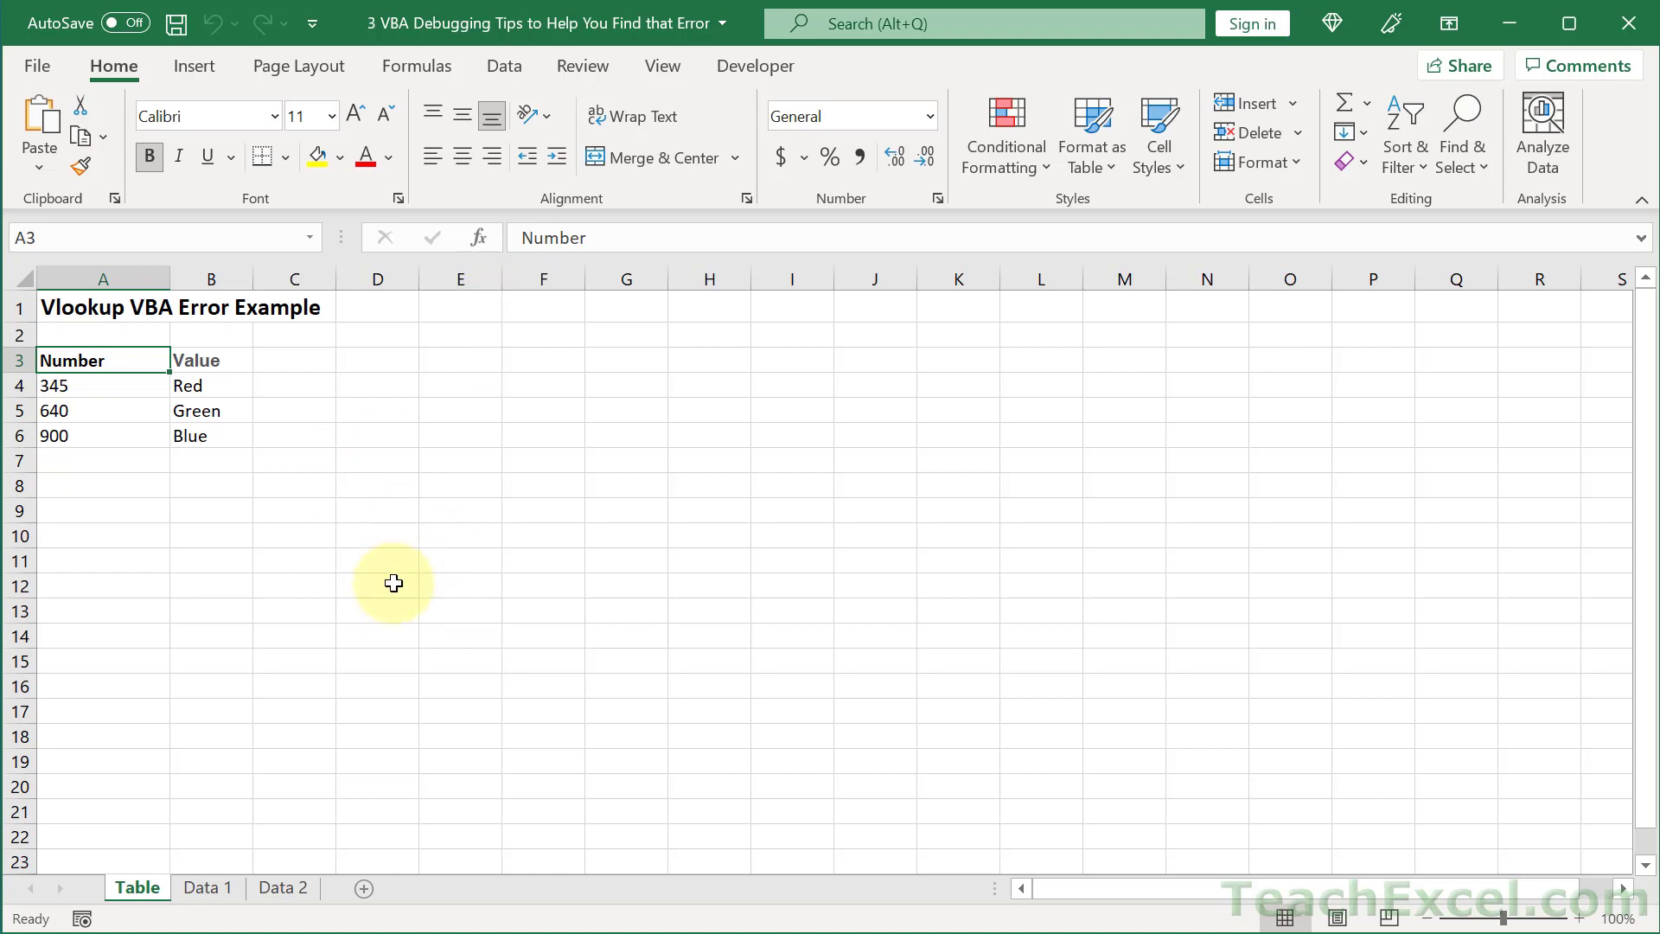
{"action": "mouse_move", "coordinate": [389, 584]}
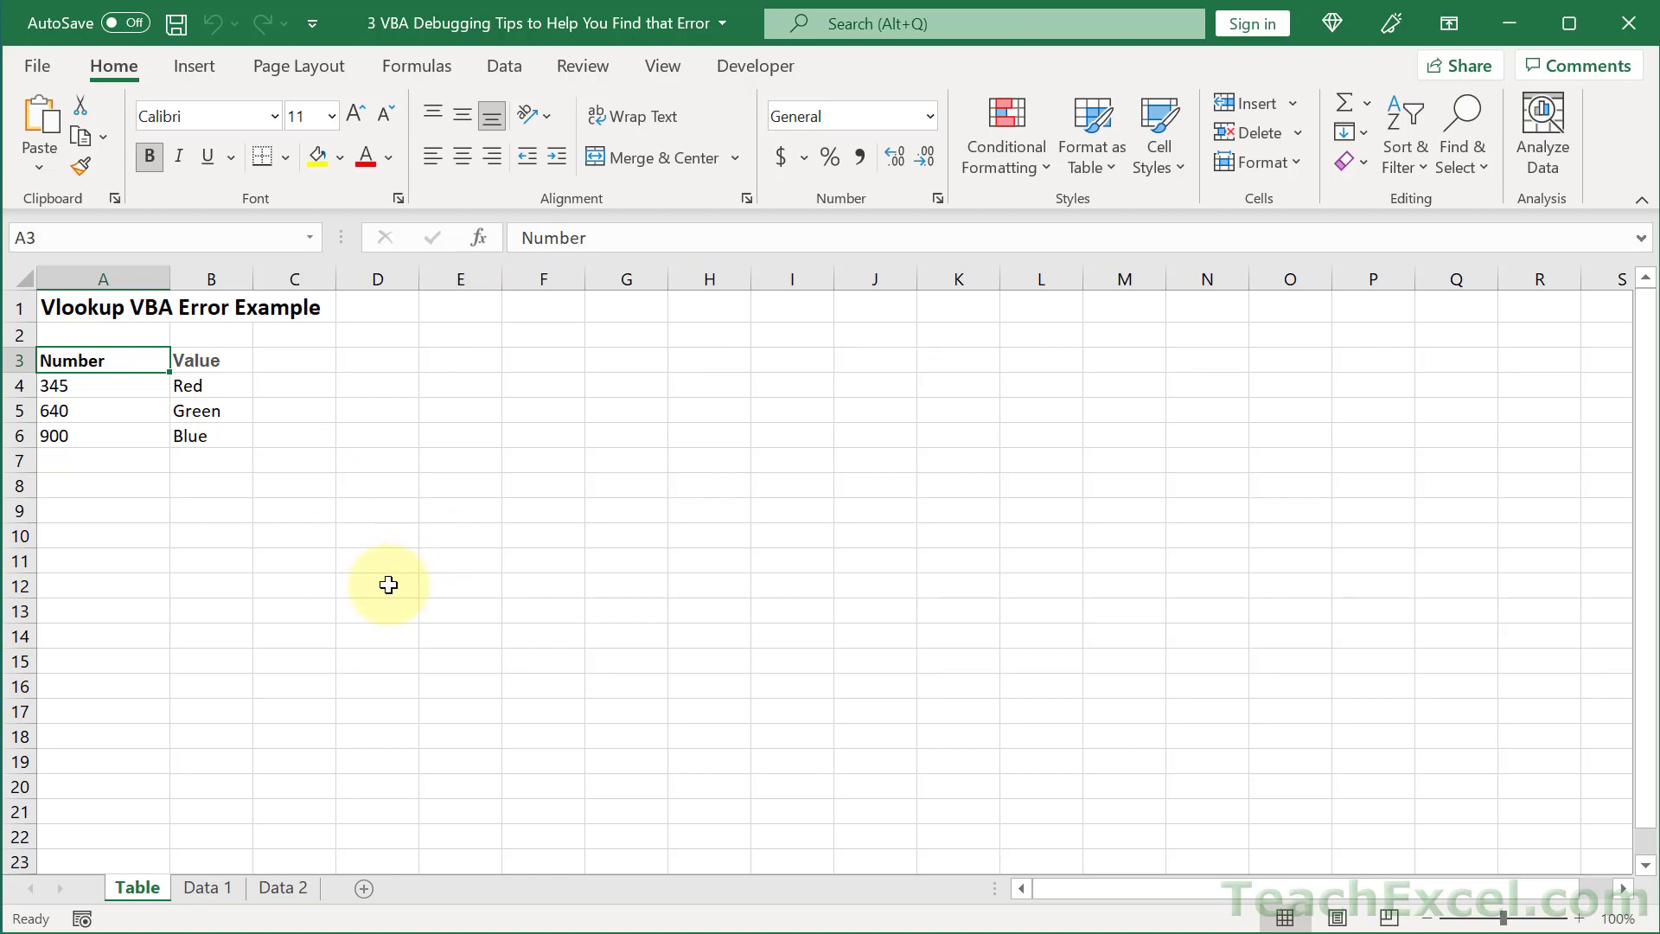
{"action": "mouse_move", "coordinate": [211, 639]}
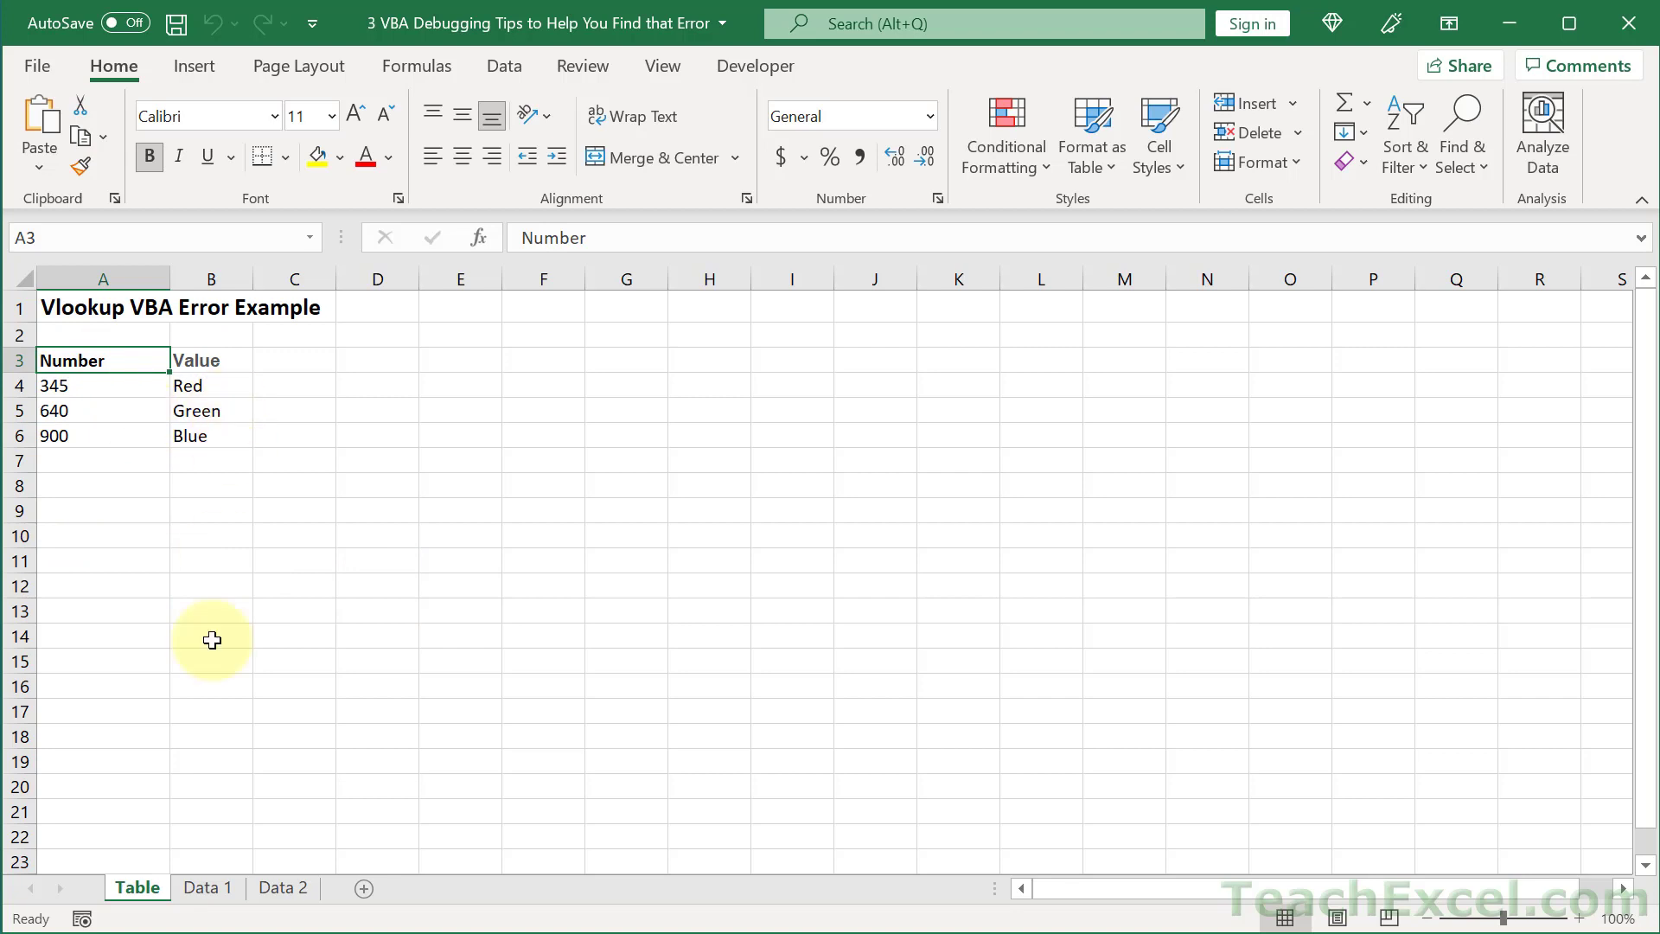
Step: Reveal that the Table sheet's 345 entry in A4 is stored as apostrophe-prefixed text
{"action": "left_click", "coordinate": [205, 887]}
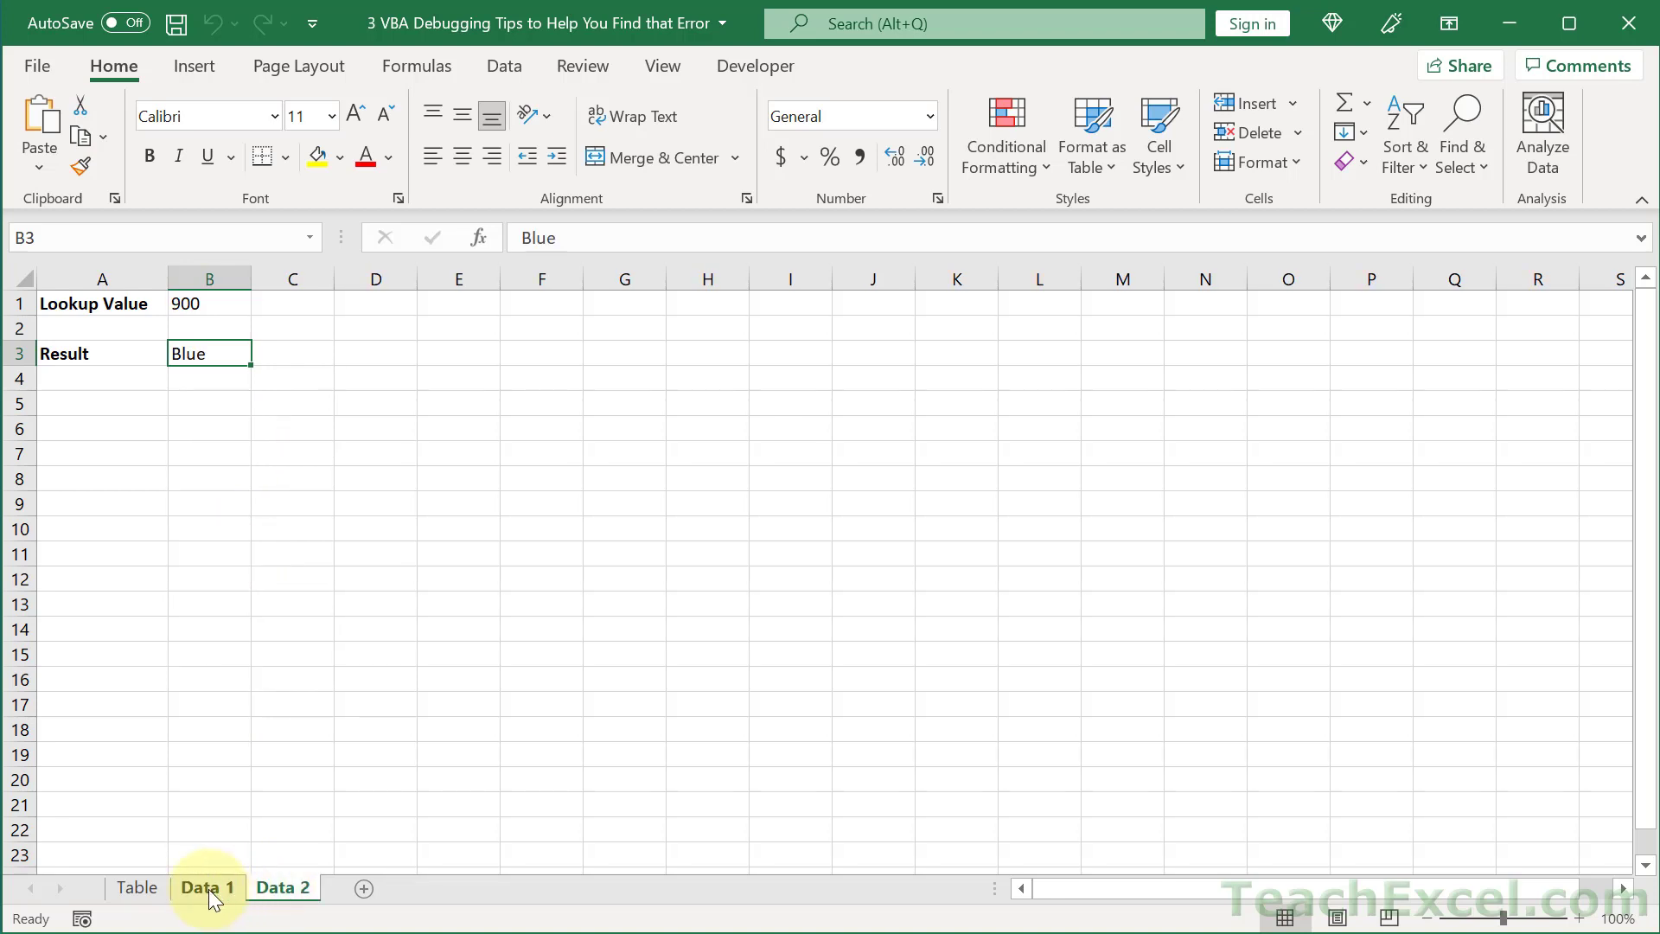
{"action": "left_click", "coordinate": [135, 887]}
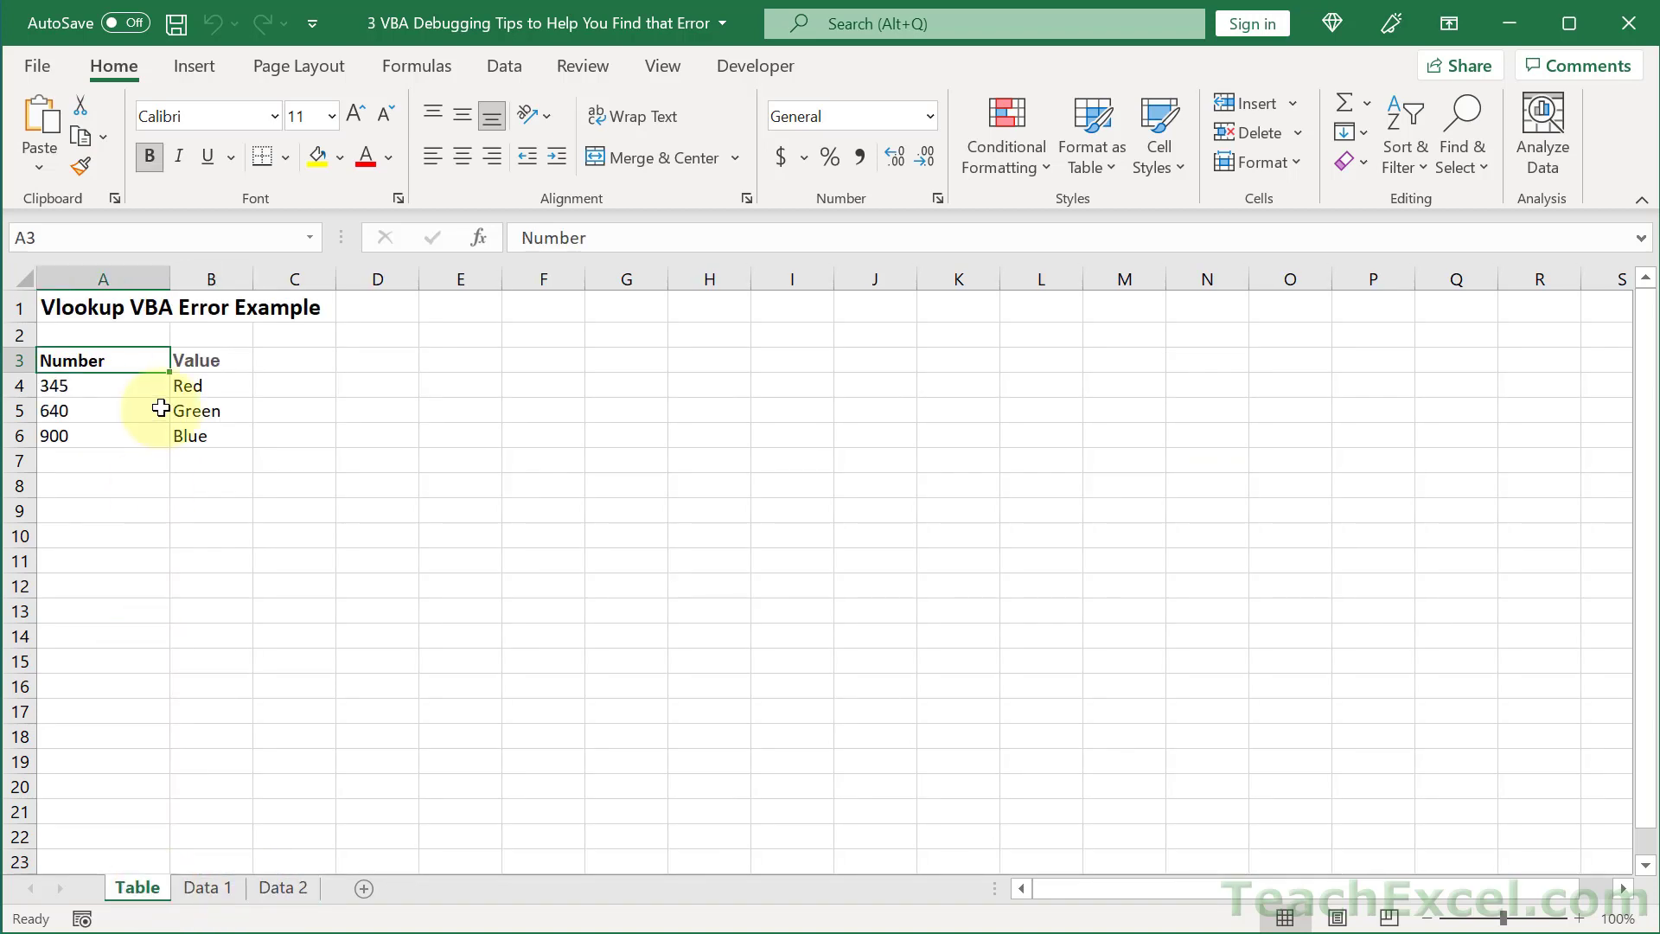
{"action": "left_click", "coordinate": [102, 384]}
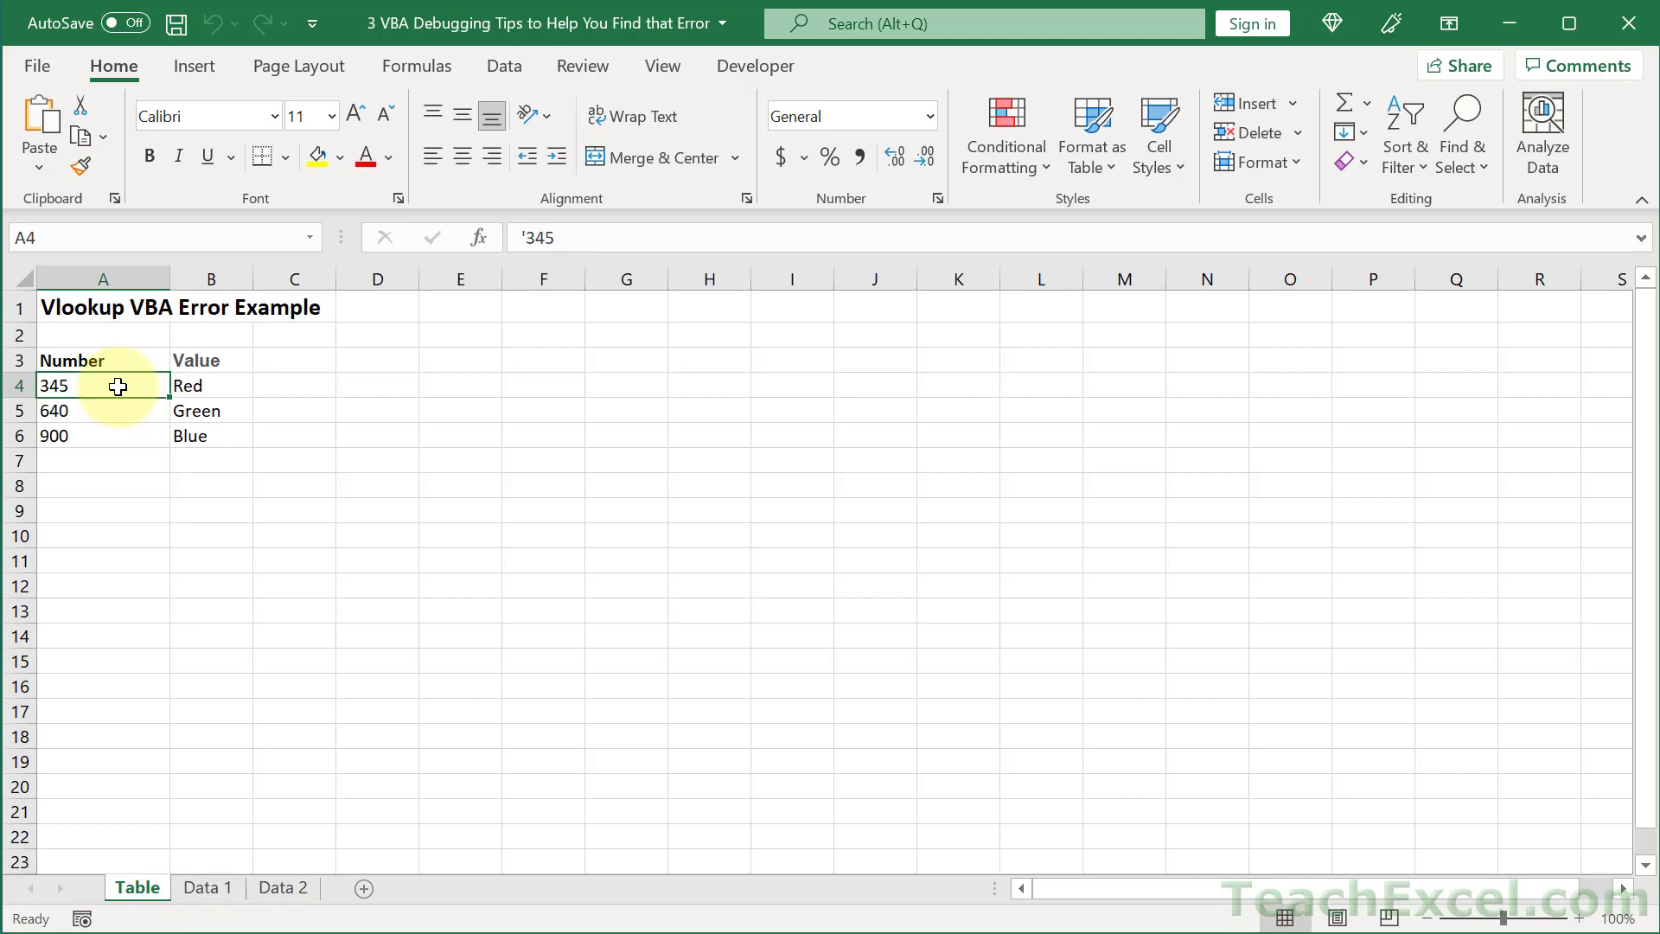
{"action": "double_click", "coordinate": [103, 384]}
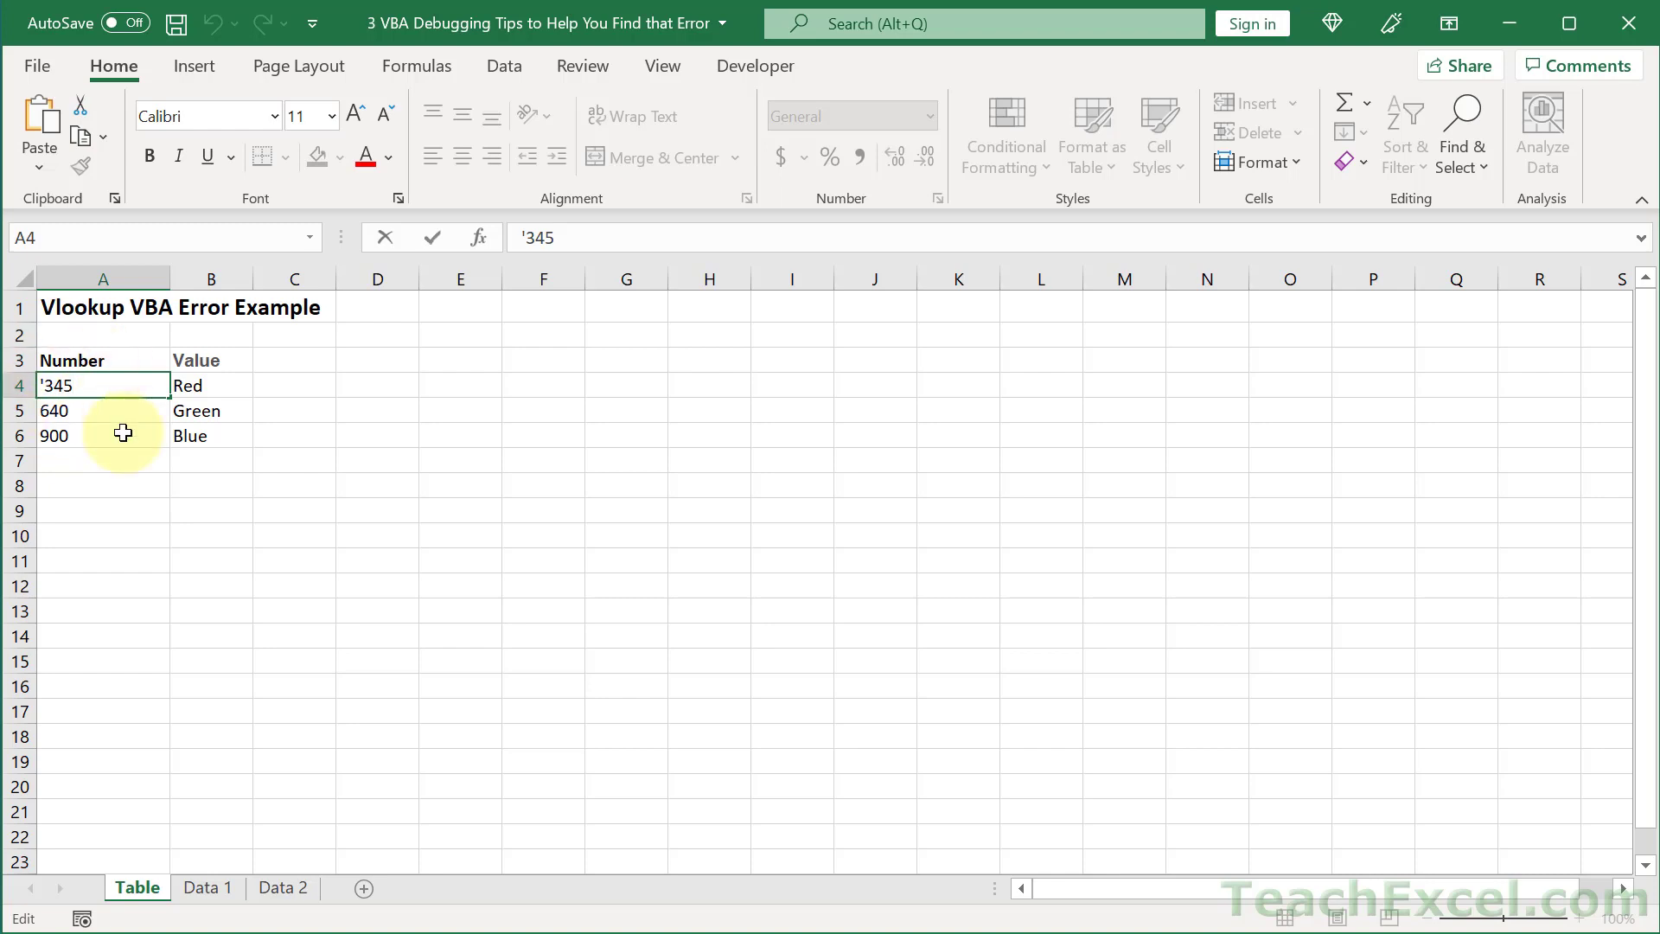
Step: Check how the 640 entry is stored, then move to Data 2 to inspect lookup value 900
{"action": "left_click", "coordinate": [102, 410]}
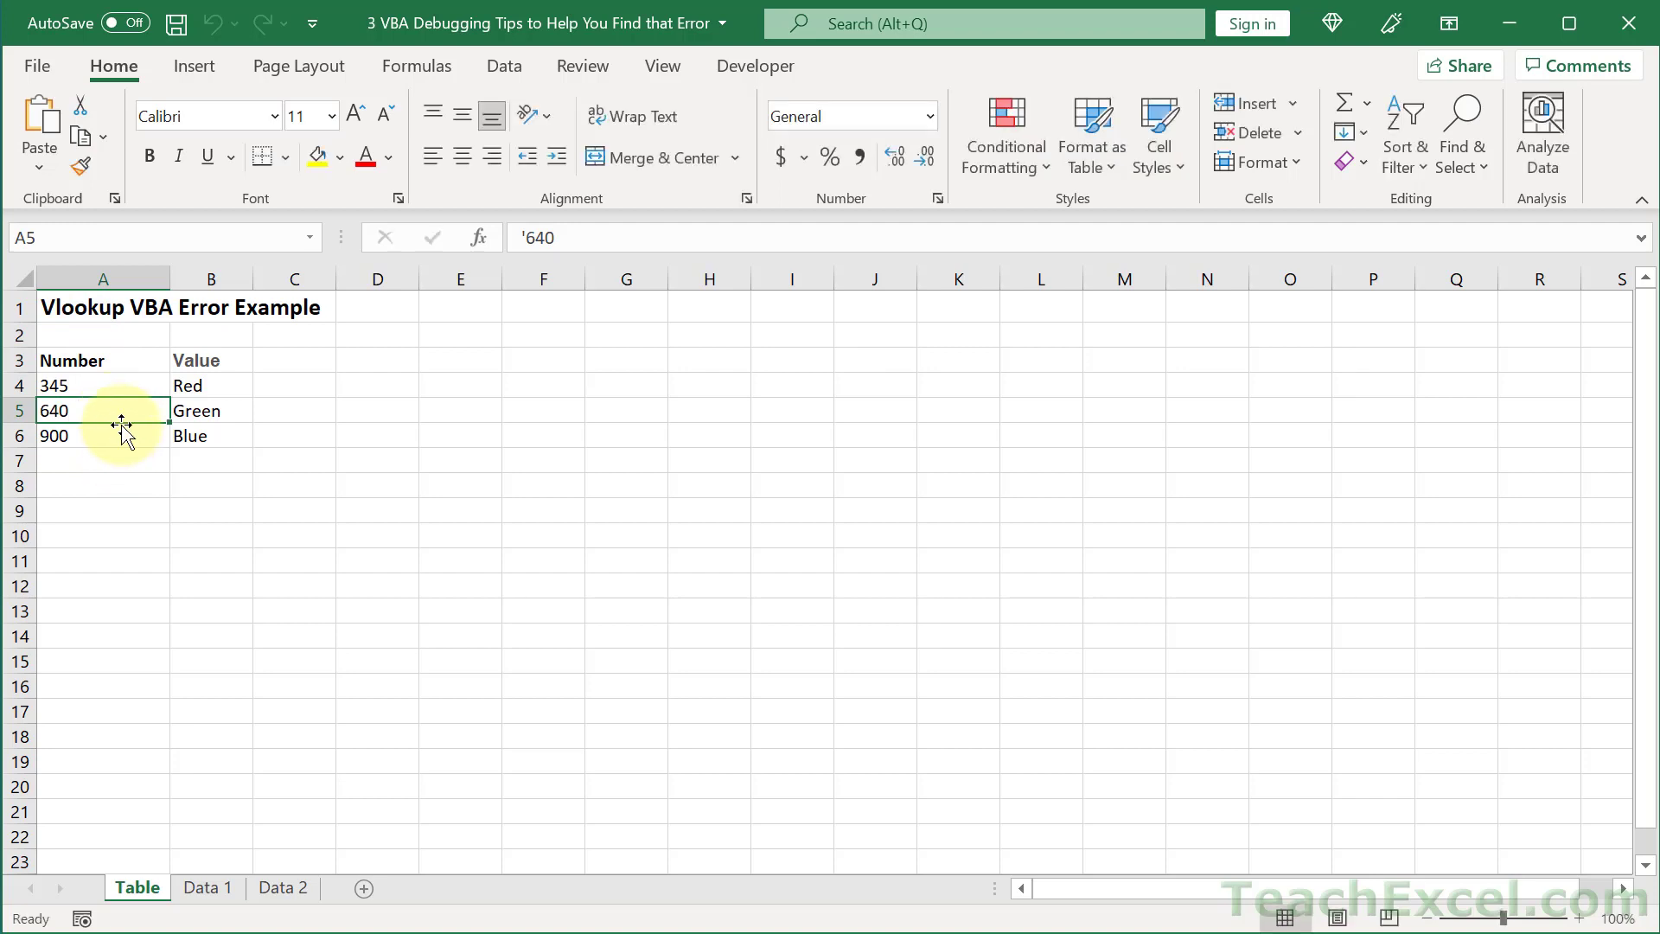
{"action": "double_click", "coordinate": [102, 435]}
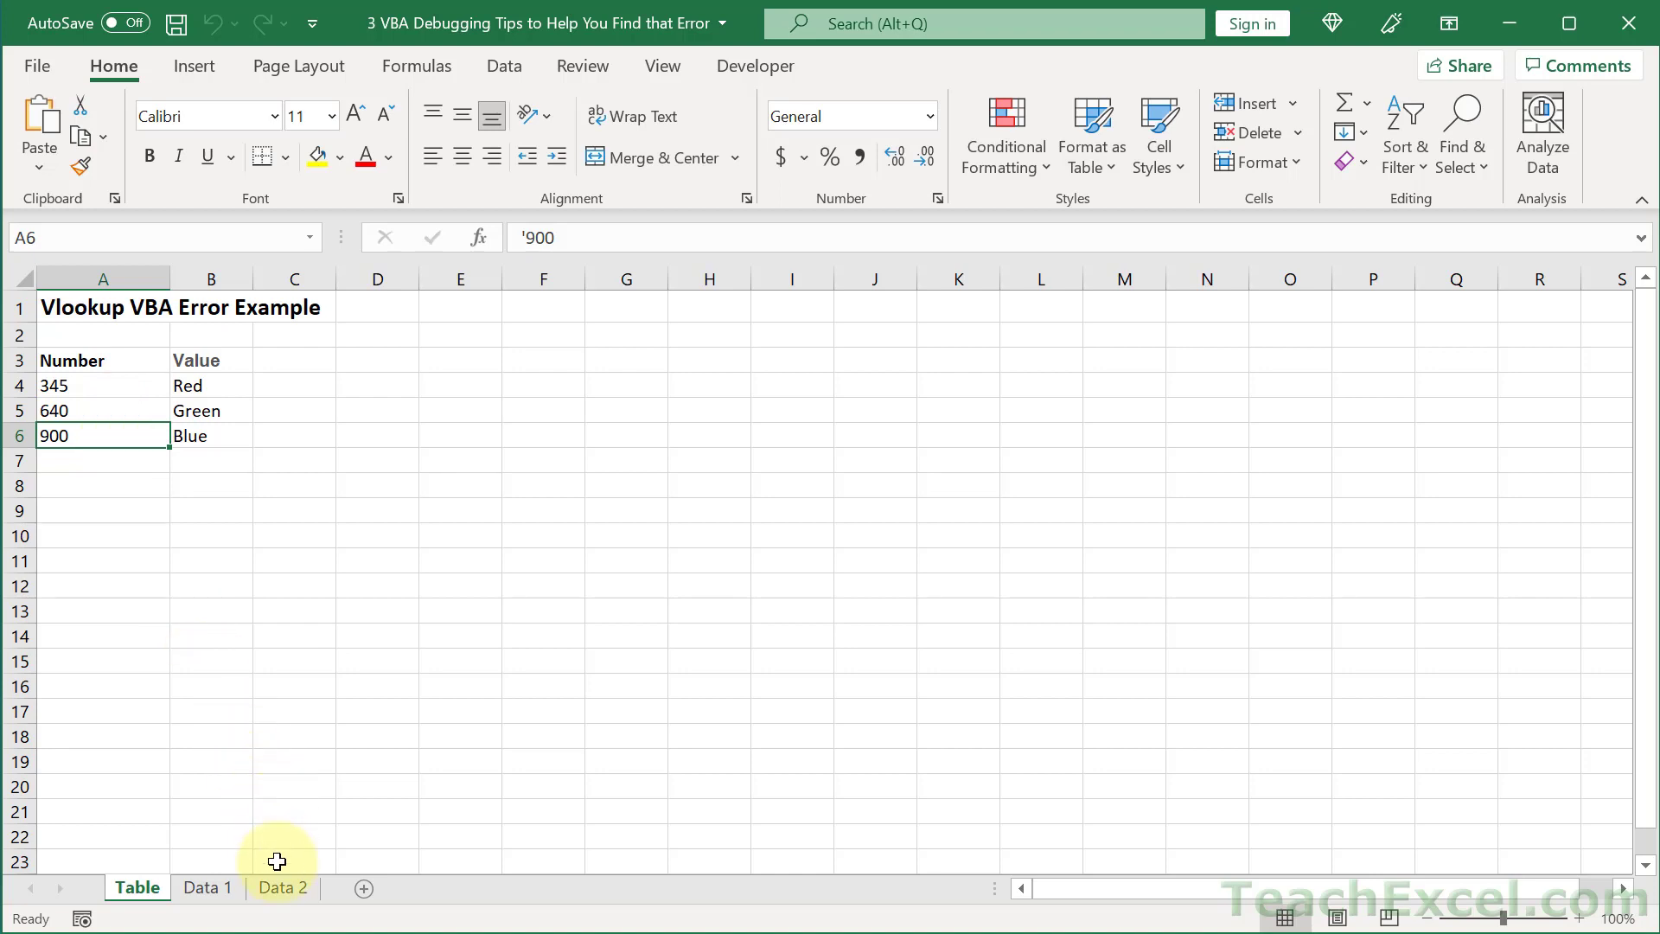
{"action": "left_click", "coordinate": [282, 887]}
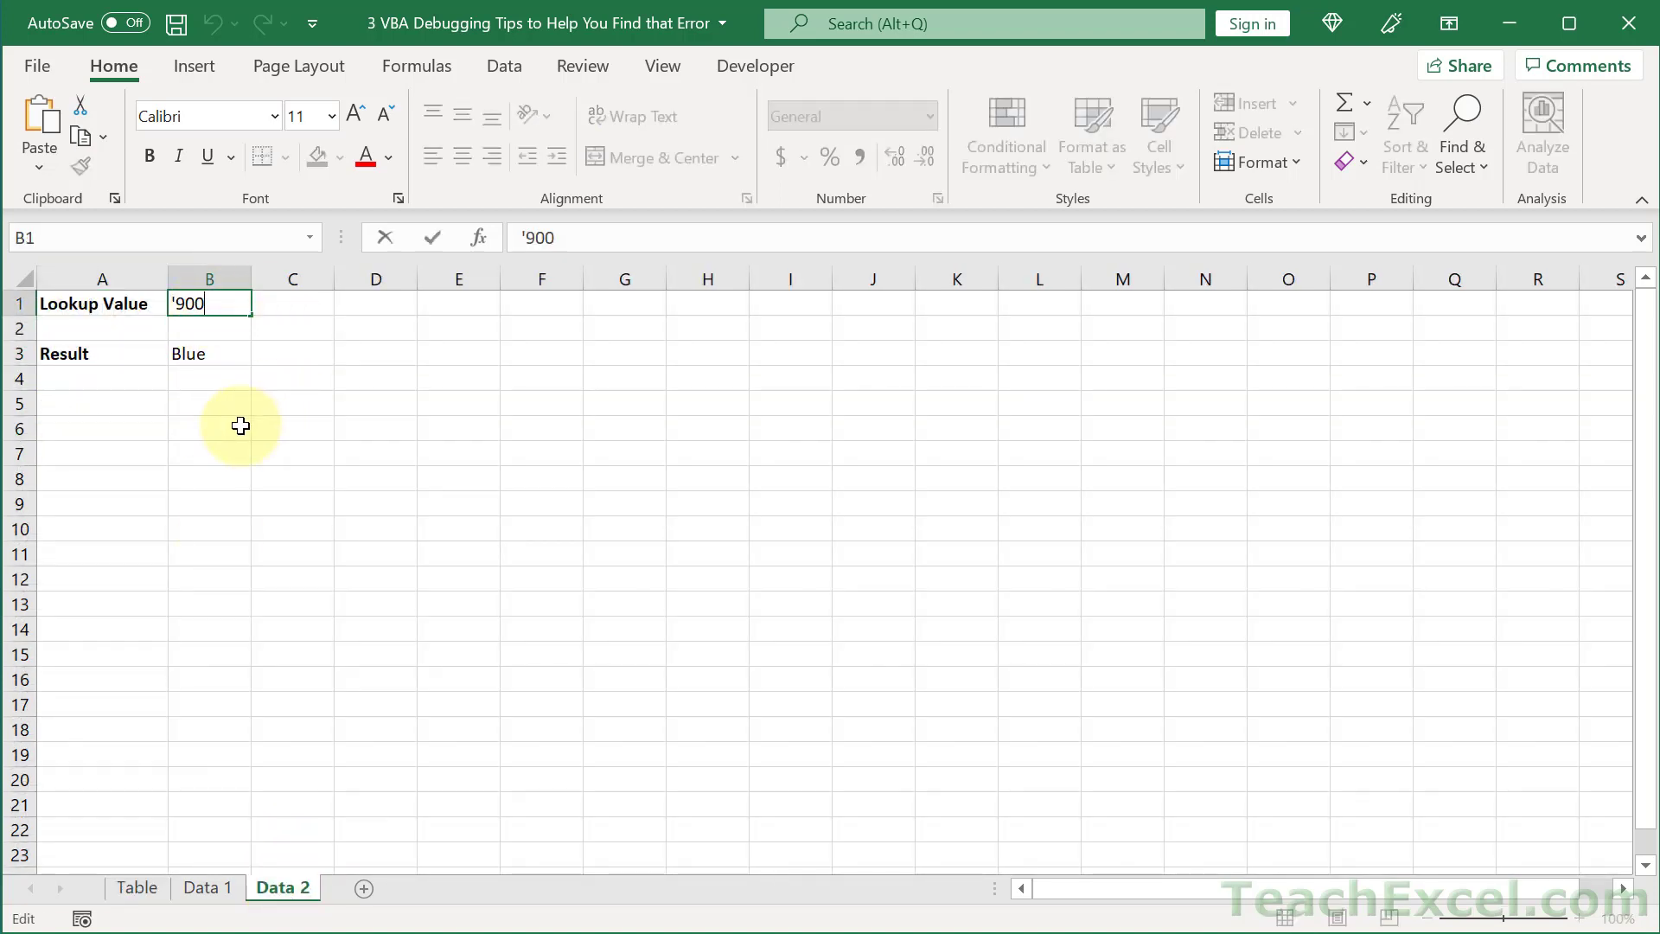
Step: Switch to the Data 1 sheet holding lookup value 640
{"action": "left_click", "coordinate": [205, 887]}
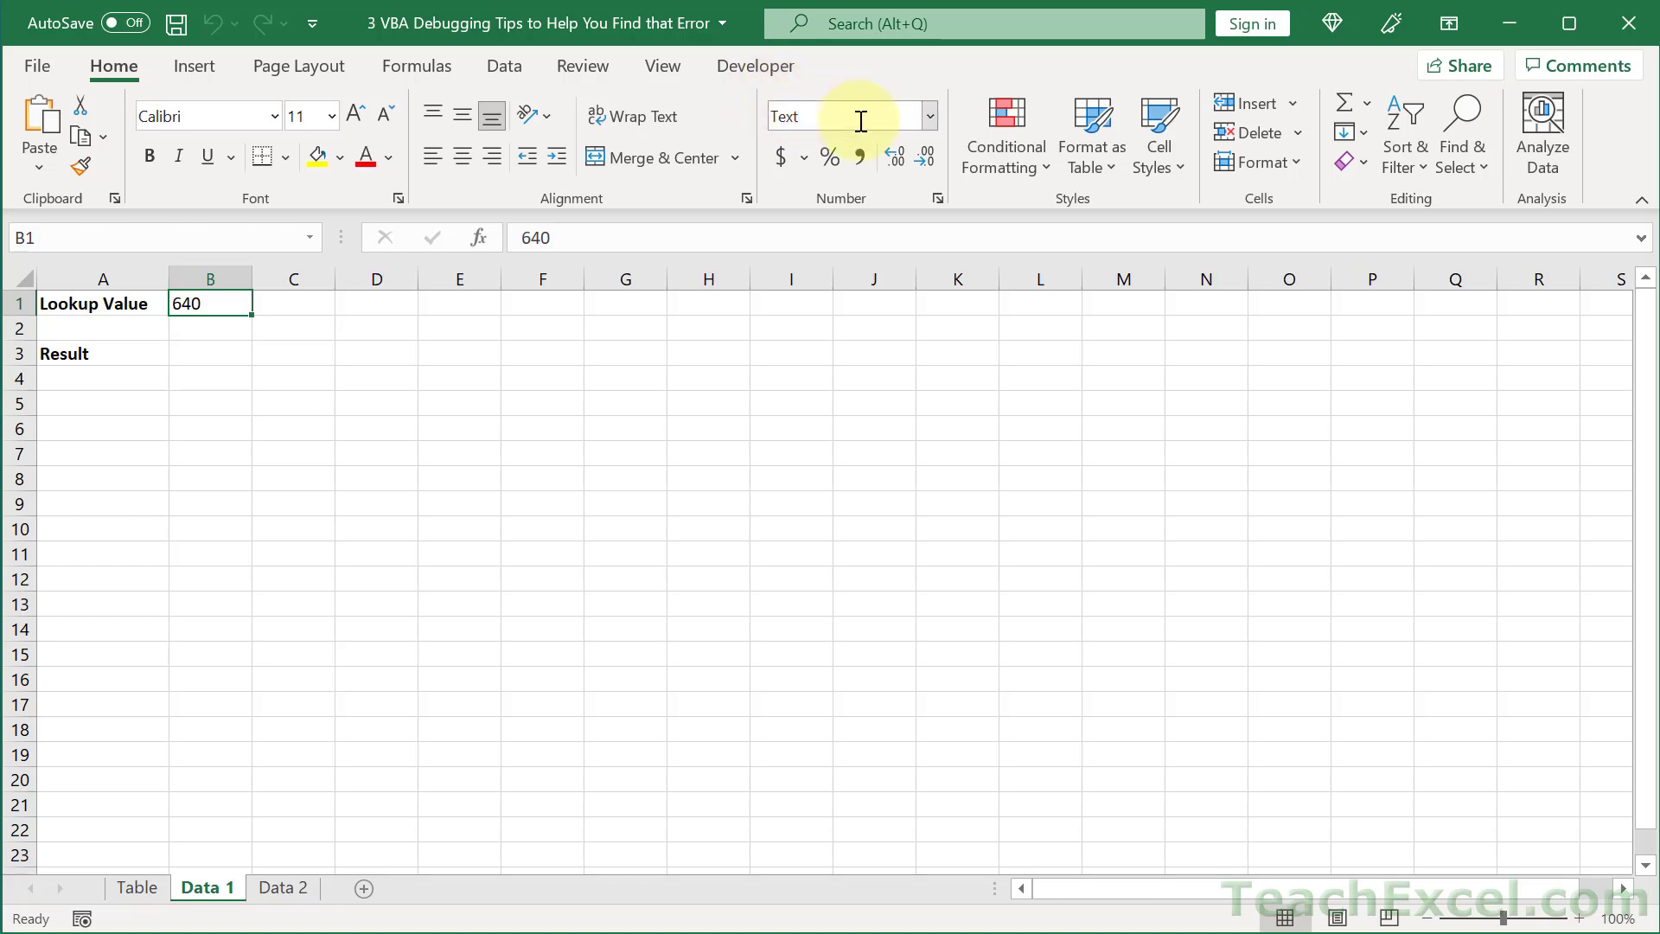
{"action": "mouse_move", "coordinate": [234, 425]}
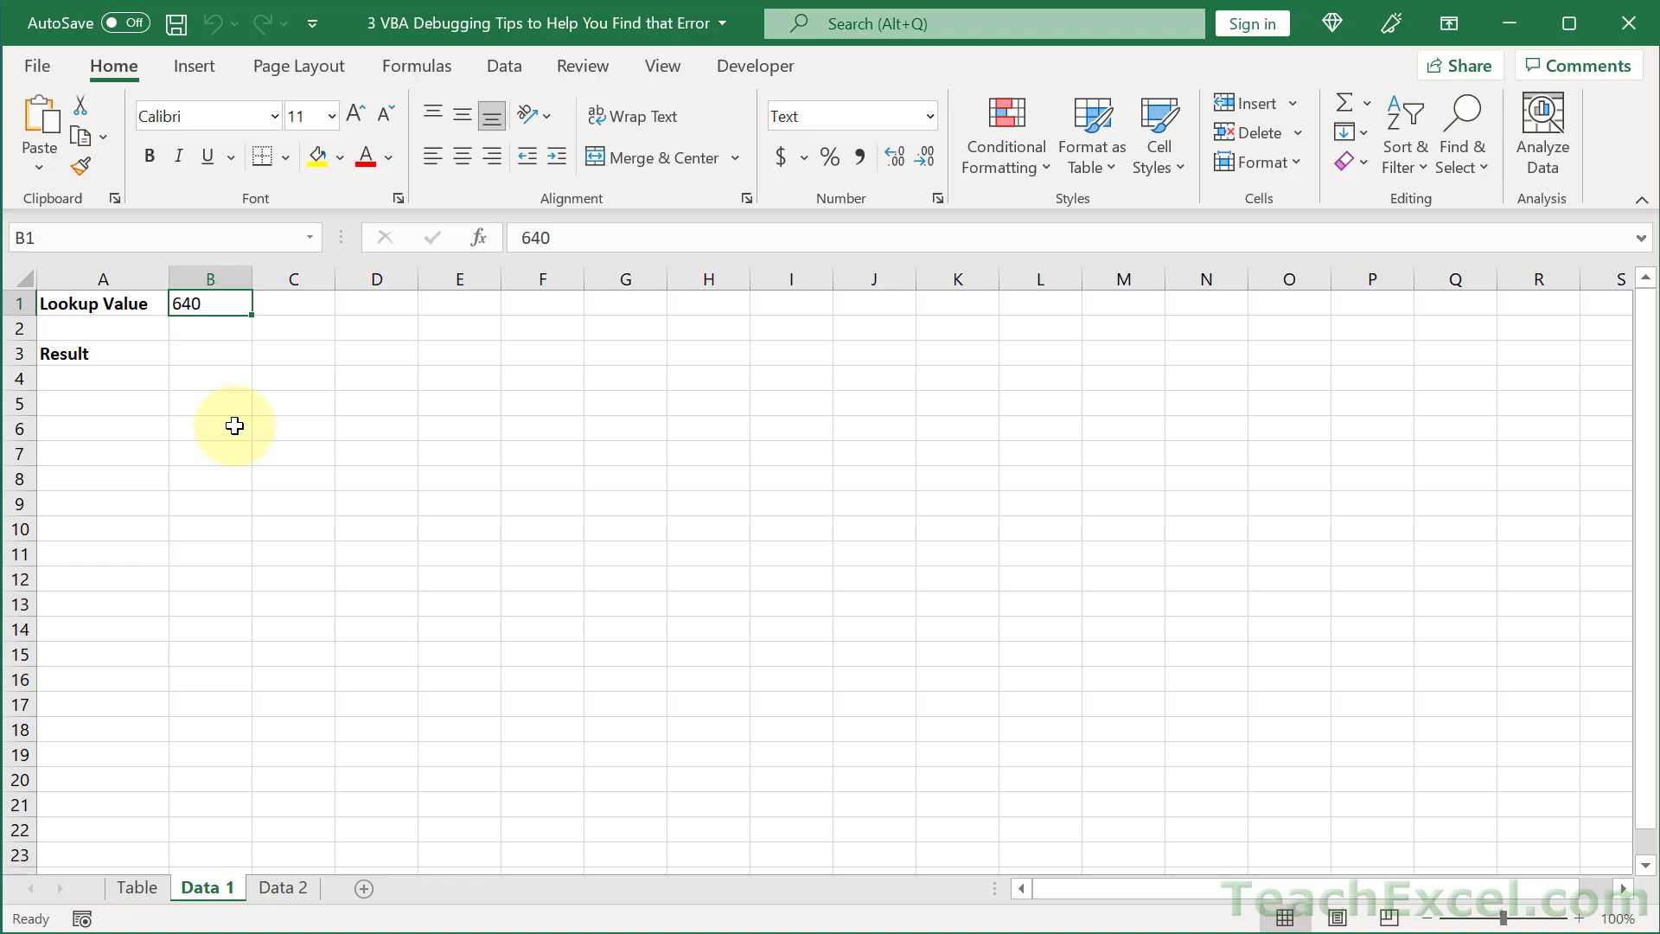
{"action": "mouse_move", "coordinate": [343, 400]}
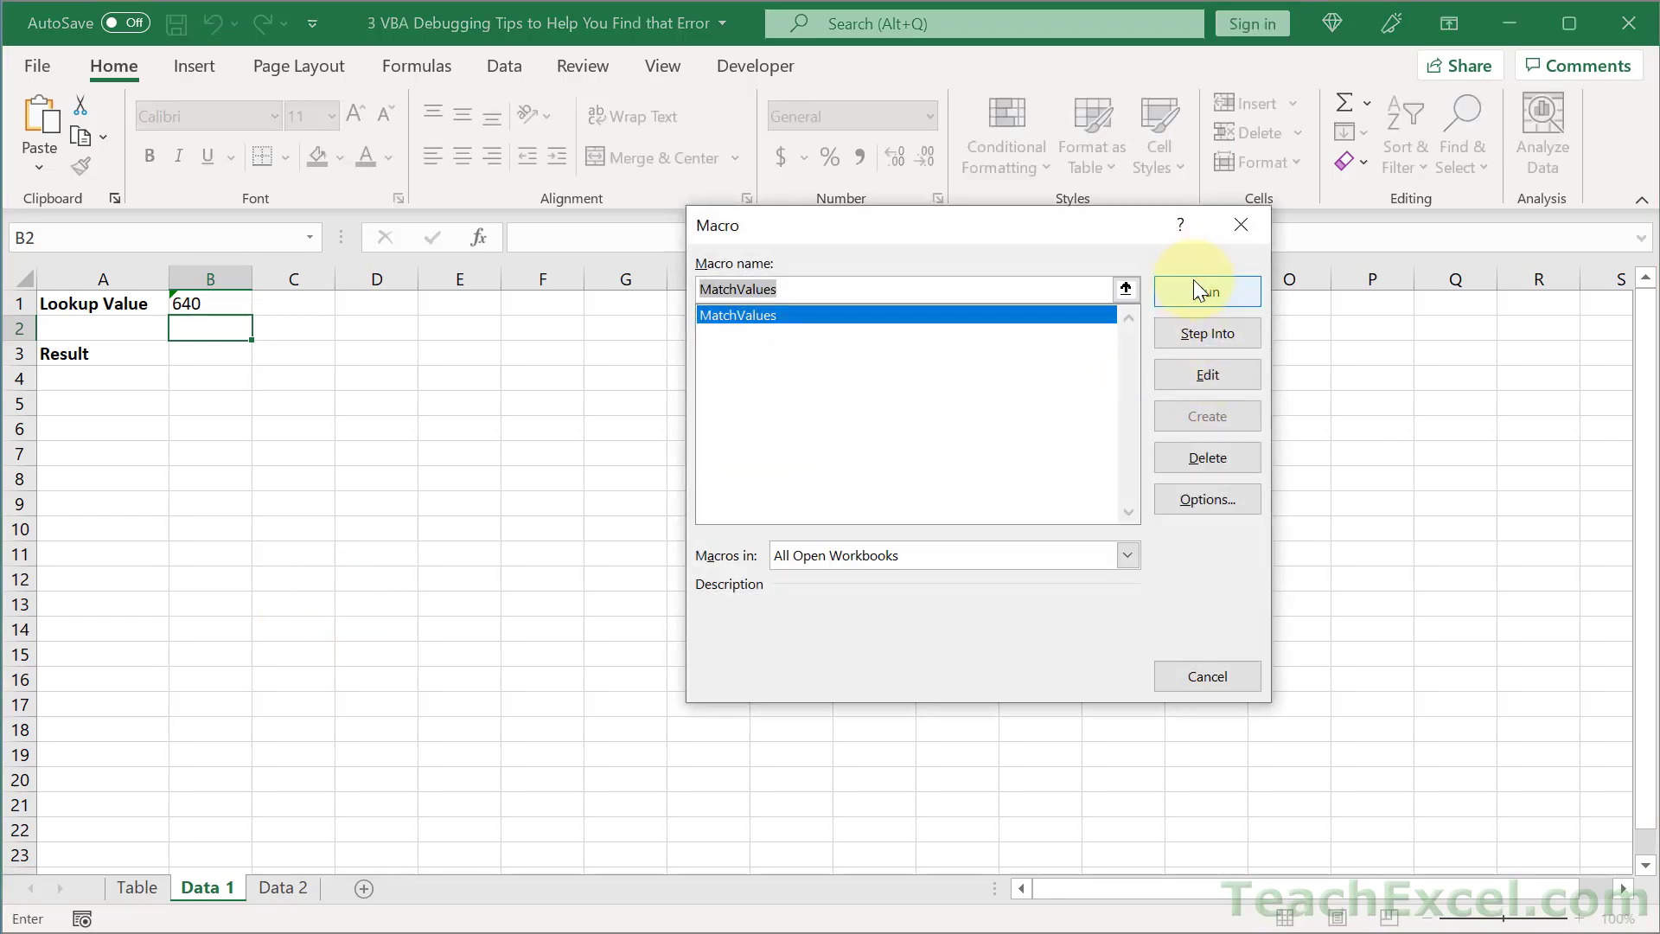
Step: Run the MatchValues macro from the Macro dialog
{"action": "left_click", "coordinate": [1205, 290]}
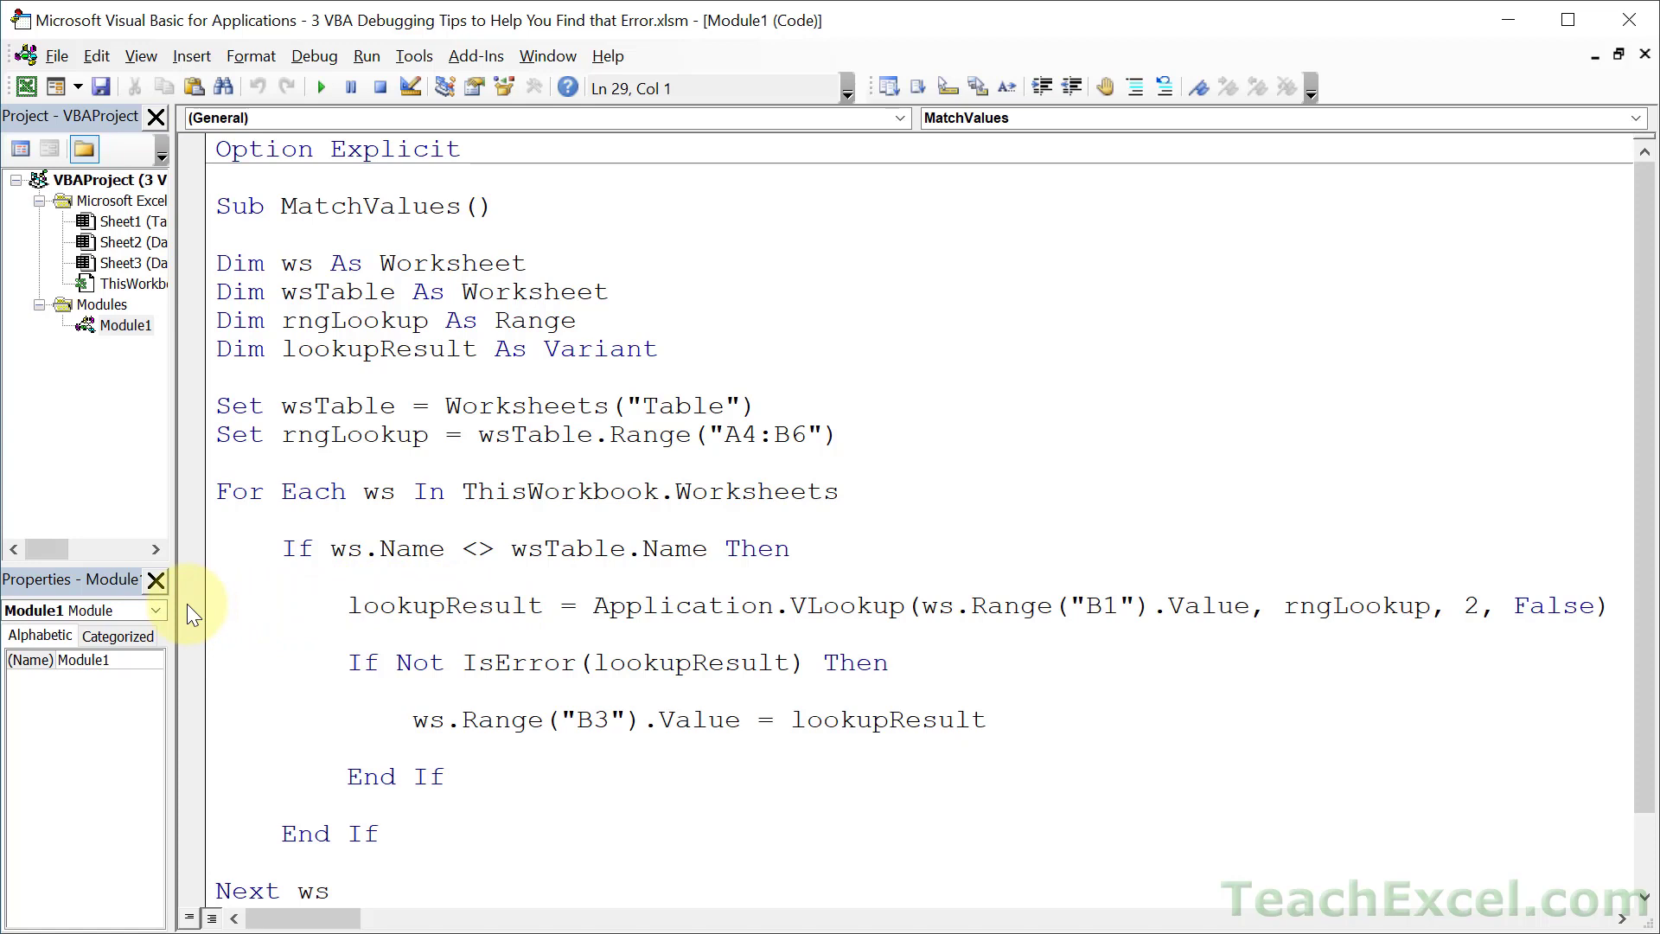
Step: Toggle a breakpoint on the lookupResult = Application.VLookup line
{"action": "left_click", "coordinate": [190, 605]}
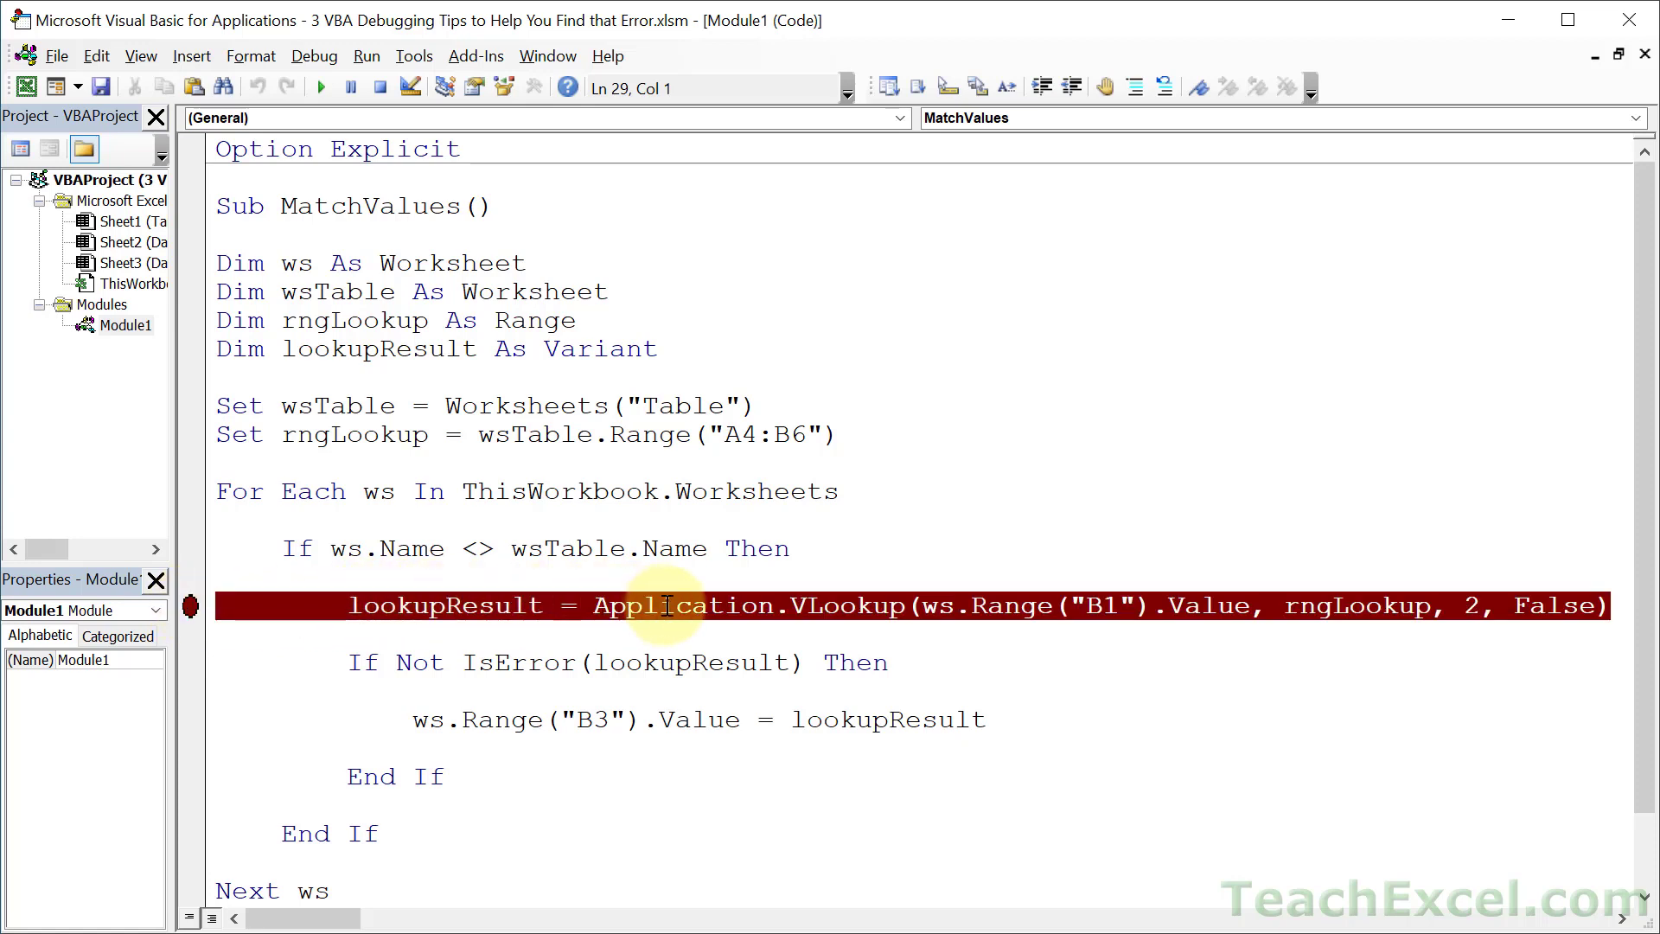
{"action": "mouse_move", "coordinate": [654, 588]}
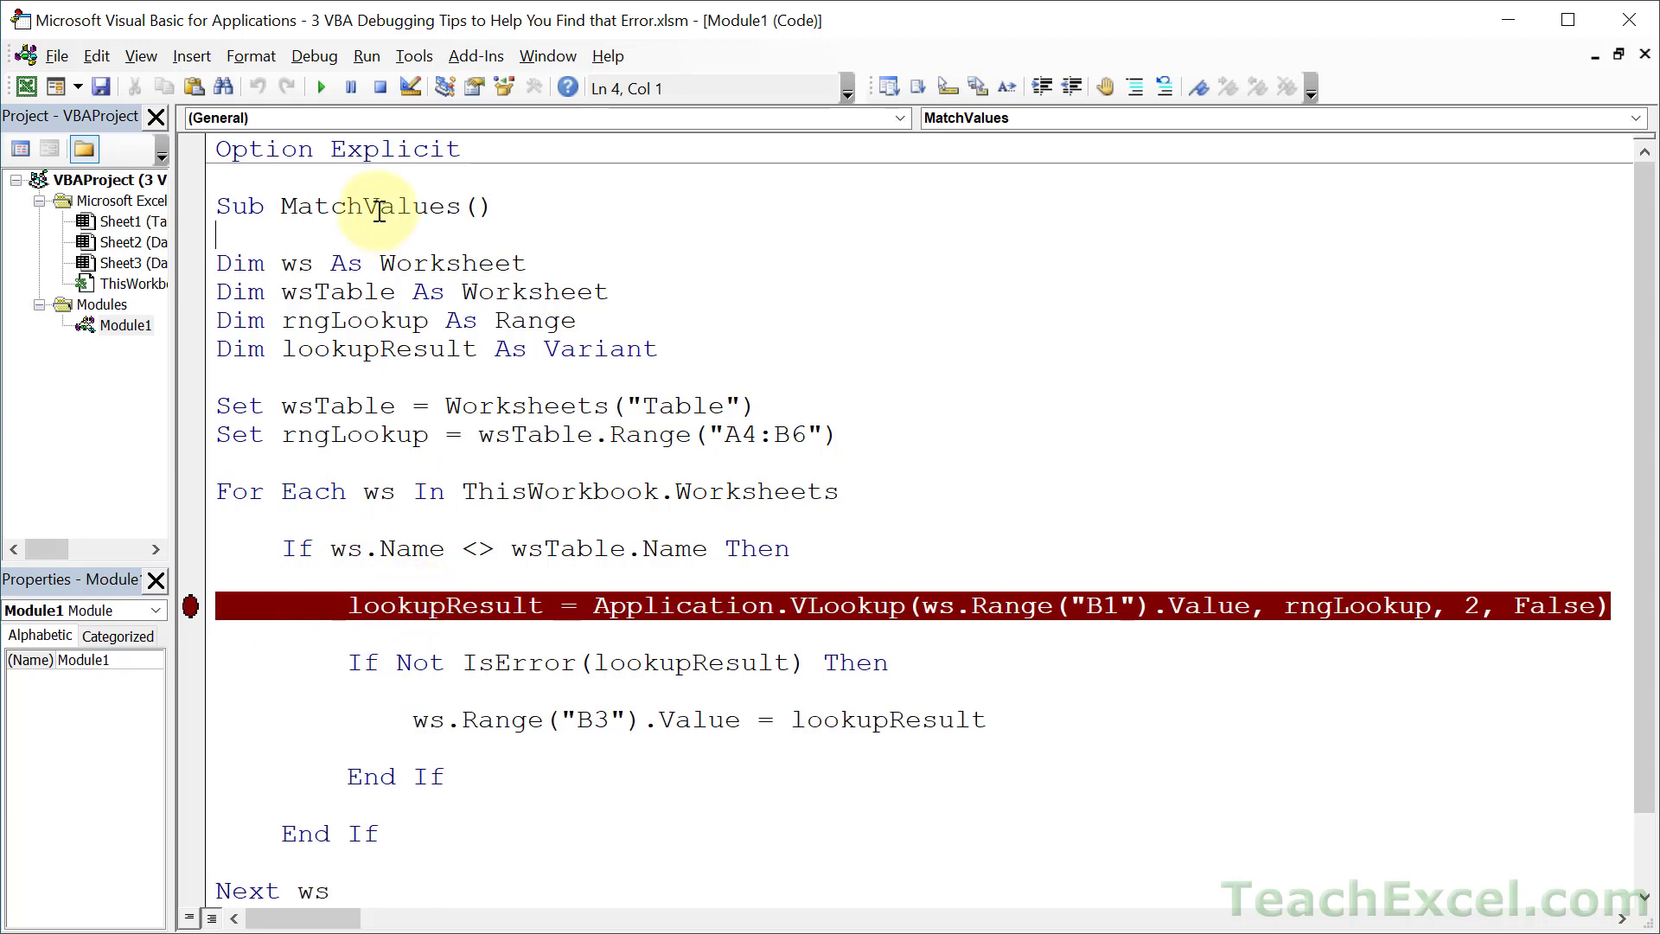
Step: Run MatchValues to the breakpoint, then step to the ws.Range("B3") line
{"action": "left_click", "coordinate": [321, 86]}
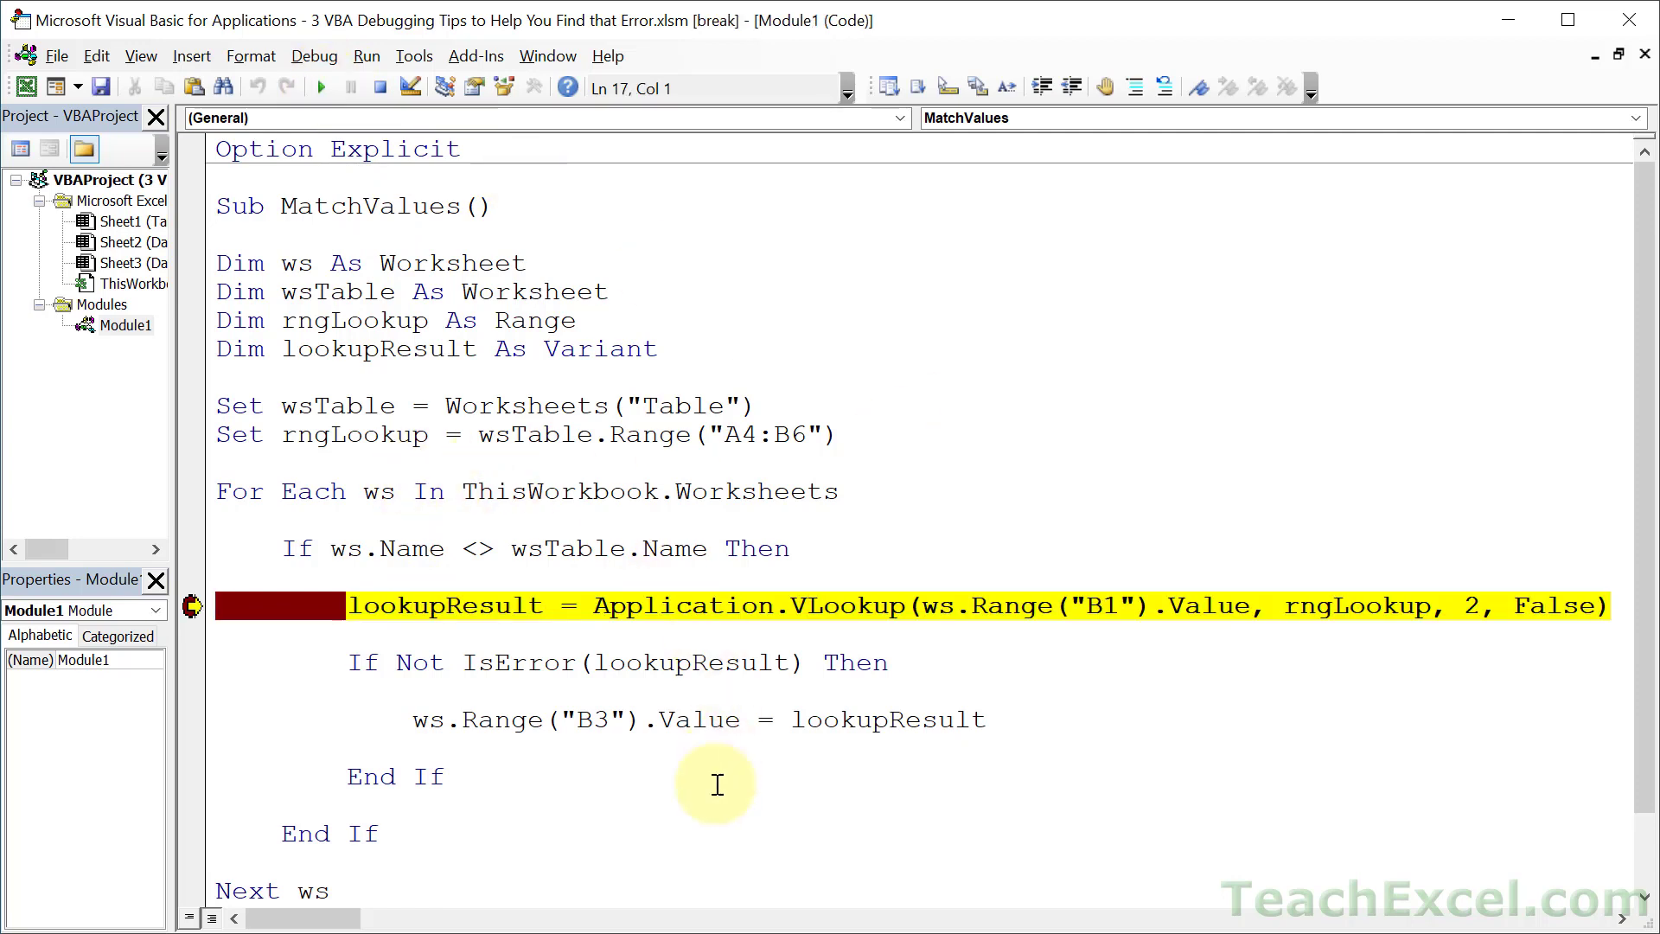
{"action": "mouse_move", "coordinate": [743, 560]}
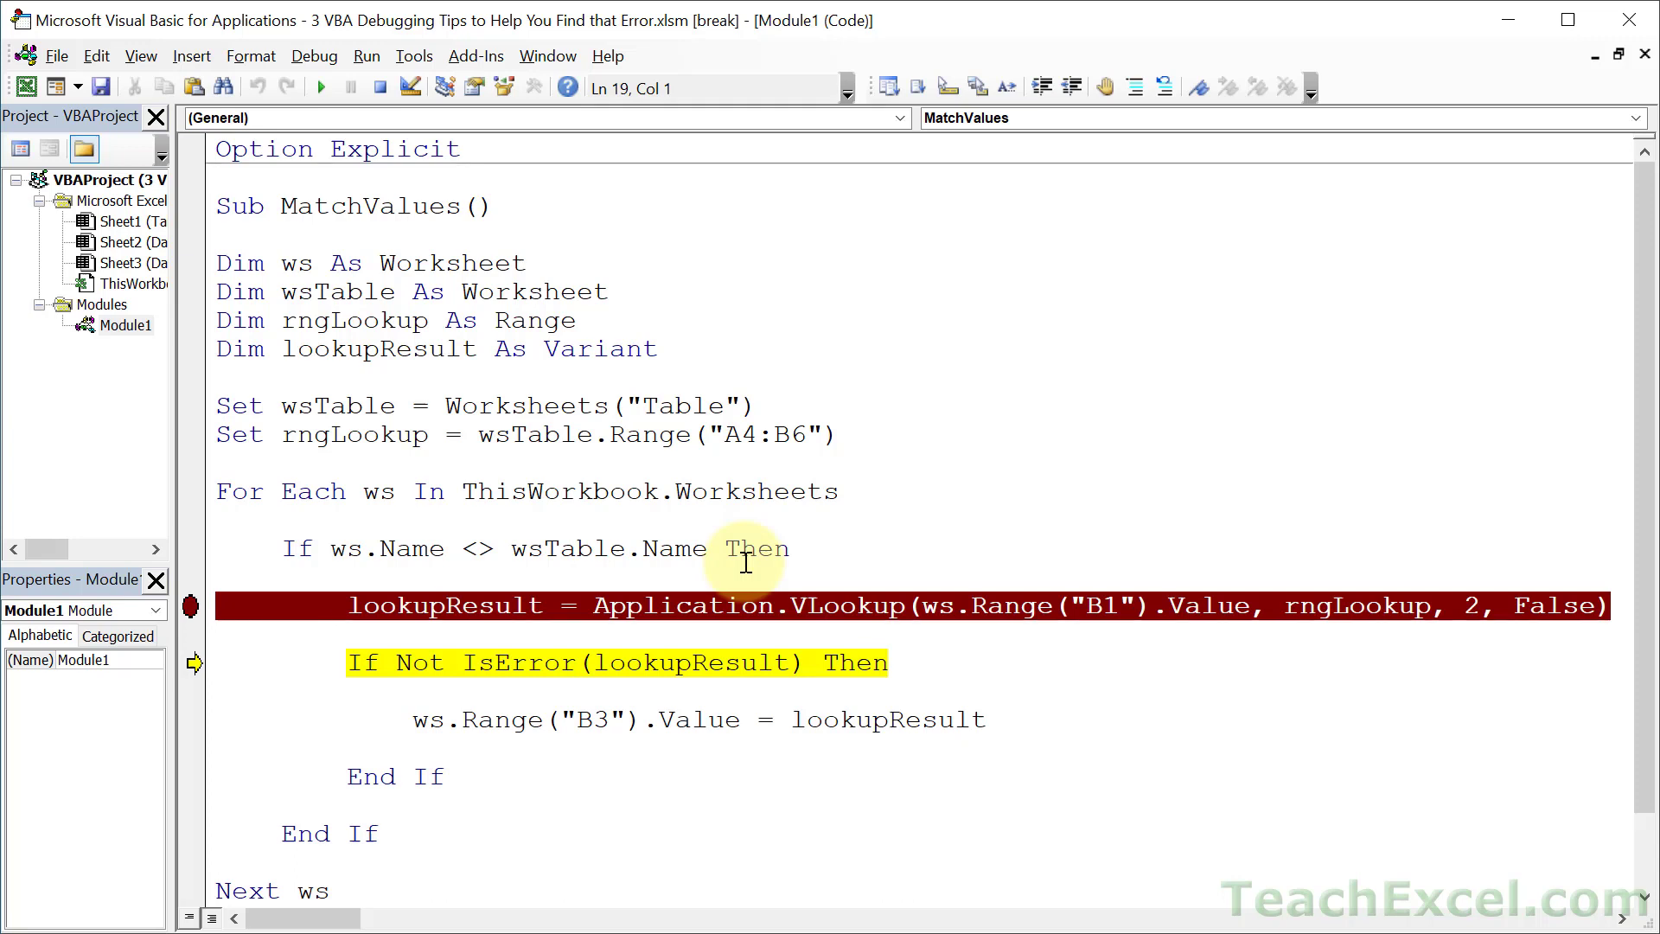
{"action": "key", "text": "F8"}
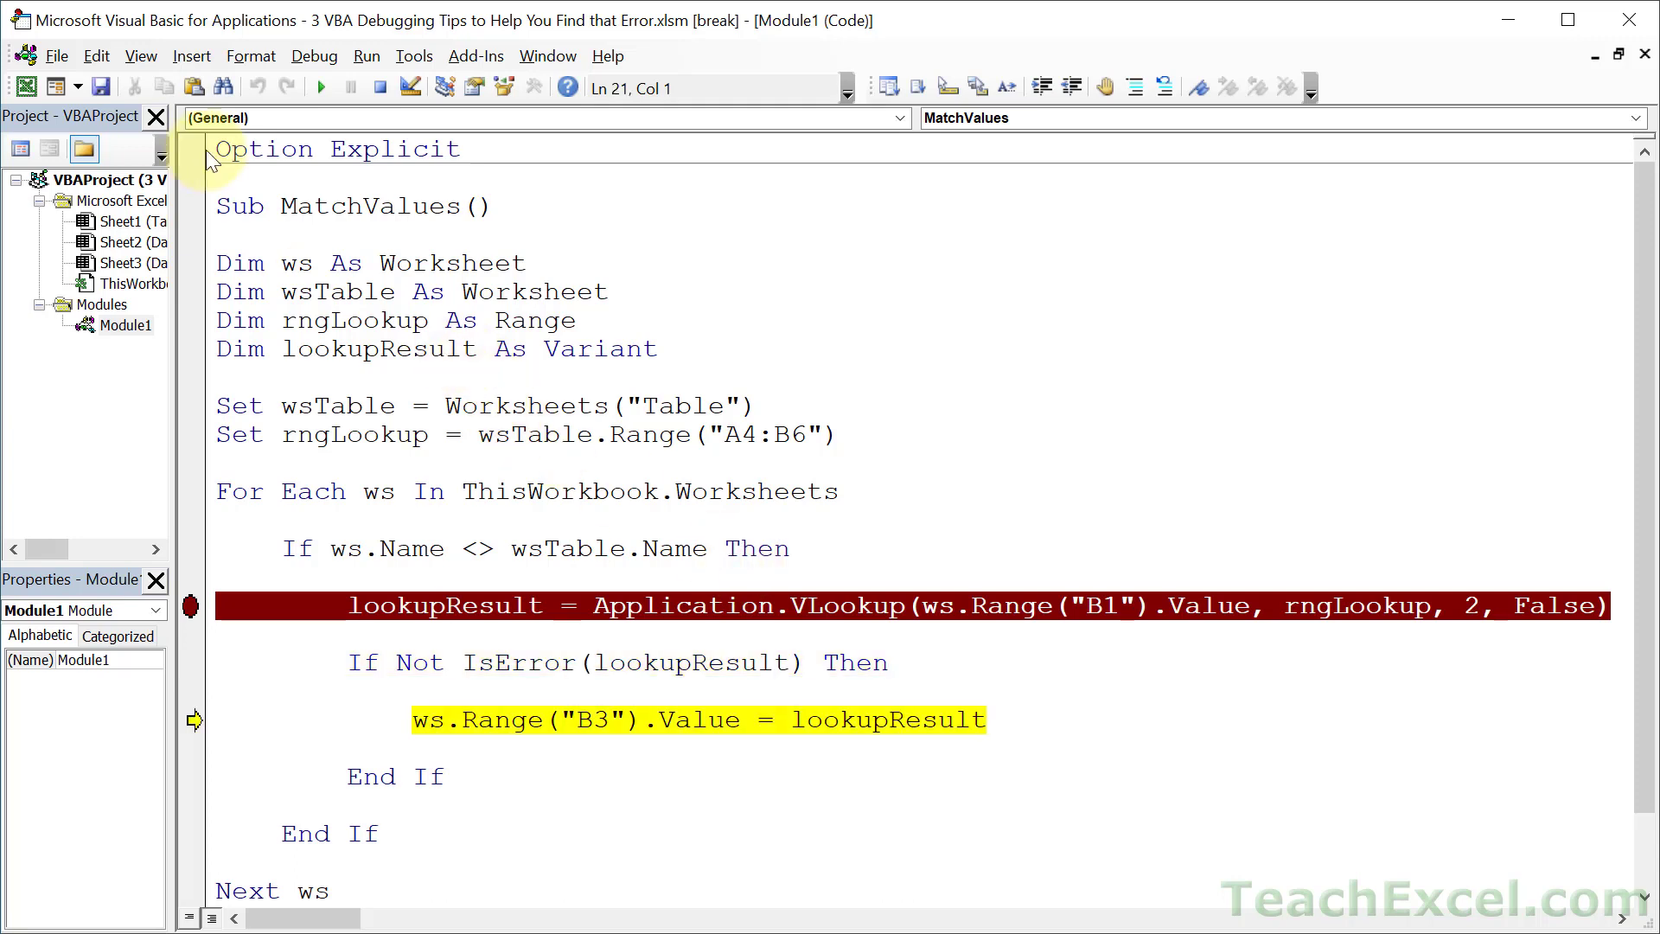